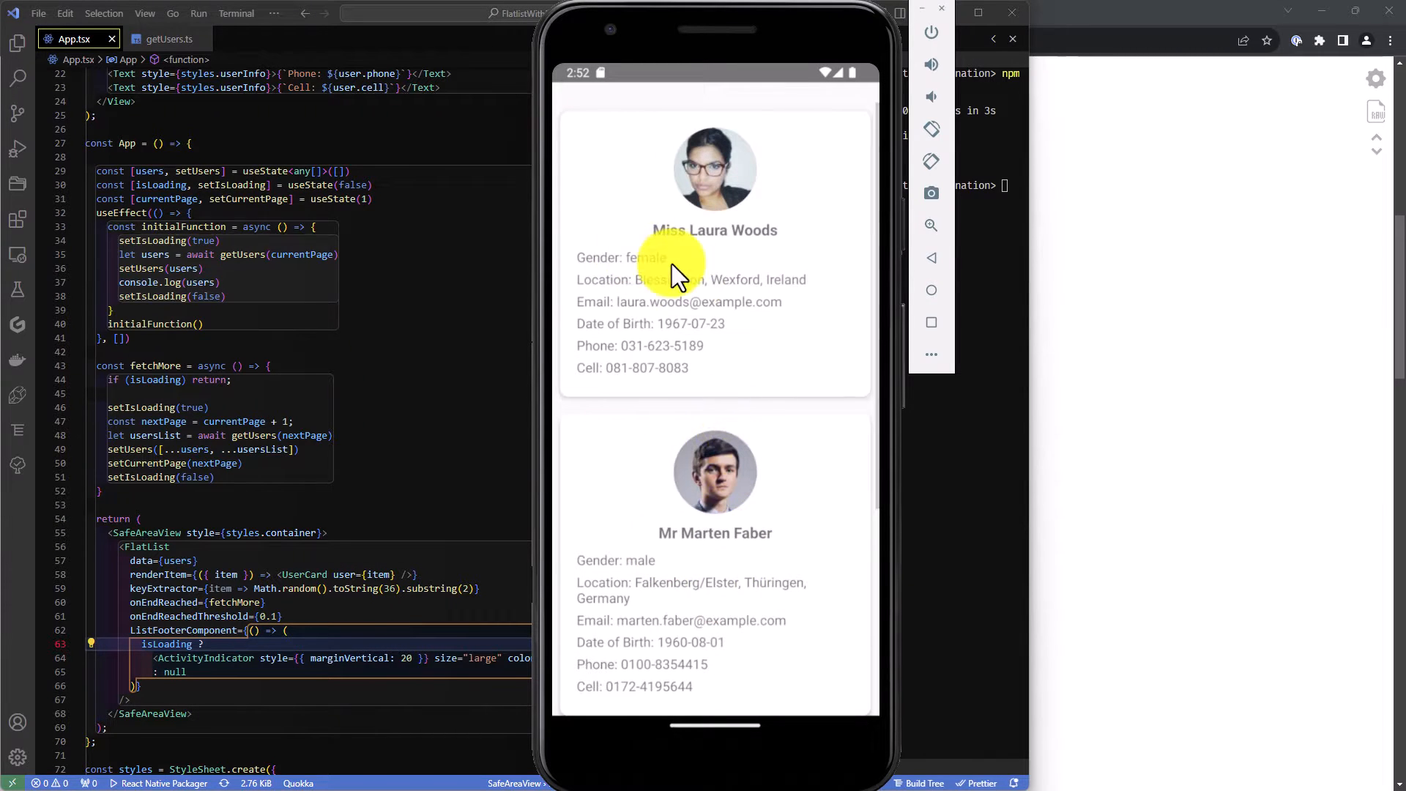
Step: Scroll the user-card list to load further pages behind the blue spinner footer
scroll("down", 3)
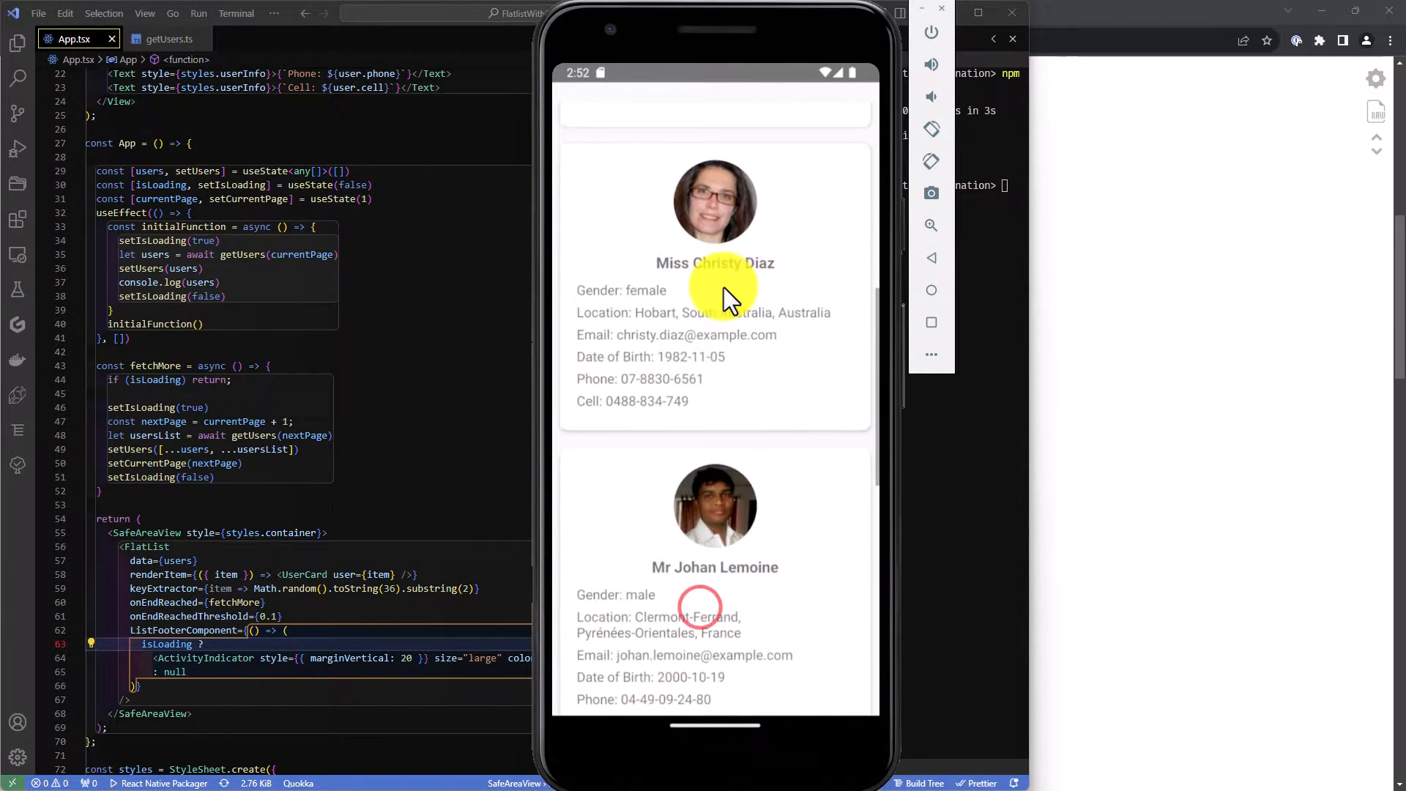
scroll("down", 3)
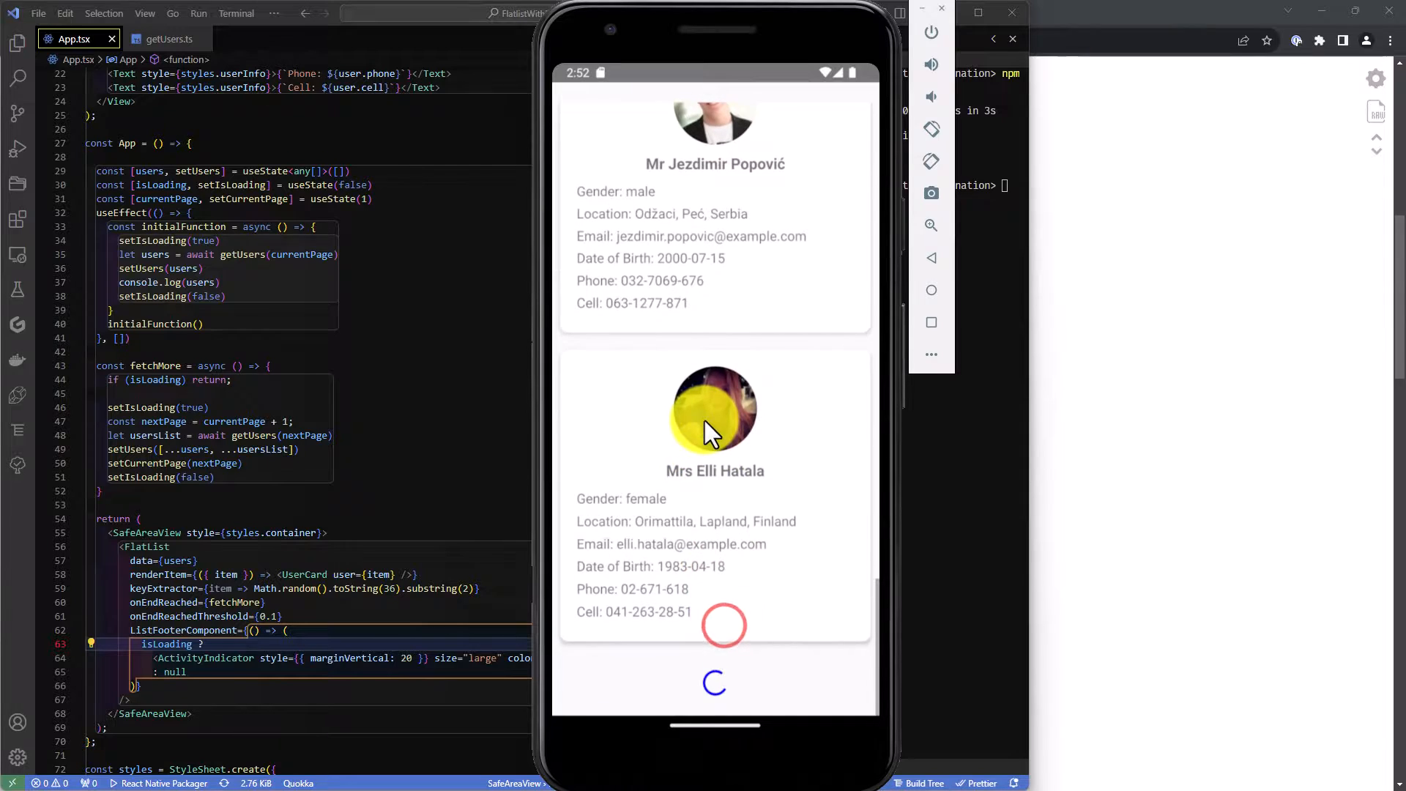
scroll("down", 3)
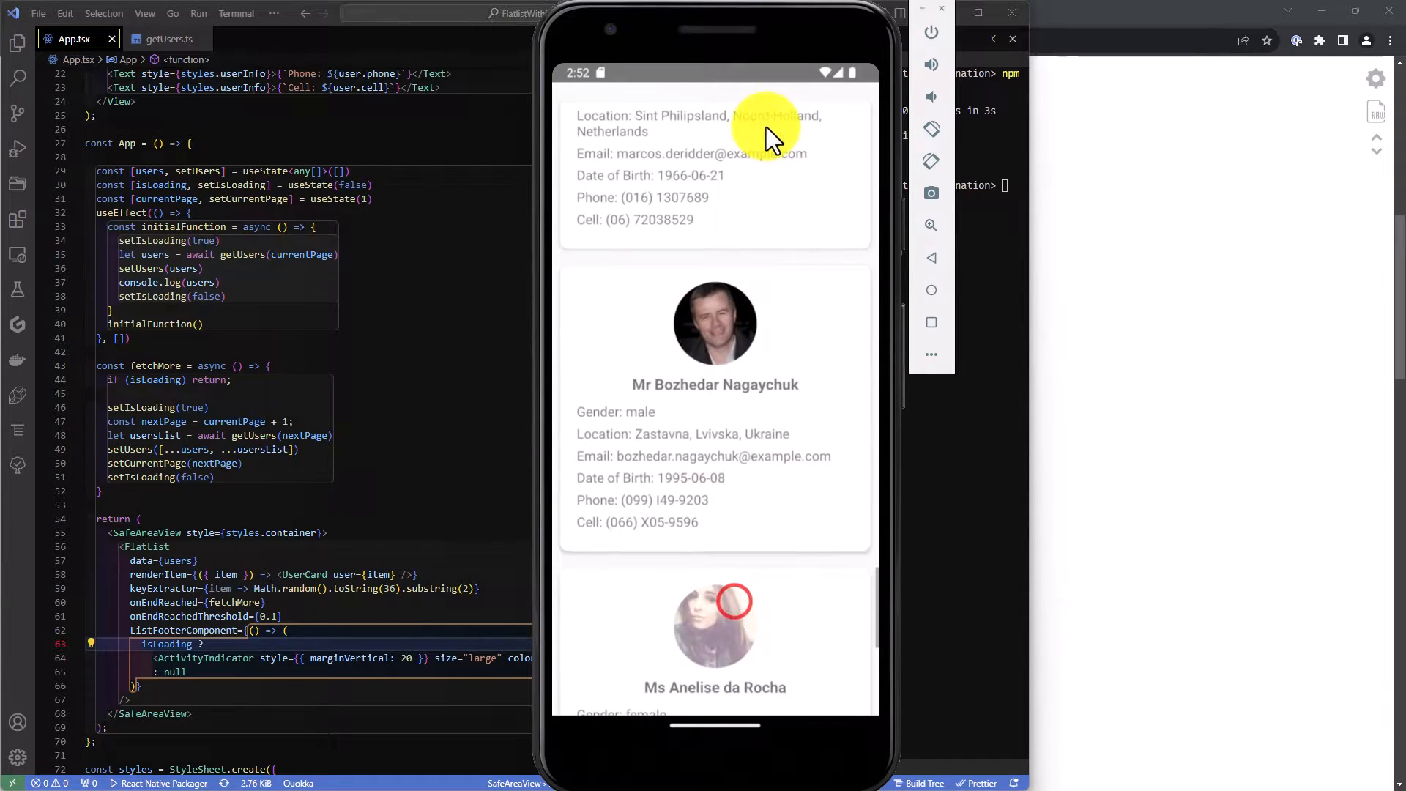
scroll("down", 3)
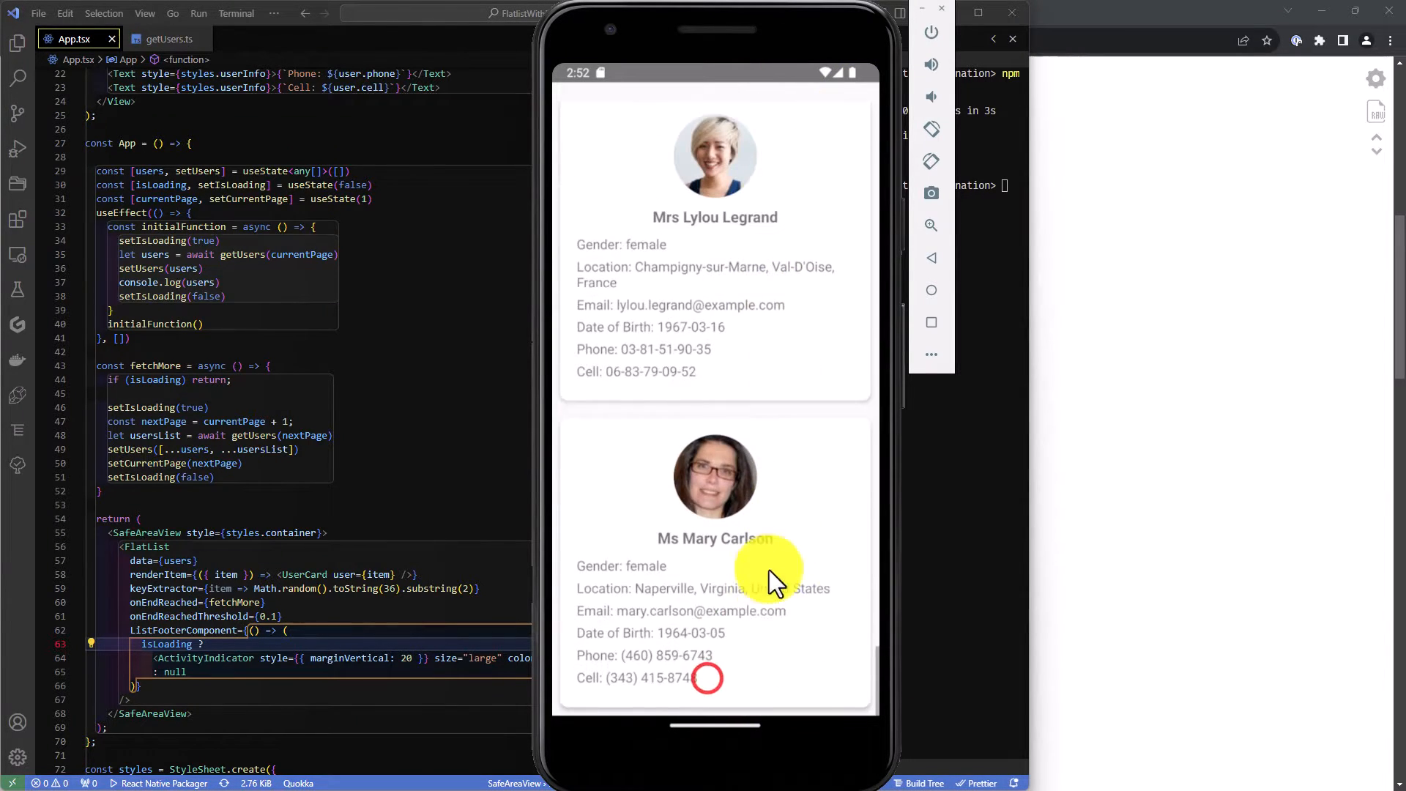
scroll("down", 3)
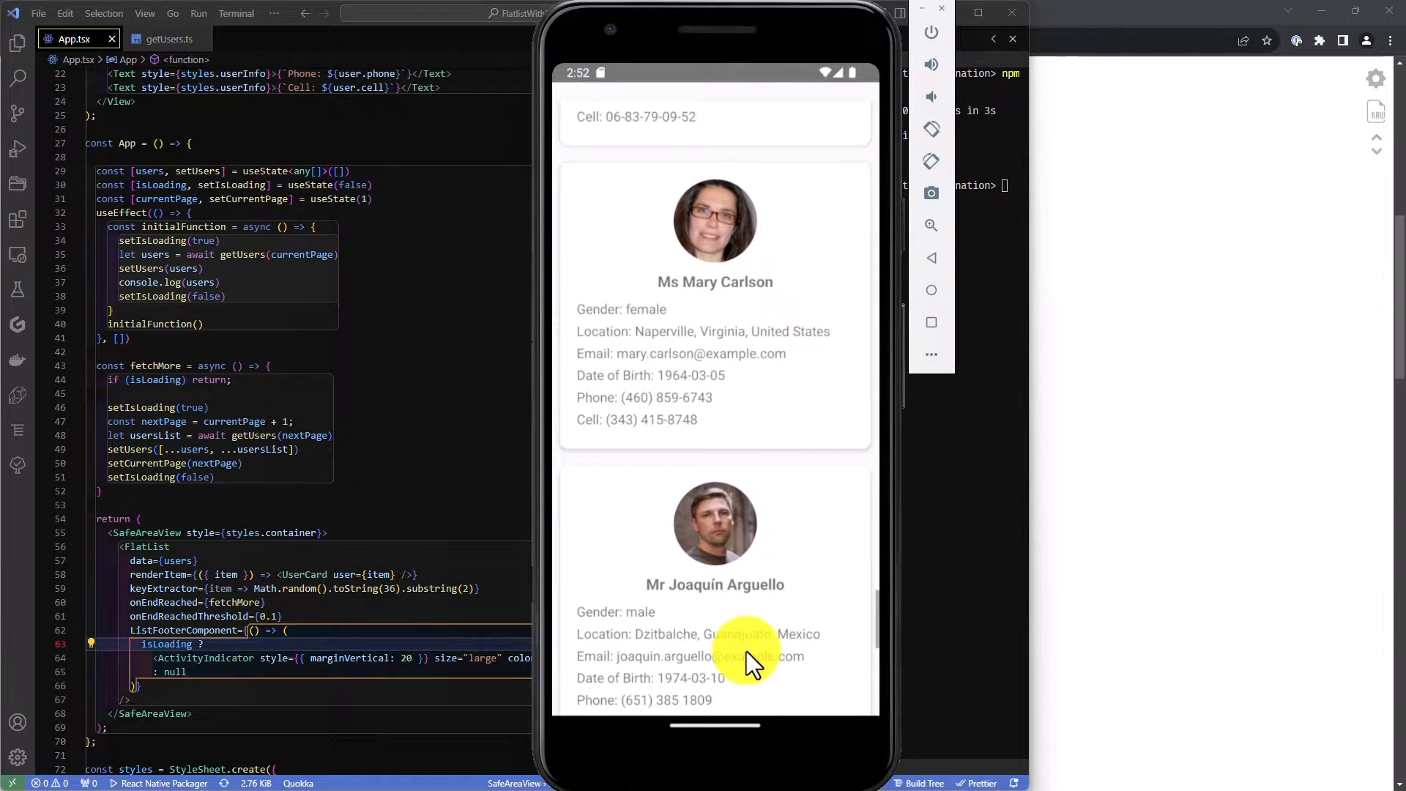
scroll("down", 3)
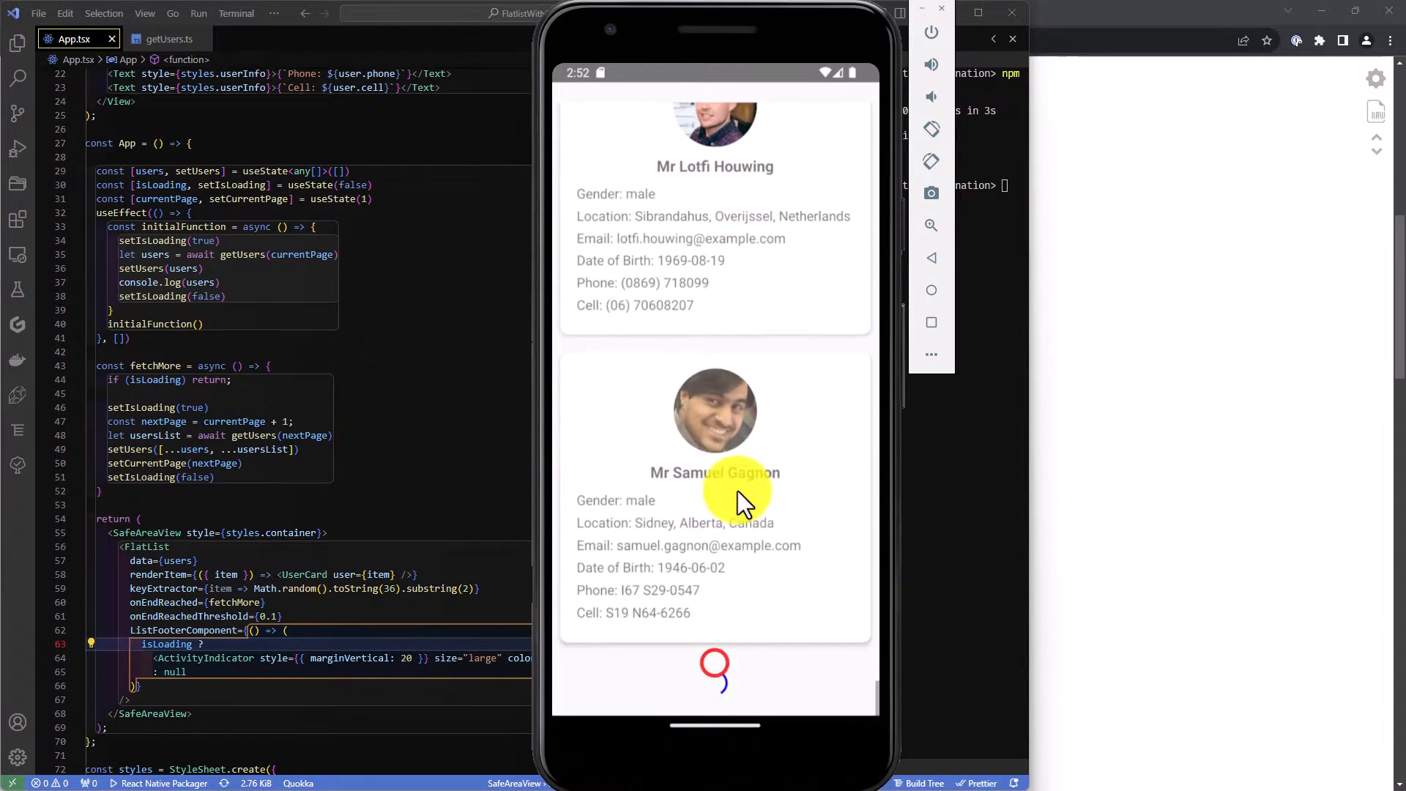
scroll("down", 3)
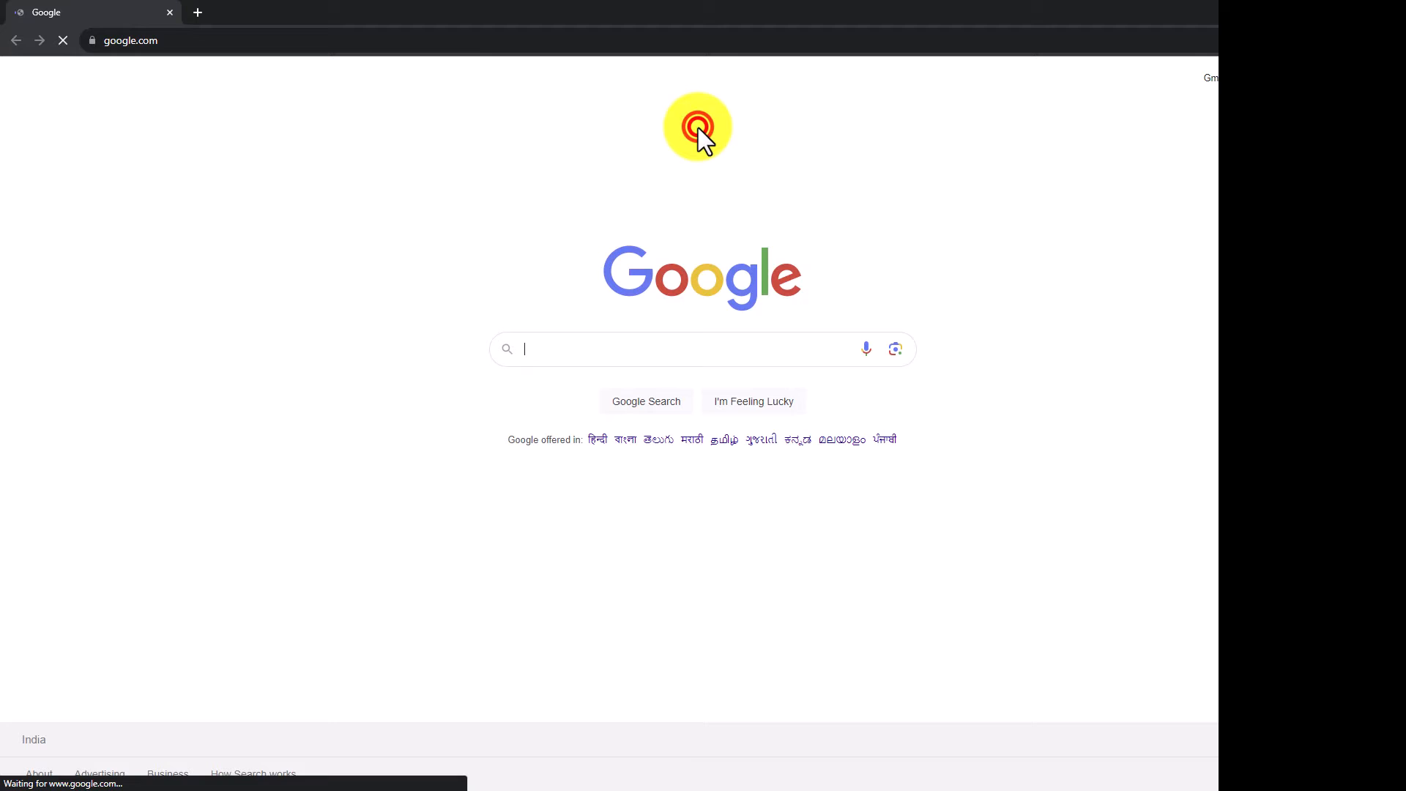
Step: Search 'flatlist react native', open the reactnative.dev FlatList docs and scroll to Example
type("flatlist react native")
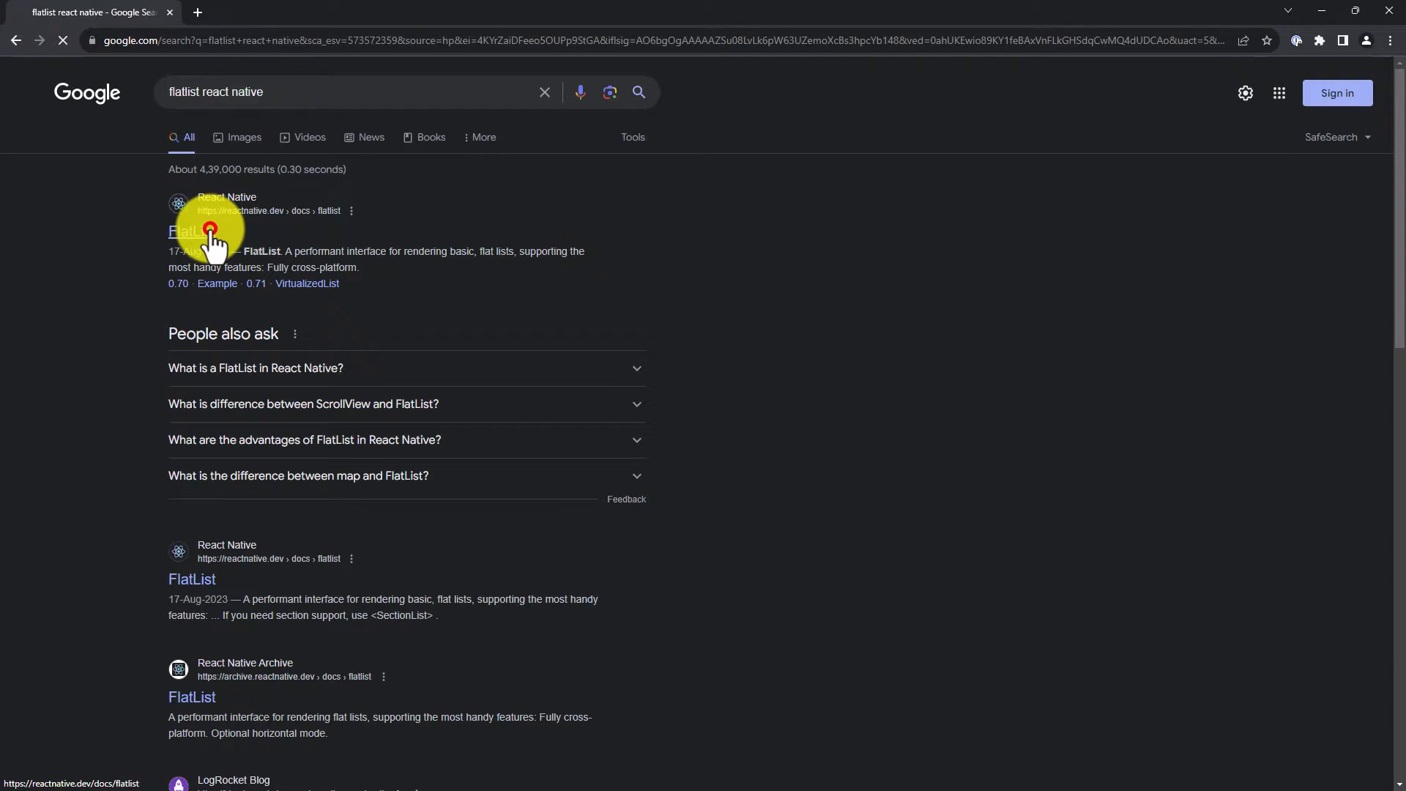
left_click(187, 232)
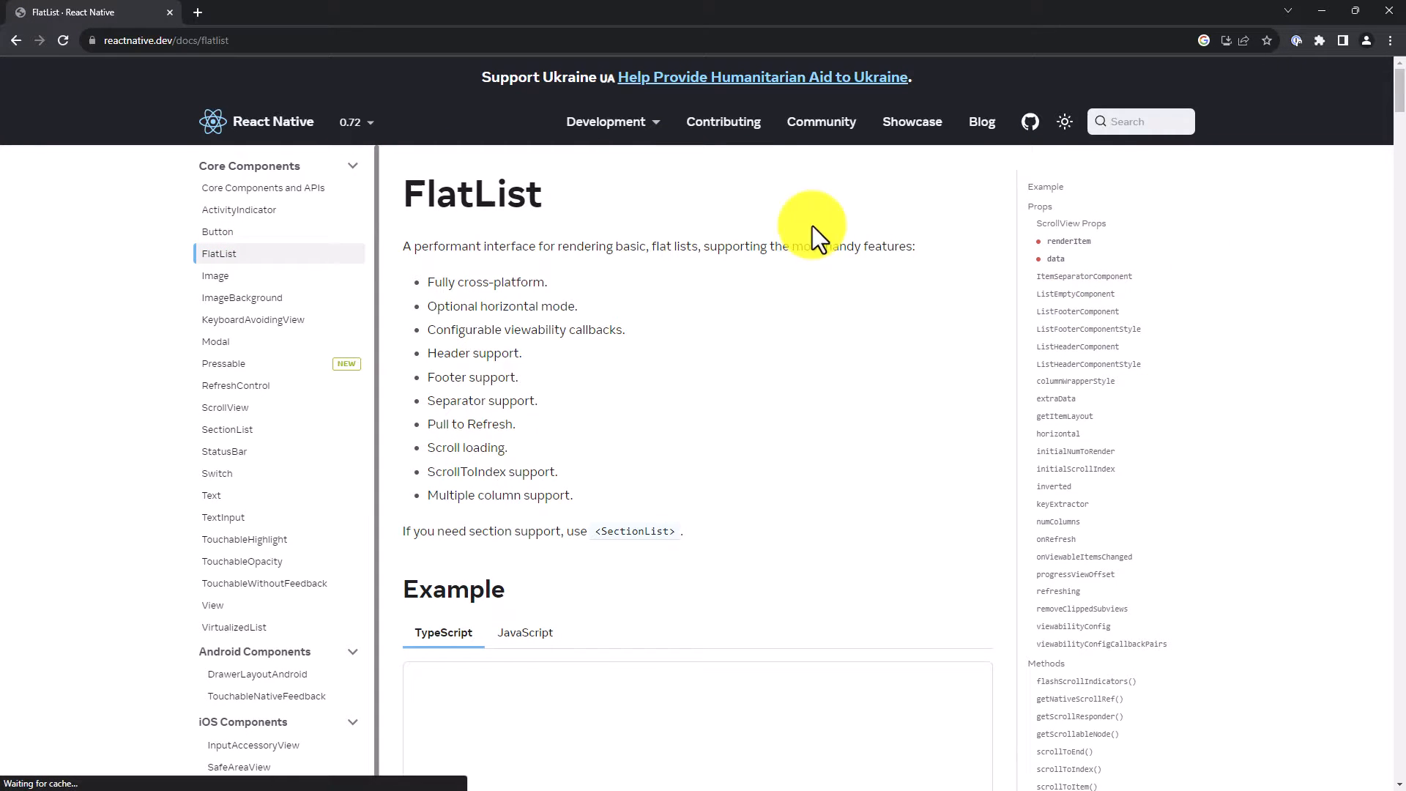
mouse_move(780, 309)
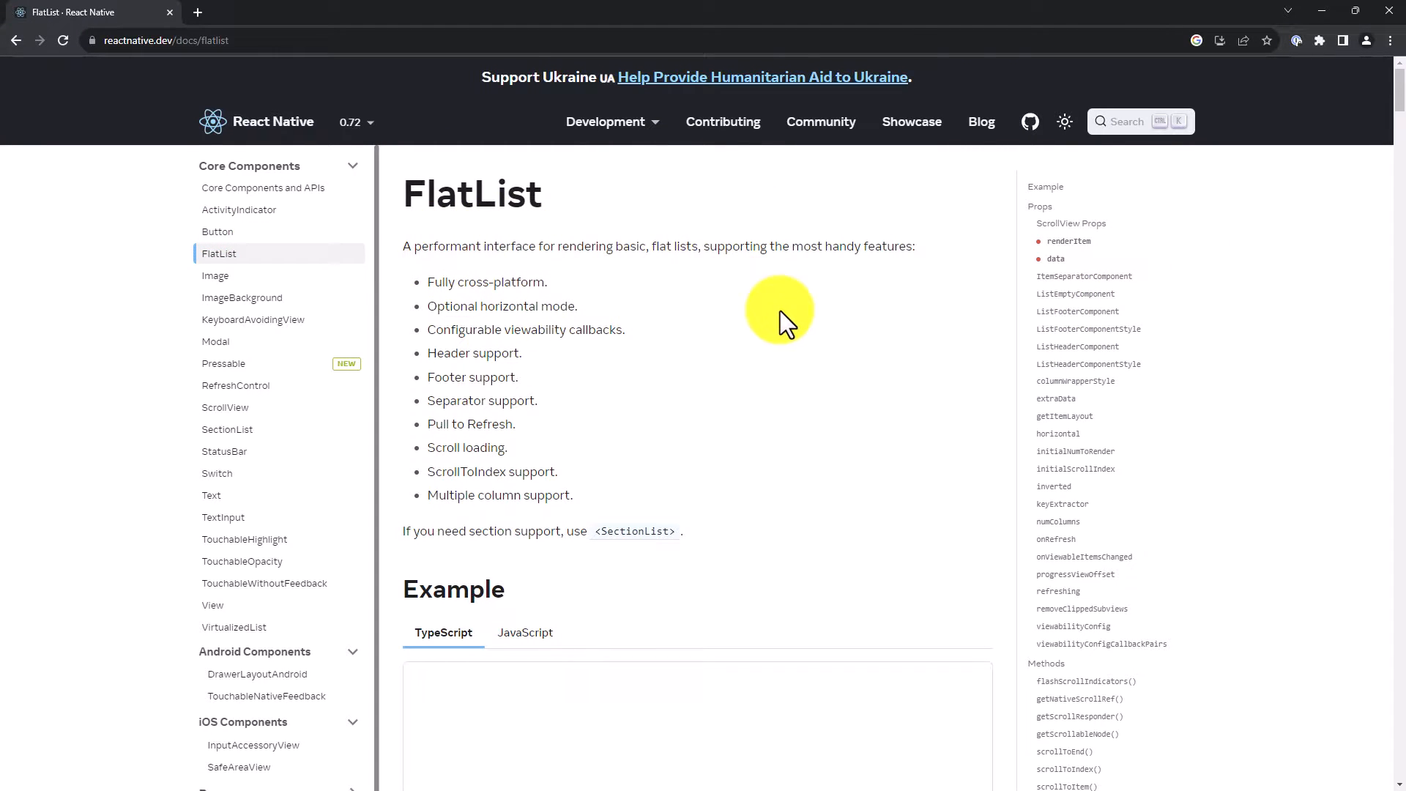
scroll("down", 3)
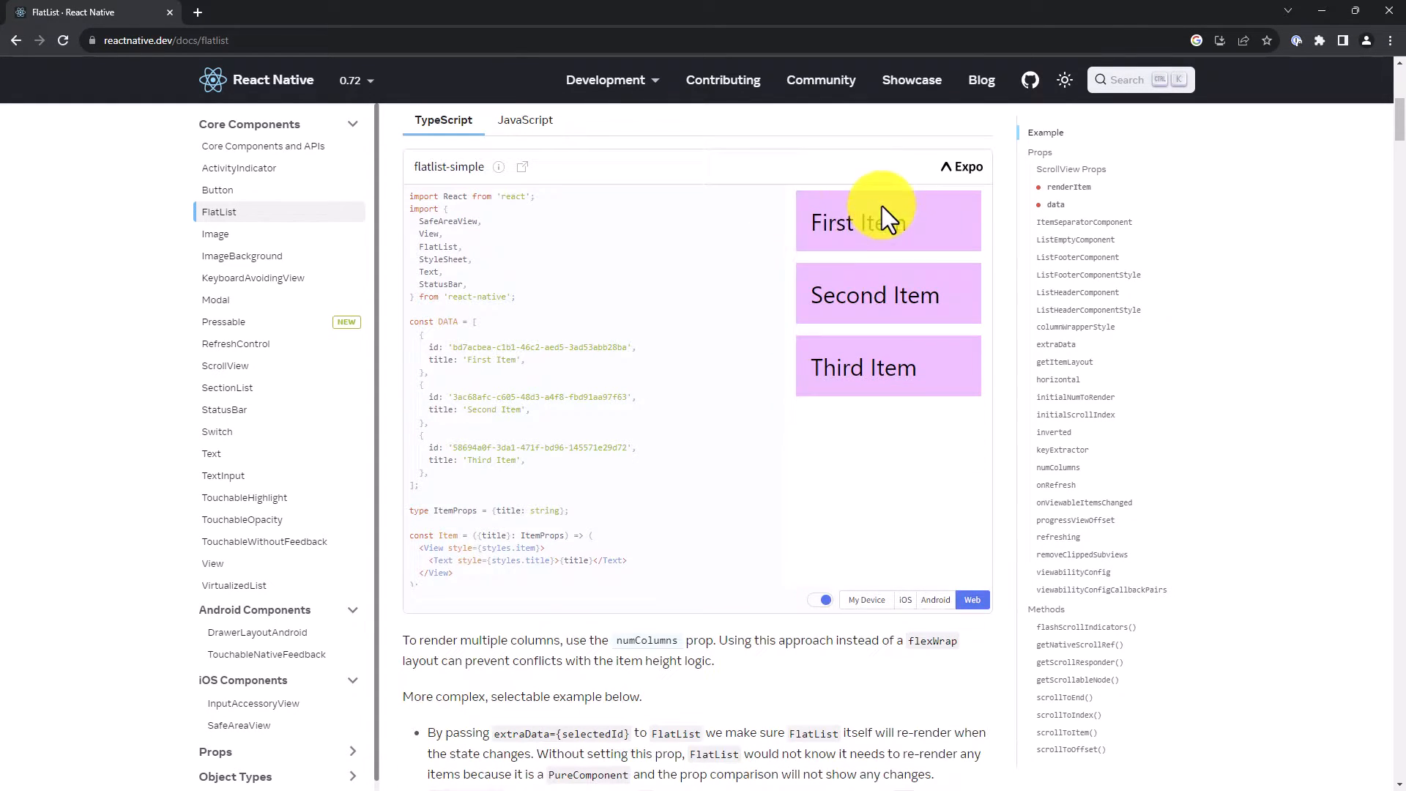
scroll("down", 3)
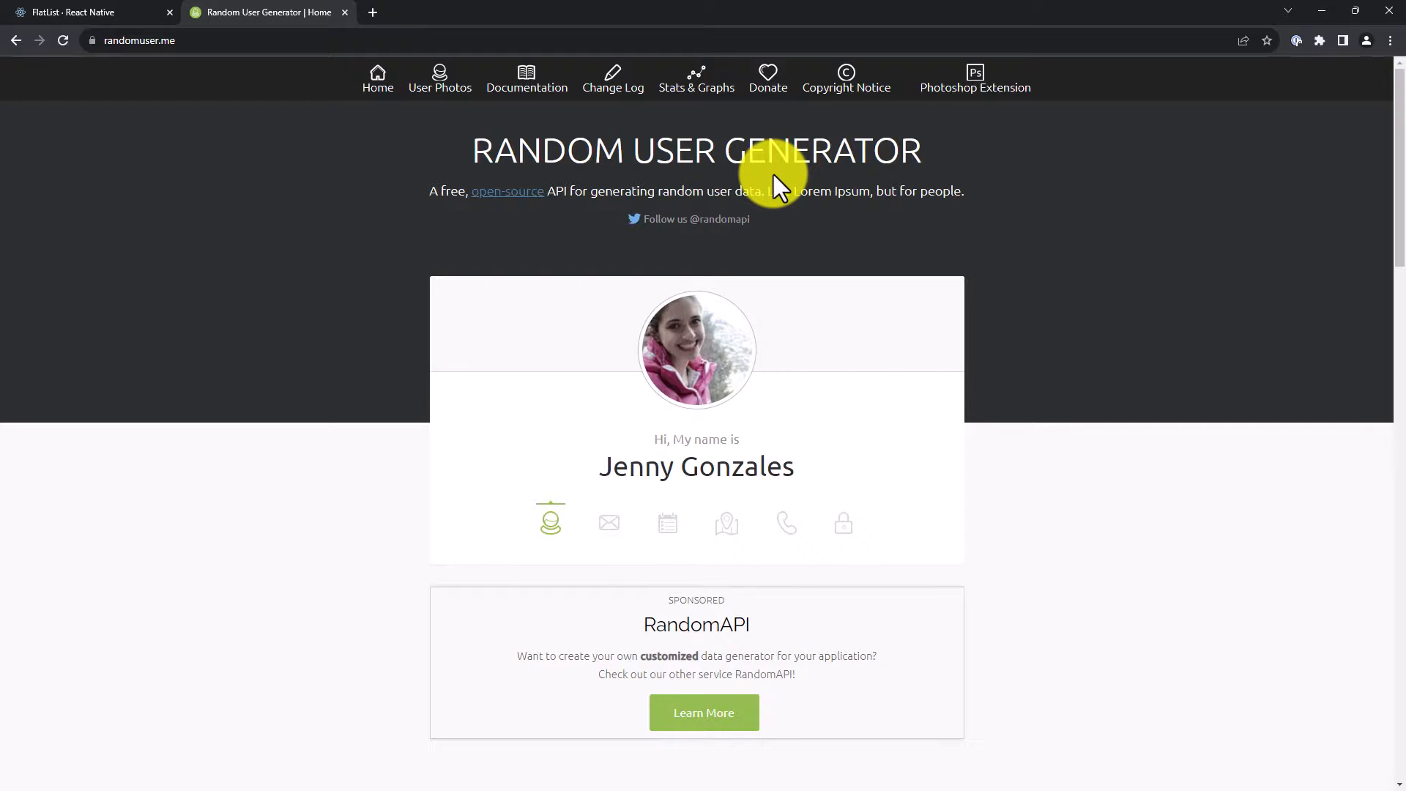
mouse_move(800, 254)
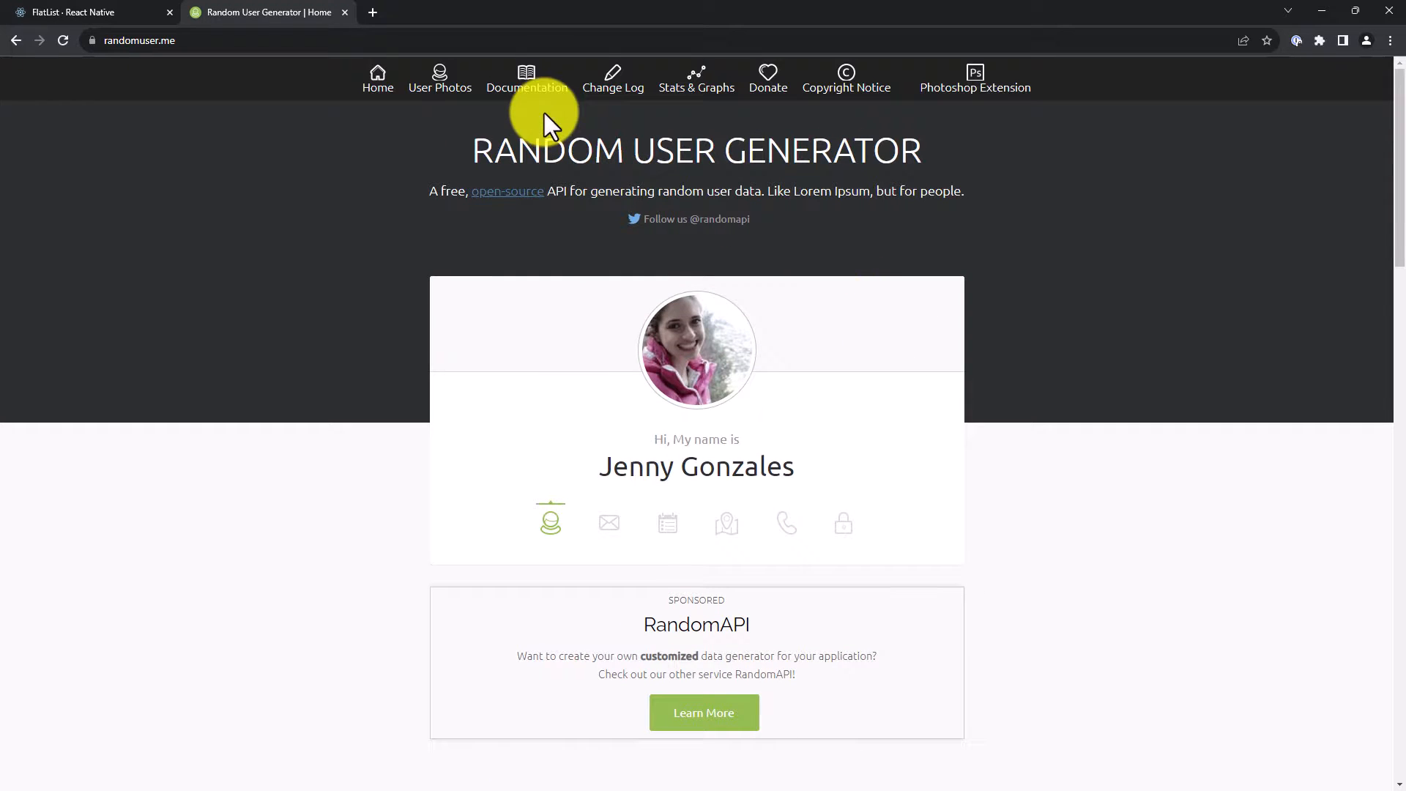
Step: Open the Random User Generator Documentation page from the top navigation
left_click(527, 79)
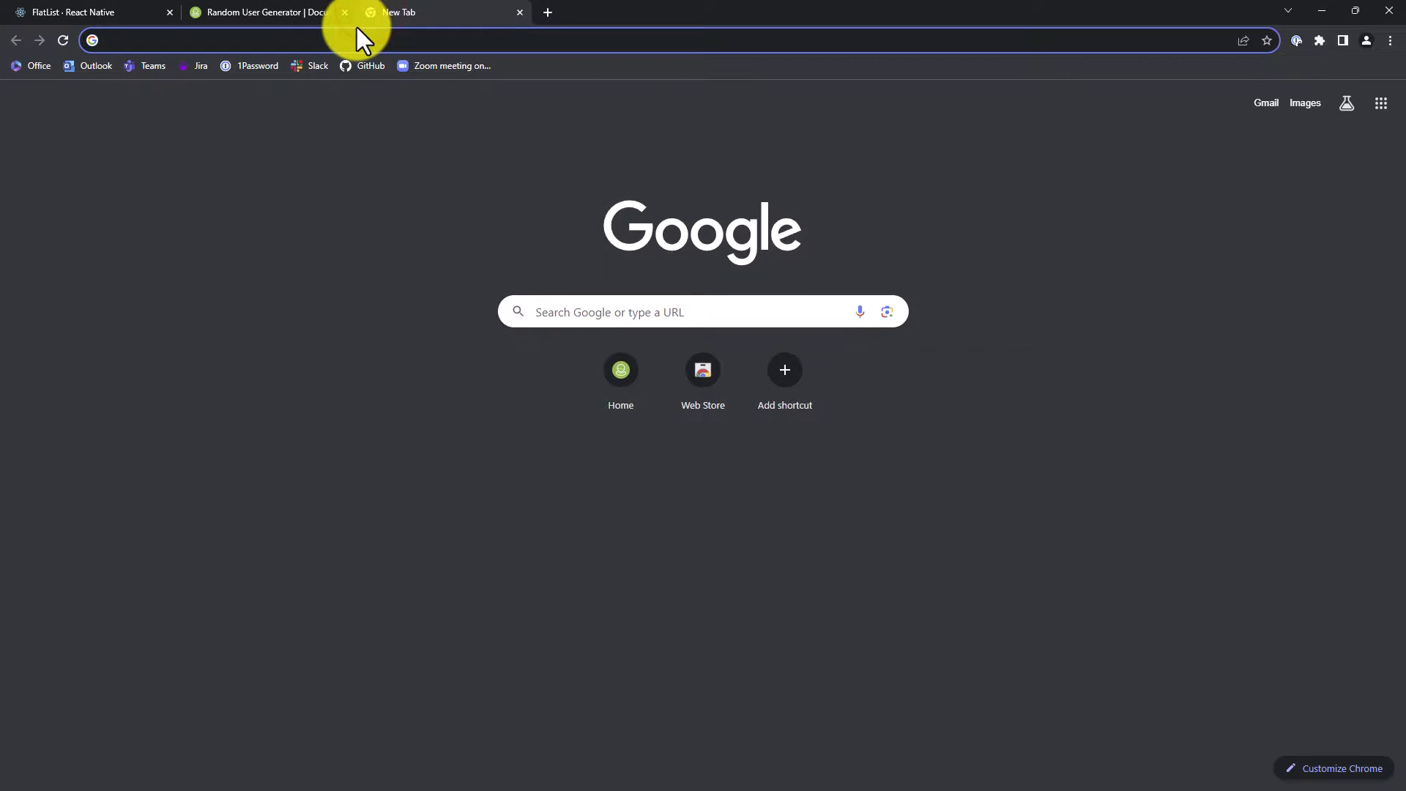
Step: Load randomuser.me/api/?page=3&results=10&seed=abc and add the JSON Viewer extension to Chrome
type("randomuser.me/api/?page=3&results=10&seed=abc")
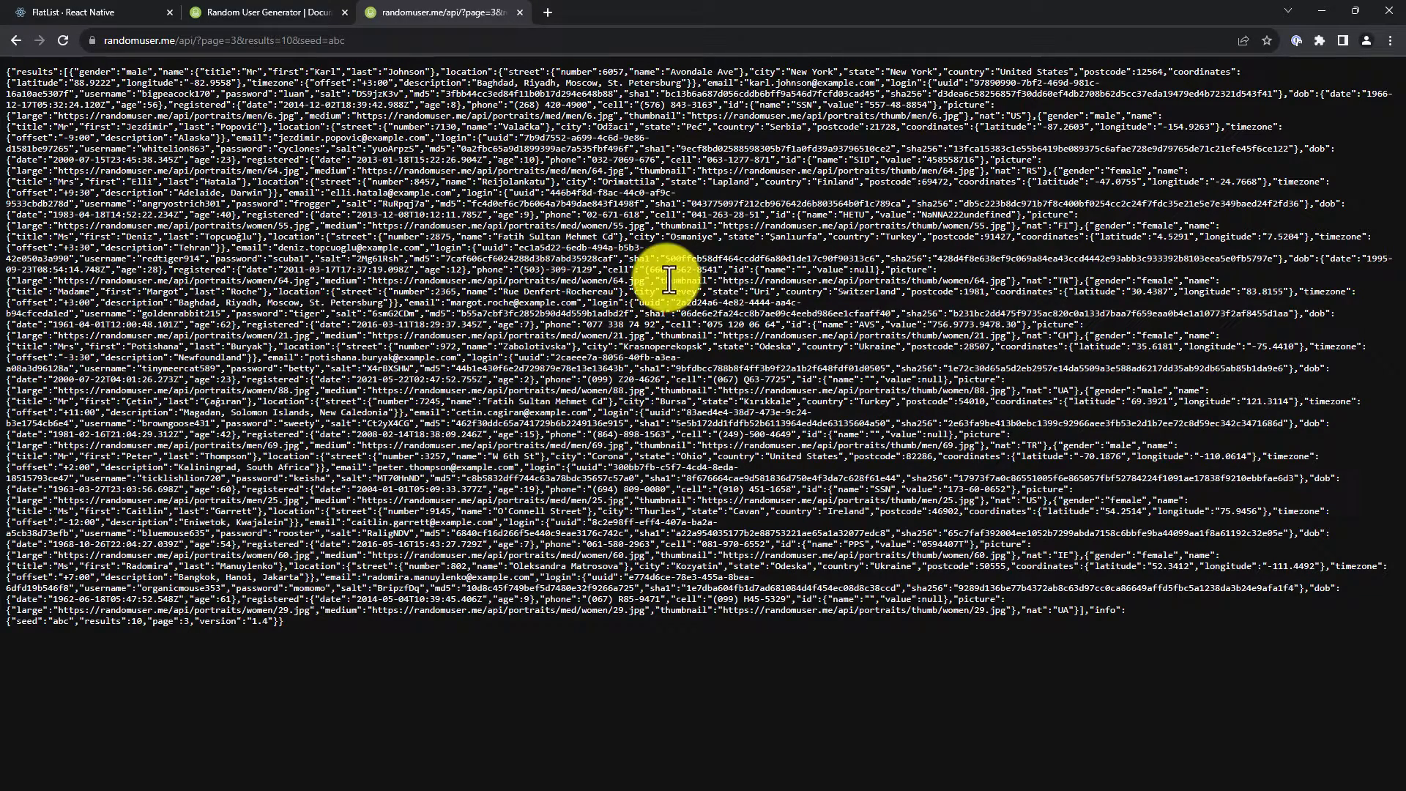
mouse_move(551, 17)
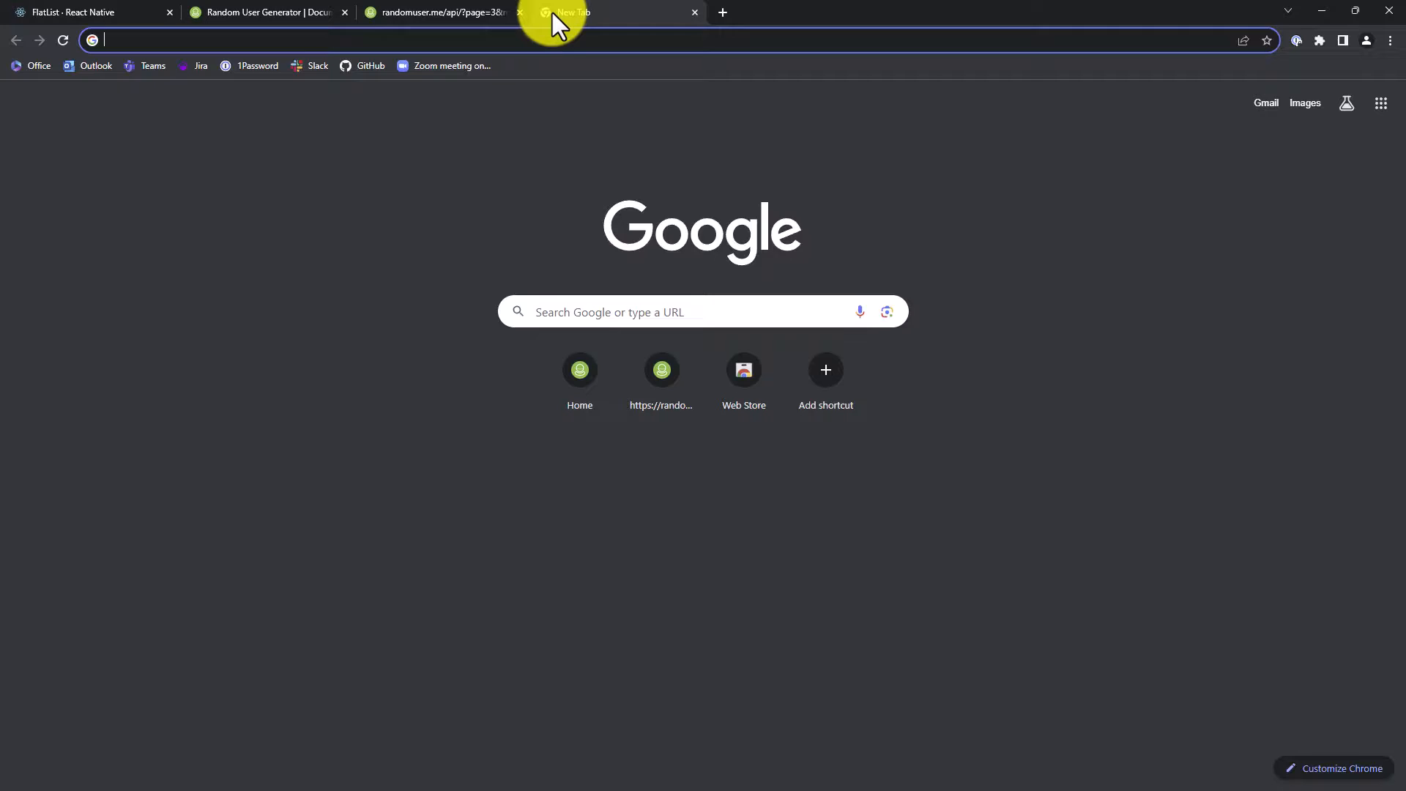
type("json viewer")
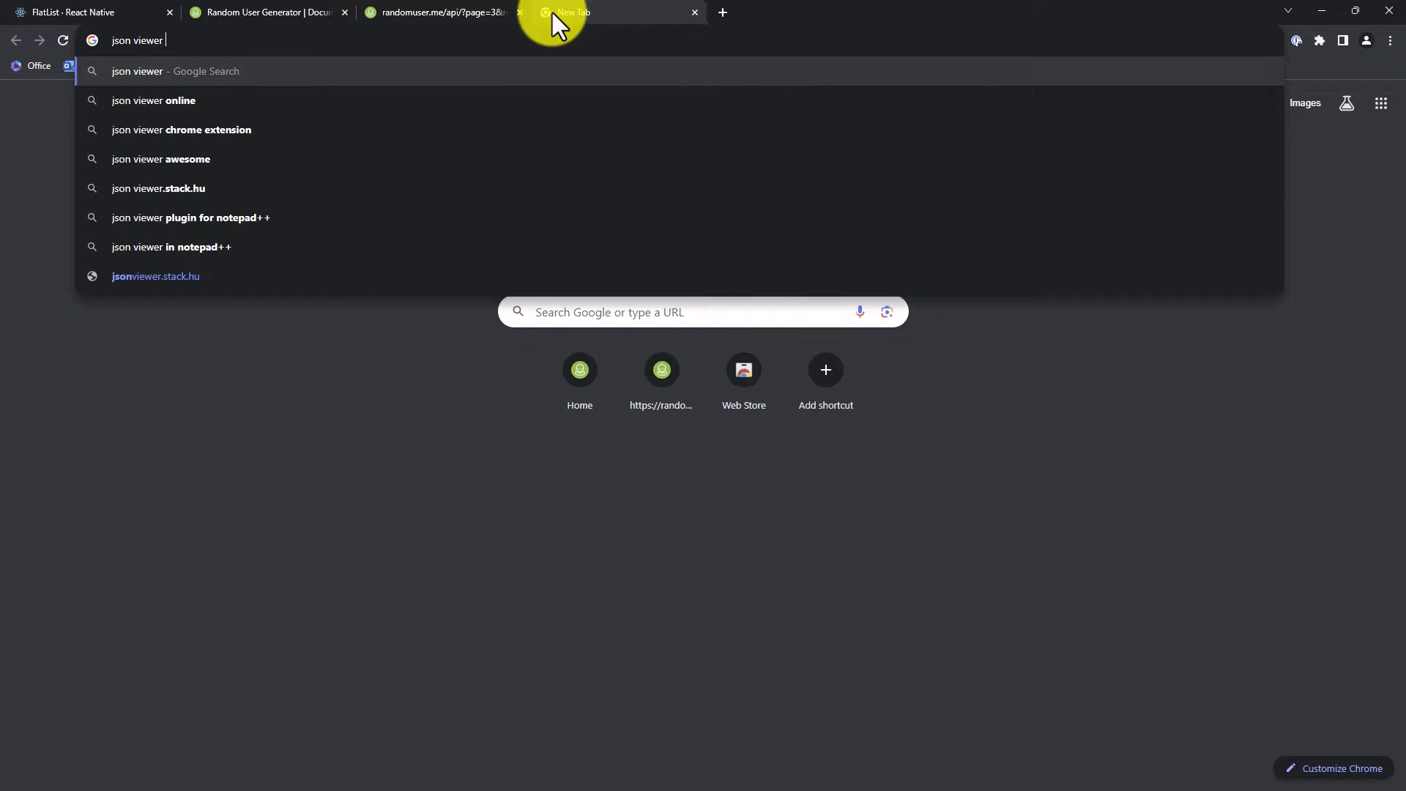
left_click(181, 129)
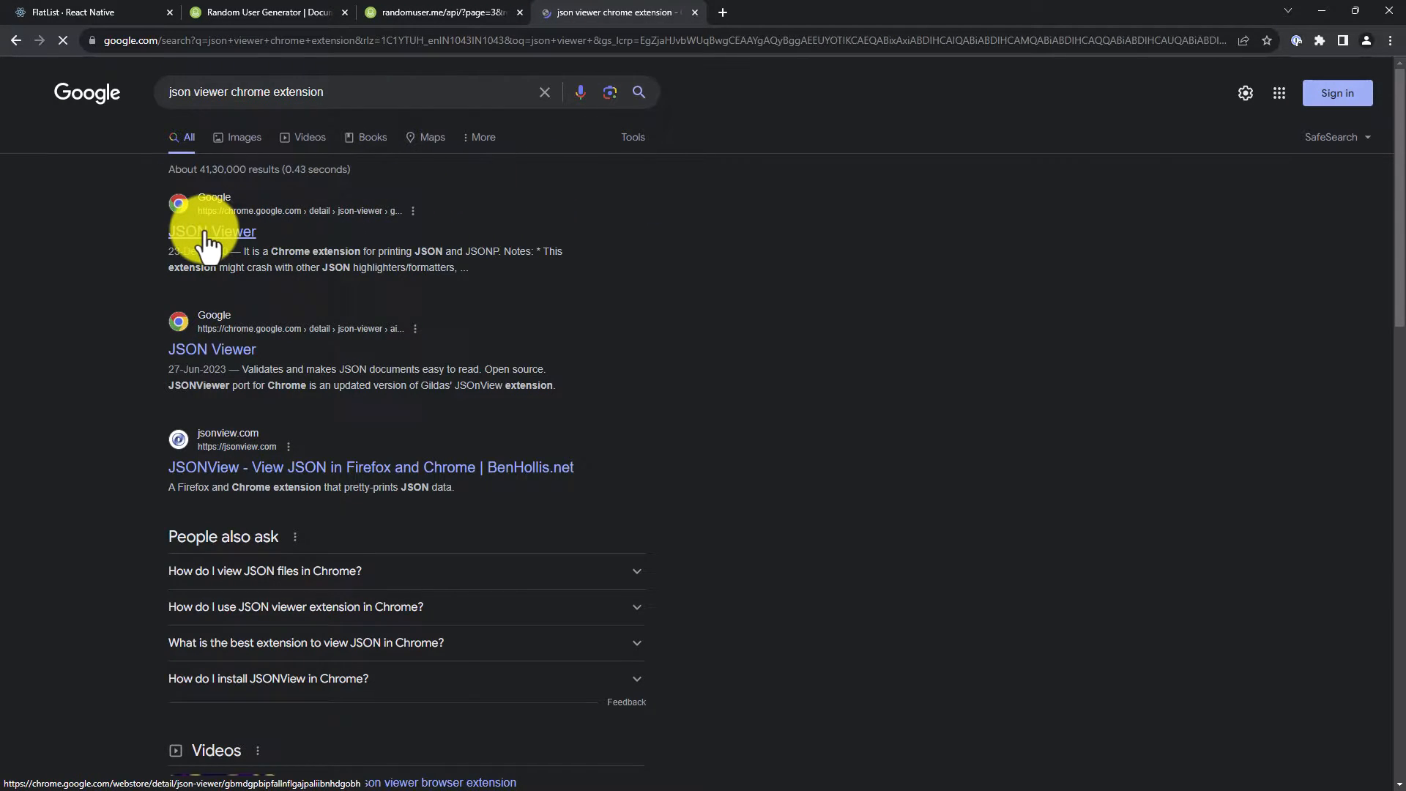
left_click(211, 231)
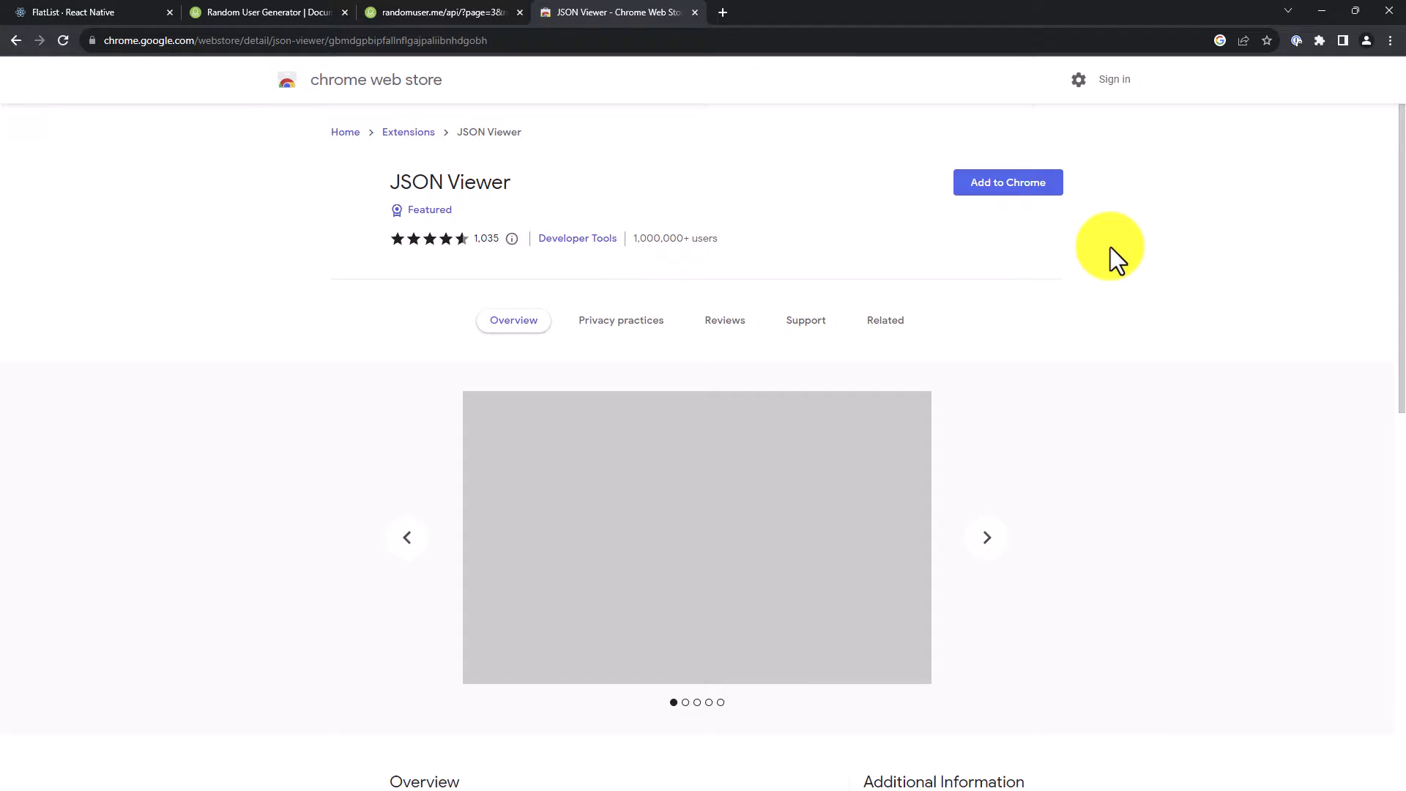
left_click(1007, 182)
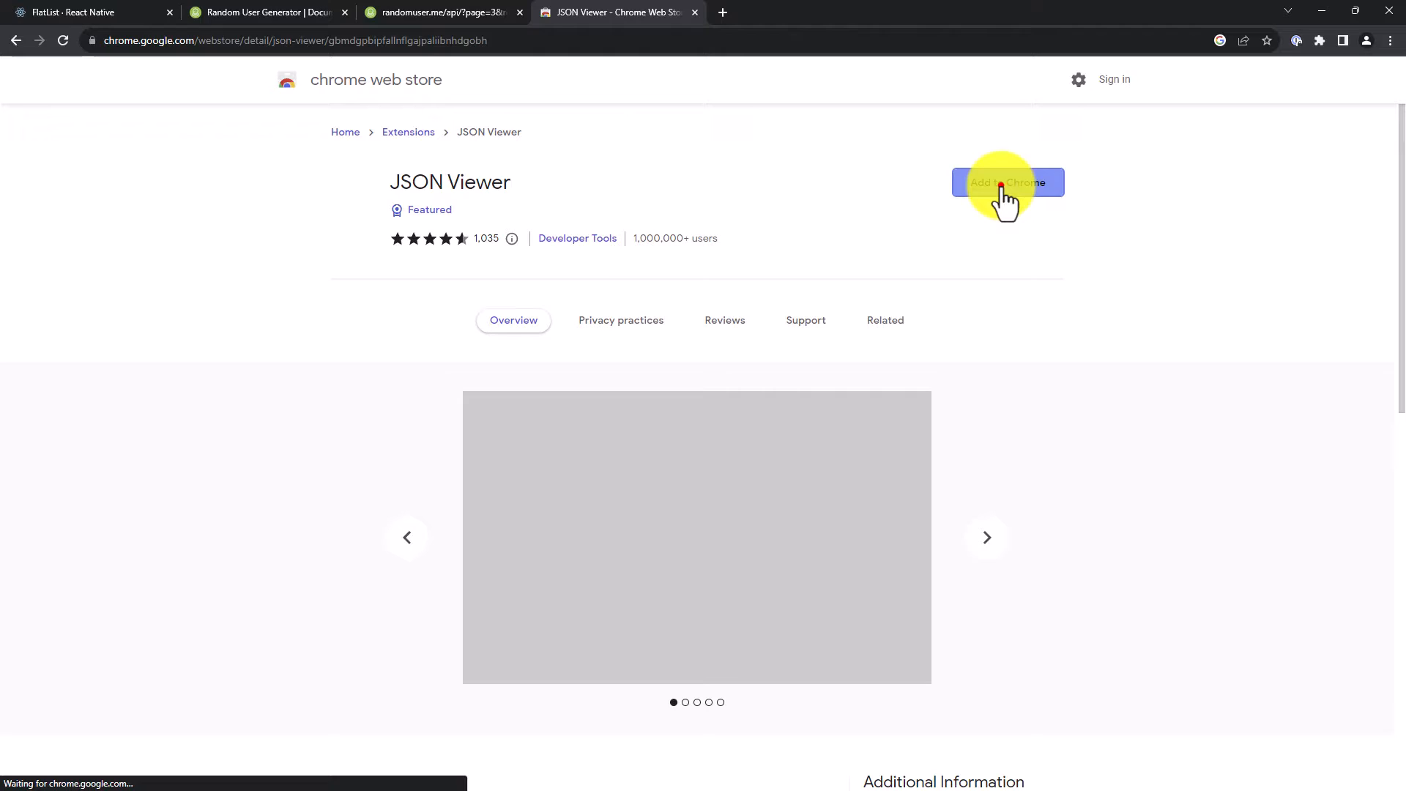
left_click(1006, 183)
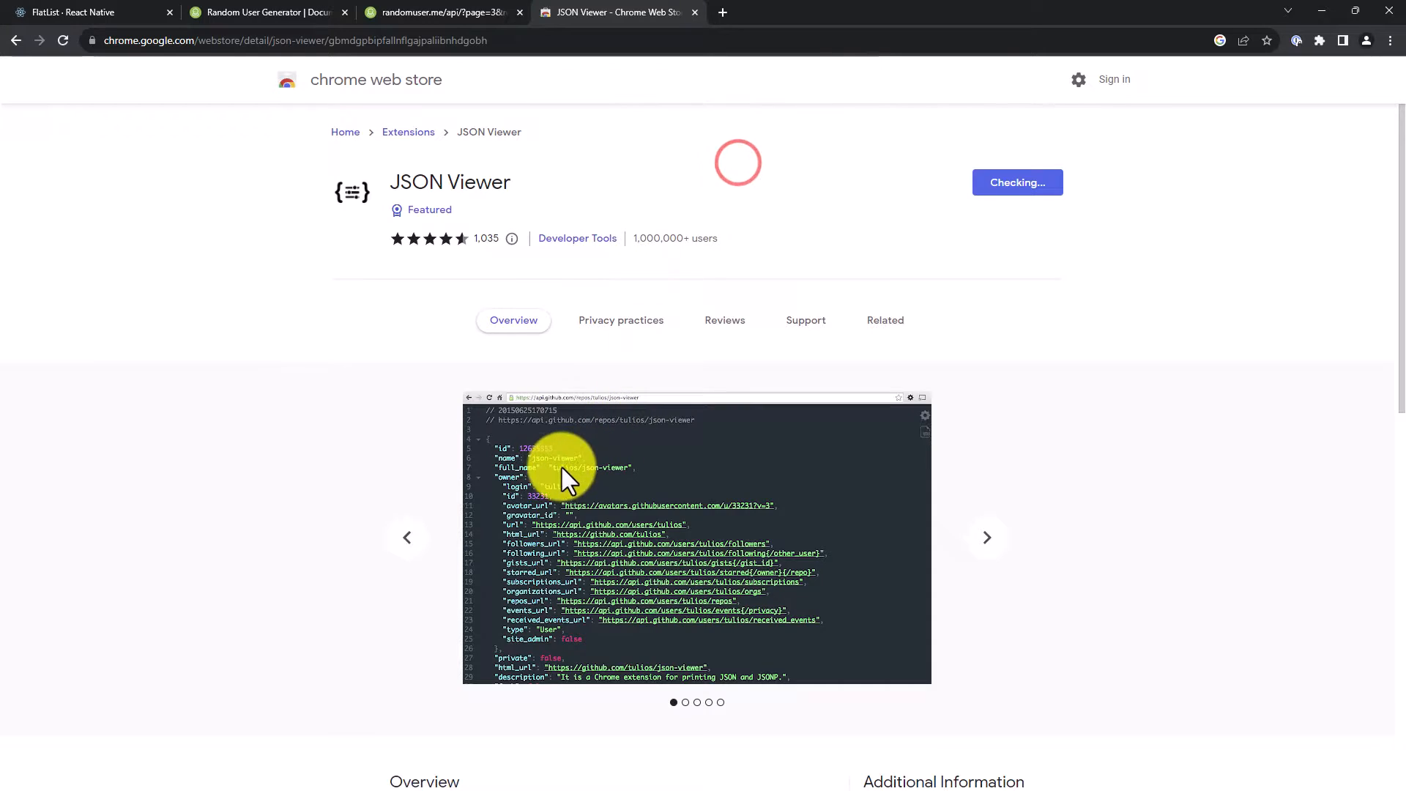
left_click(1017, 182)
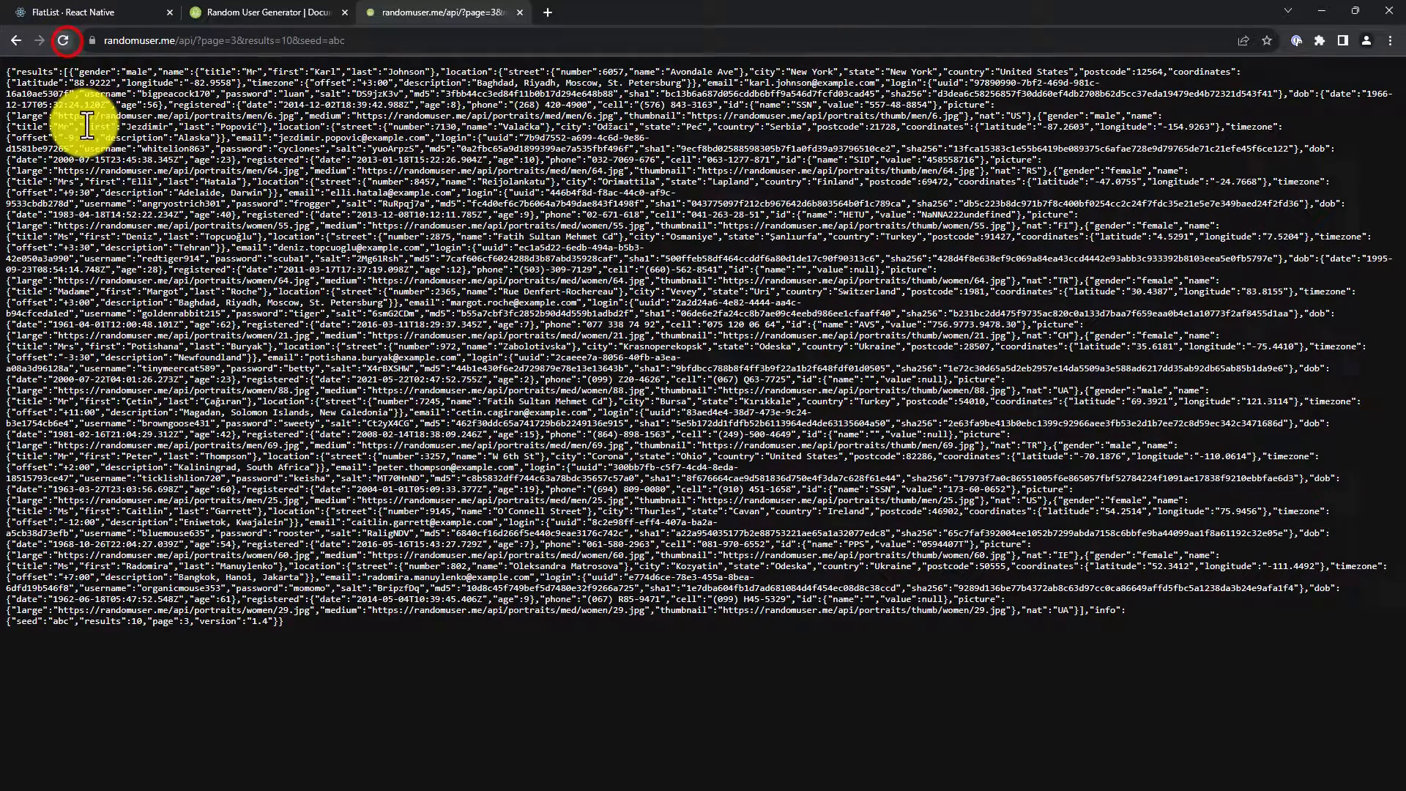
Step: Reload the randomuser API tab so JSON Viewer formats the response
left_click(63, 40)
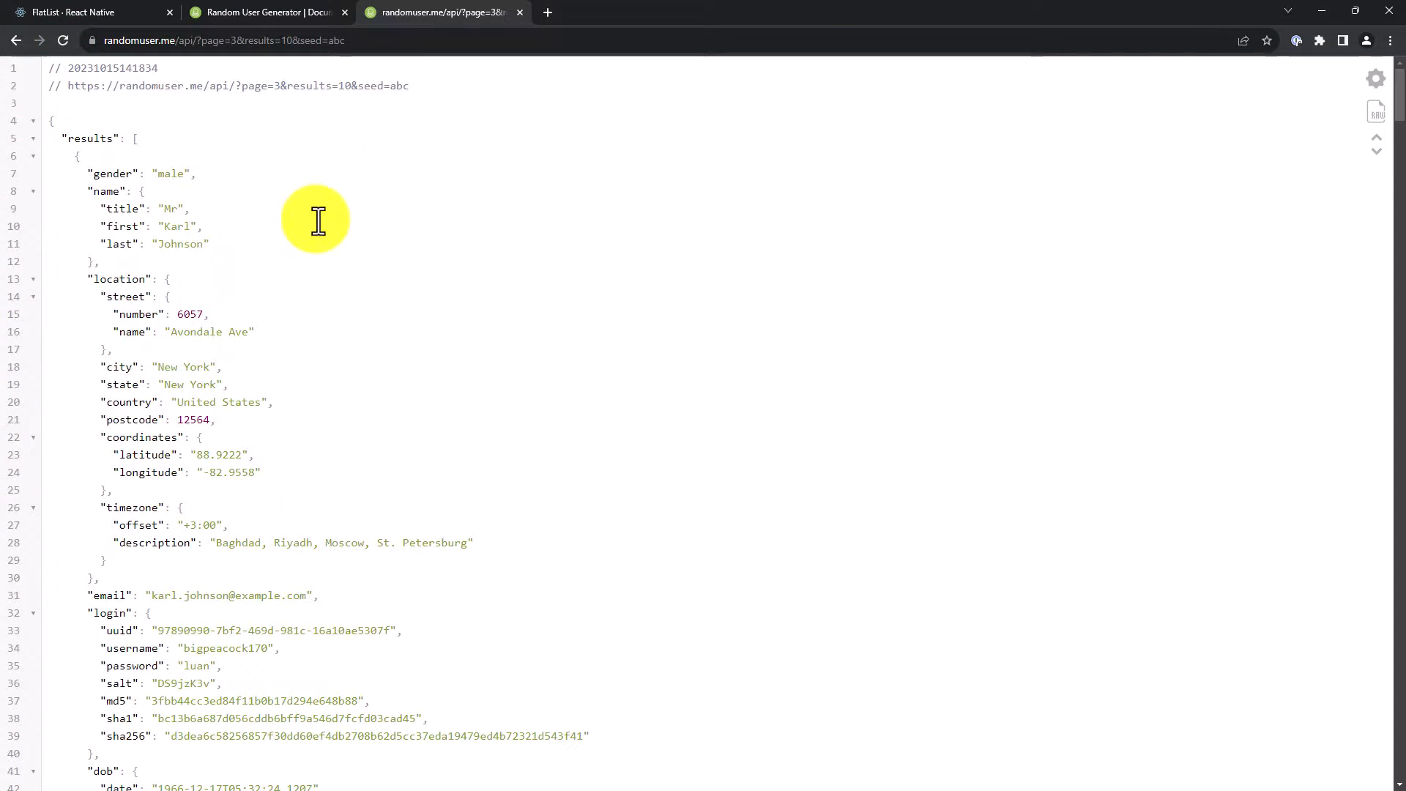
mouse_move(246, 202)
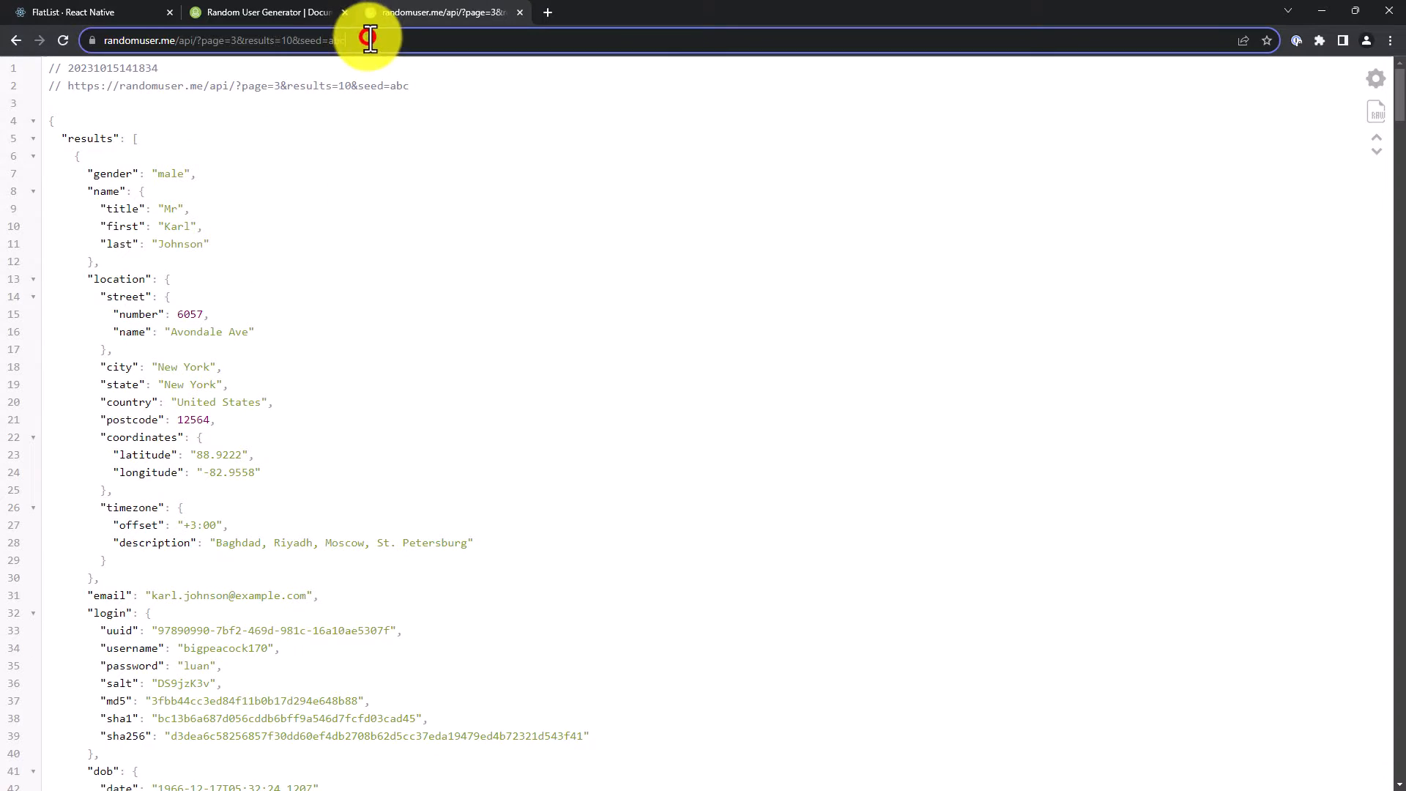
mouse_move(147, 97)
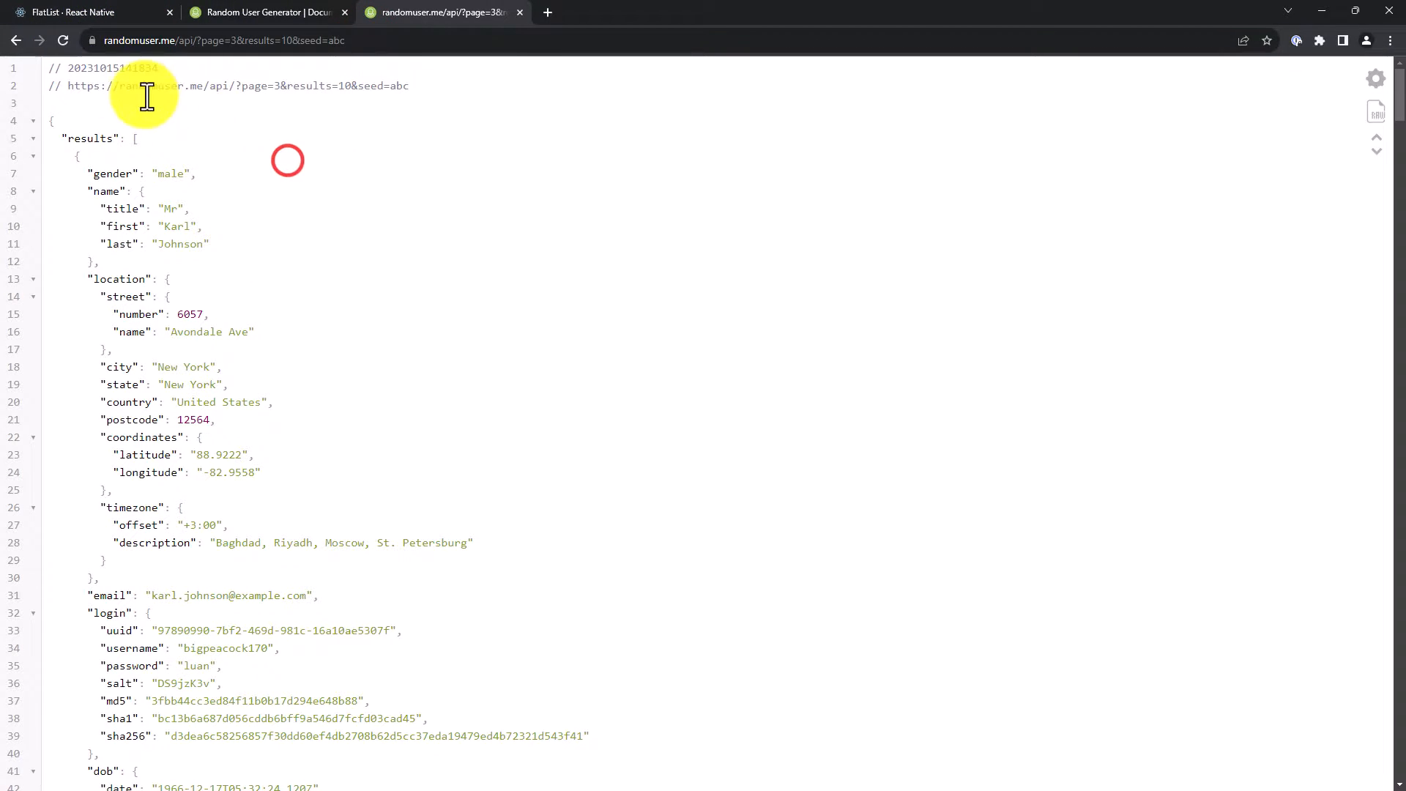
mouse_move(77, 139)
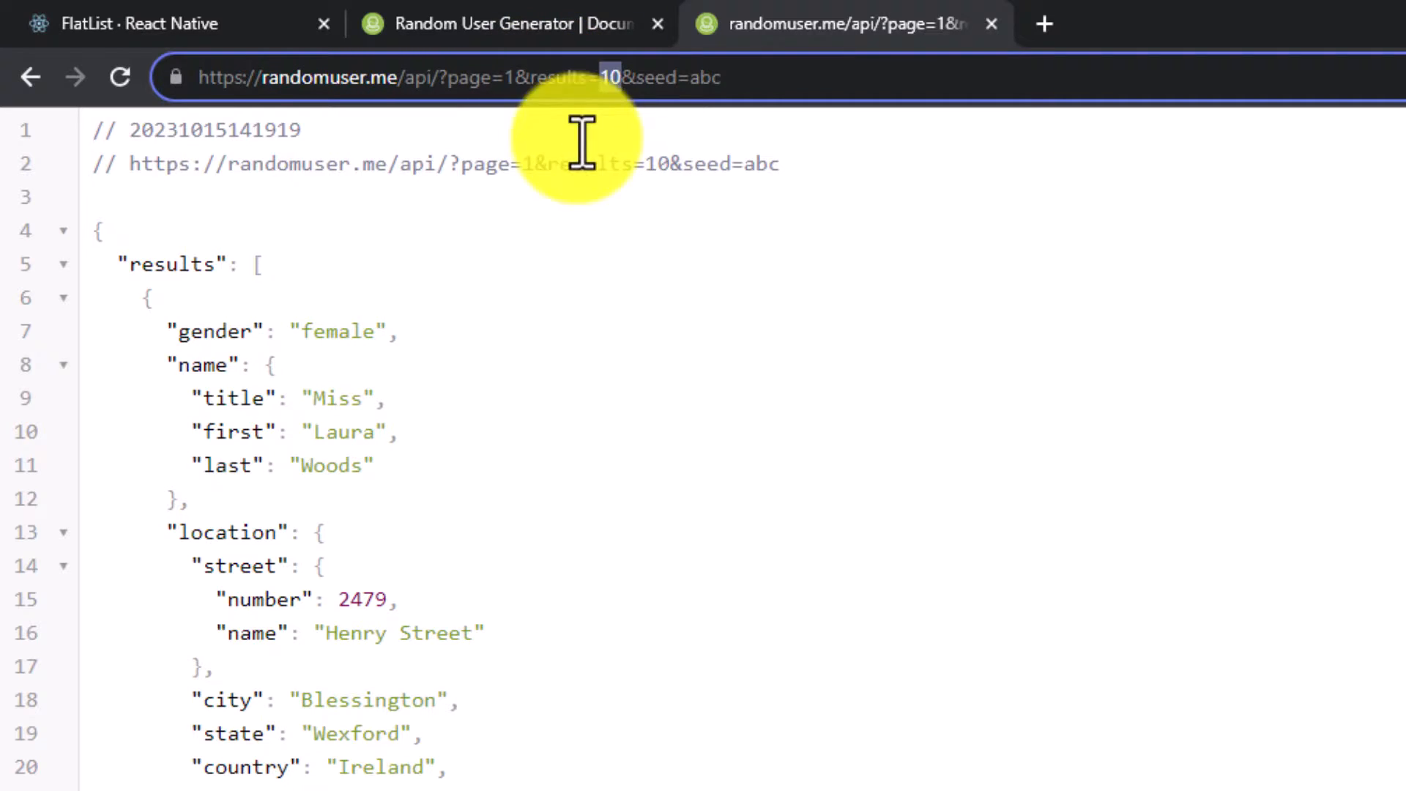
mouse_move(818, 485)
type("2")
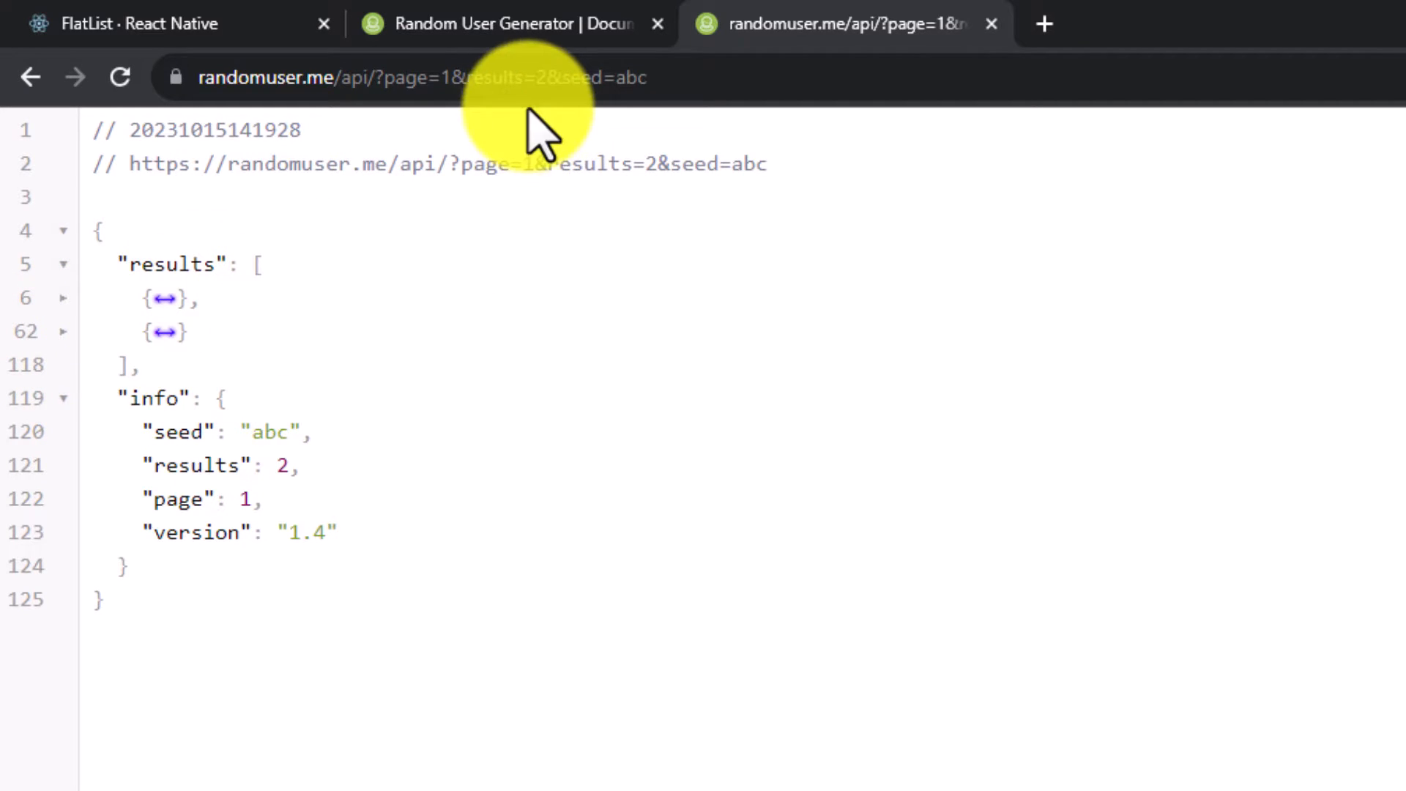
Step: Change the API request URL to results=2 and reload it
left_click(538, 77)
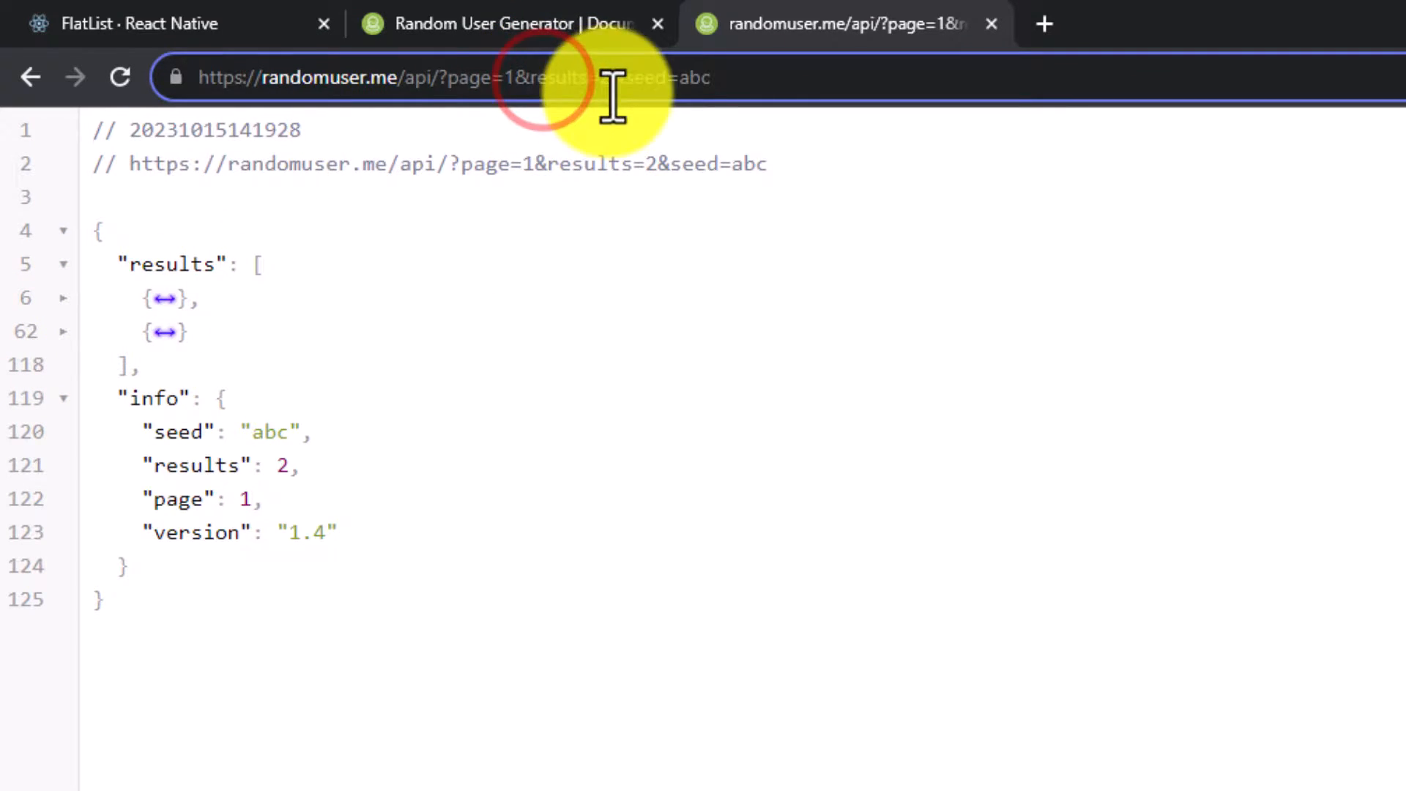
key("Enter")
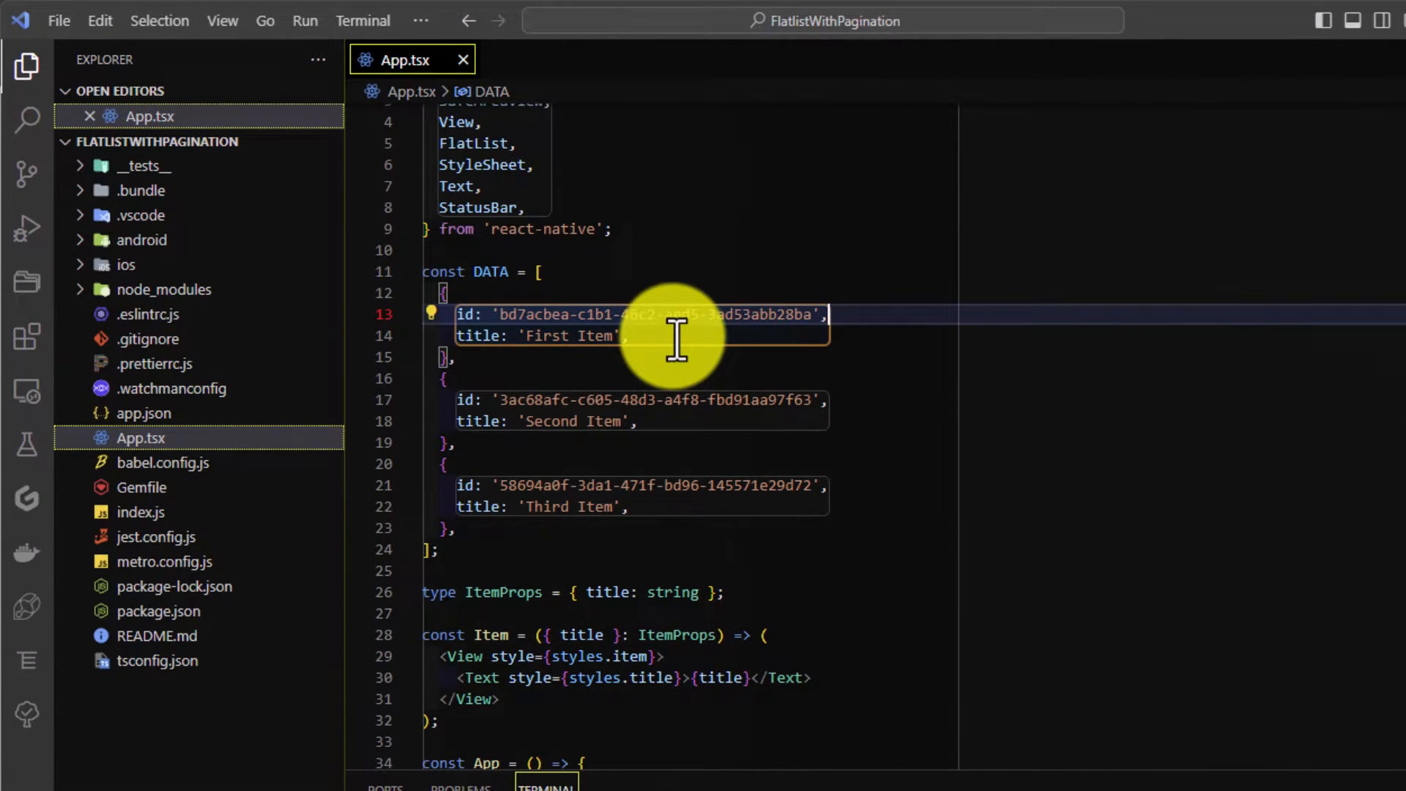
Step: Add a src/service folder containing a new getUsers.ts file
left_click(273, 142)
type("src")
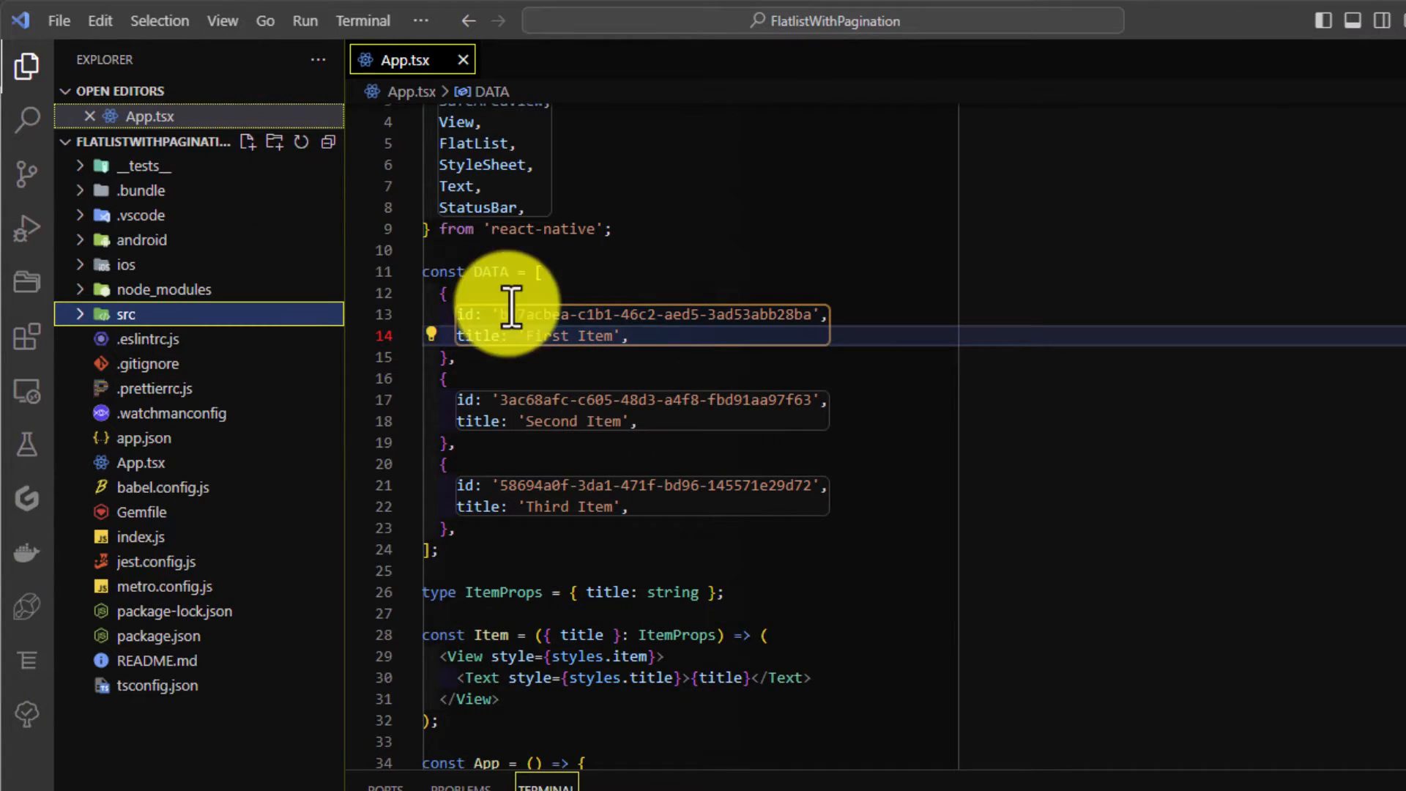
left_click(247, 143)
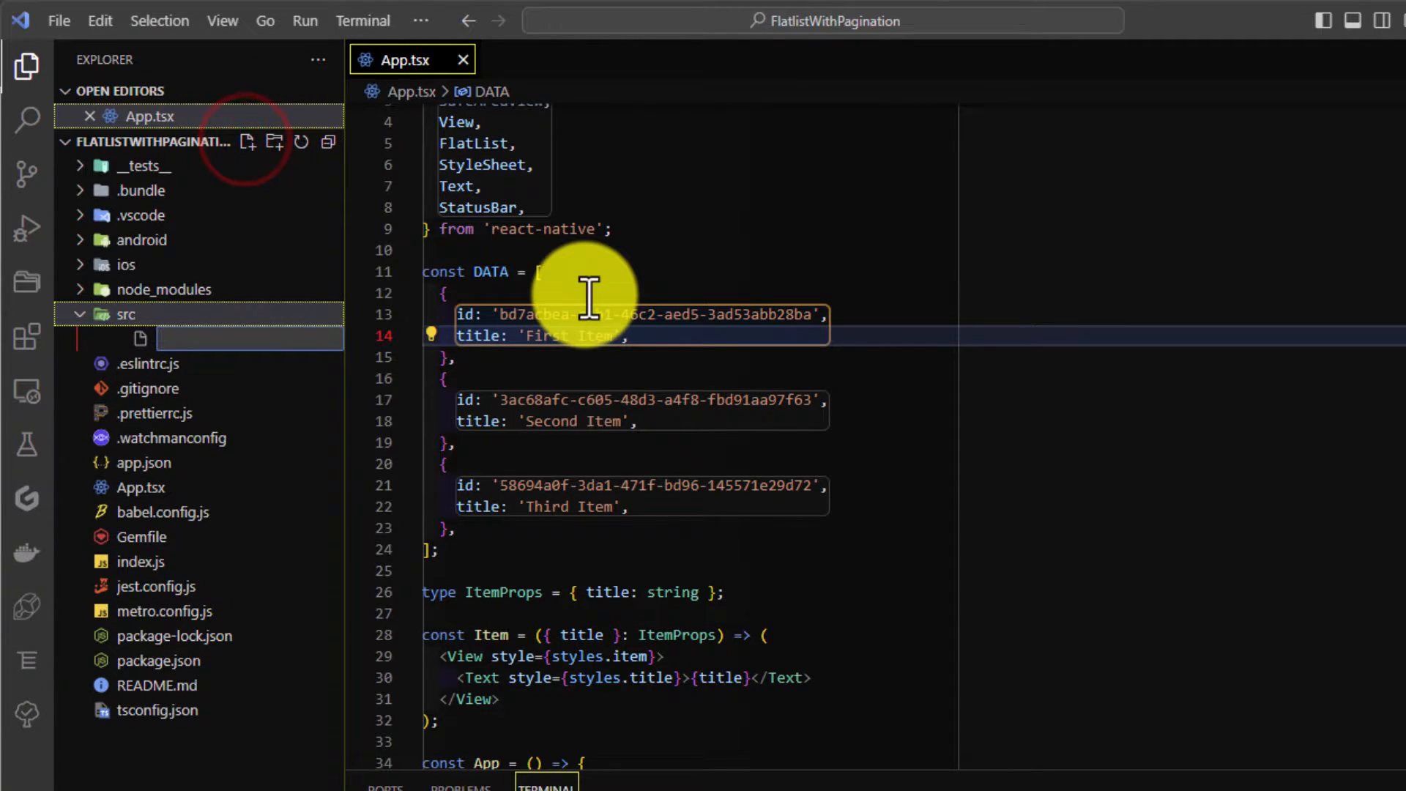
type("serv")
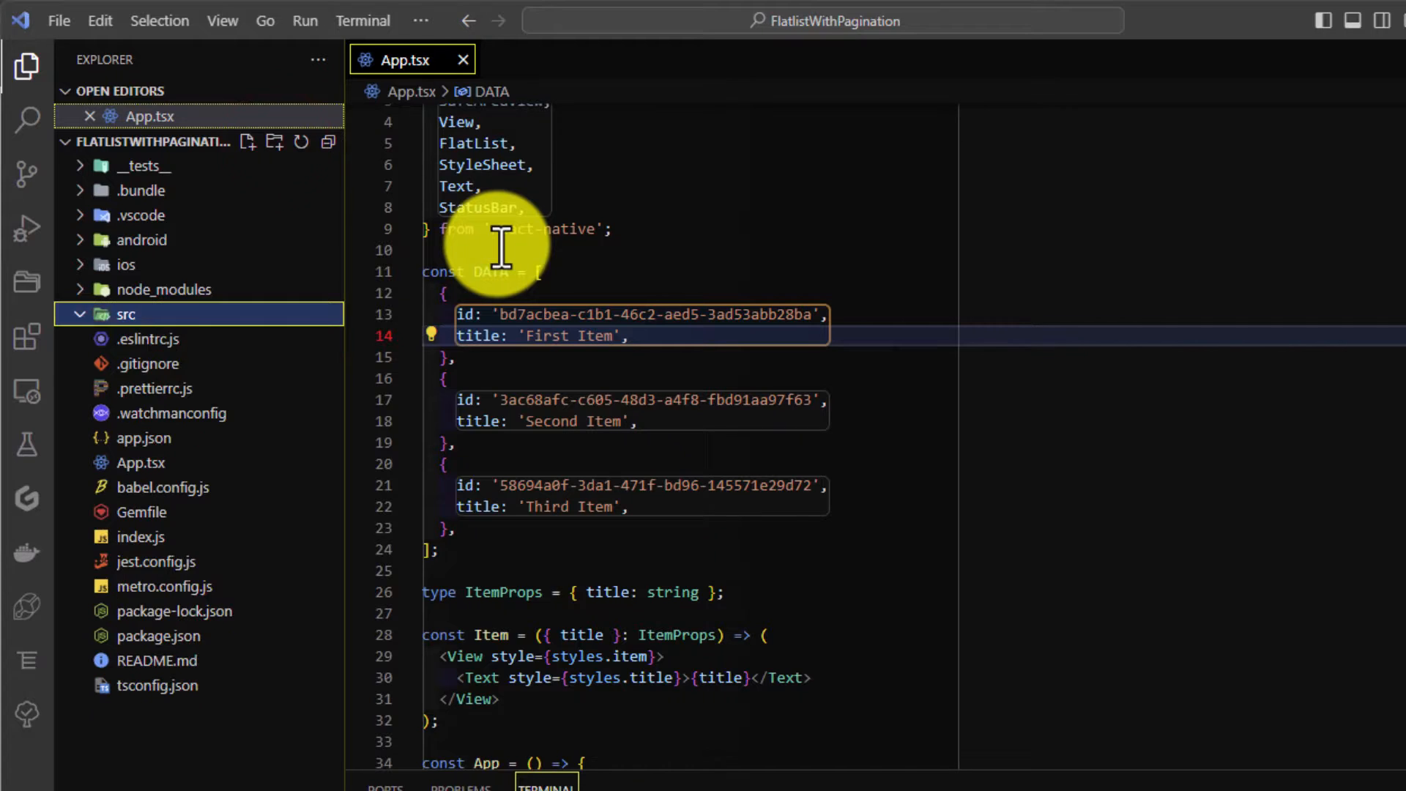
left_click(247, 142)
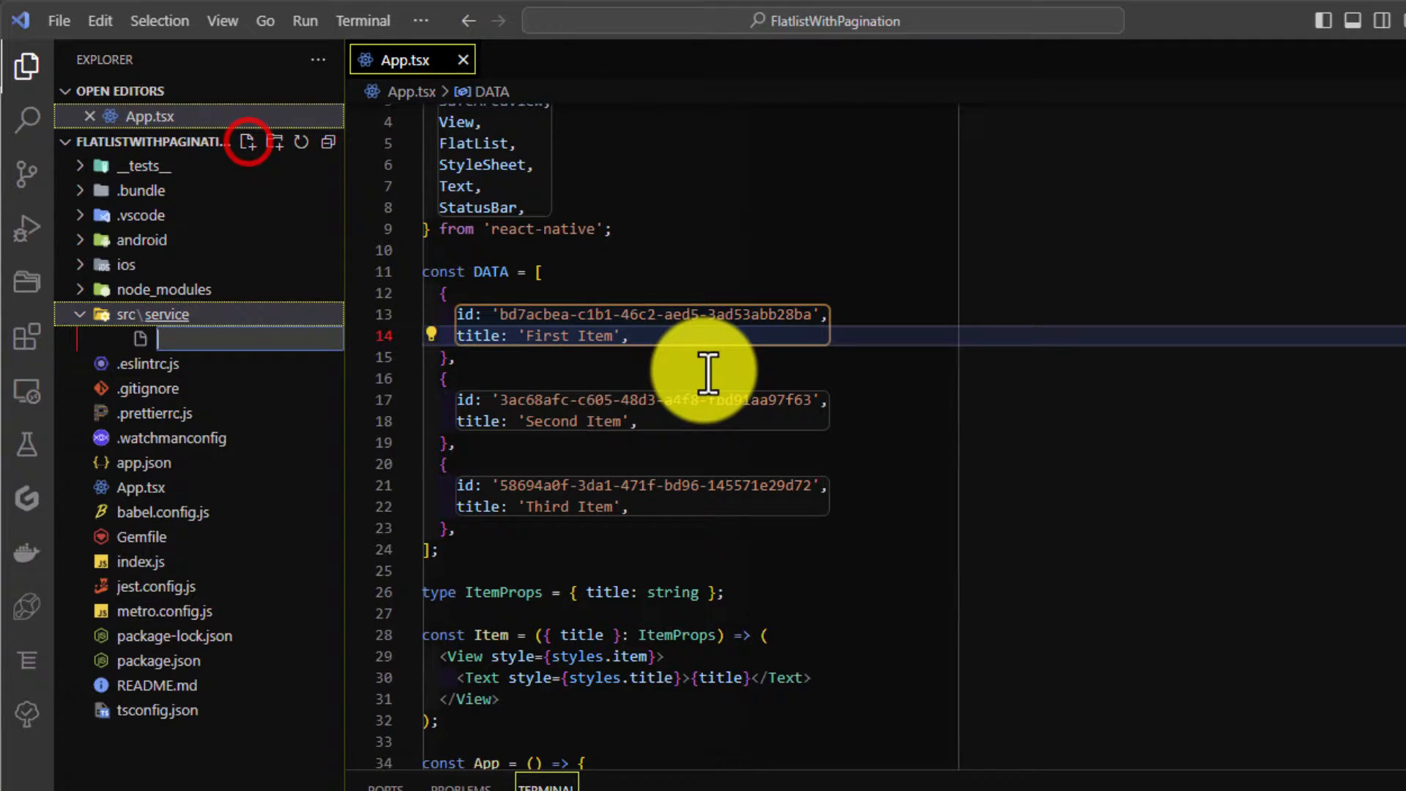
type("getUser")
type("npm inst")
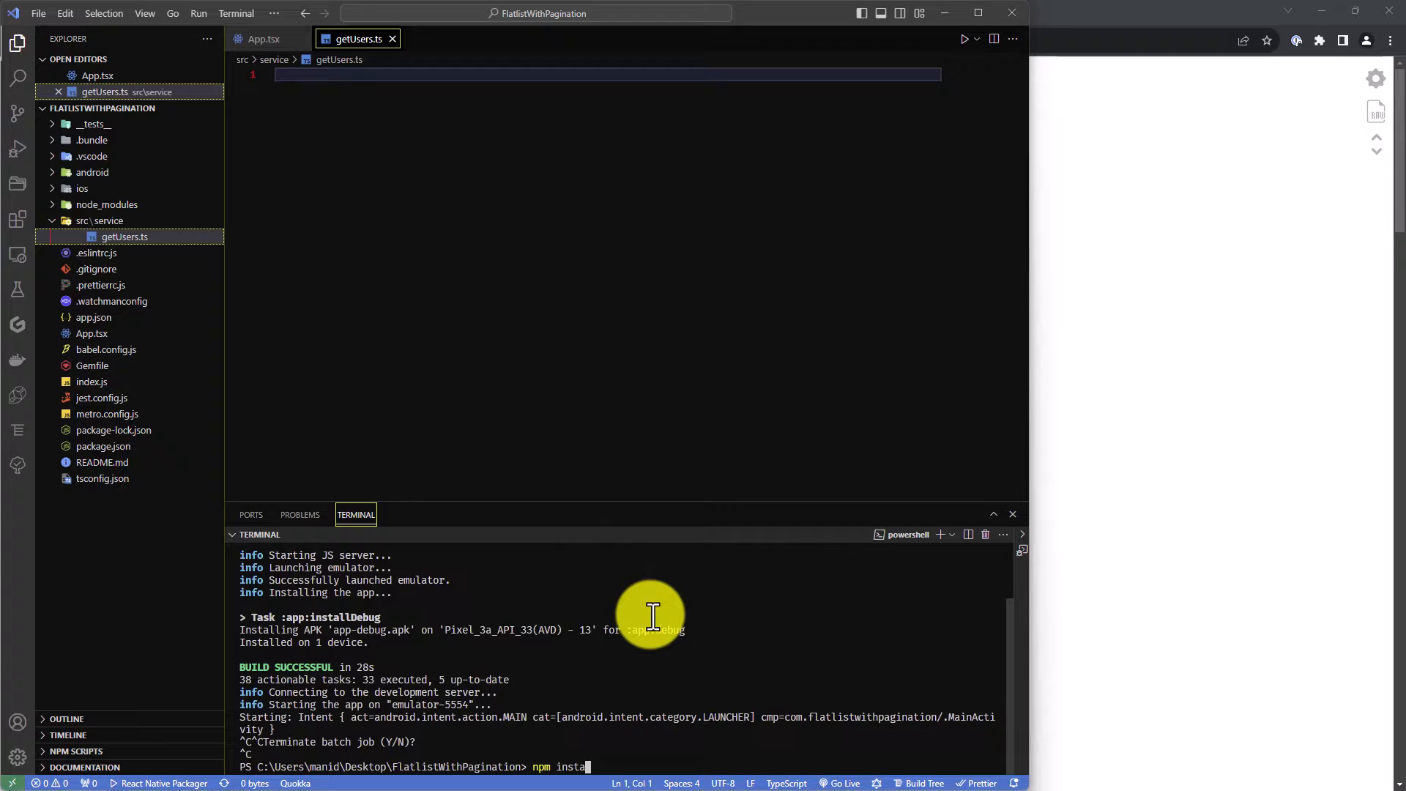
Step: Dock the terminal panel on the right and run npm install axios
type("ax")
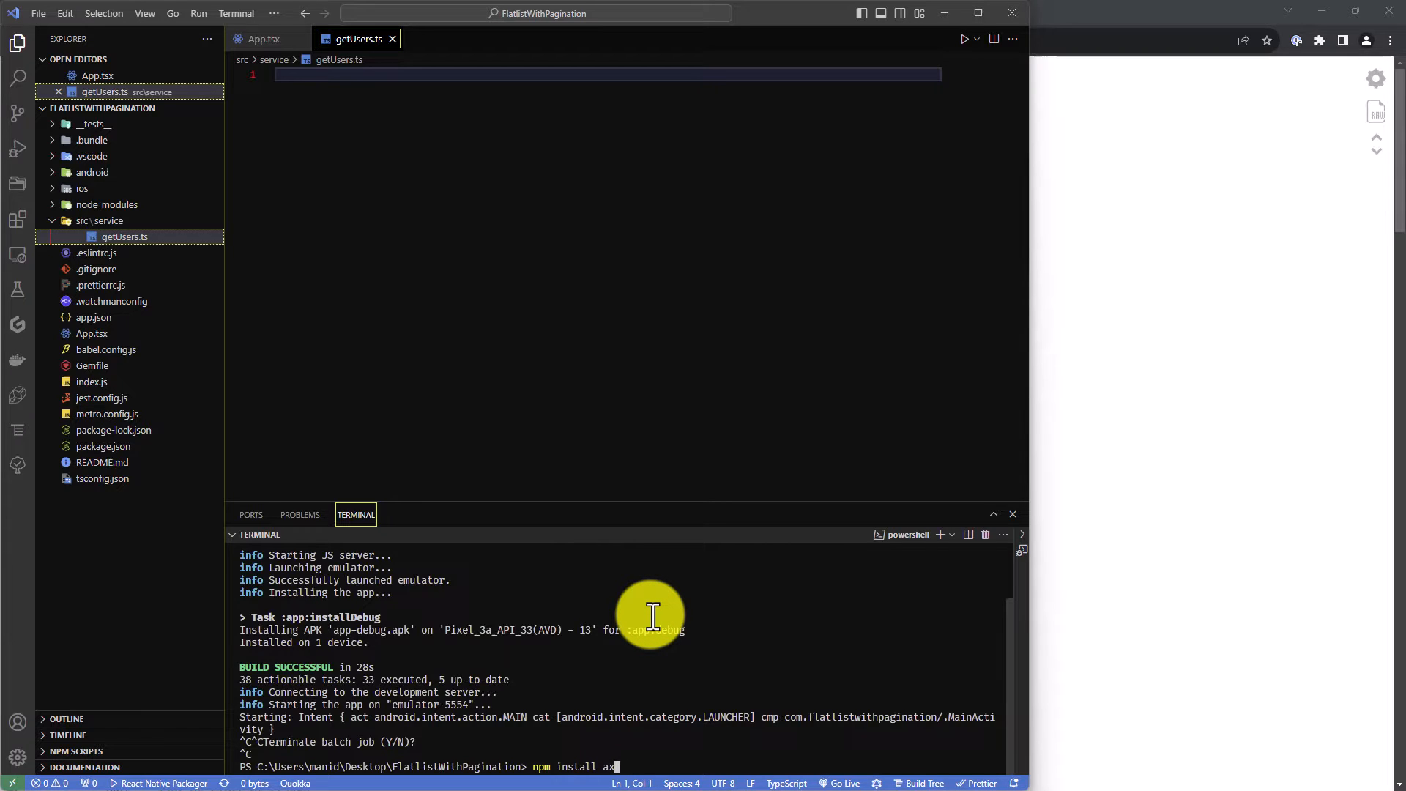
type("ios")
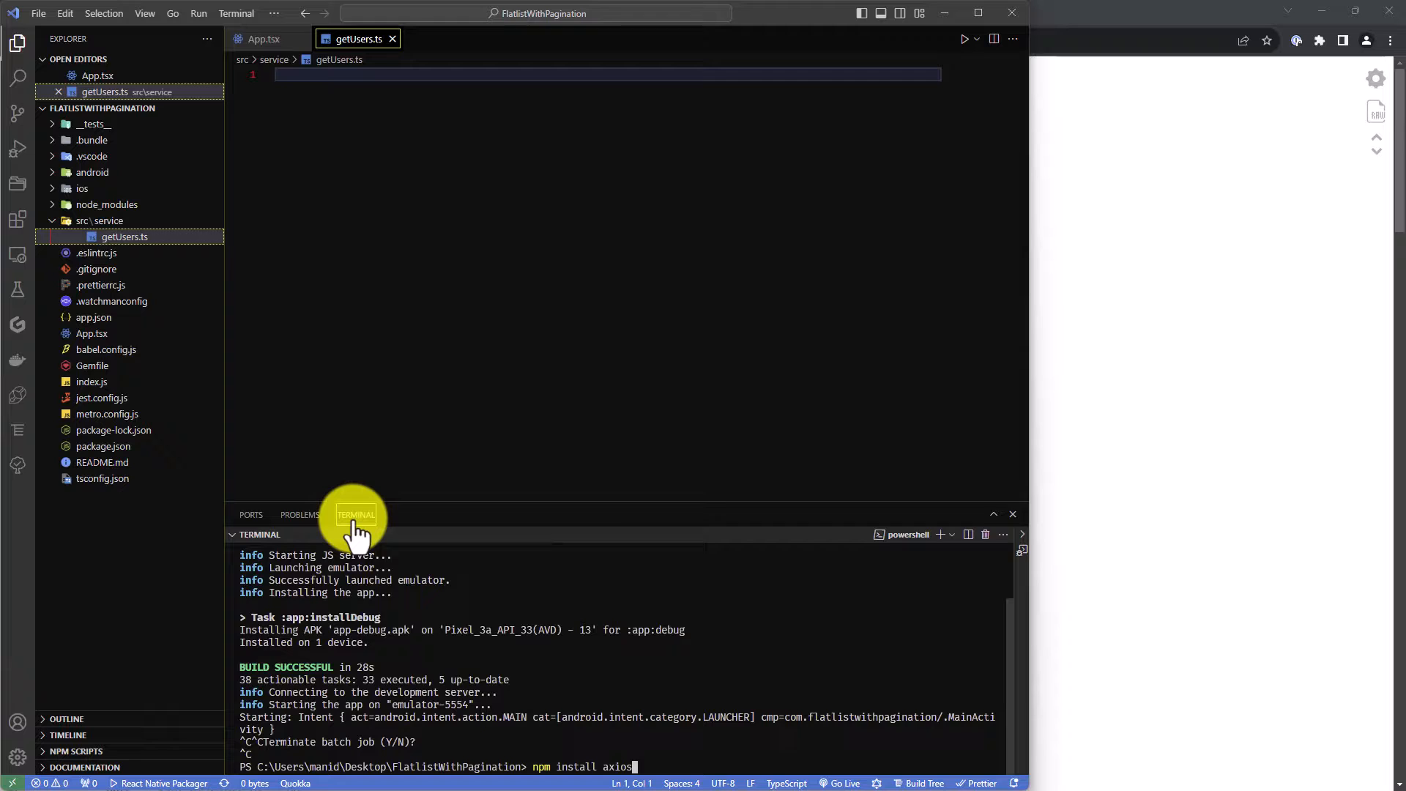
right_click(355, 514)
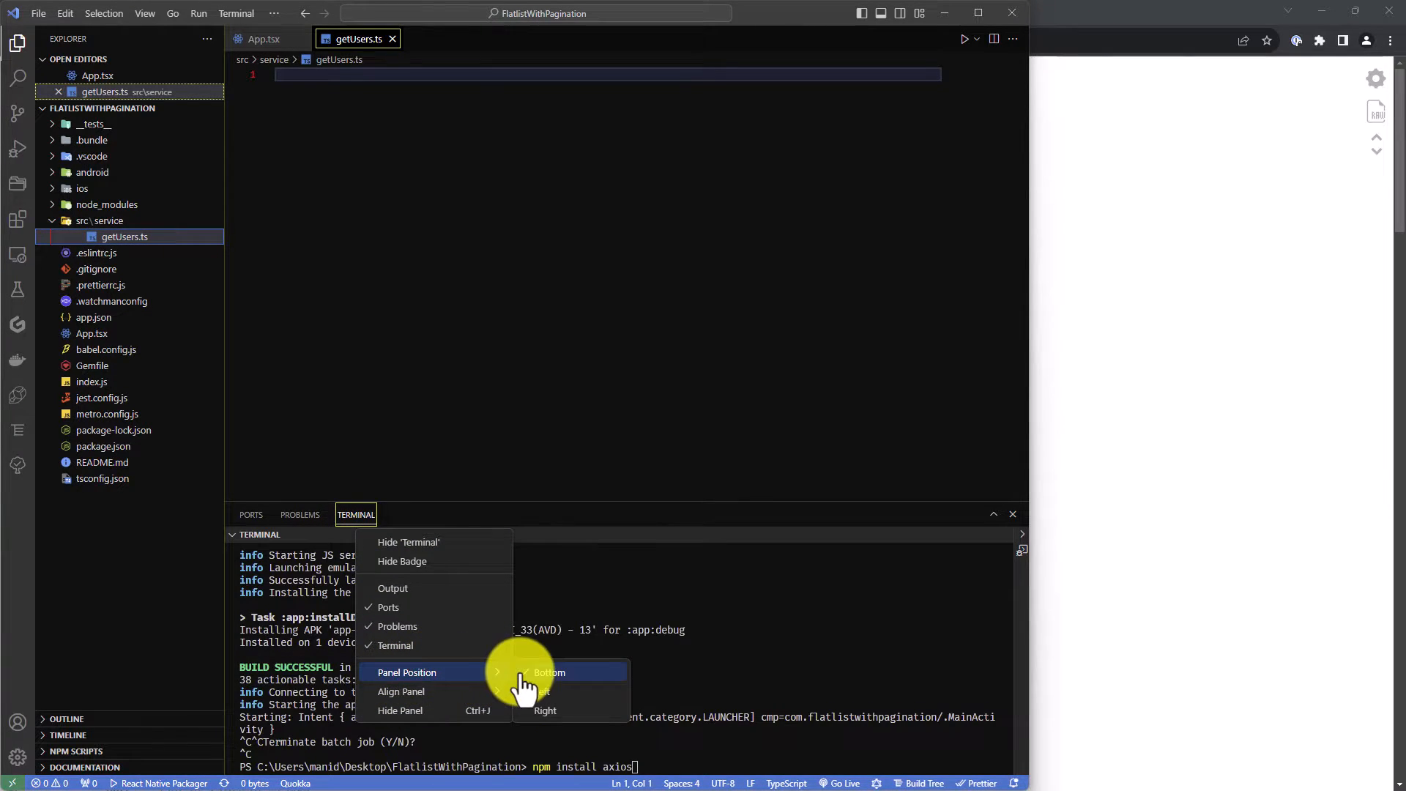
left_click(545, 710)
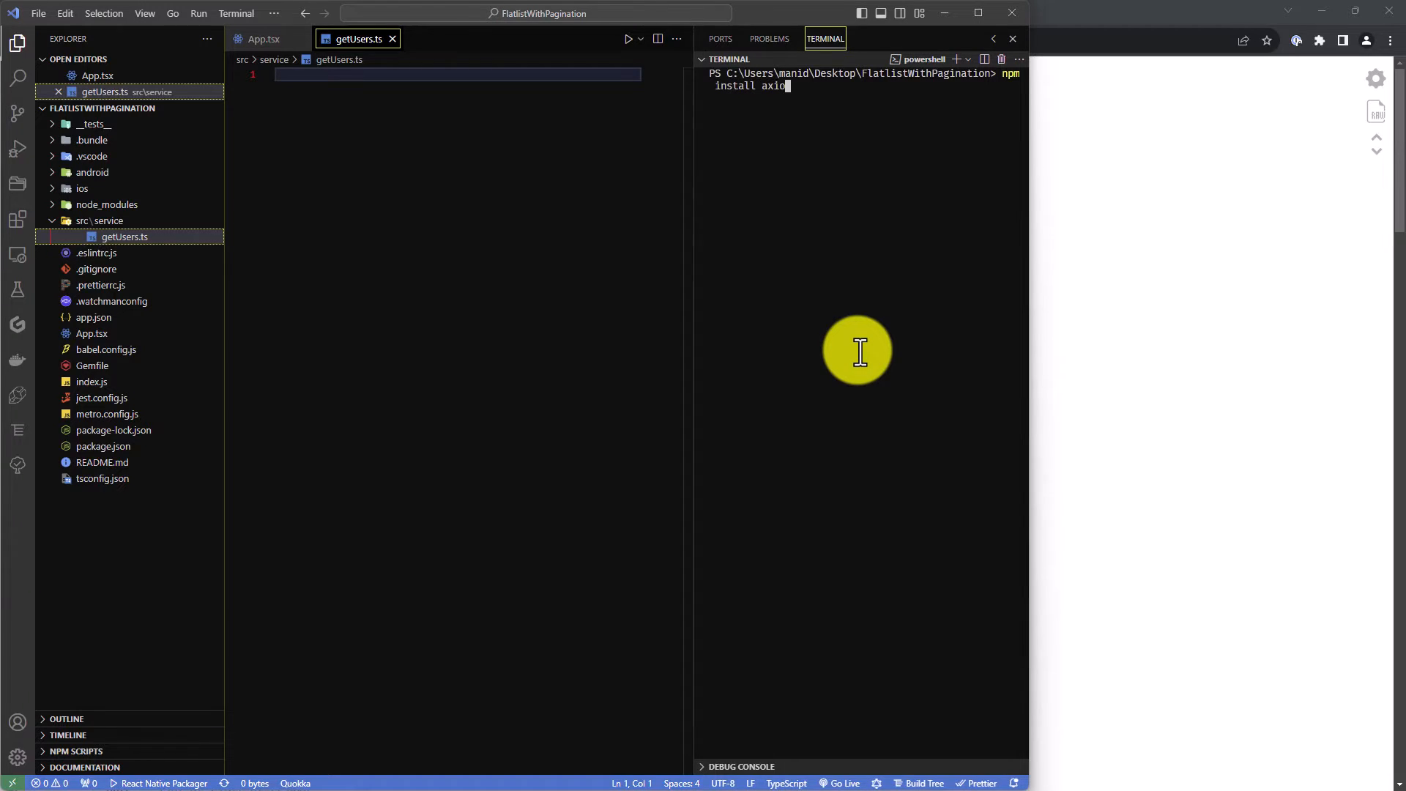
key("Enter")
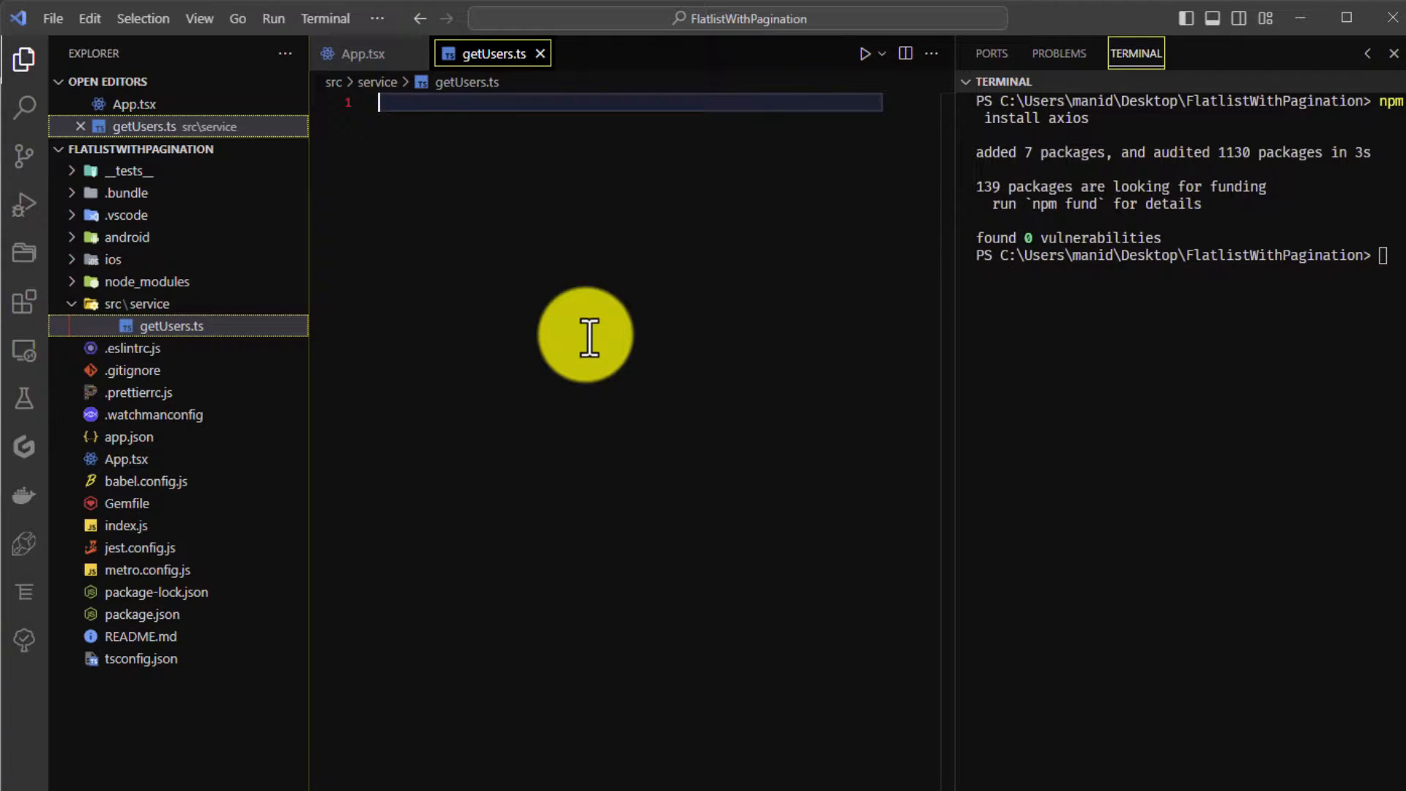
Step: Write the axios import and an exported async getUsers awaiting axios.get on randomuser.me
type("import axios from \"axios")
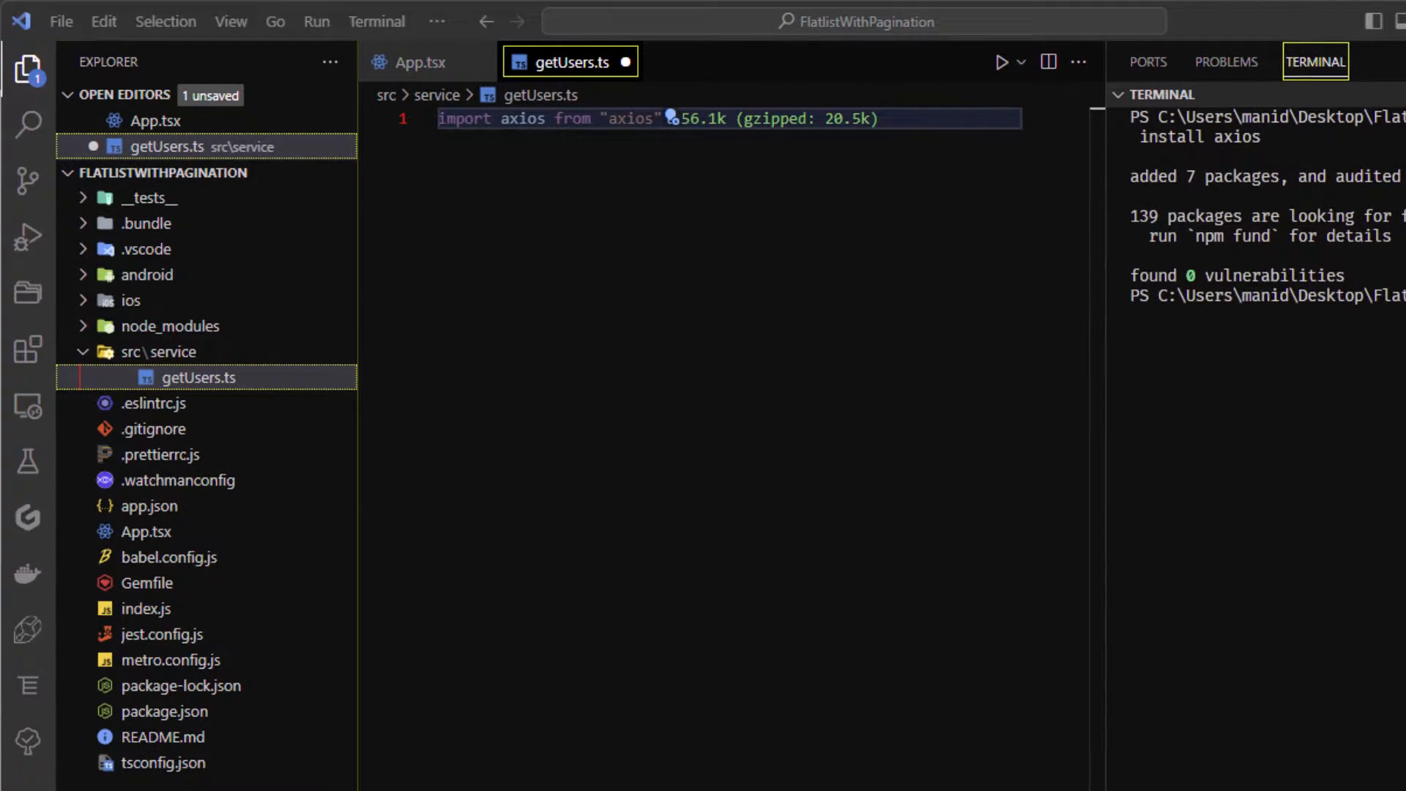
key("enter")
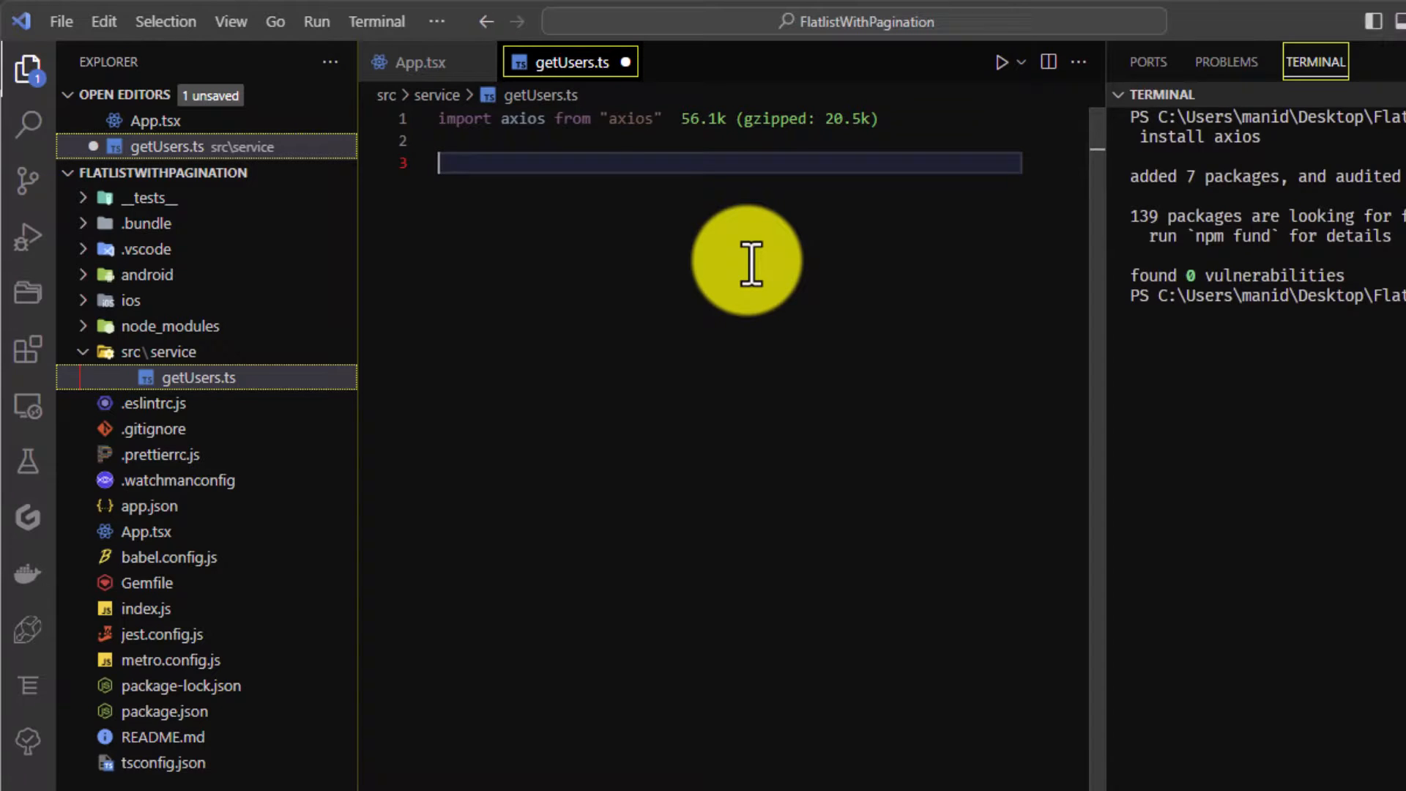
type("export const")
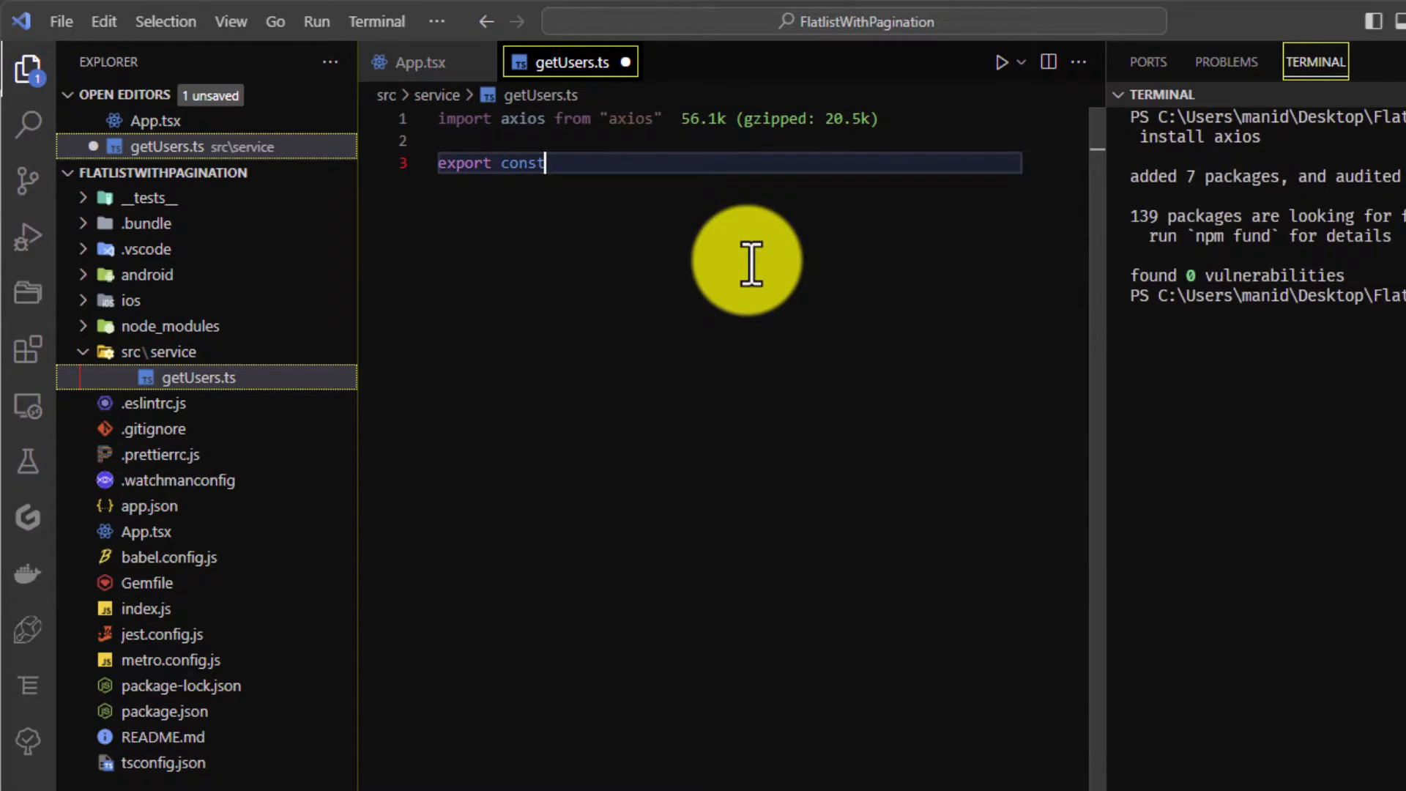
type("getUsers")
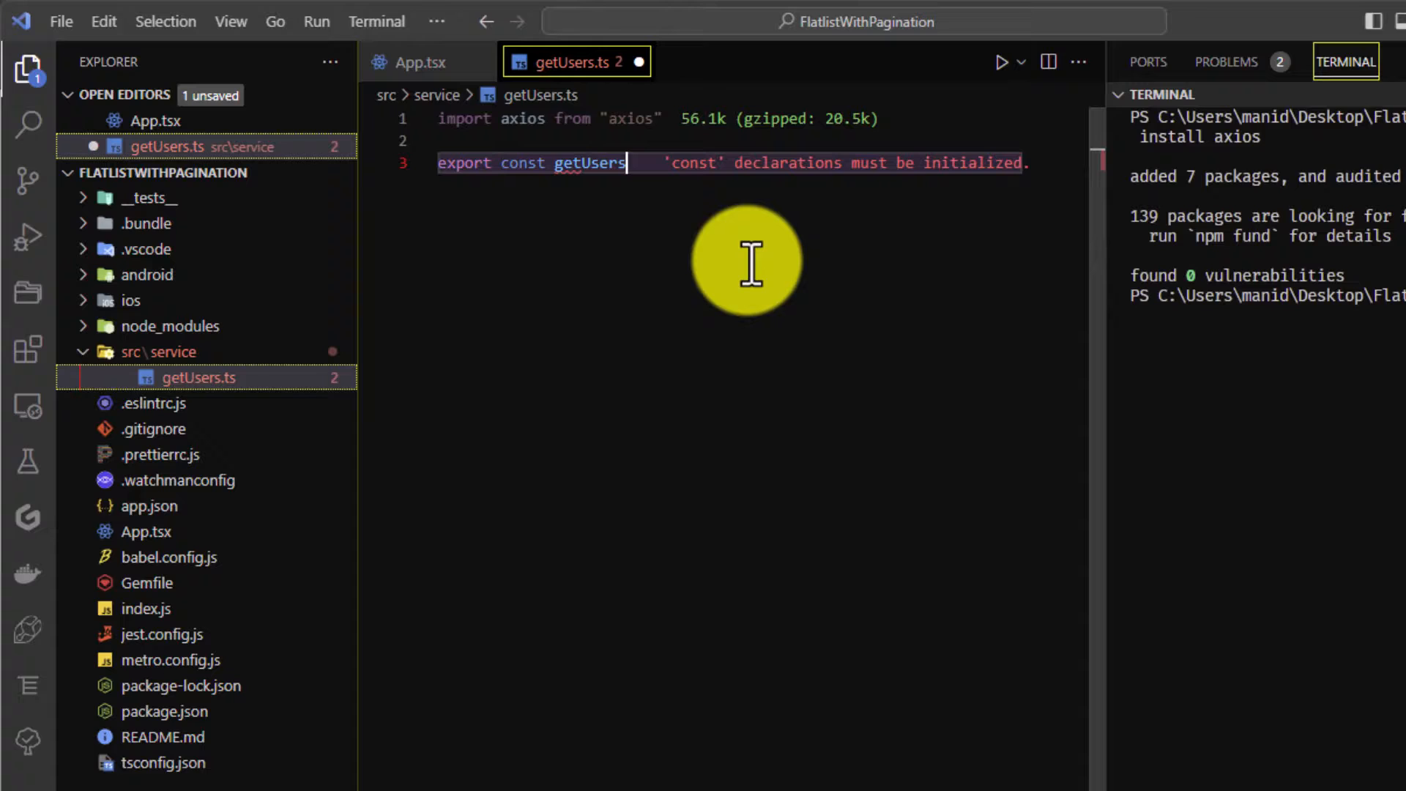
type("+")
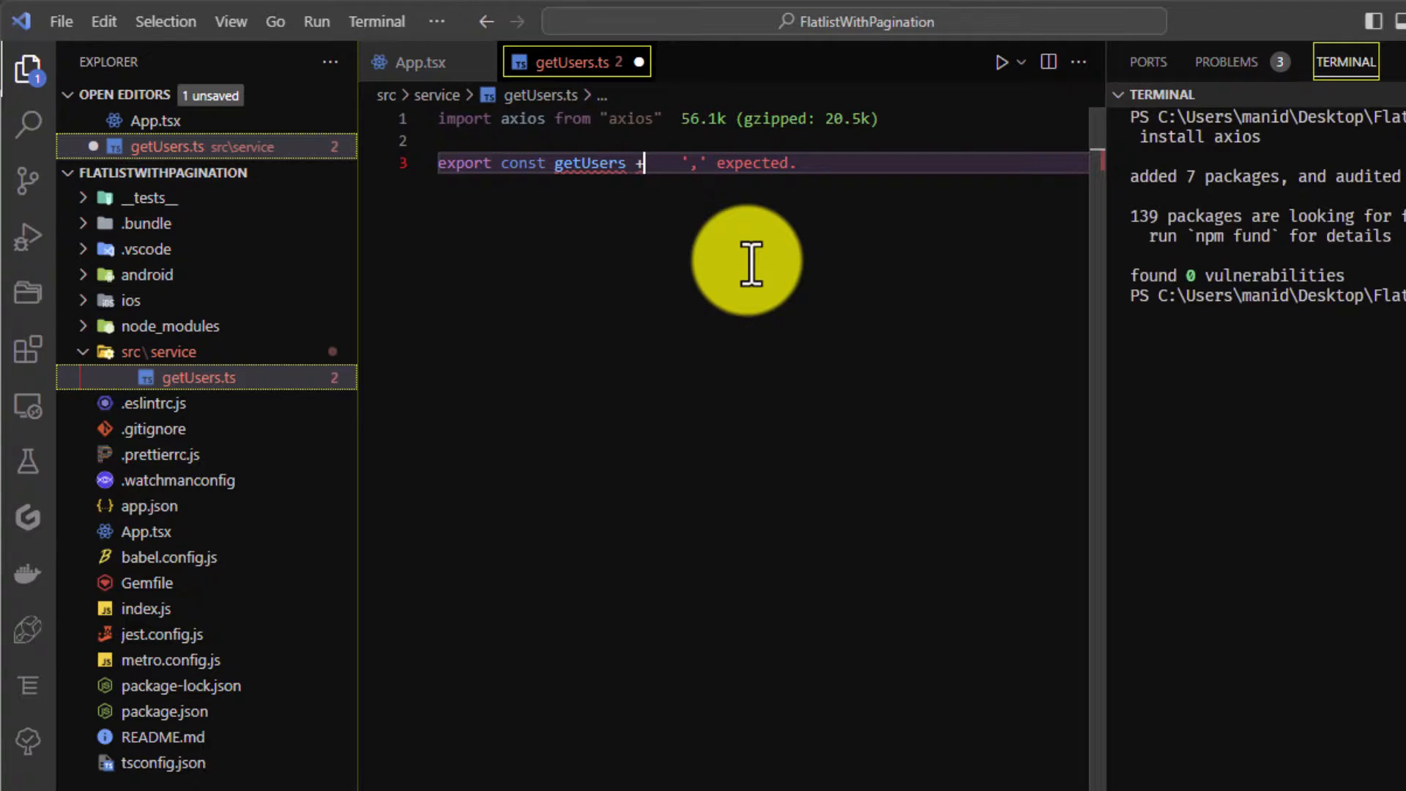
type("async")
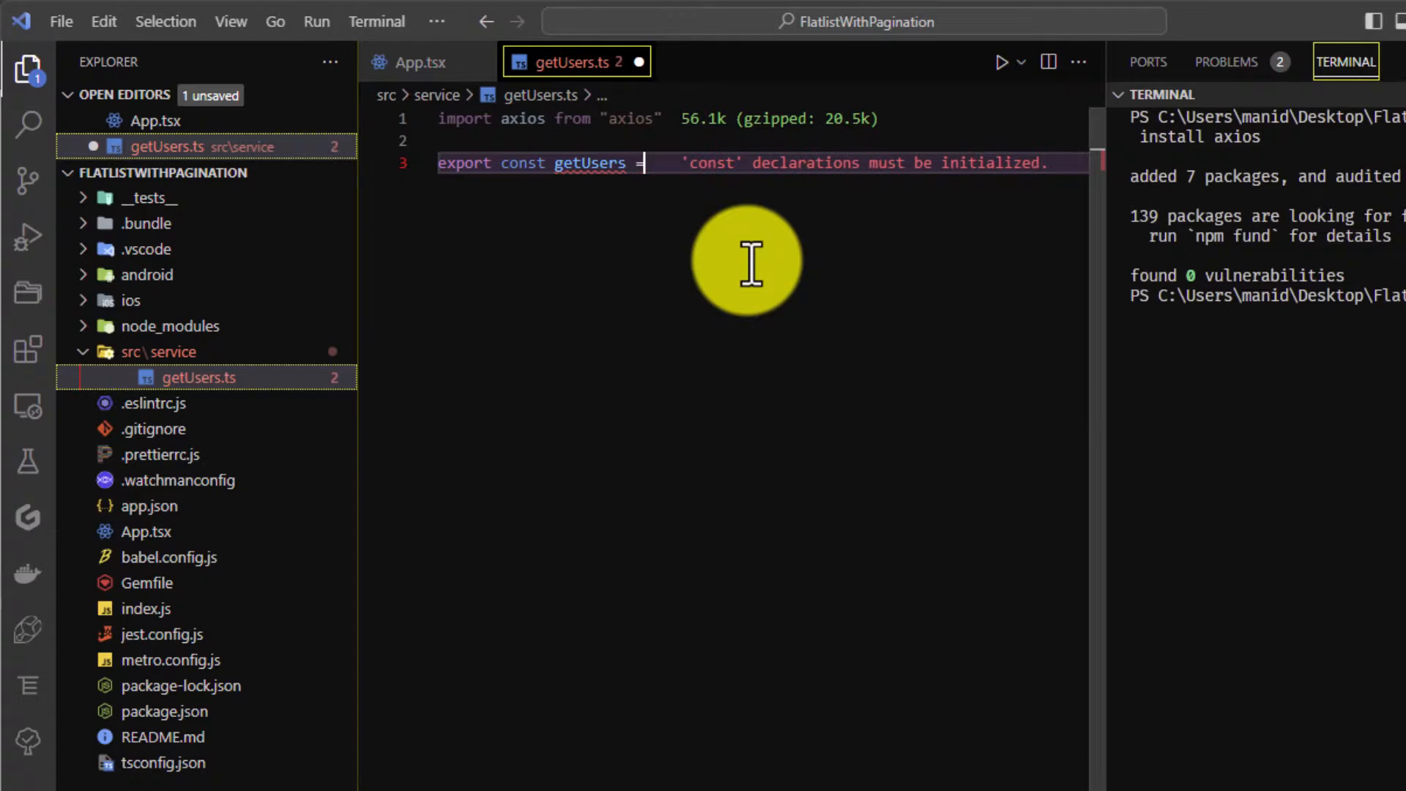
type("async()")
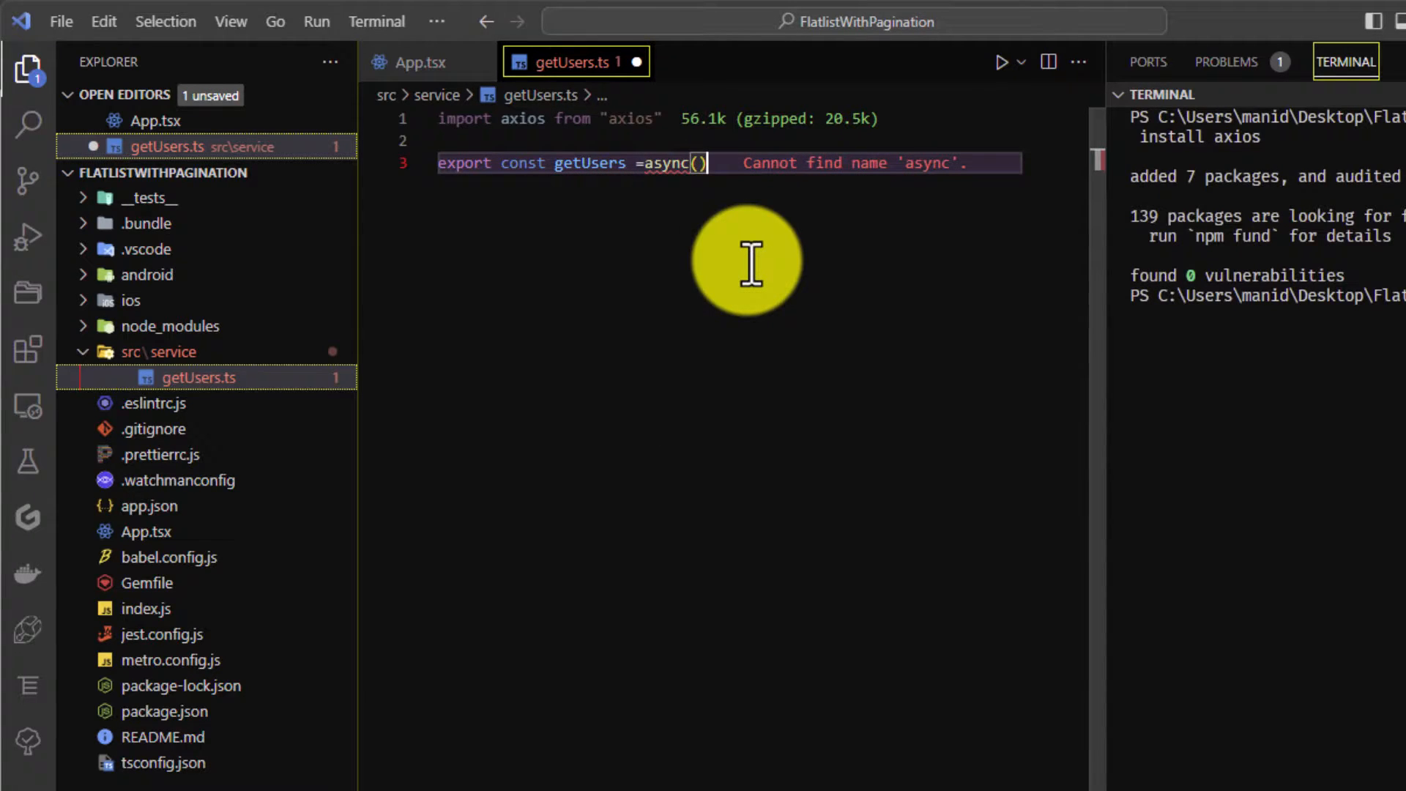
type("=>{")
type("try {")
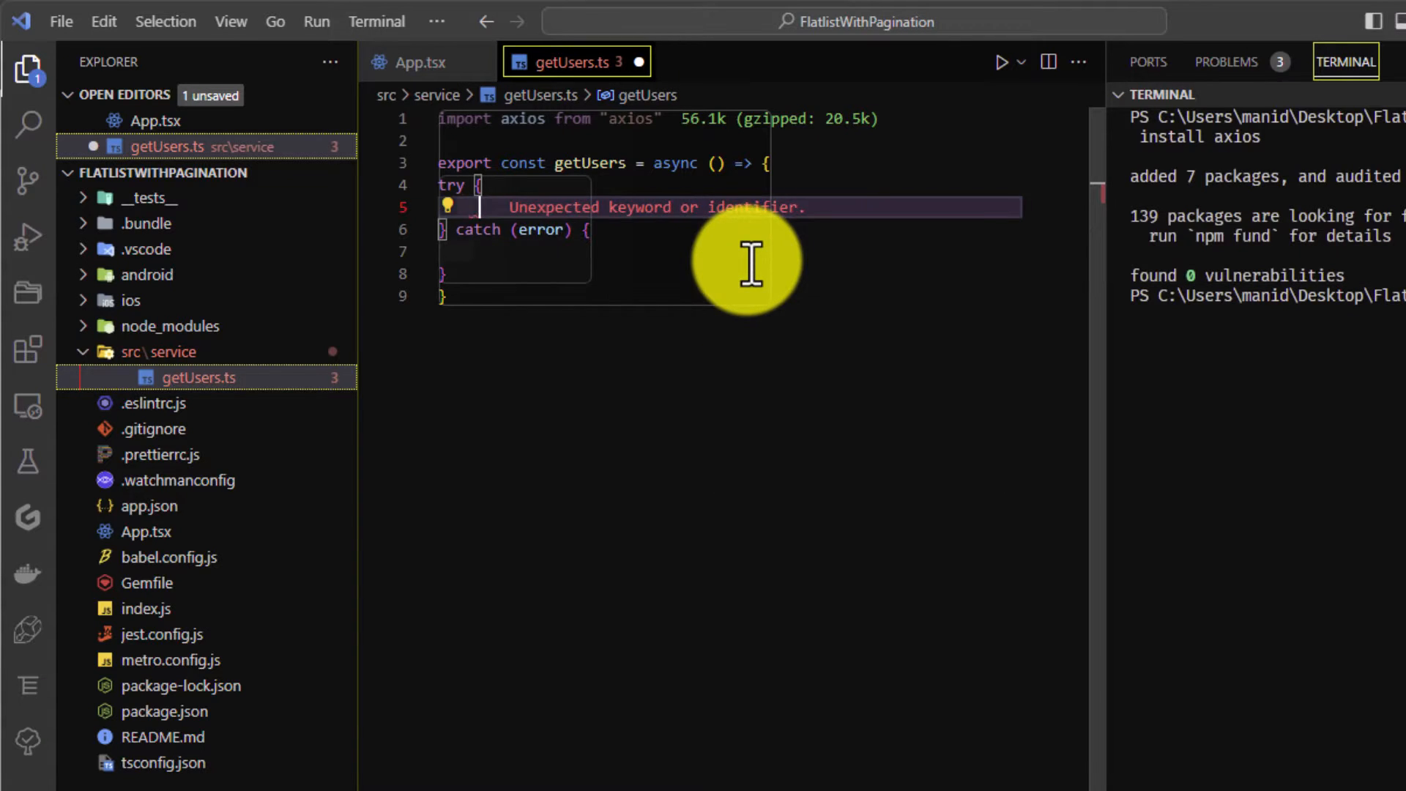
type("let response =")
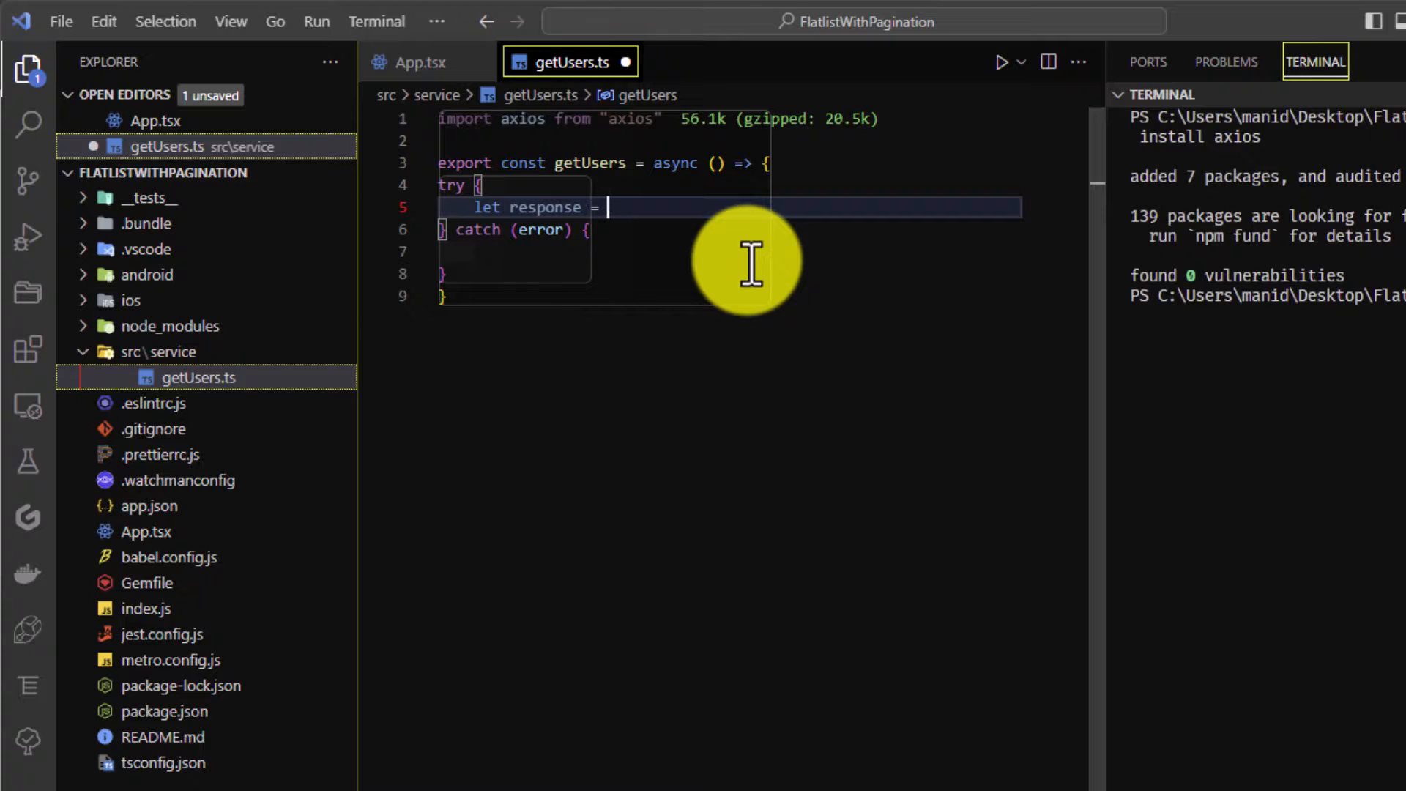
type("await axios.")
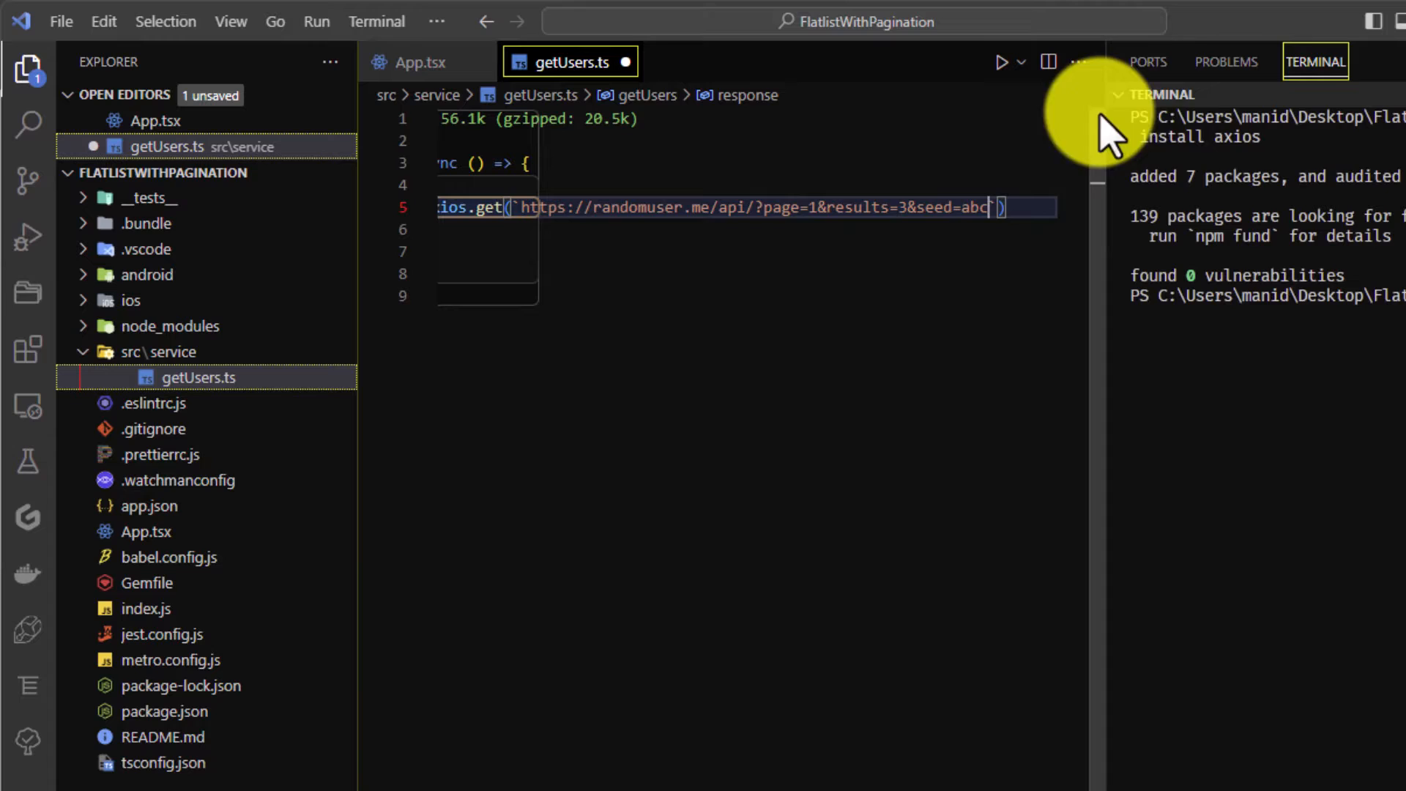
left_click(28, 69)
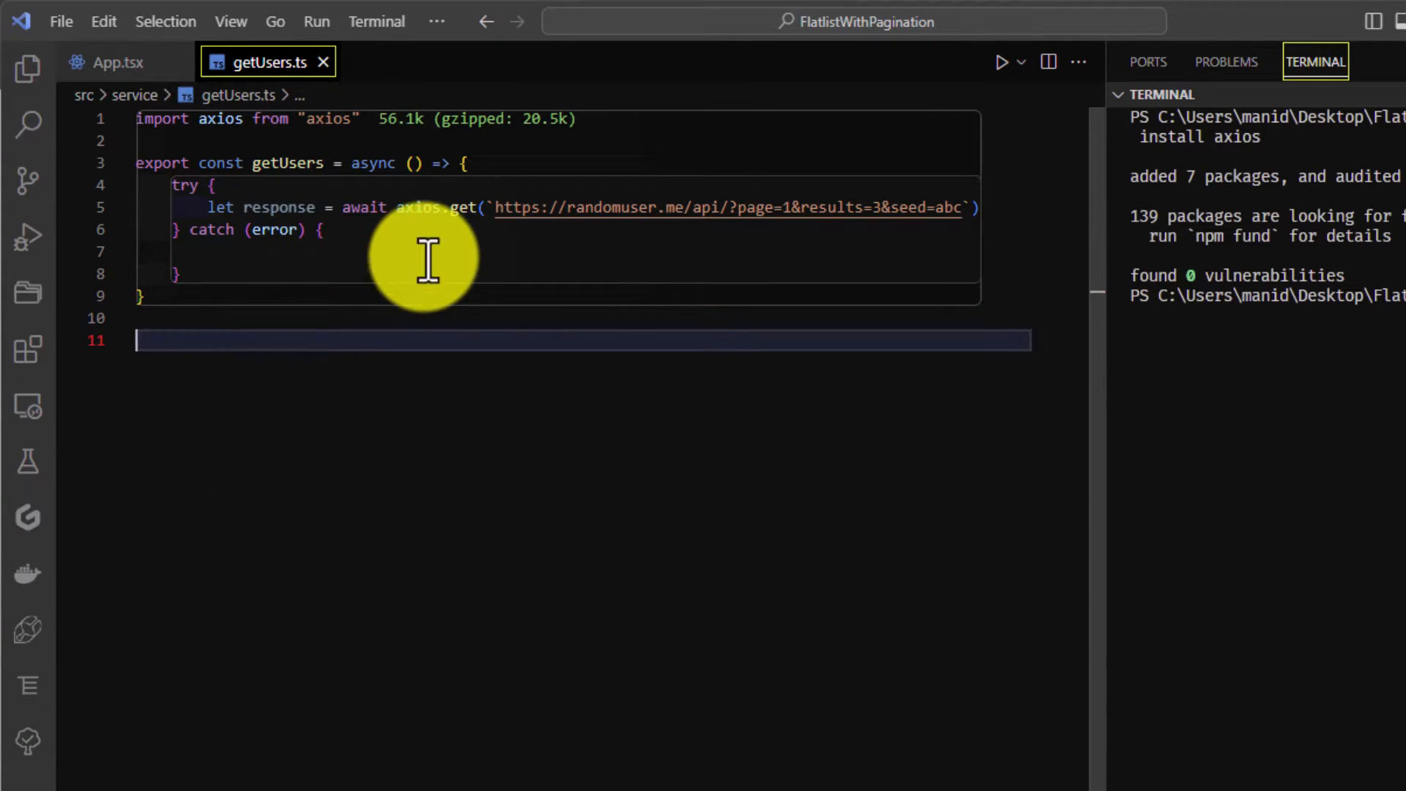
Step: View the page=1&results=3 randomuser JSON in Chrome, then return to getUsers.ts
left_click(942, 207)
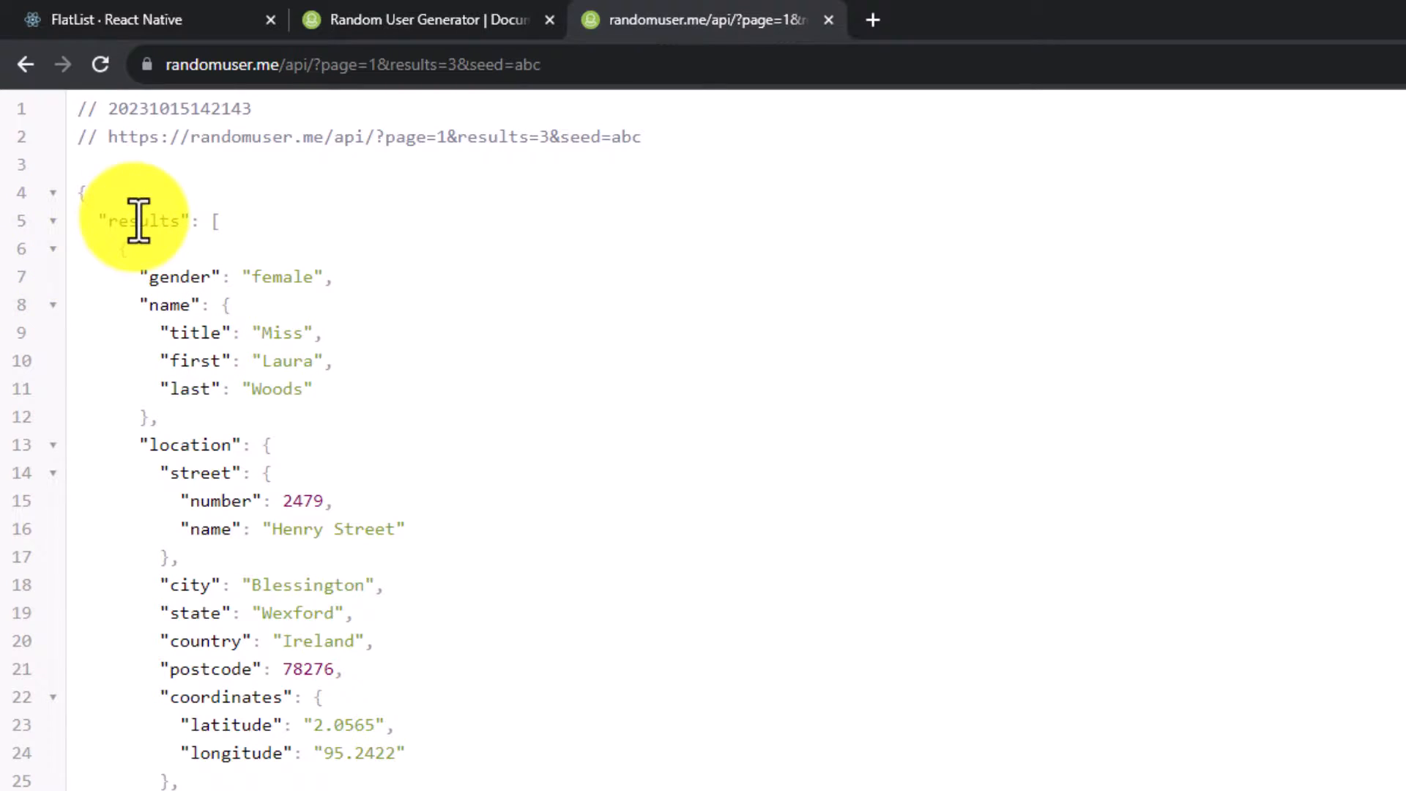
left_click(135, 222)
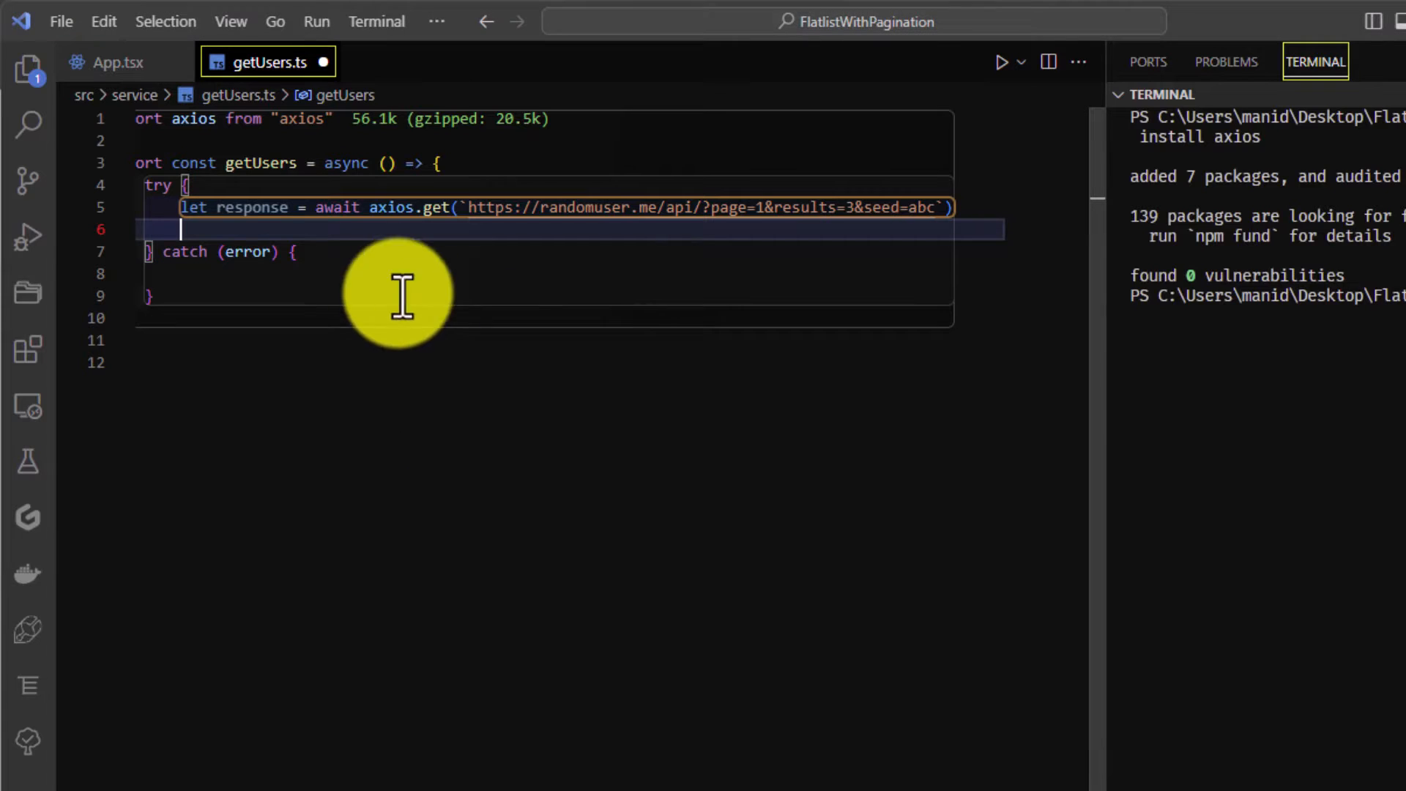
Step: Add return response.data.results after the axios GET in getUsers
type("ret")
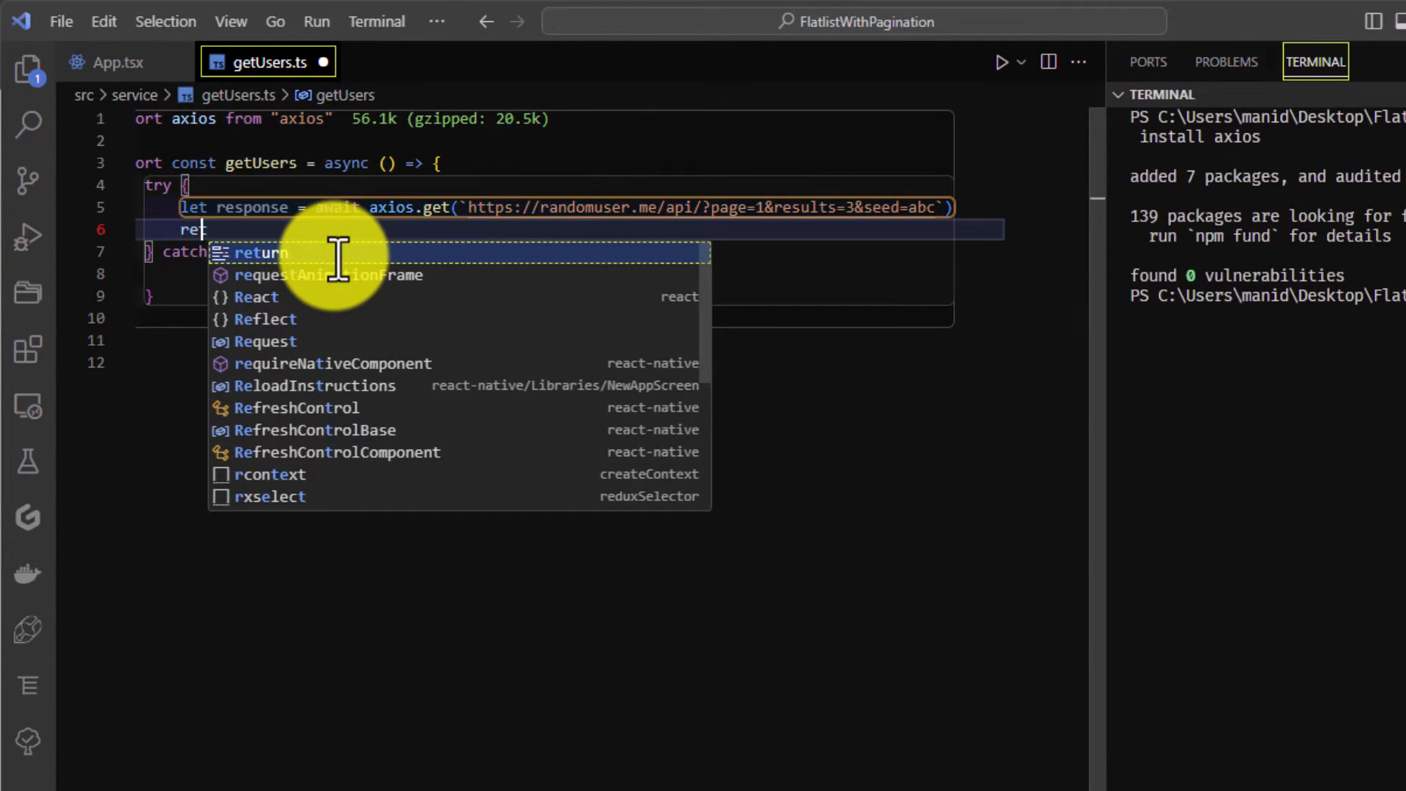
type("urn response")
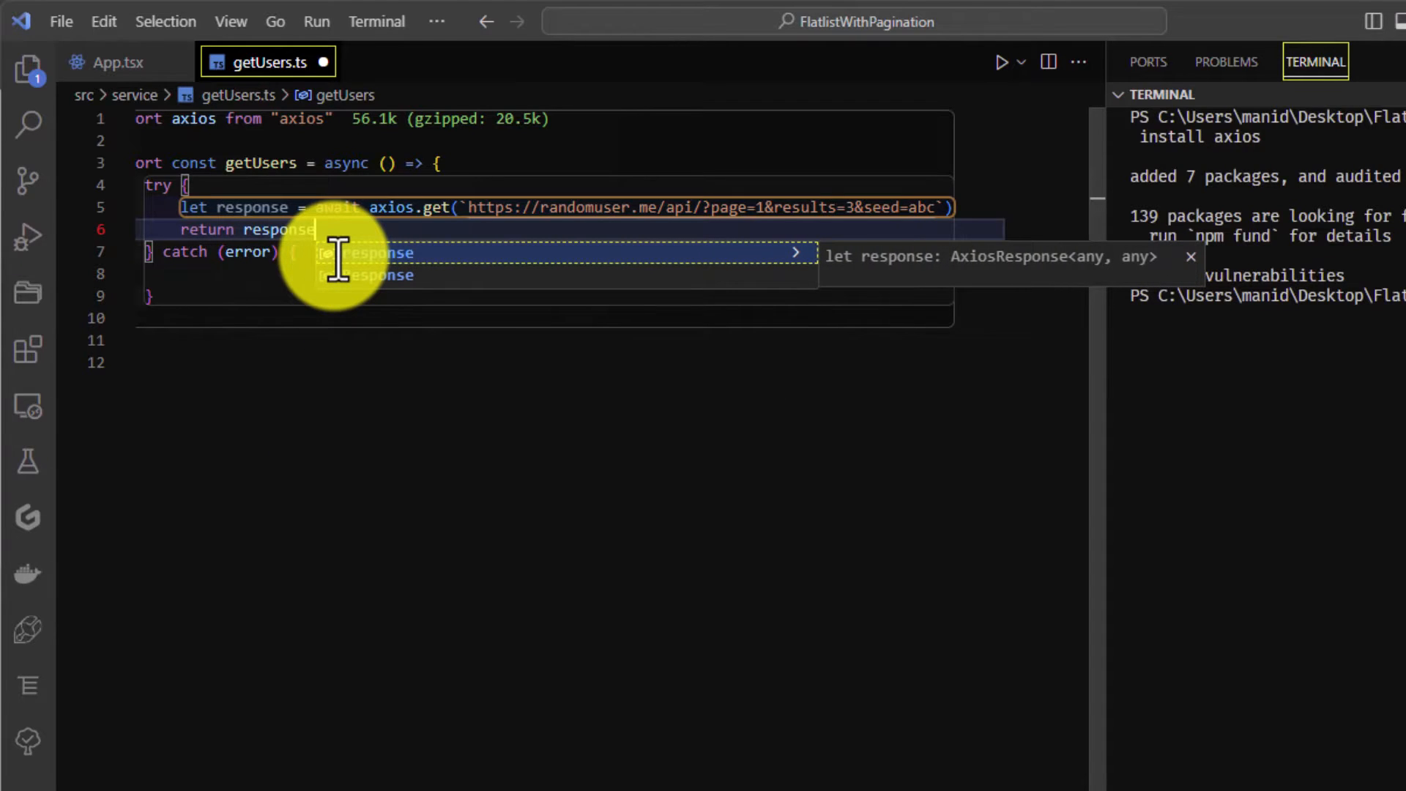
type(".data")
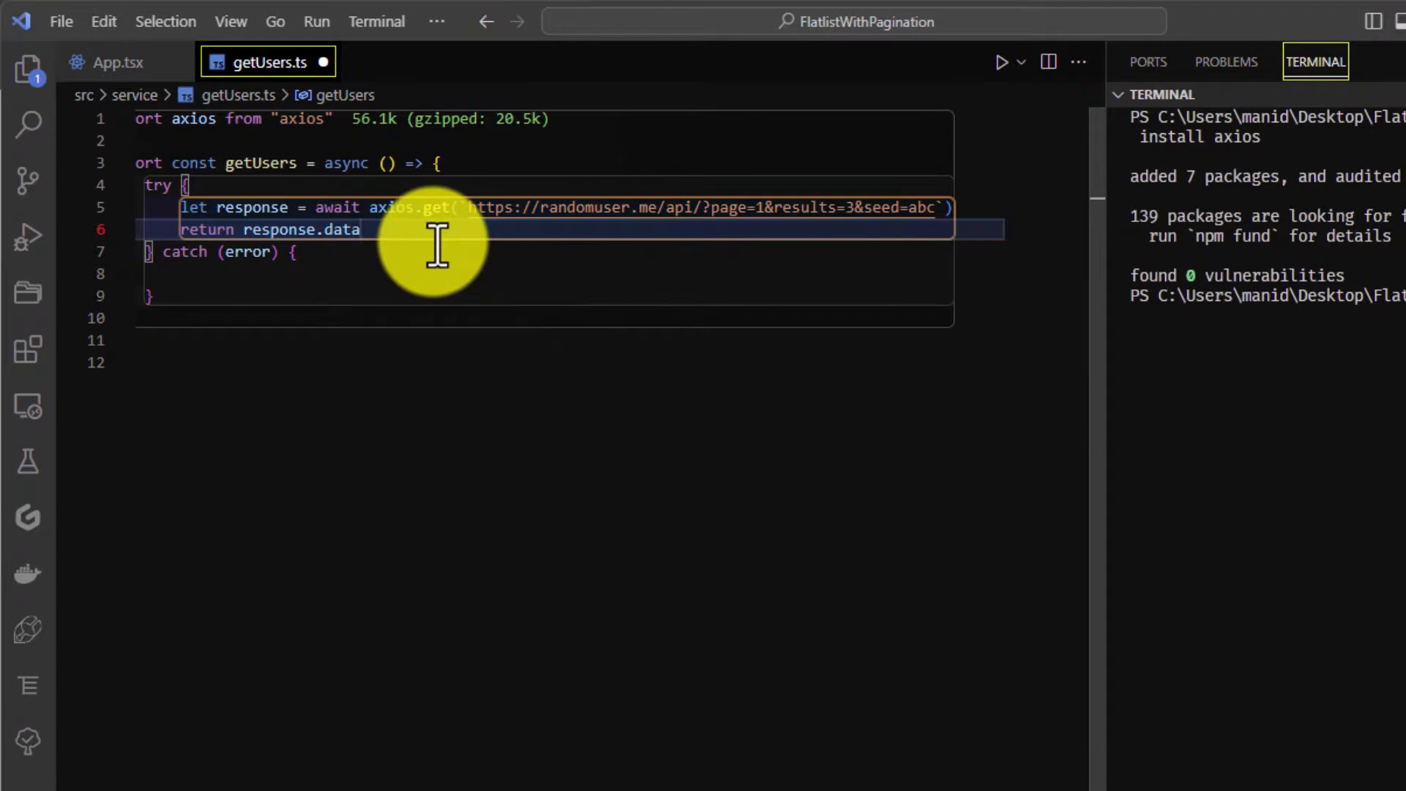
type(".result")
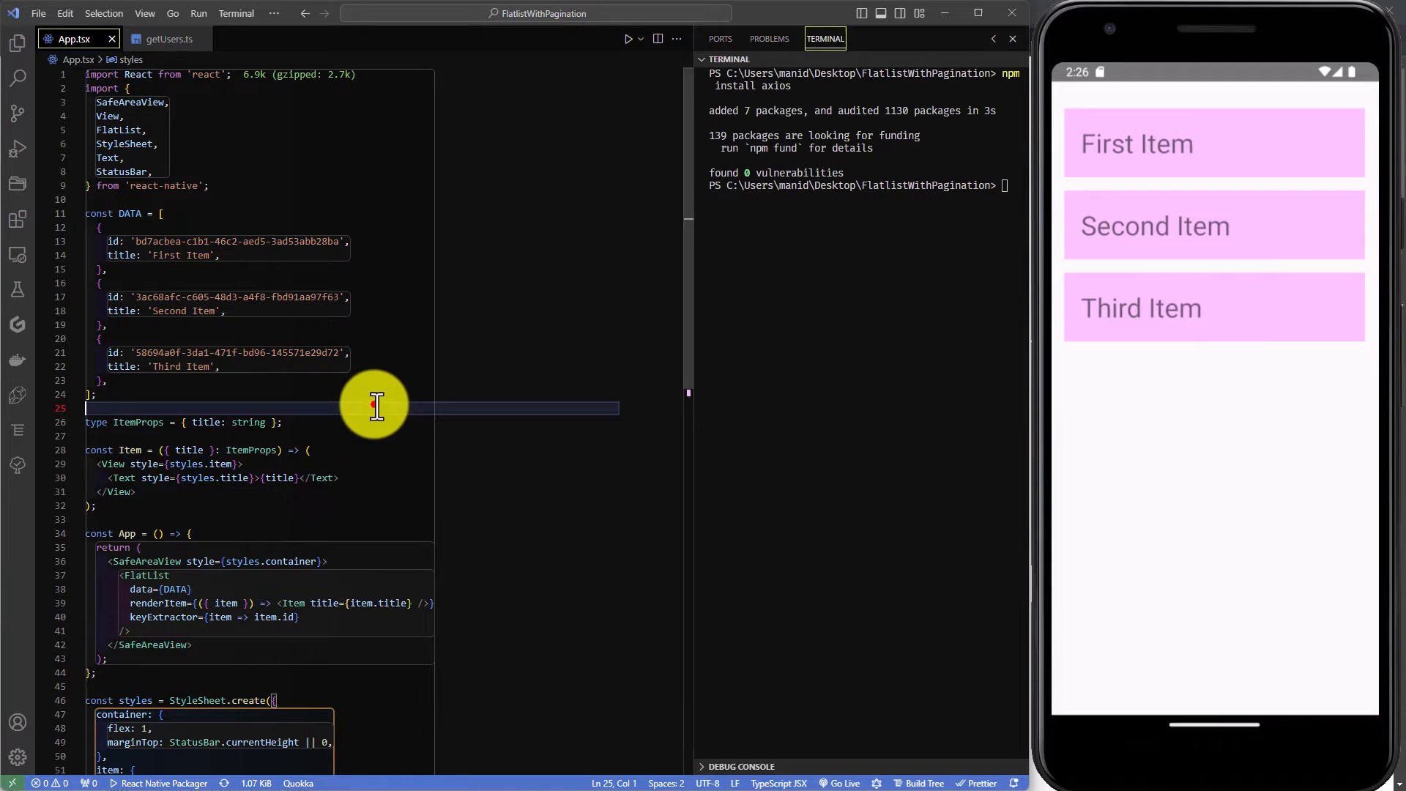
Step: Type an empty useEffect(() => {}, []) hook inside the App component
scroll("down", 3)
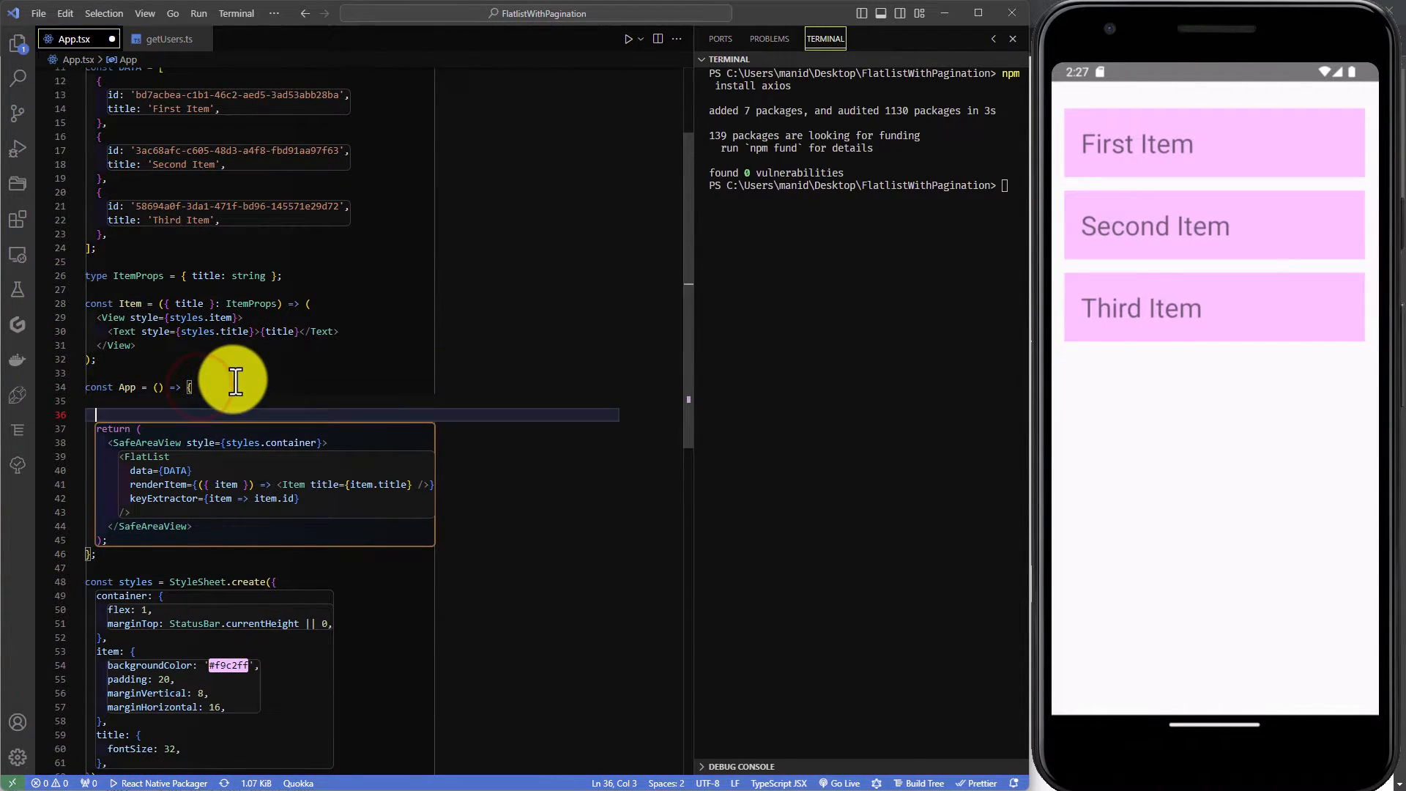
type("u")
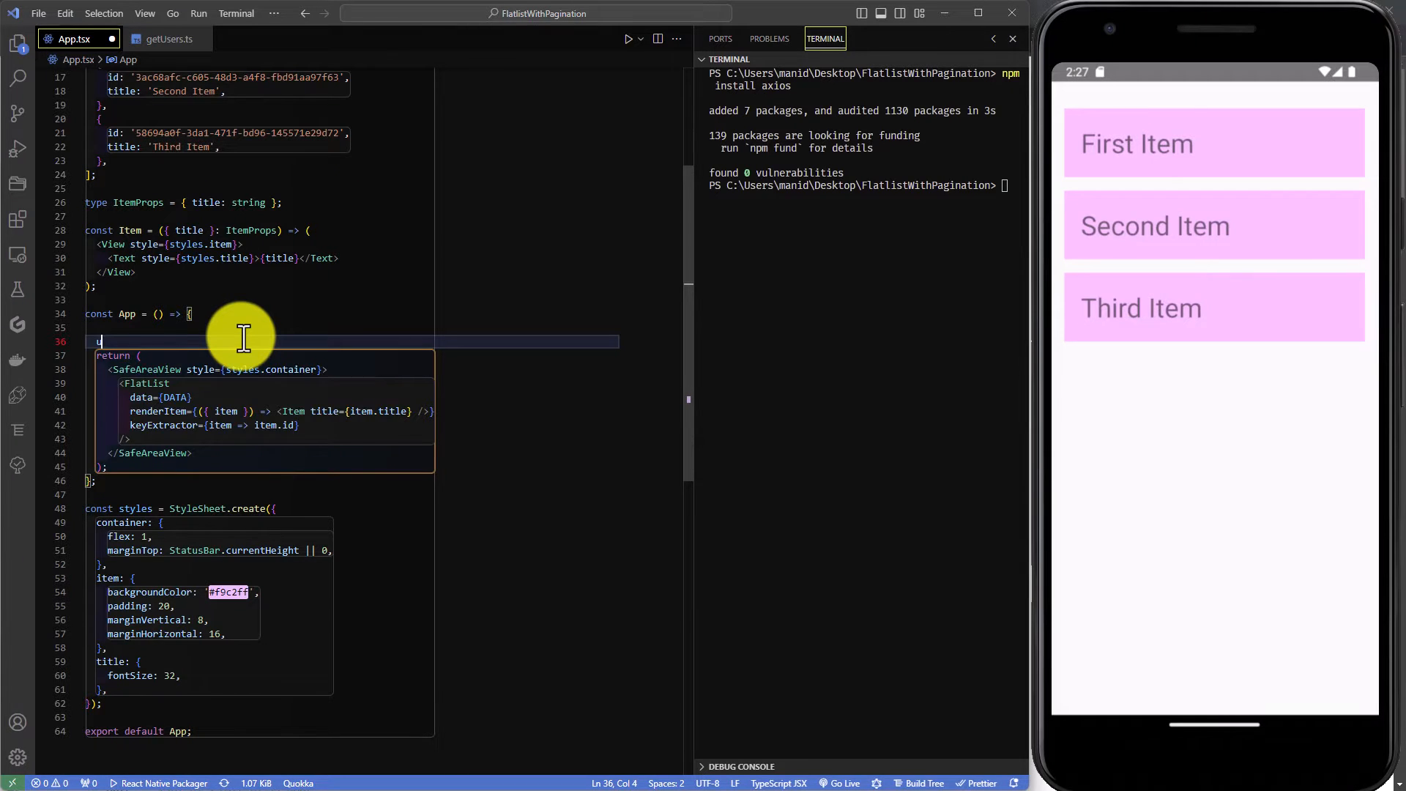
type("useEffect")
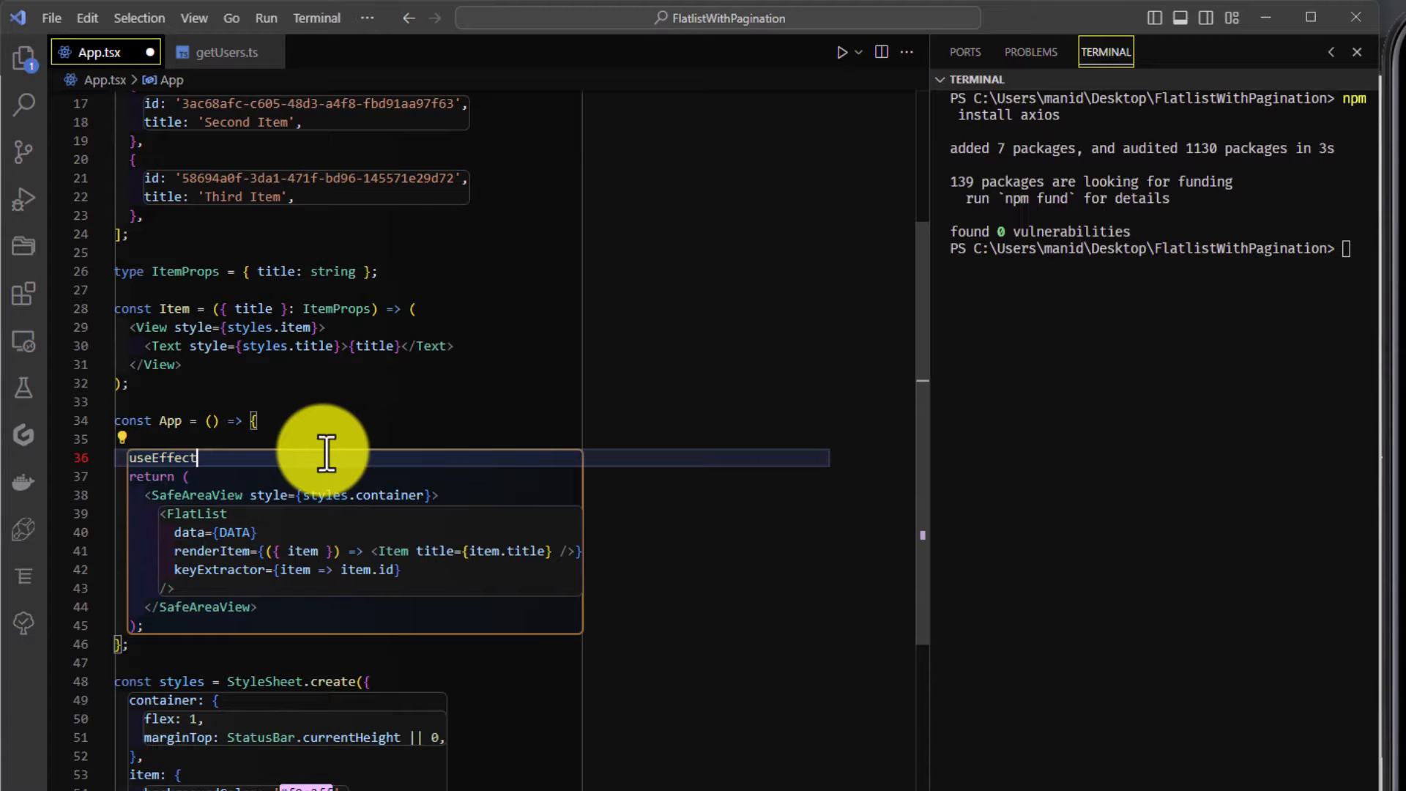
scroll("up", 3)
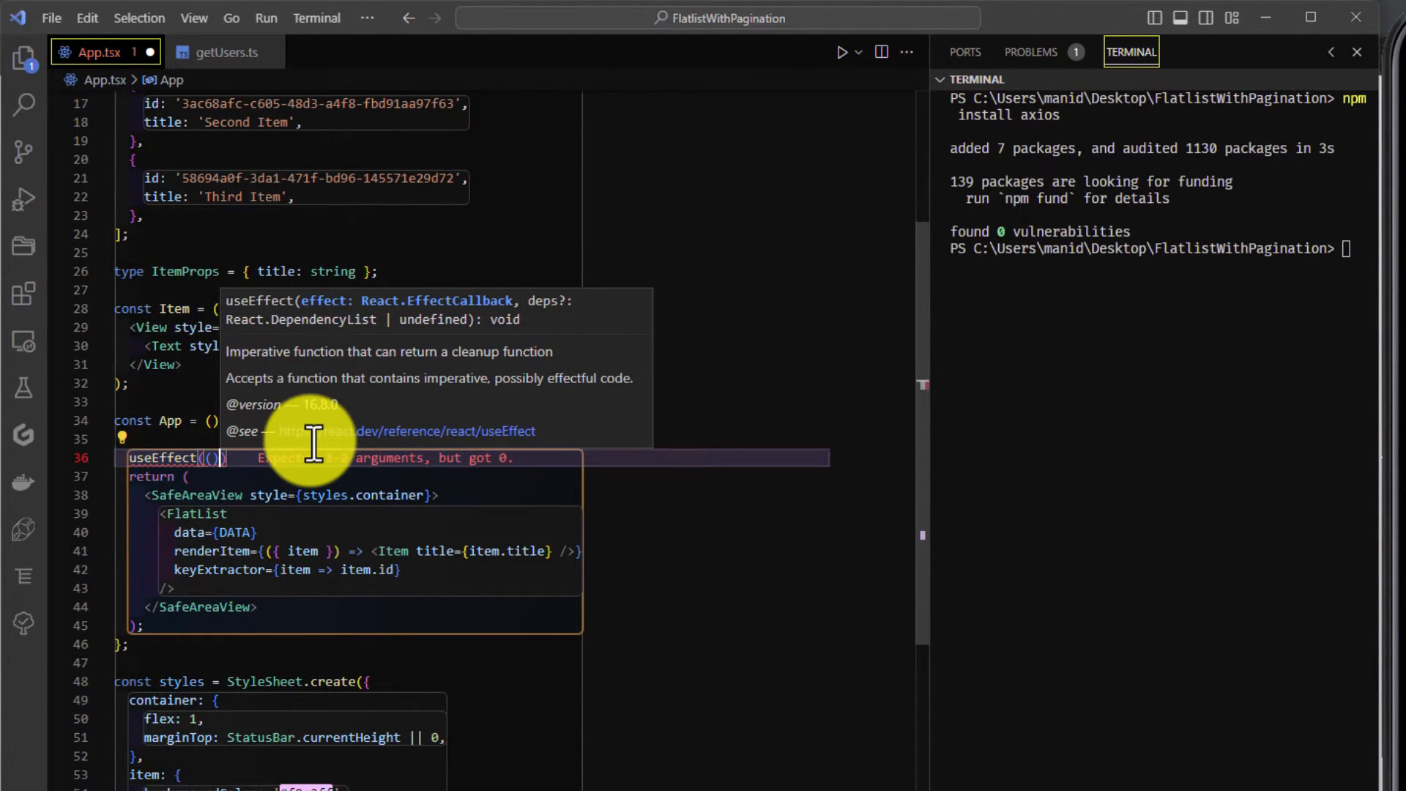
type("()=>{}")
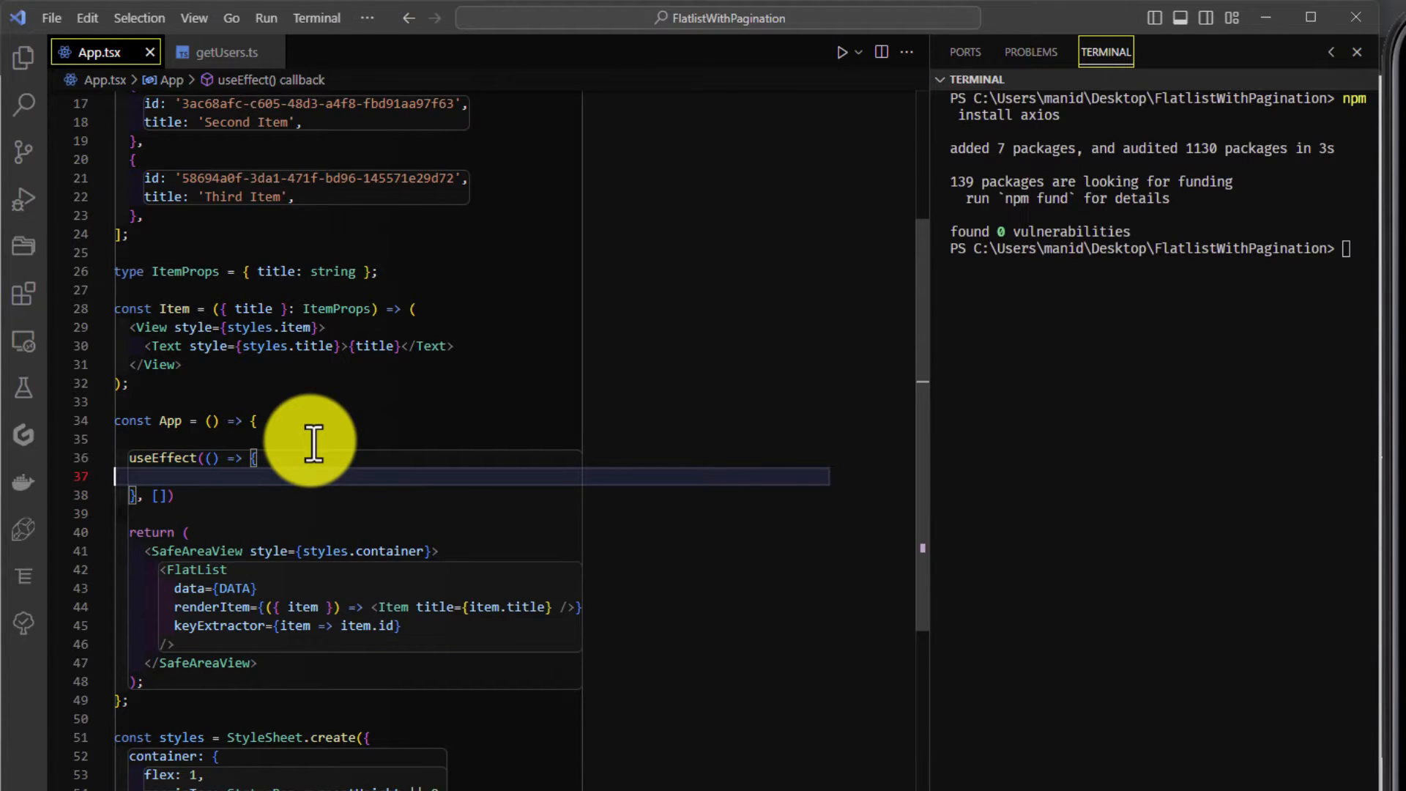
Step: Check the getUsers function in getUsers.ts, then return to App.tsx
left_click(220, 52)
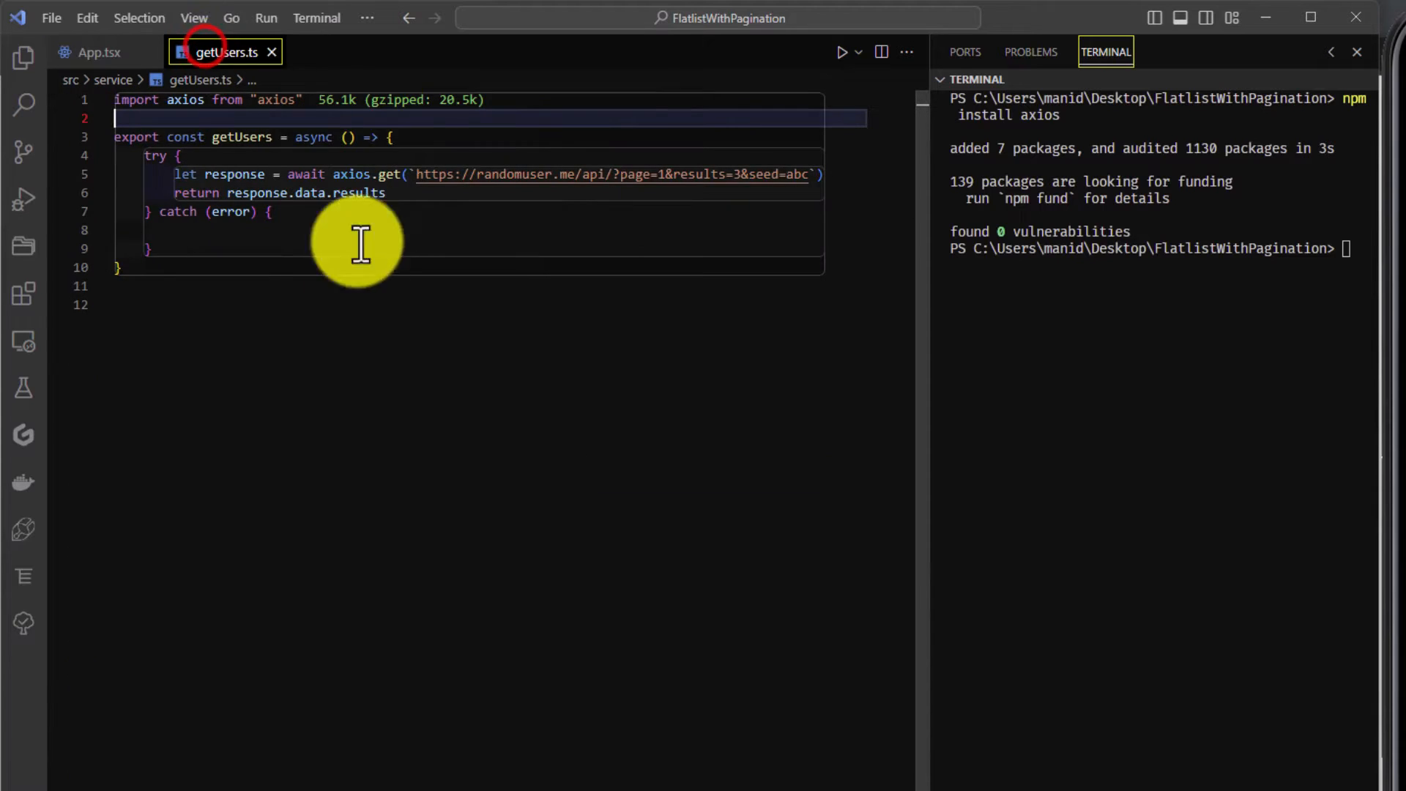
double_click(241, 136)
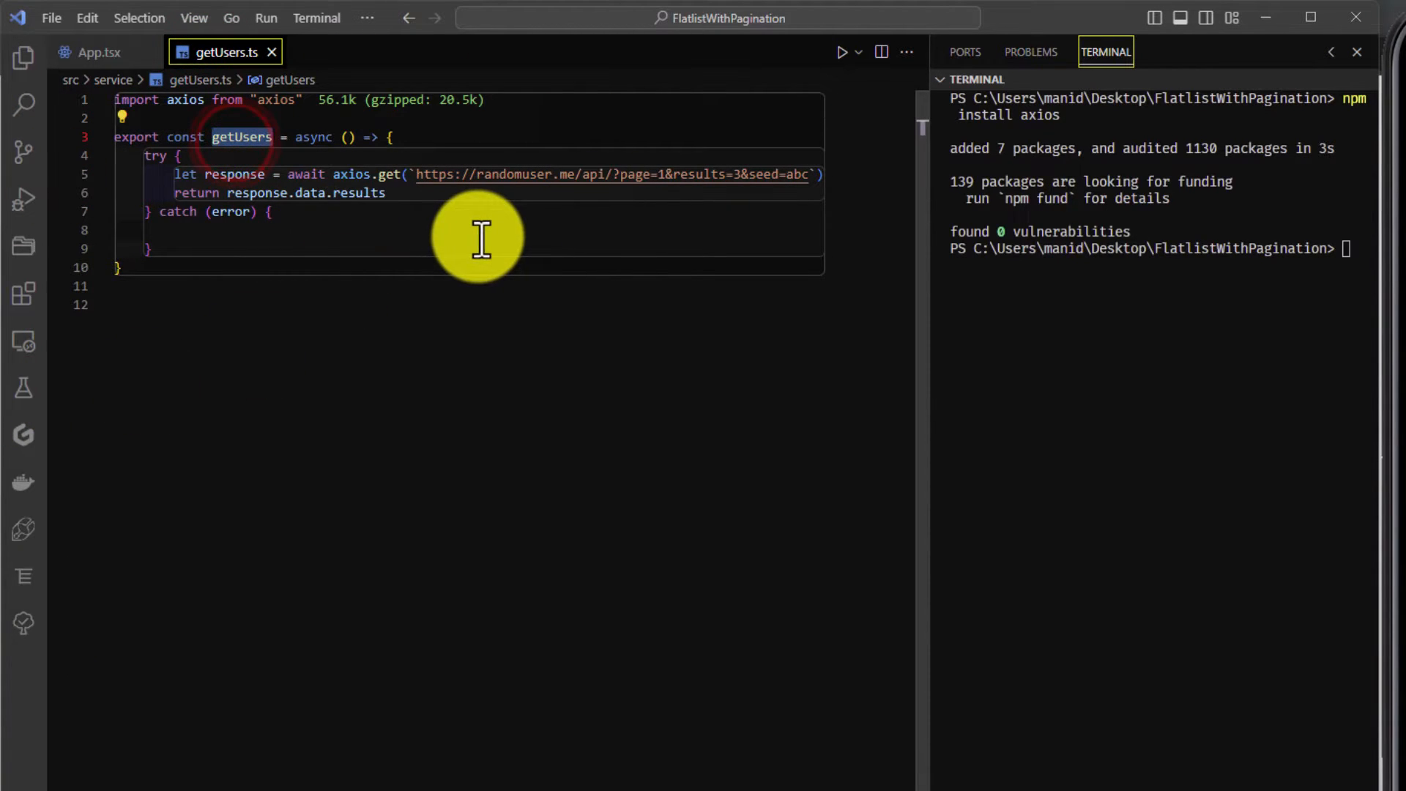
left_click(97, 52)
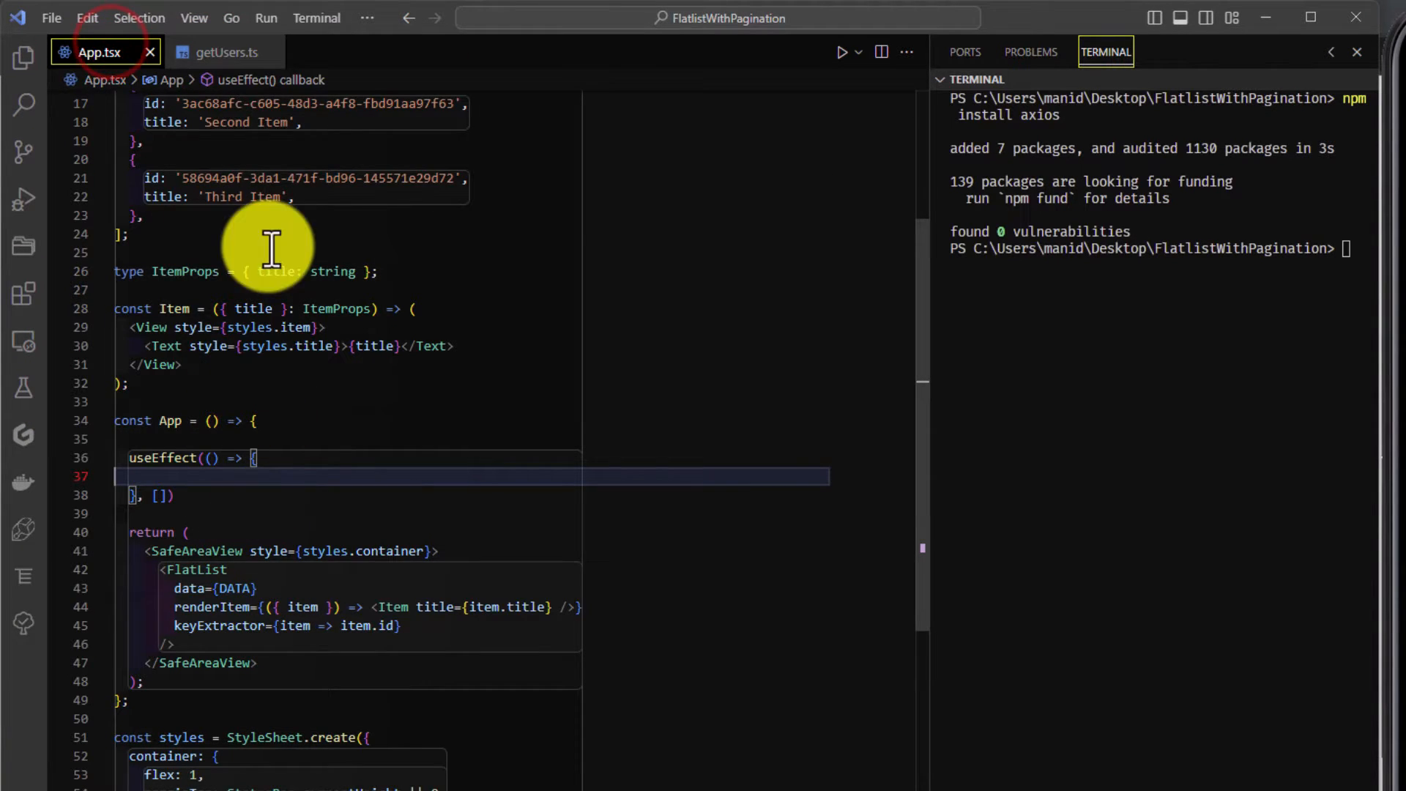
left_click(222, 52)
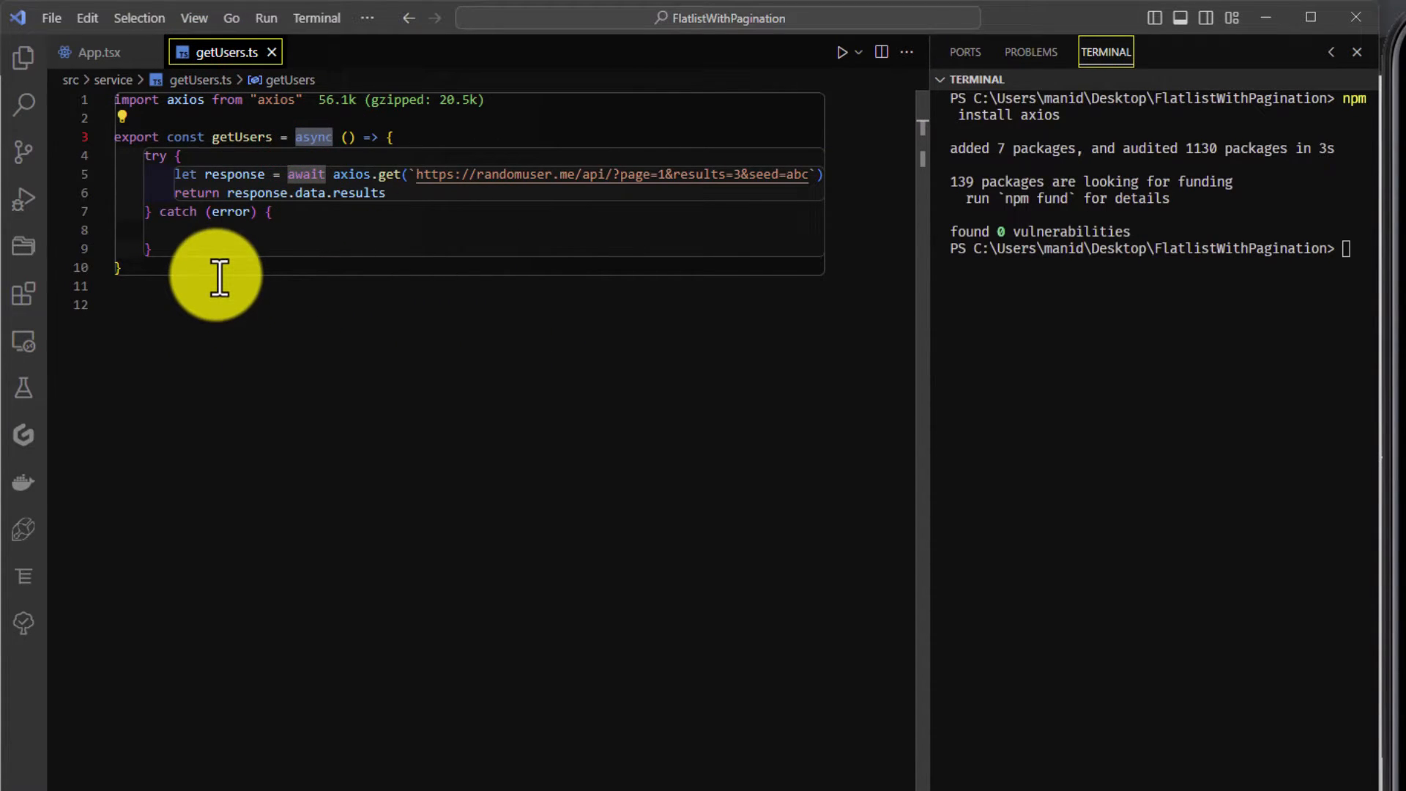
left_click(99, 52)
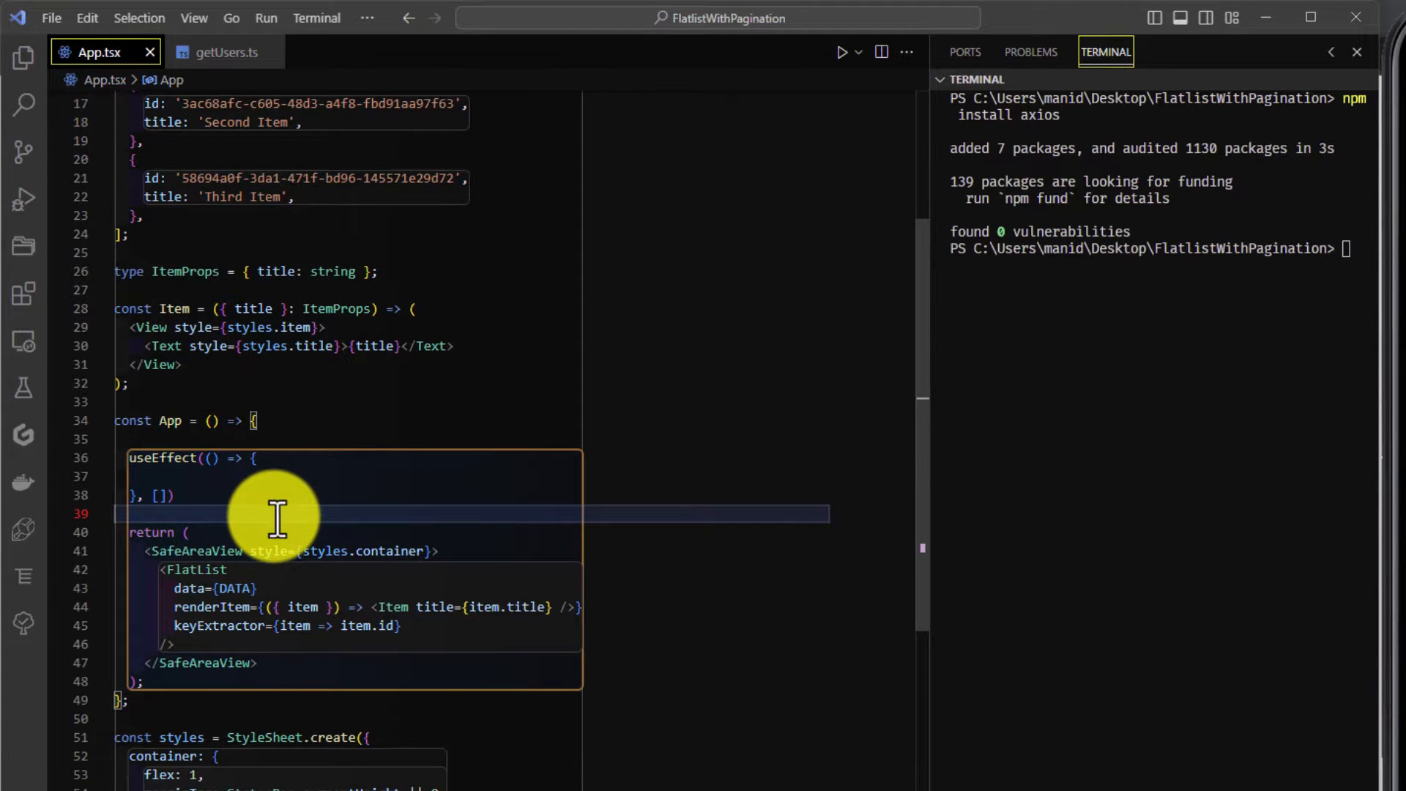
mouse_move(276, 457)
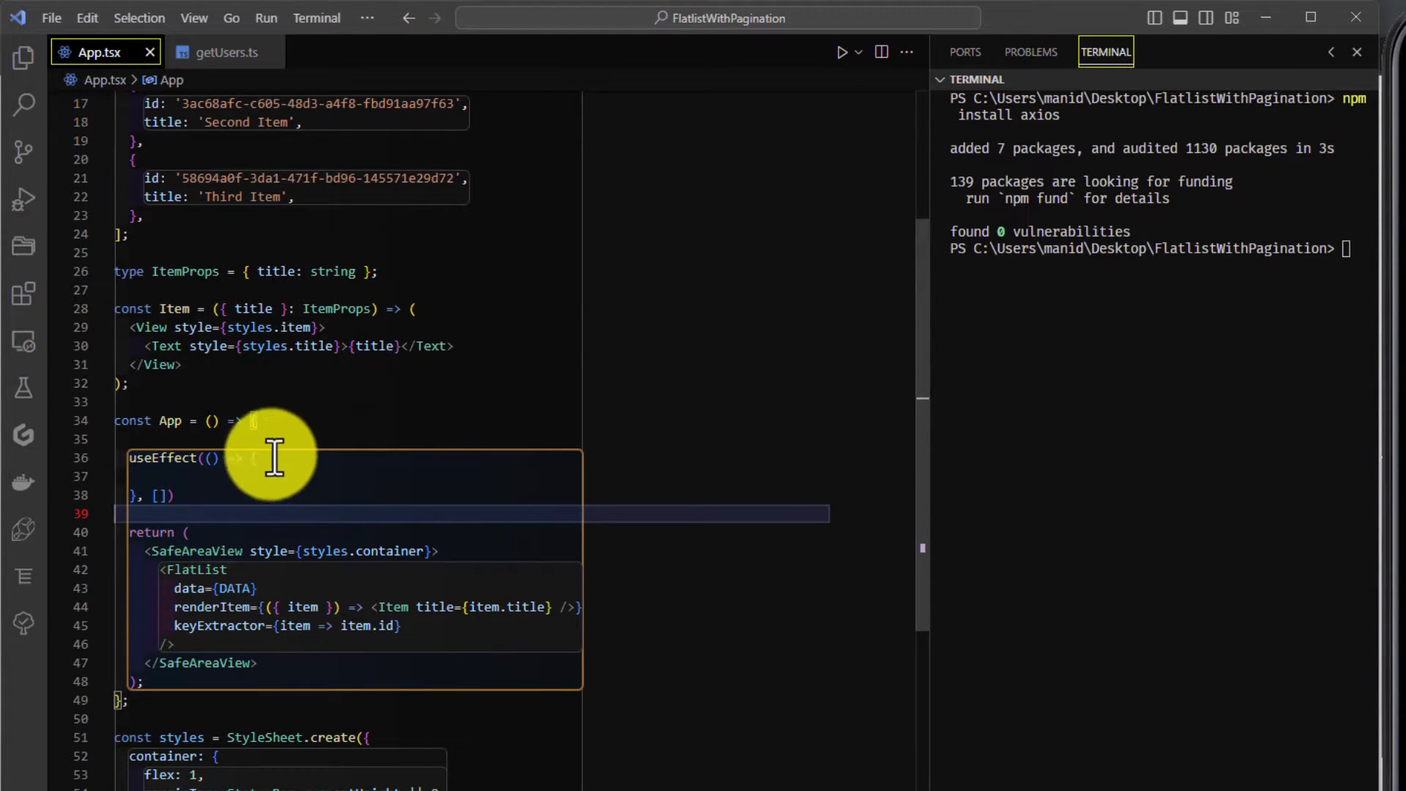
Step: Define and call an async initialFunction inside useEffect after inspecting the async-callback error
type("async")
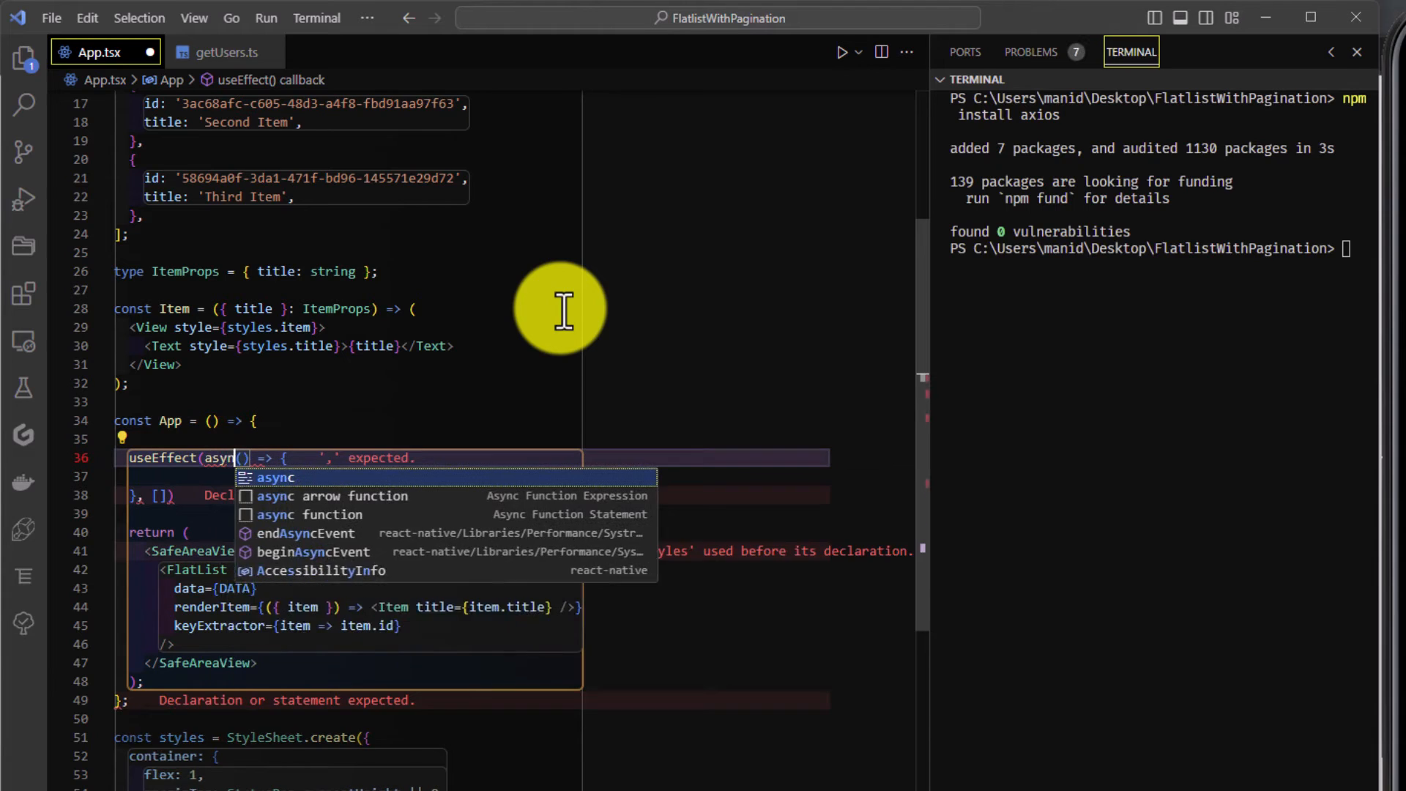
left_click(274, 477)
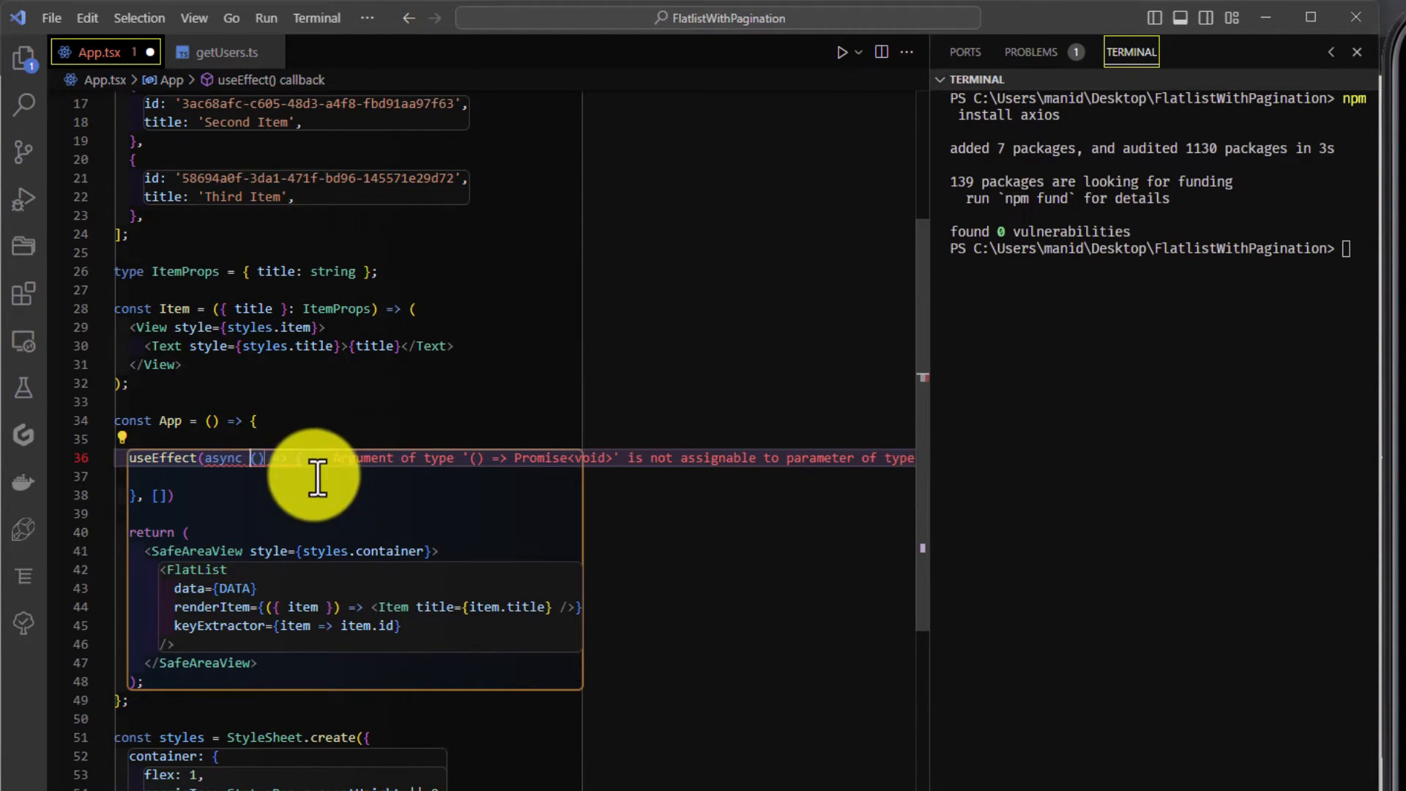
mouse_move(319, 457)
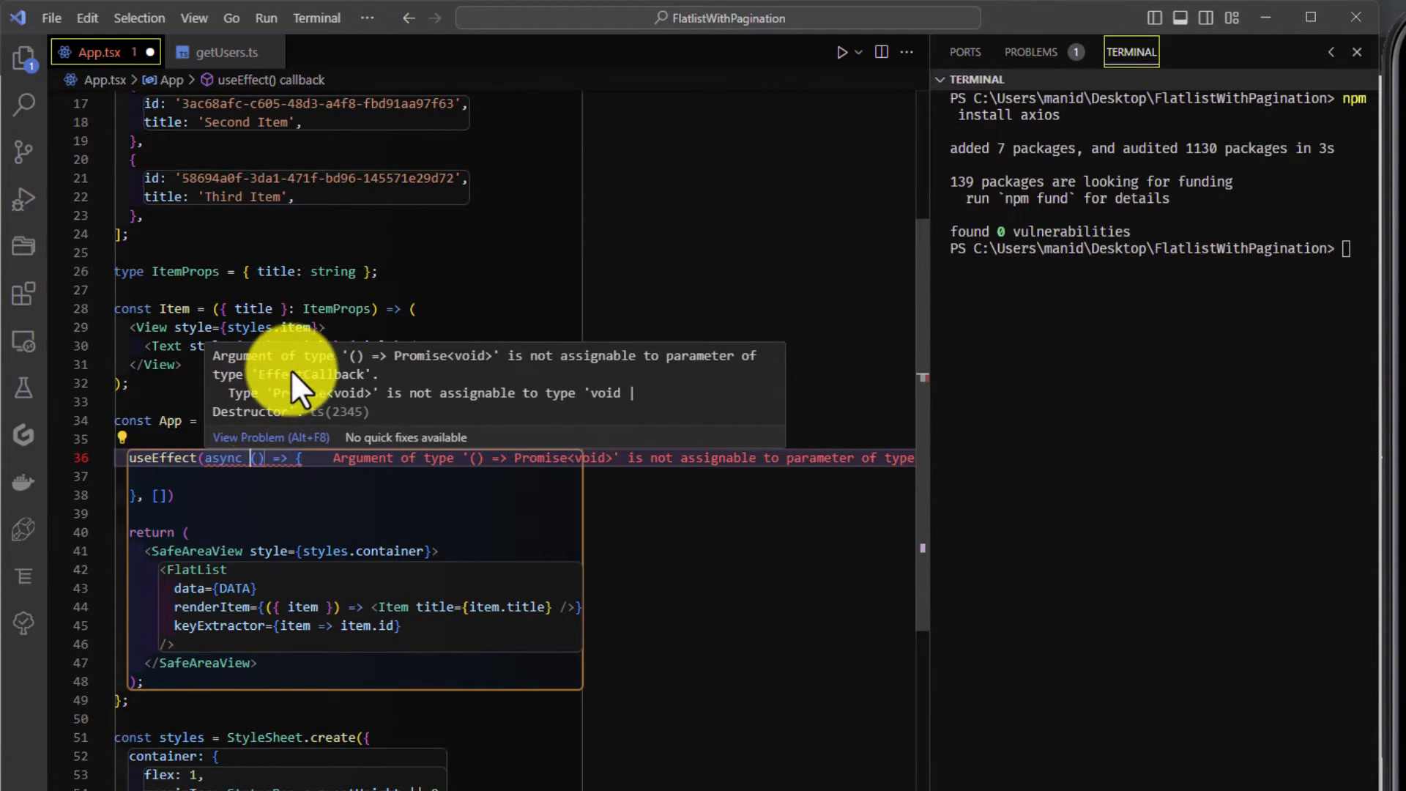
mouse_move(323, 404)
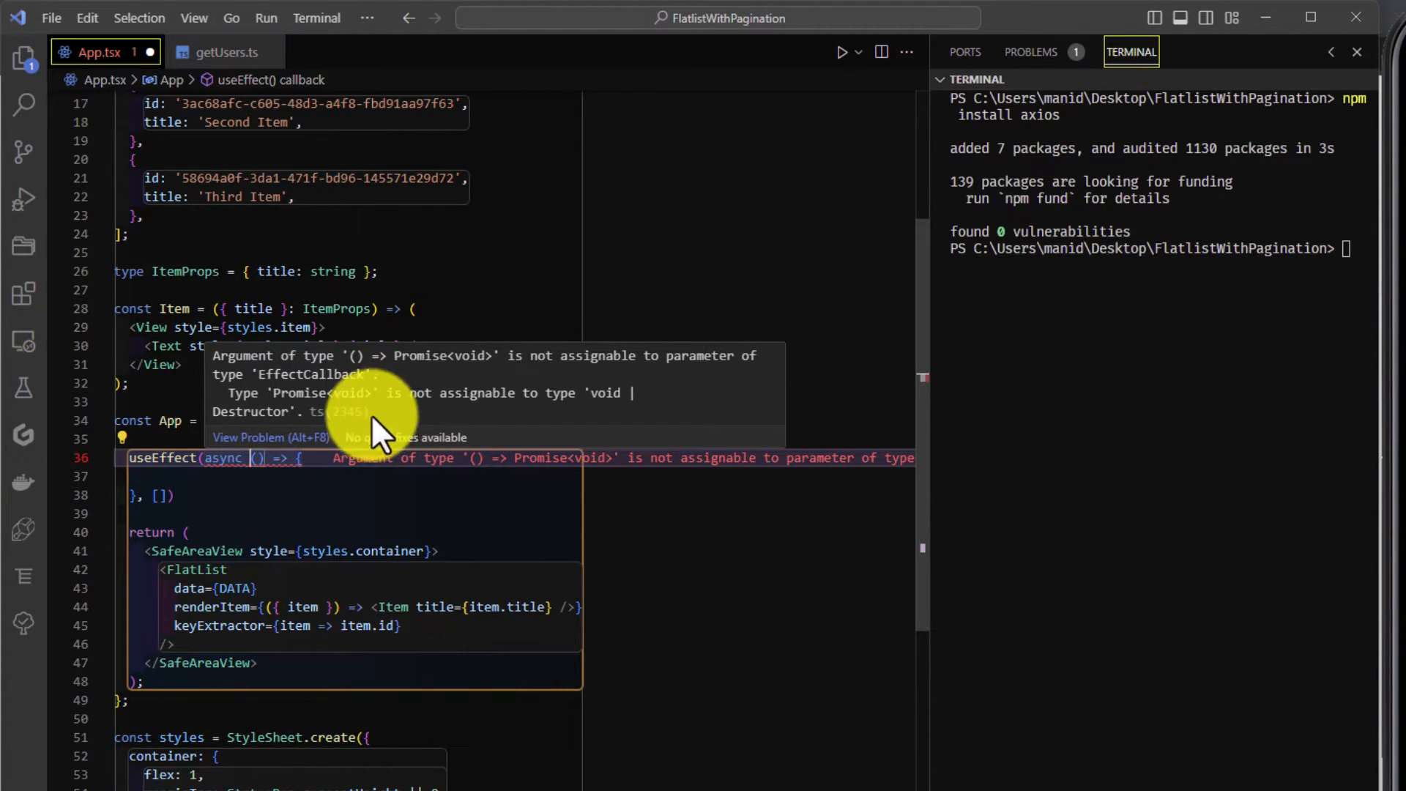
type("const")
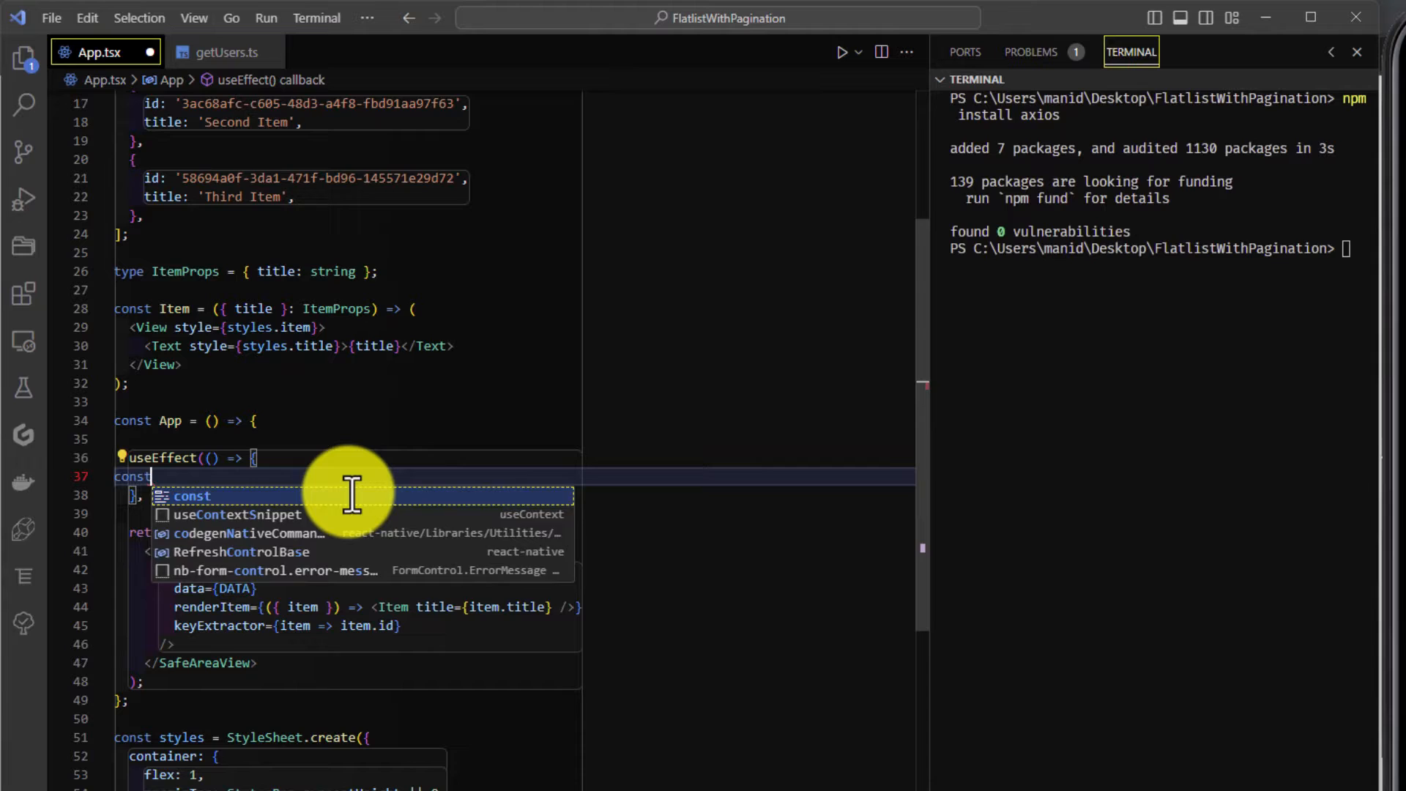
type("initialFunction")
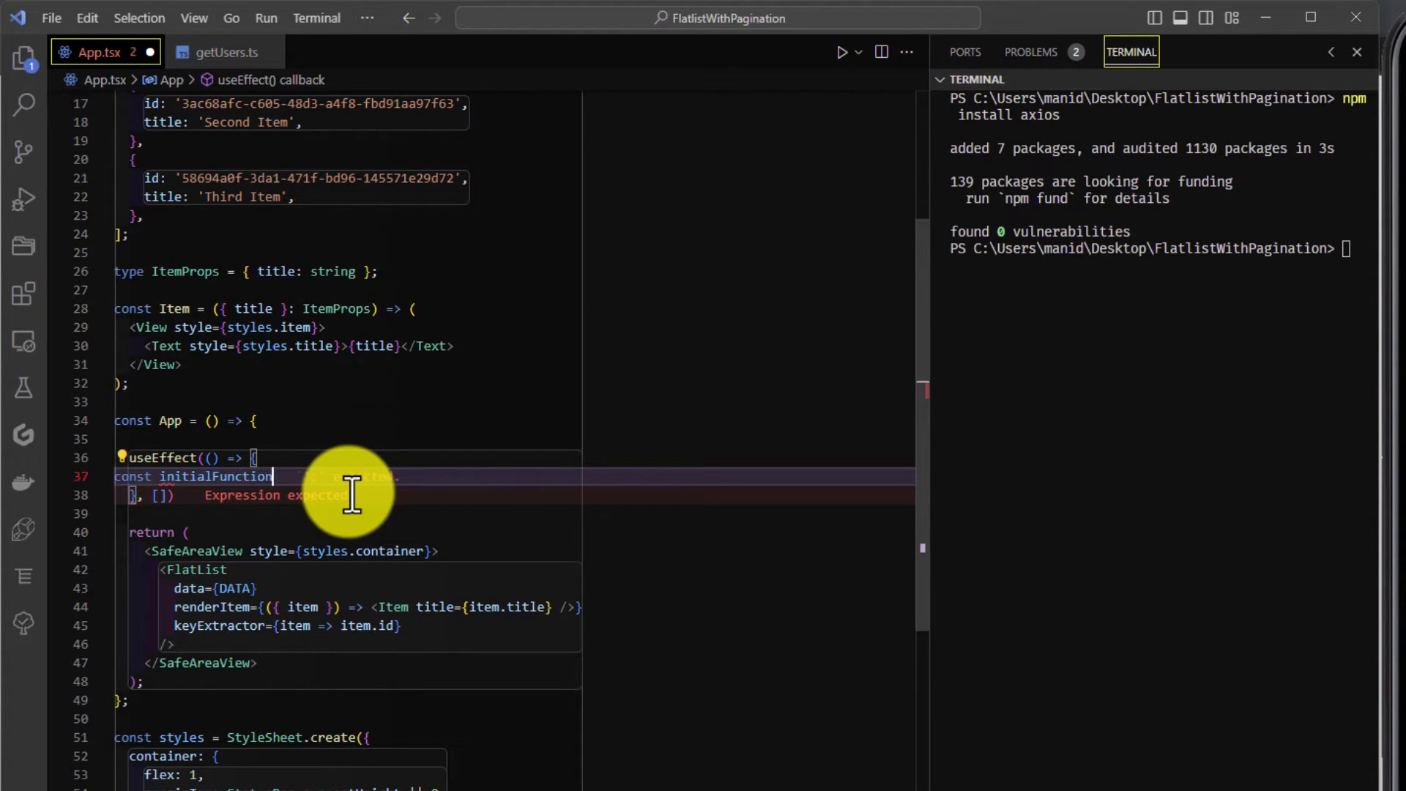
type("= () => {")
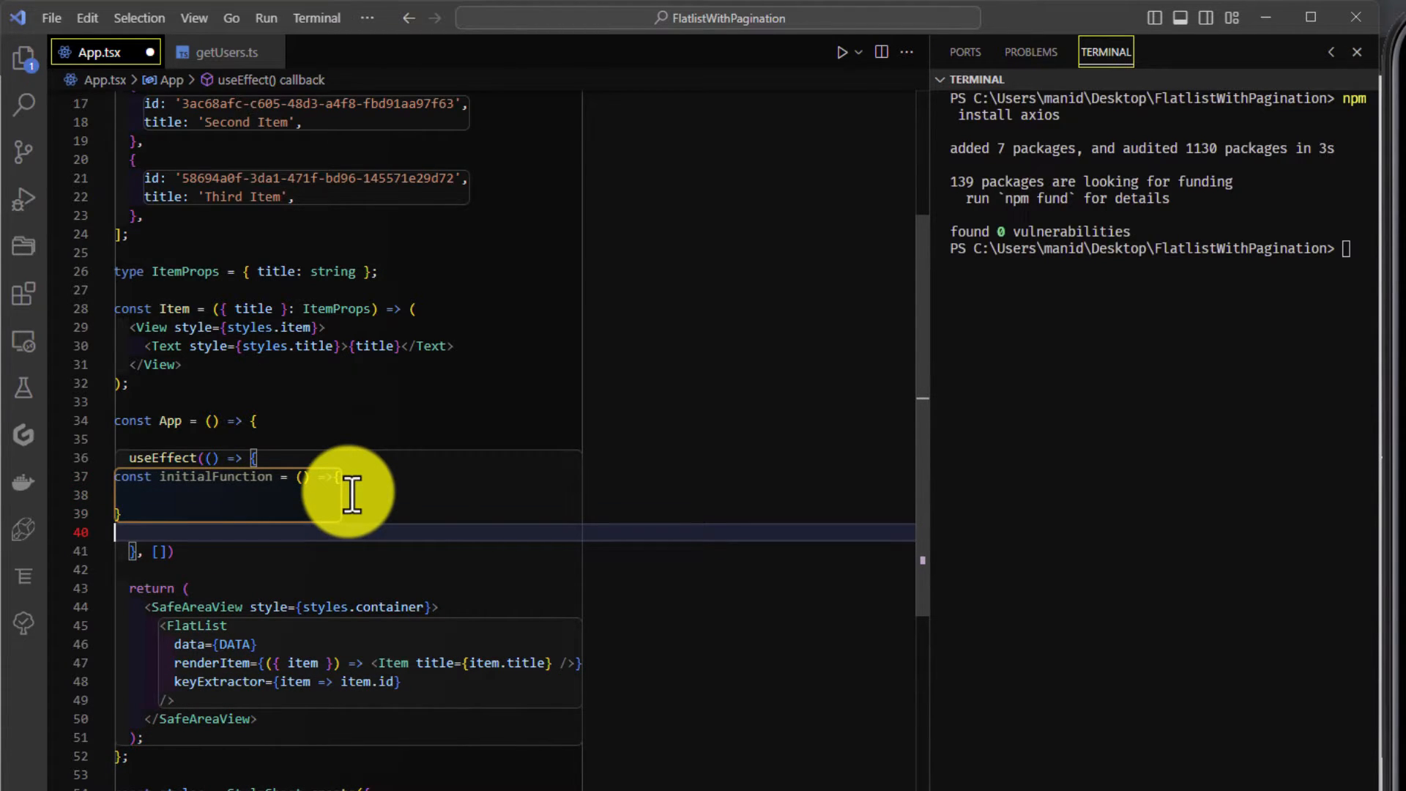
type("initialFunction(")
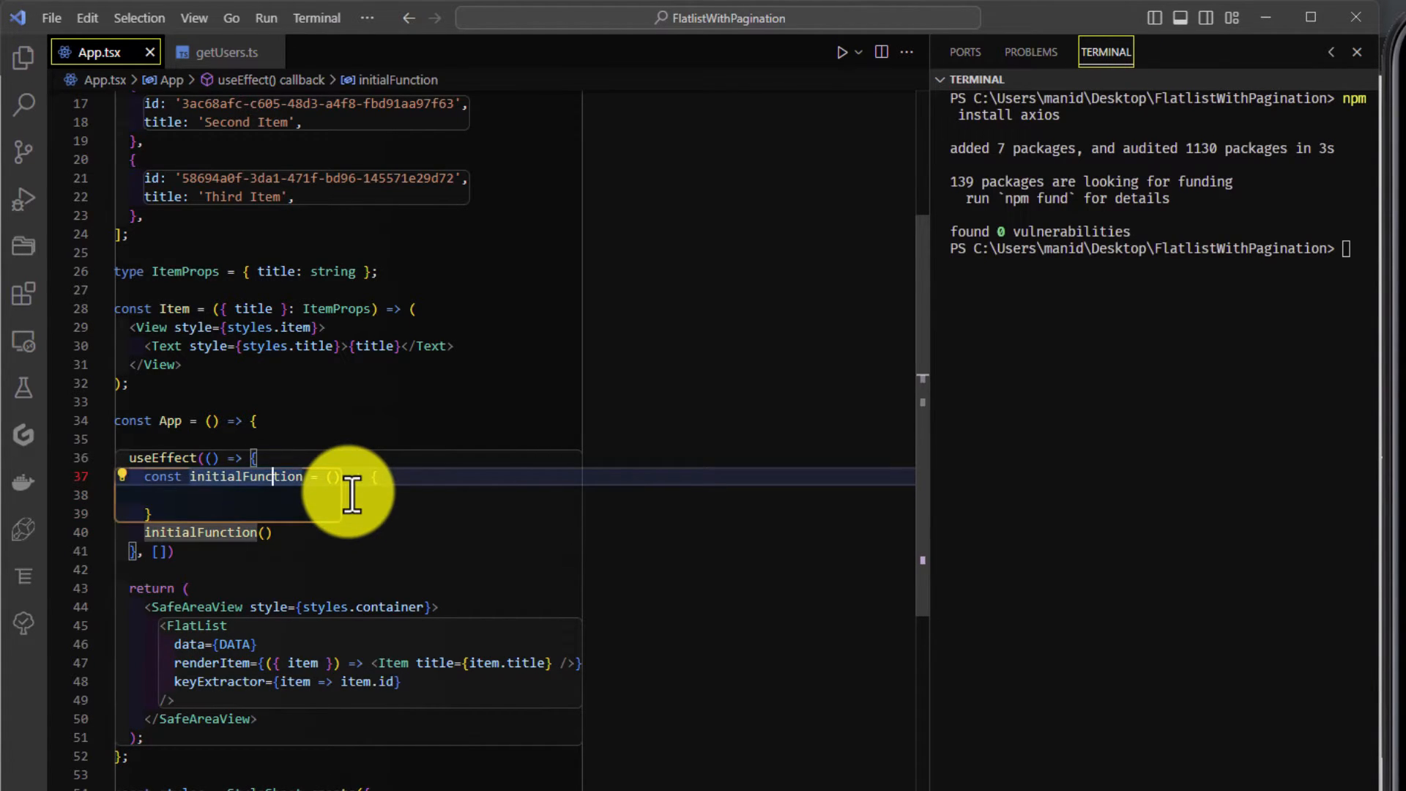
type("async")
type("const [")
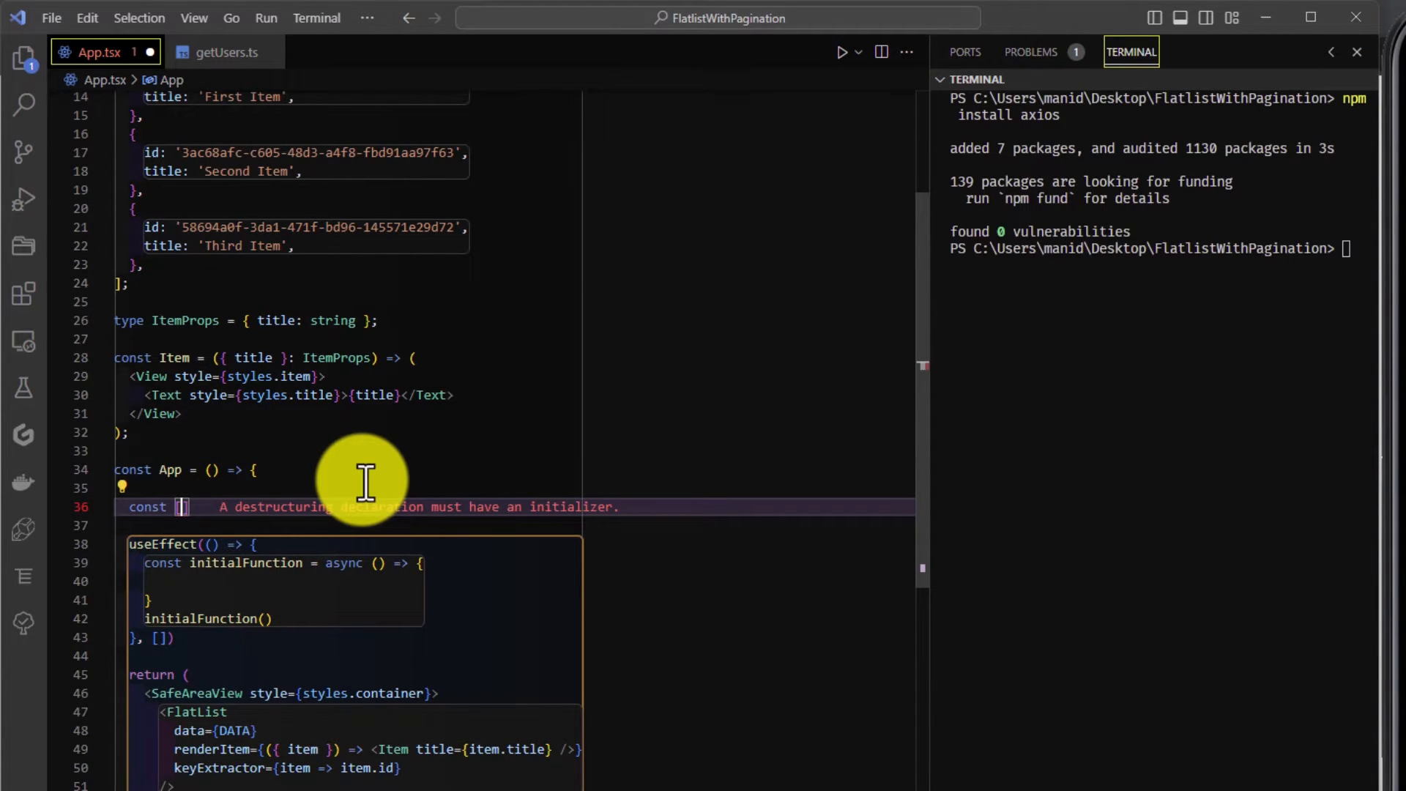
Step: Declare the users state with useState and add a setIsLoading call in initialFunction
type("users, se")
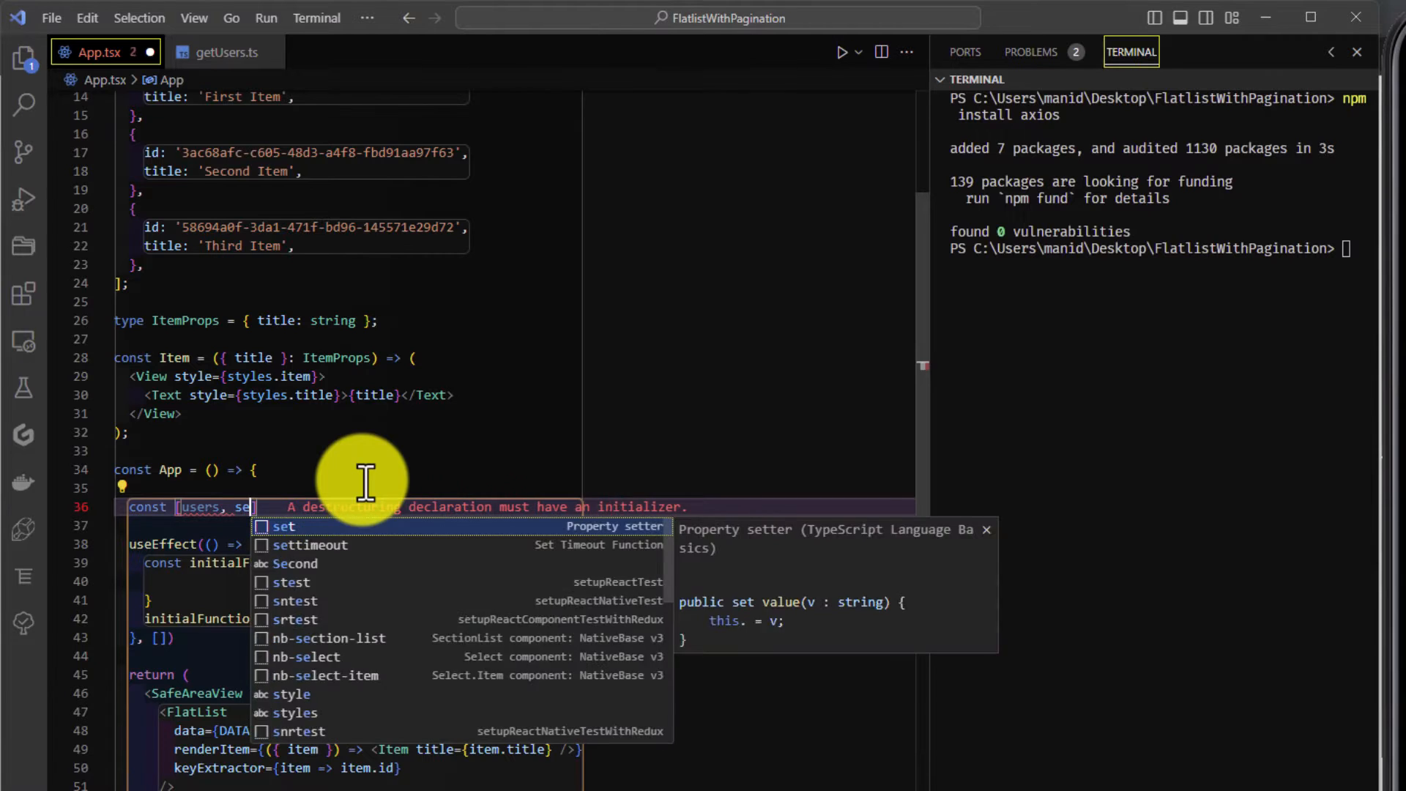
type("Users")
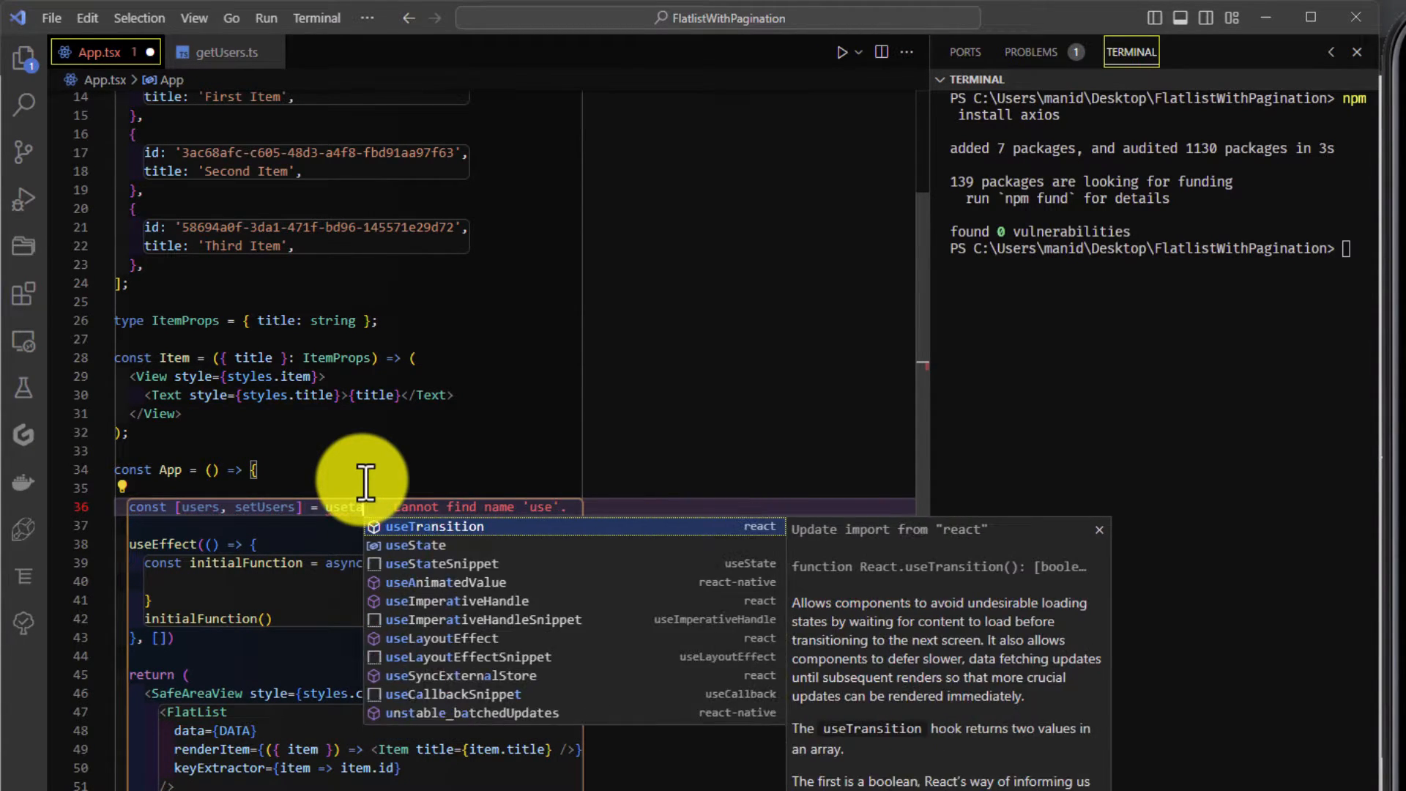
type("State([")
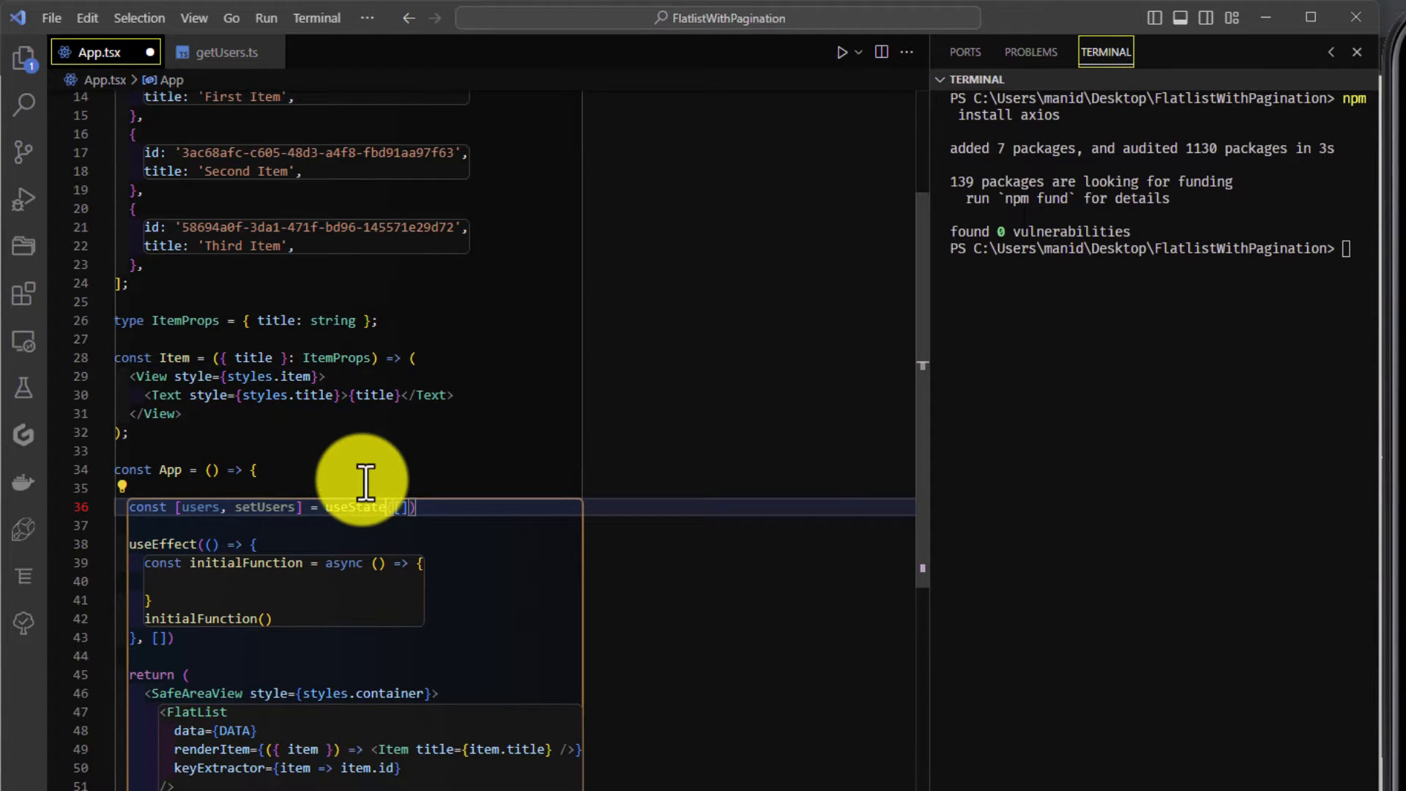
type("any[]>")
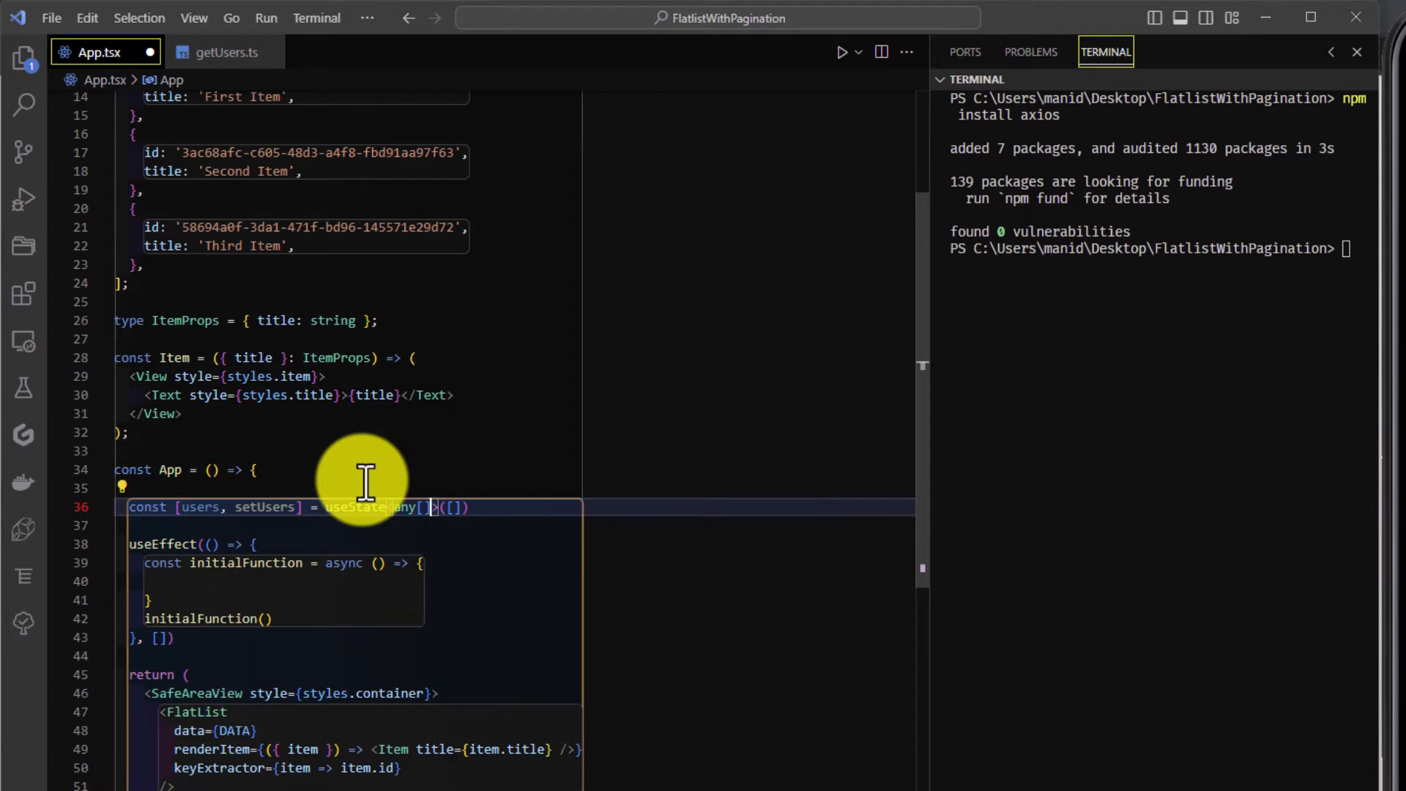
type("useState(second")
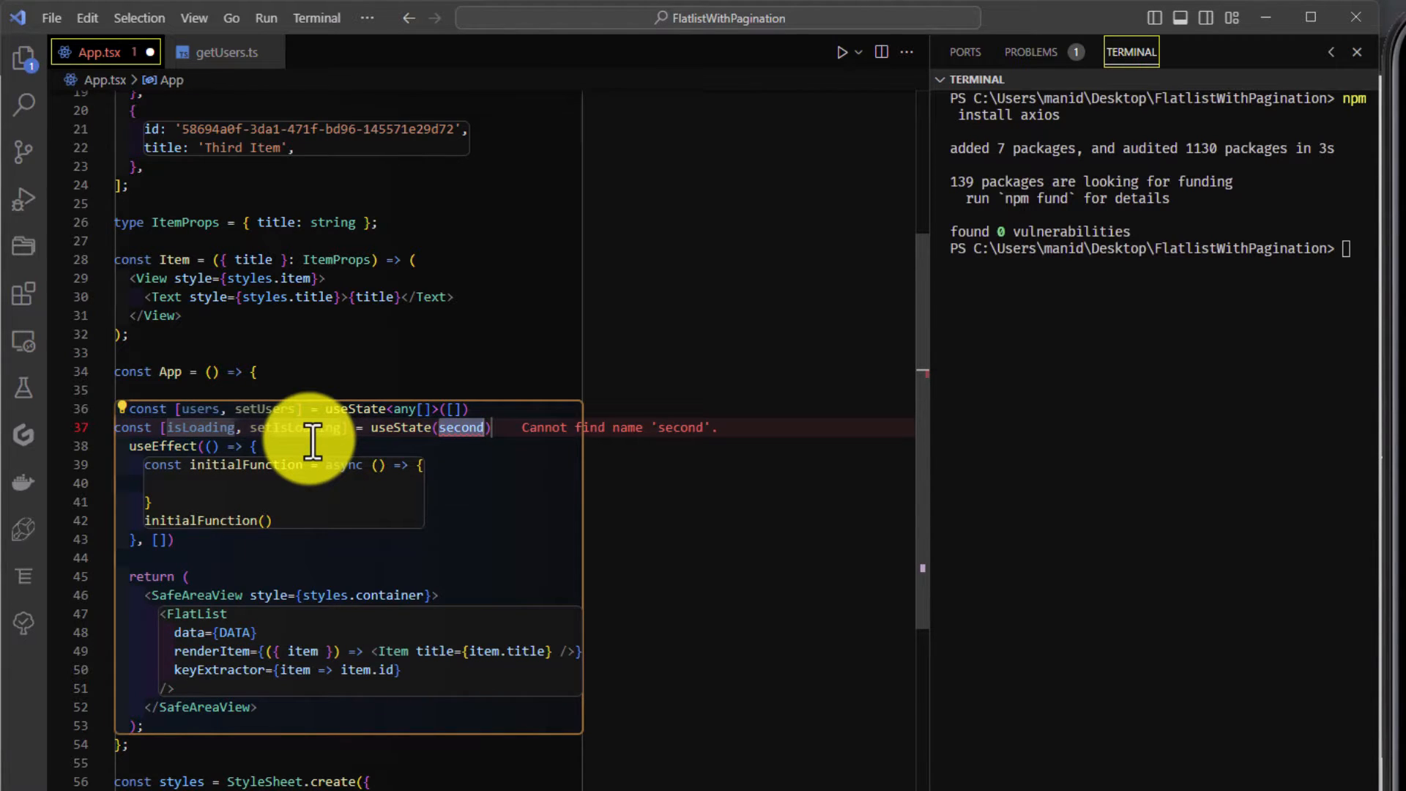
type("false")
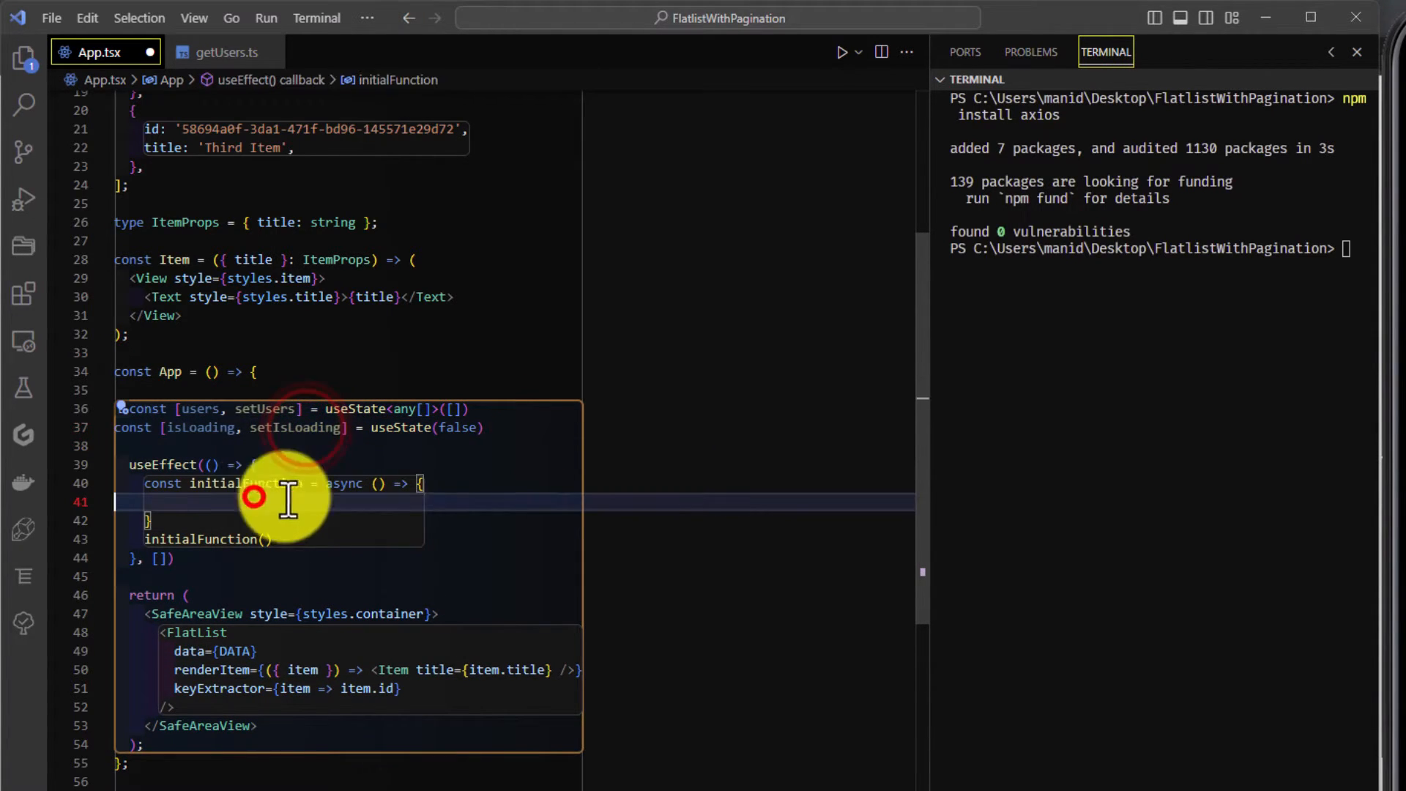
type("setIsLoading(true")
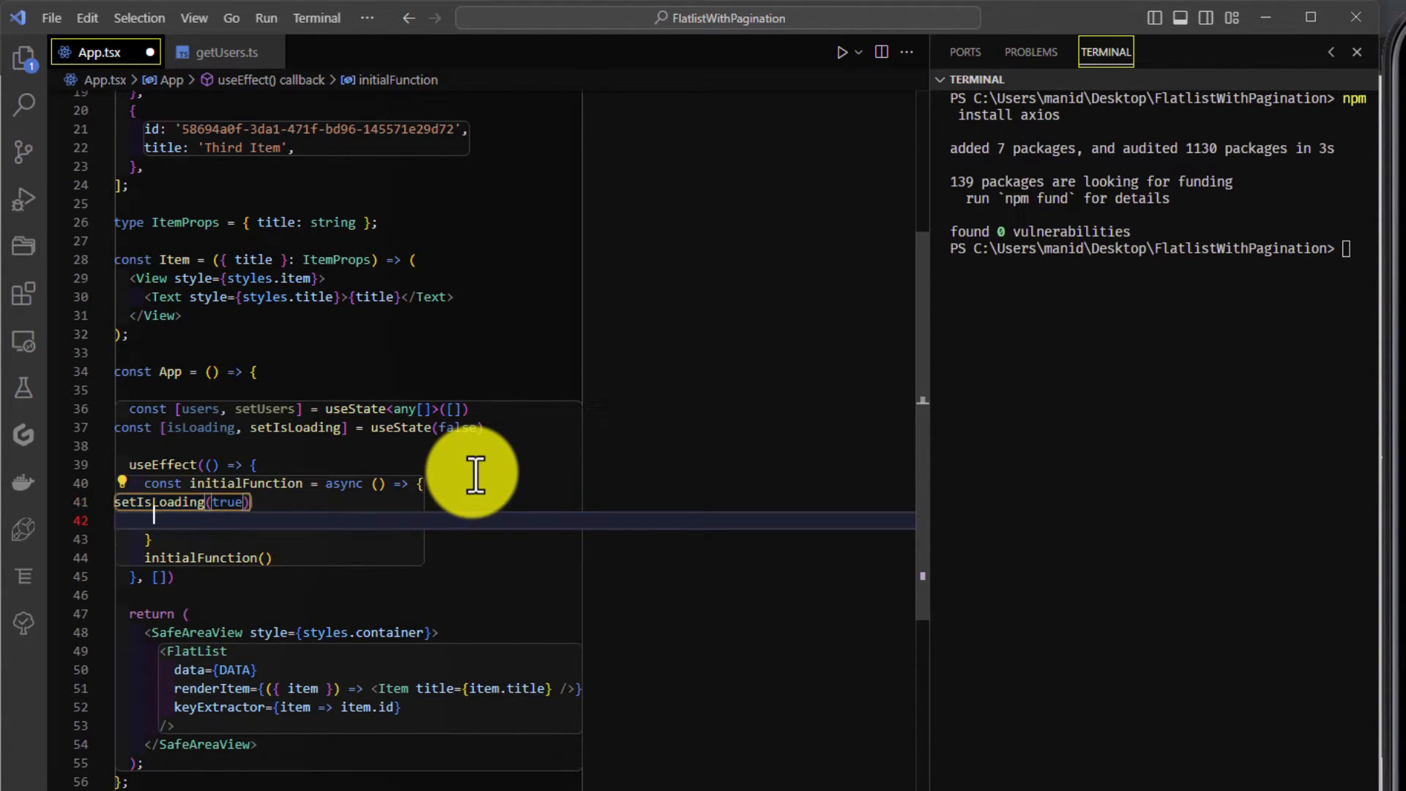
Step: Await getUsers into users, then setUsers(users), setIsLoading(false) and console.log(users)
type("let users")
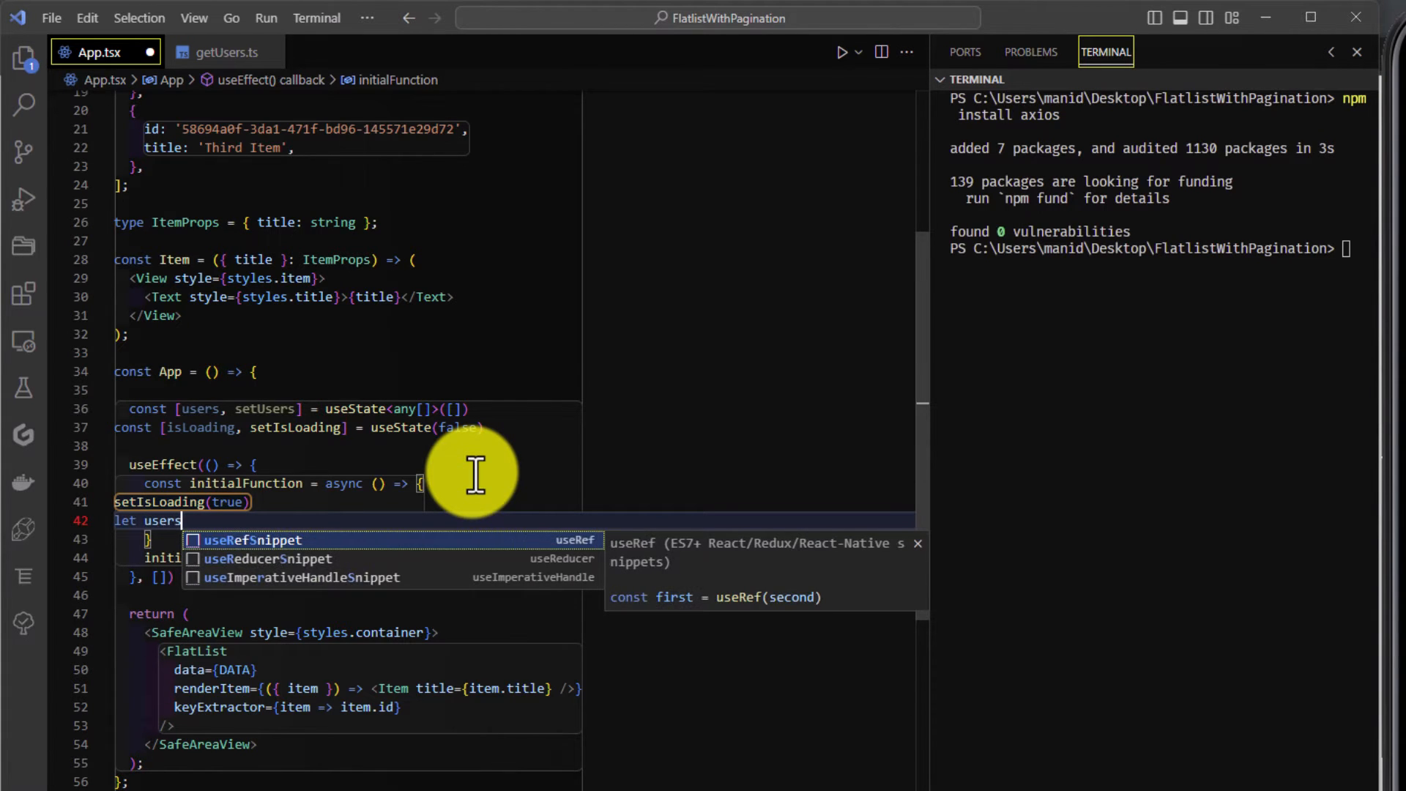
type("= await")
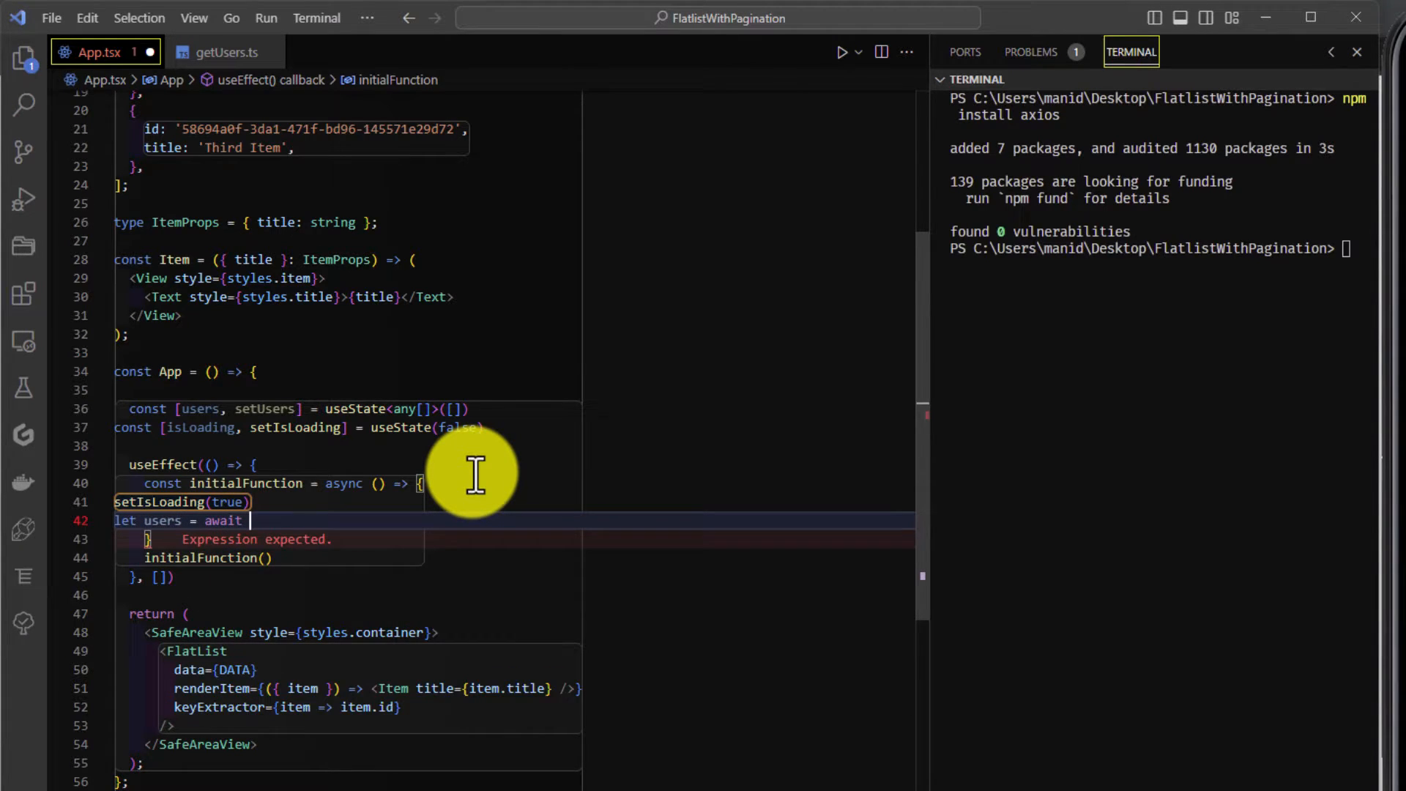
type("getUsers")
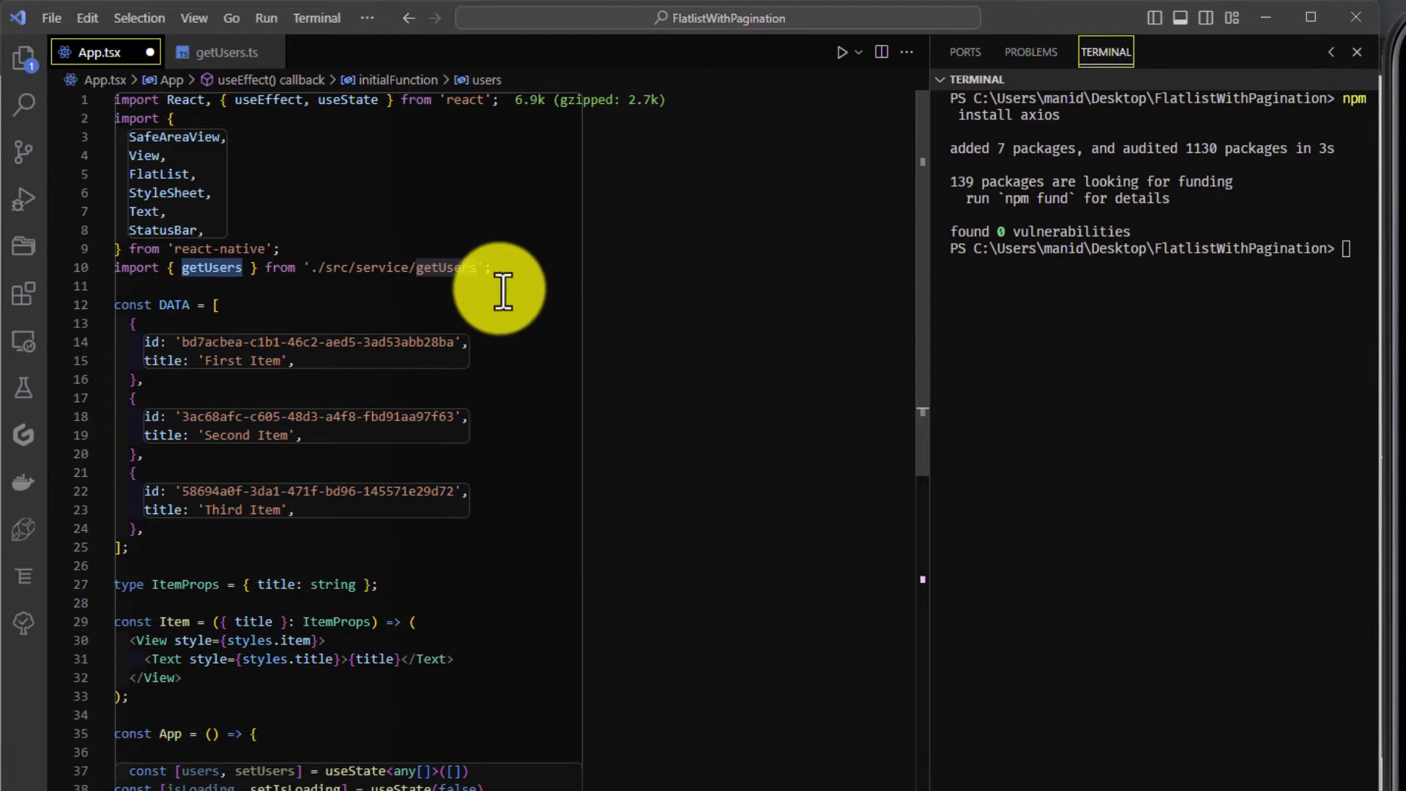
scroll("down", 3)
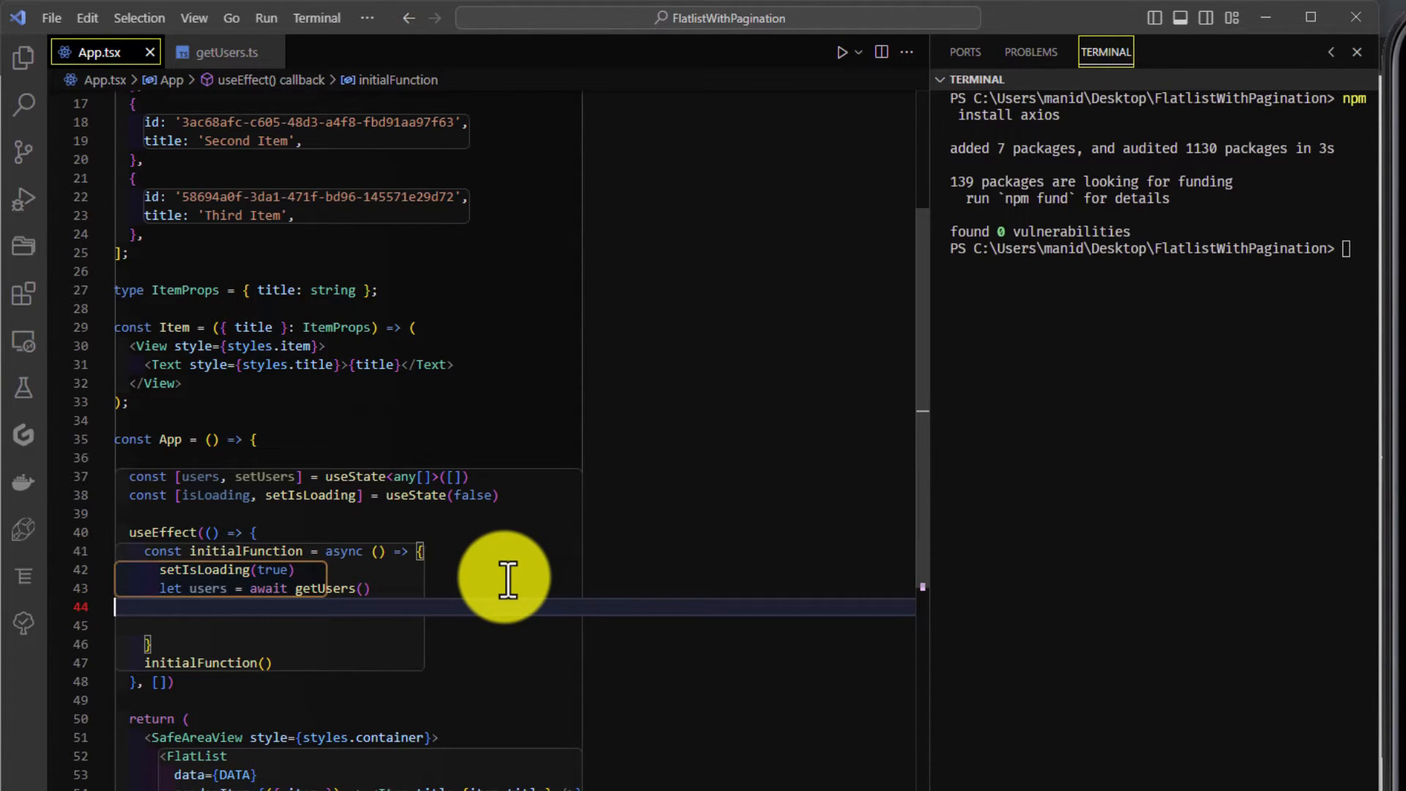
type("setUsers(")
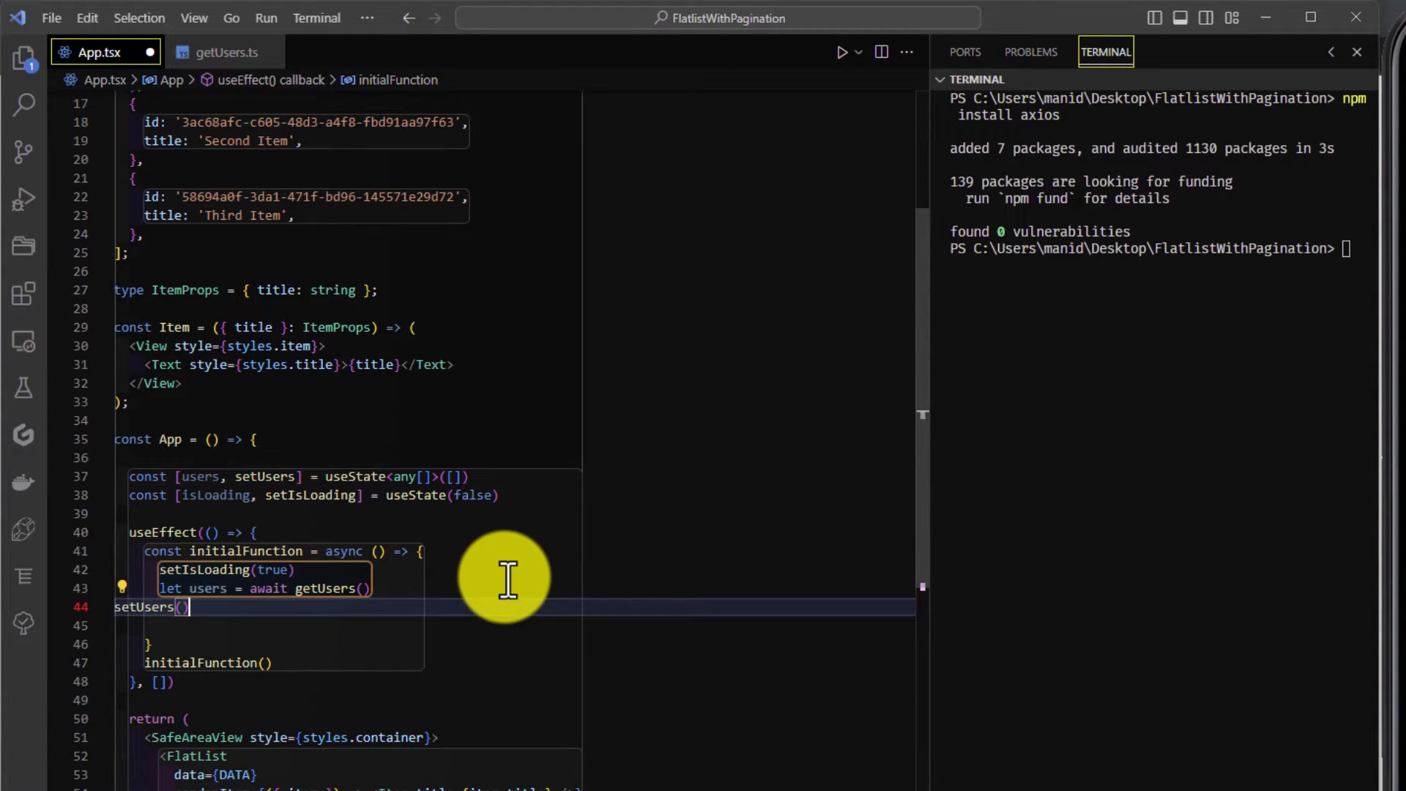
type("users")
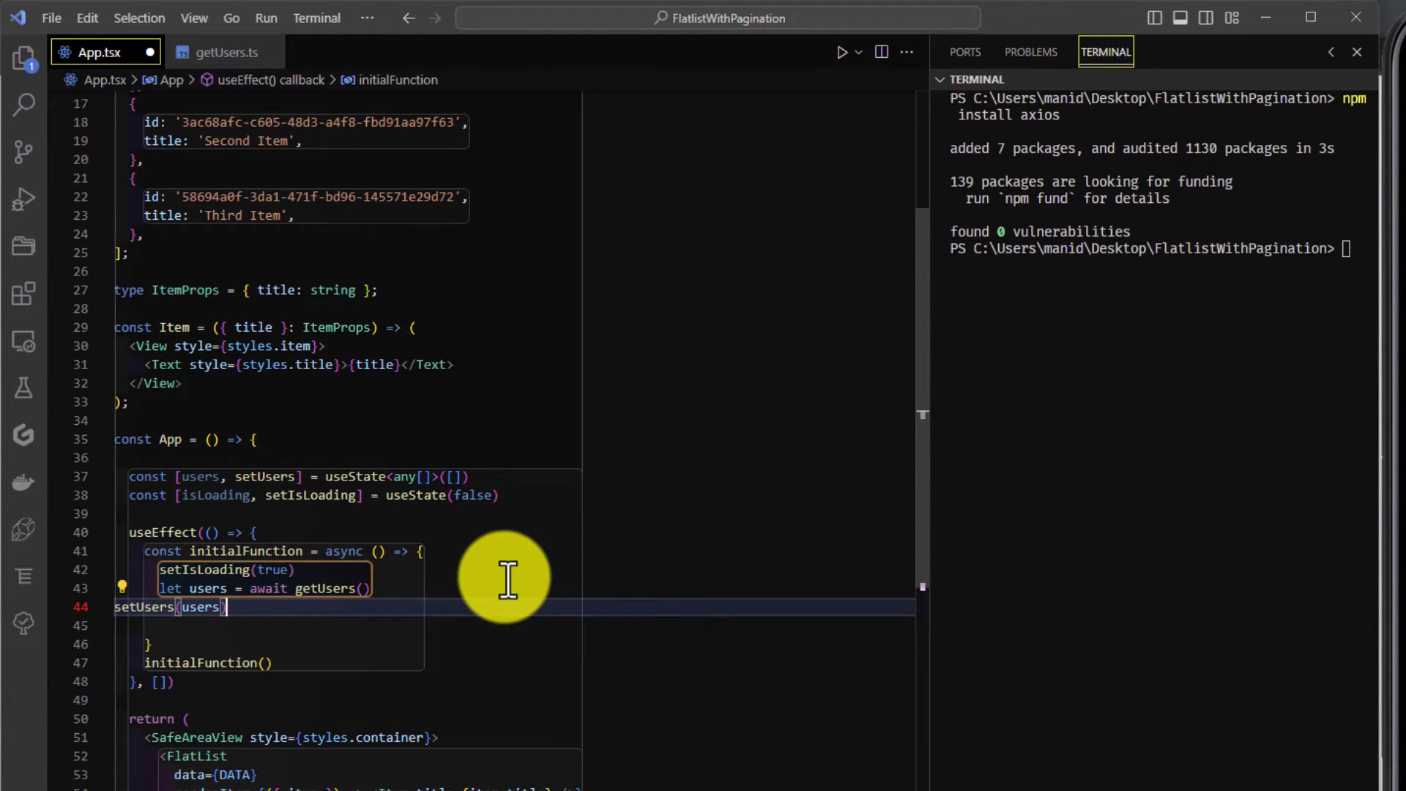
type("setIsLoading(")
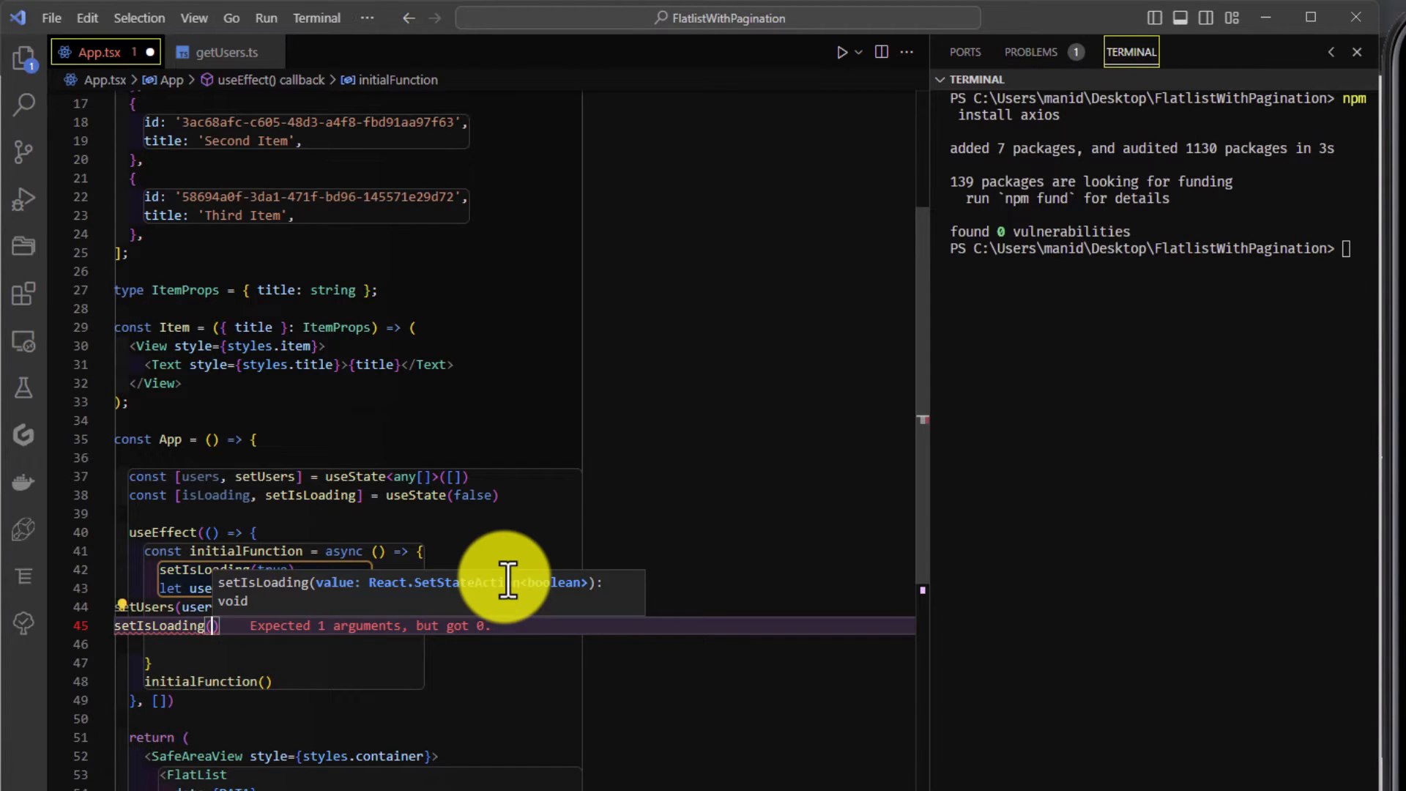
type("false")
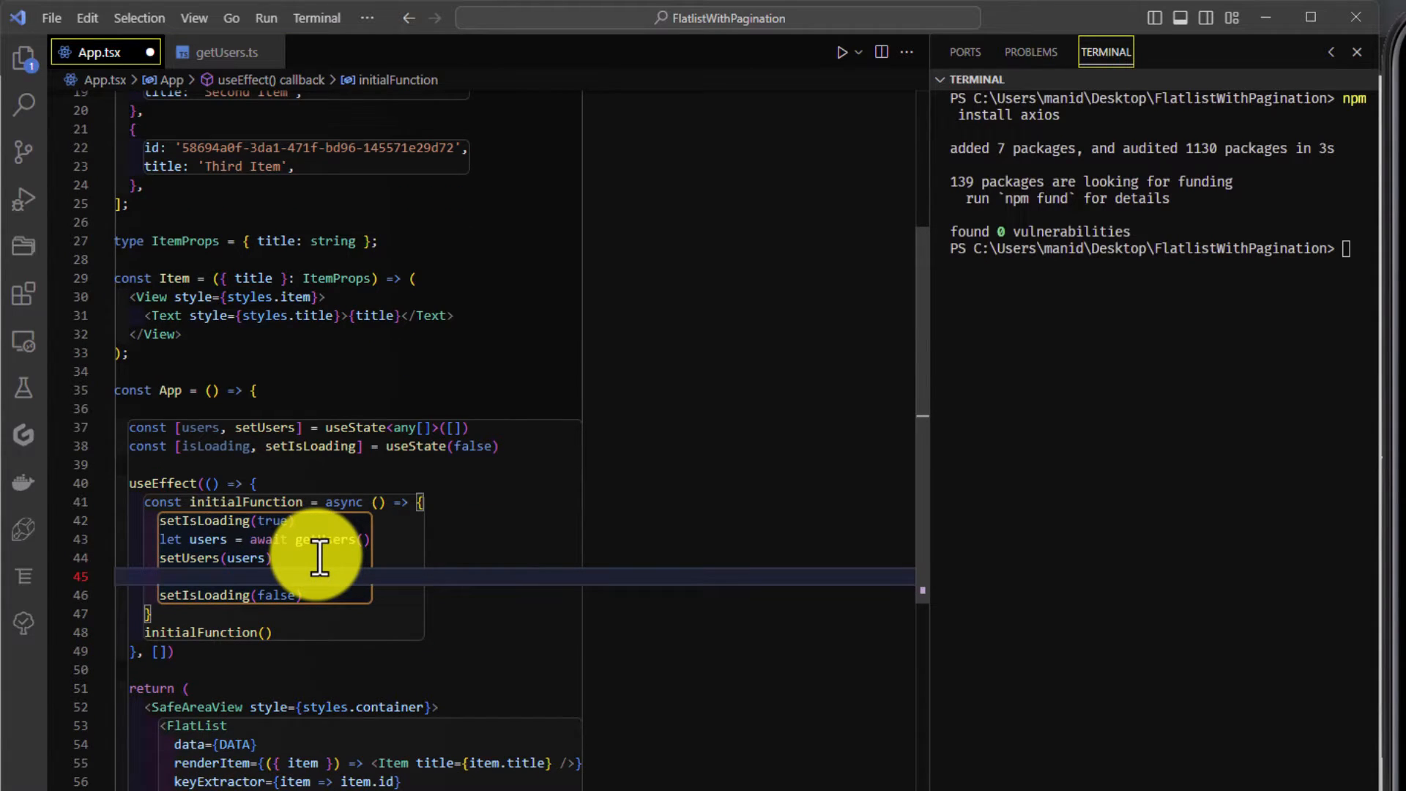
type("console.log")
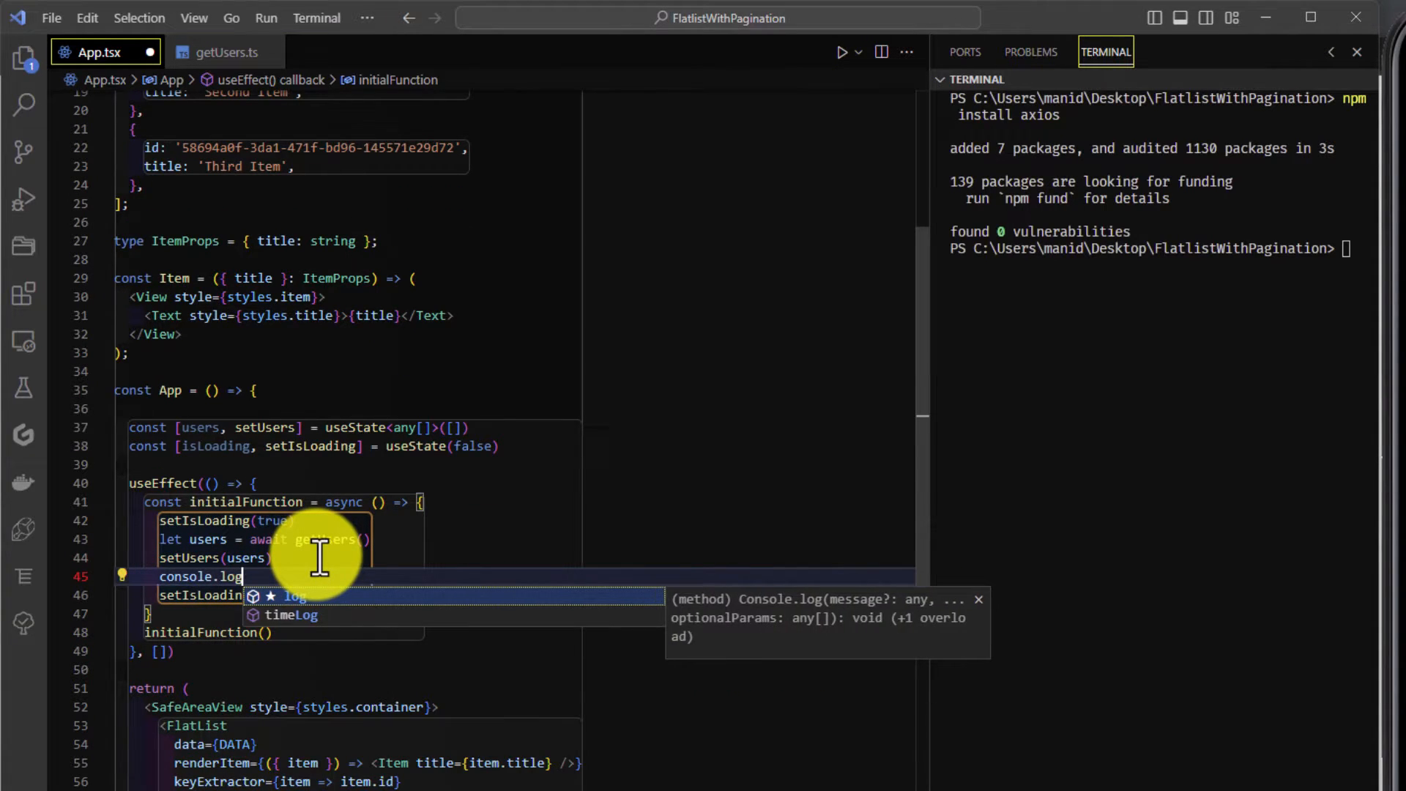
type("(users")
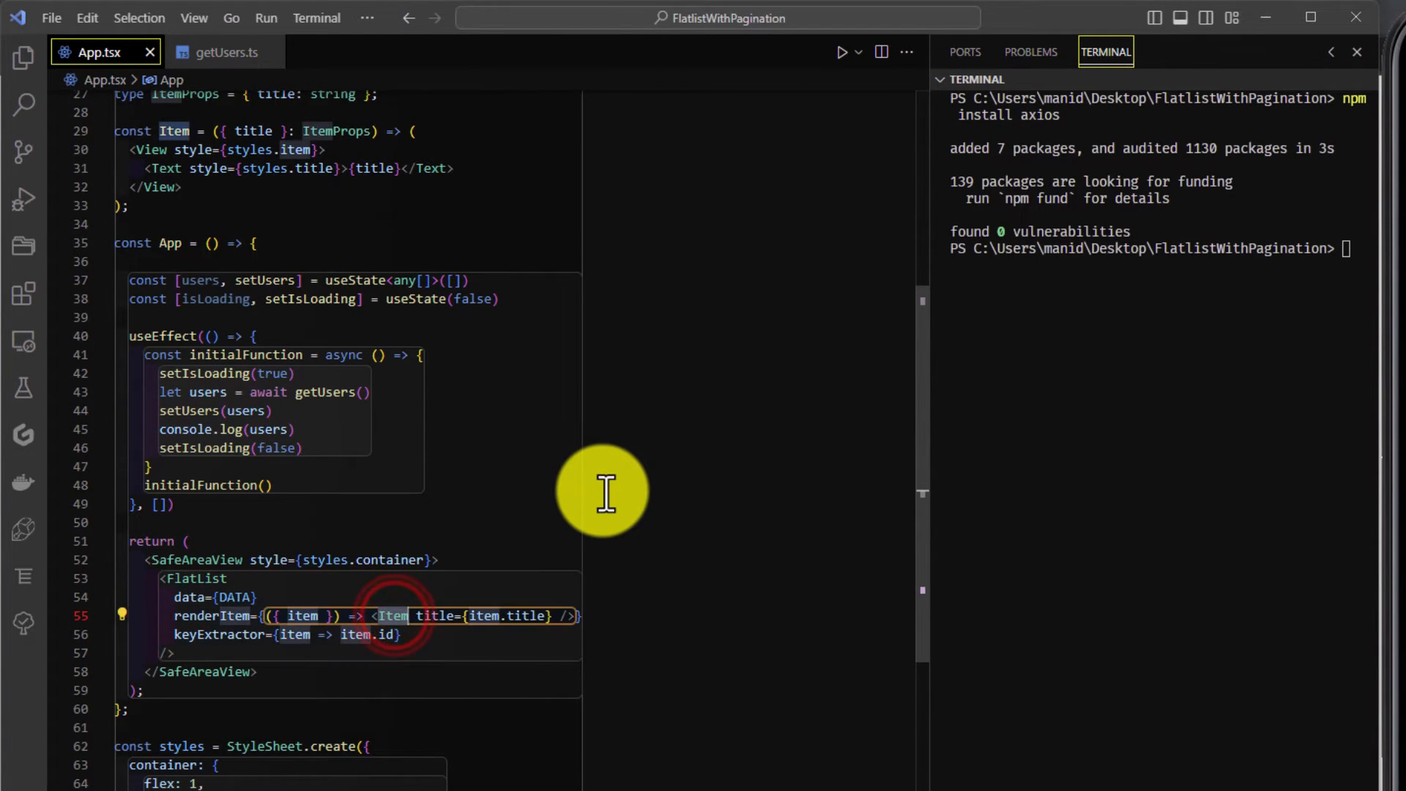
Step: Rename Item to UserCard, passing user={item} with props typed as any
type("UserCard")
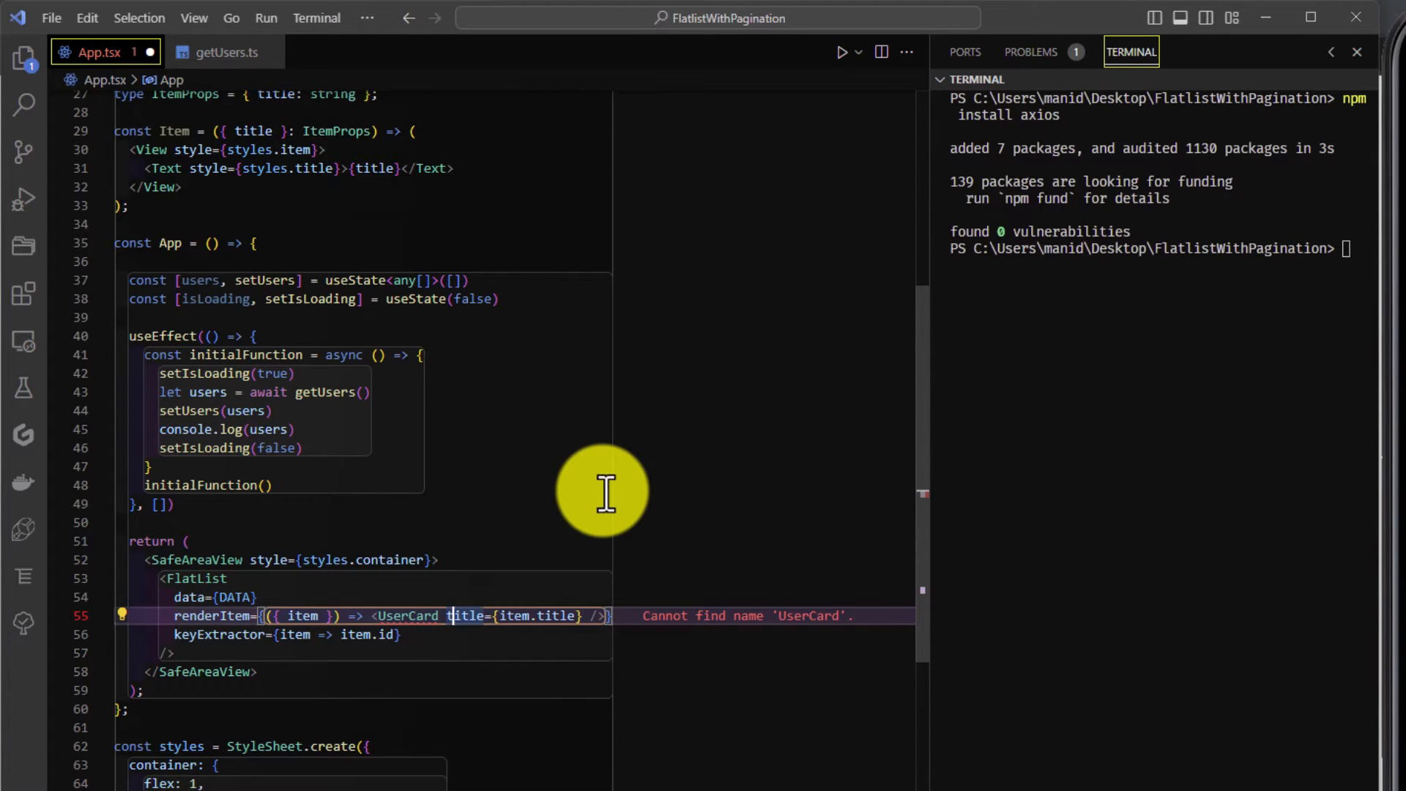
double_click(463, 616)
type("user")
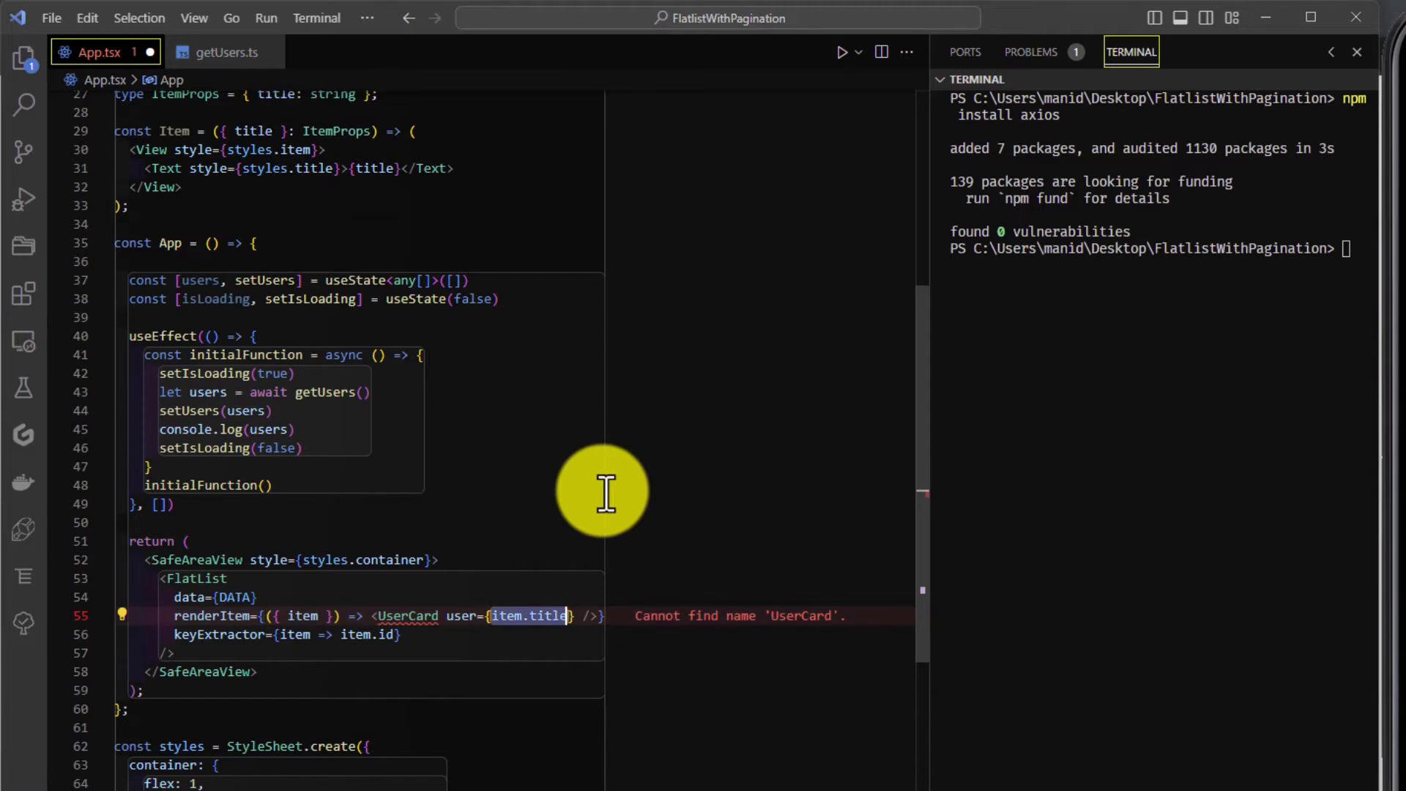
key("Backspace")
type("UserCard")
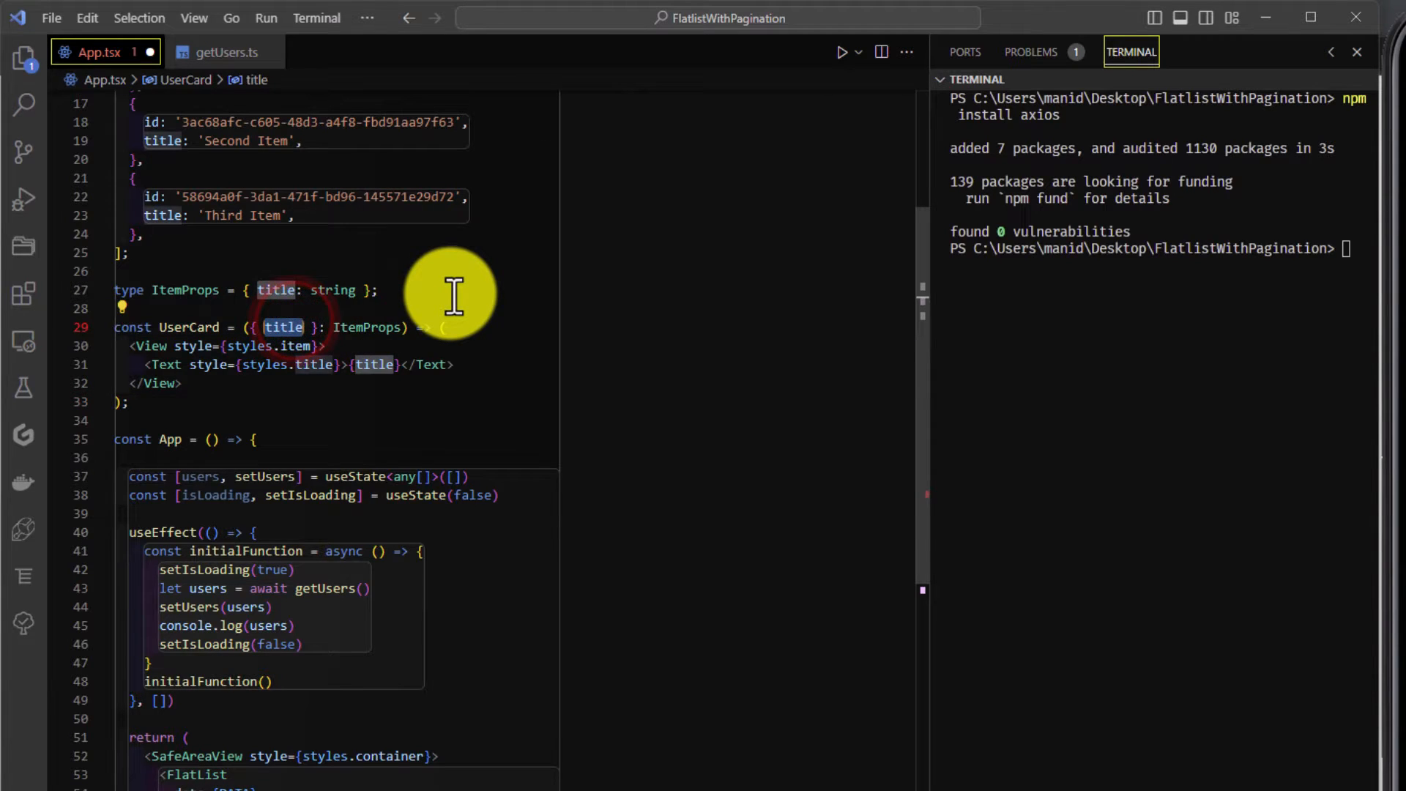
type("user")
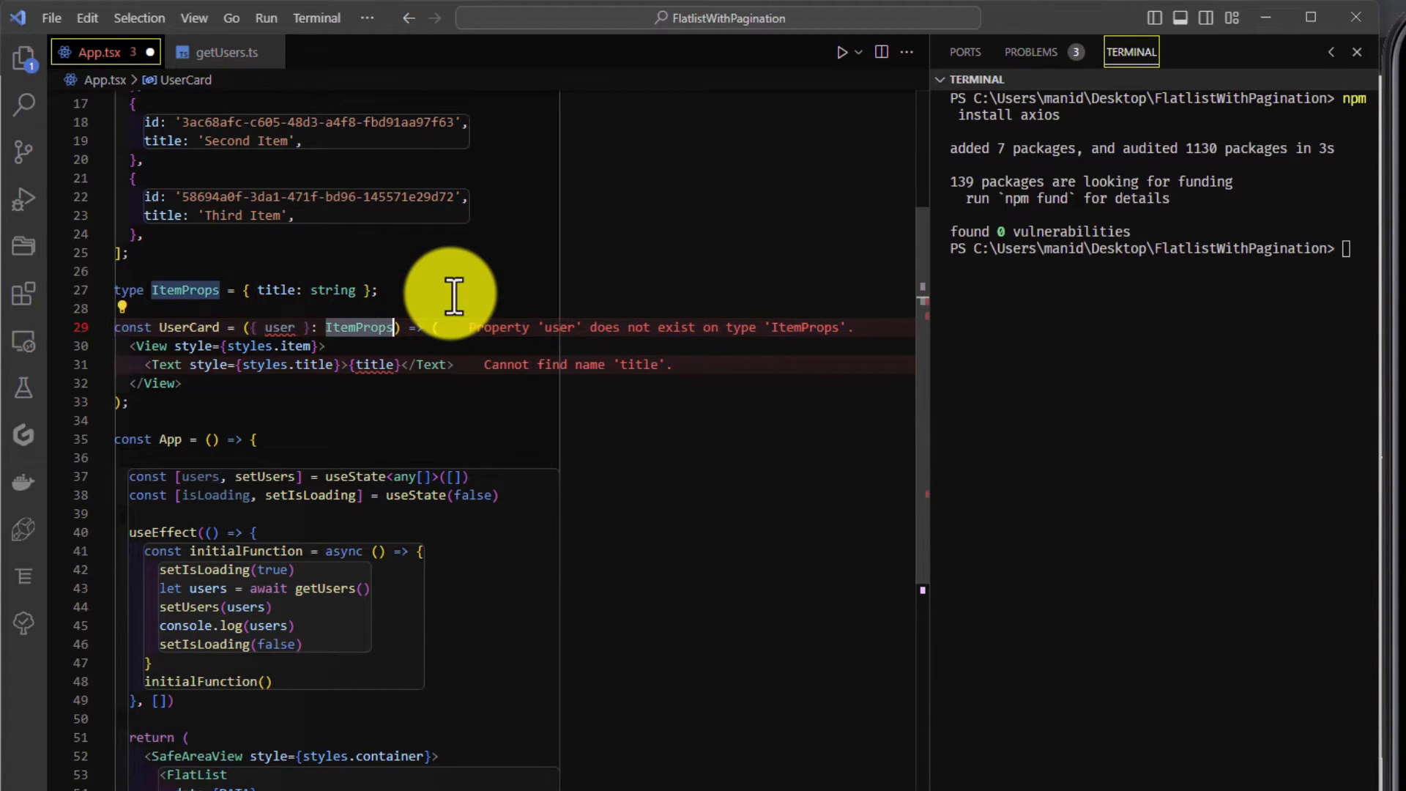
type("any")
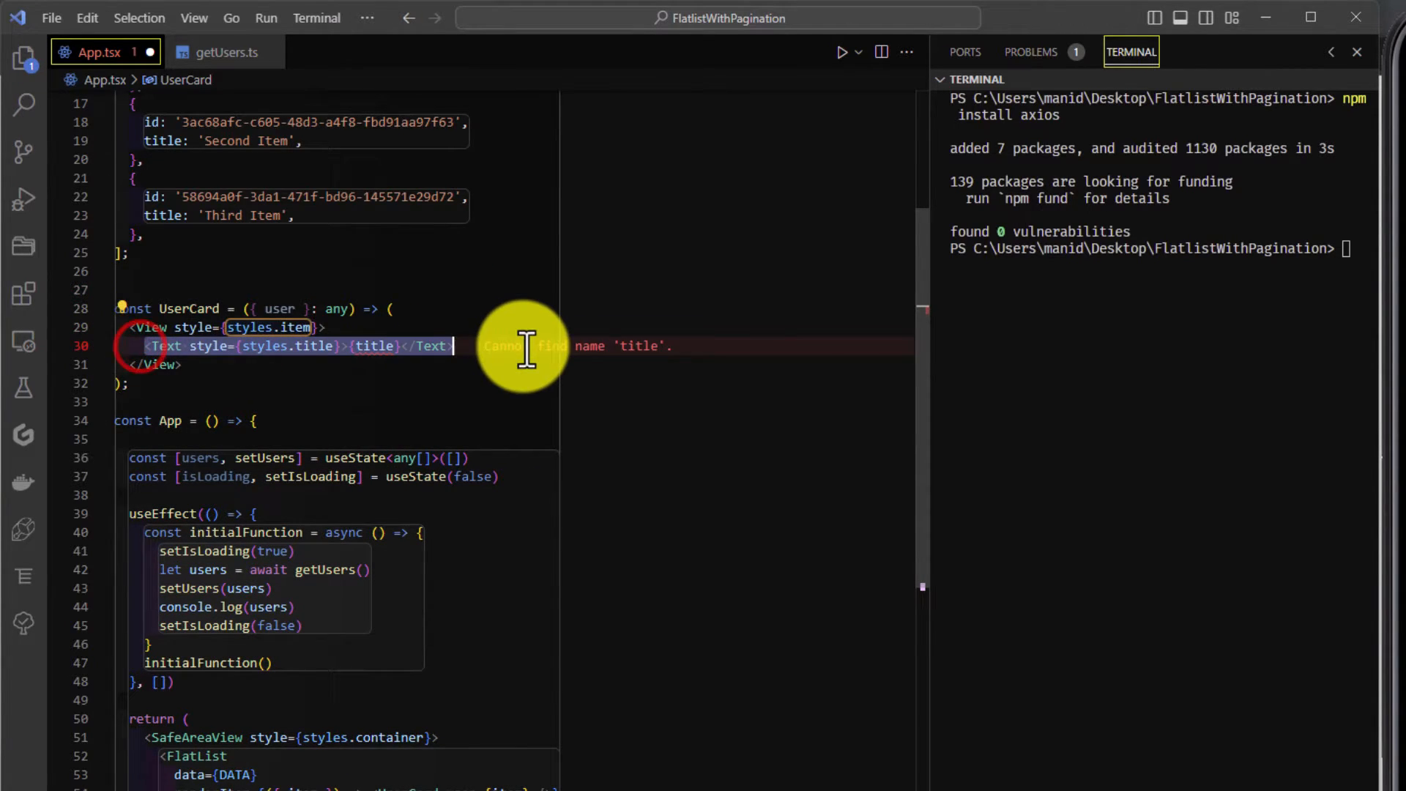
Step: Delete the title Text line and add a cardContainer style entry
key("Delete")
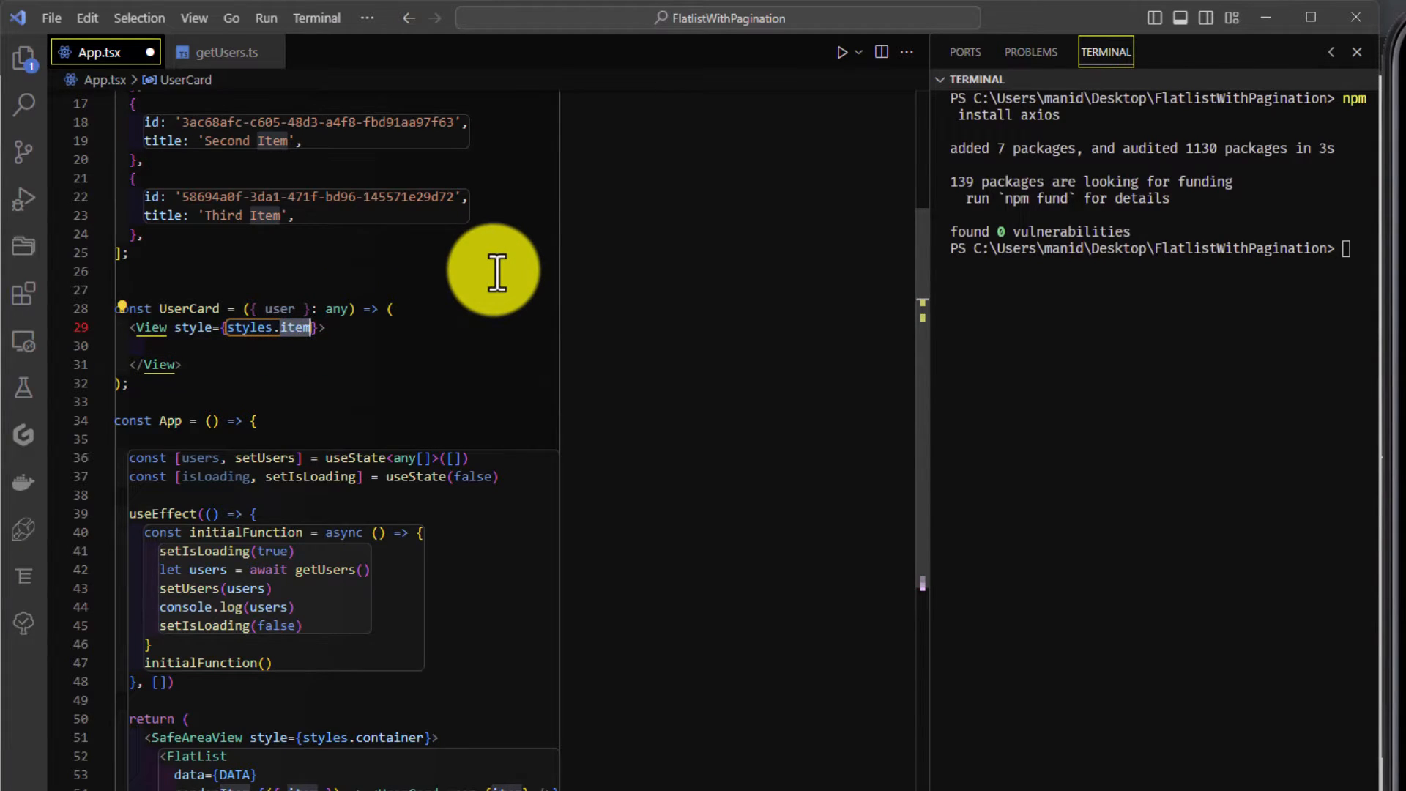
type("cardCon")
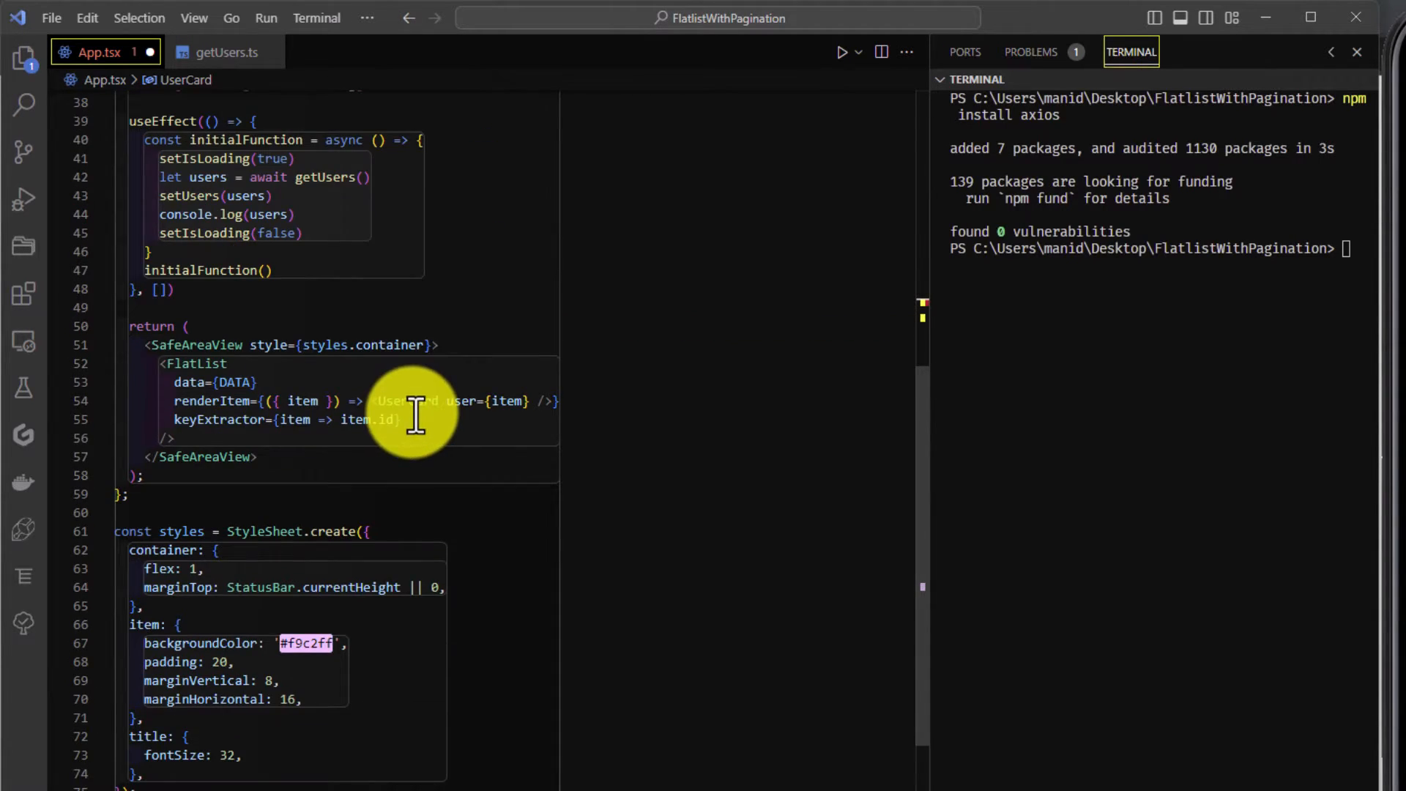
type("cardContainer: {")
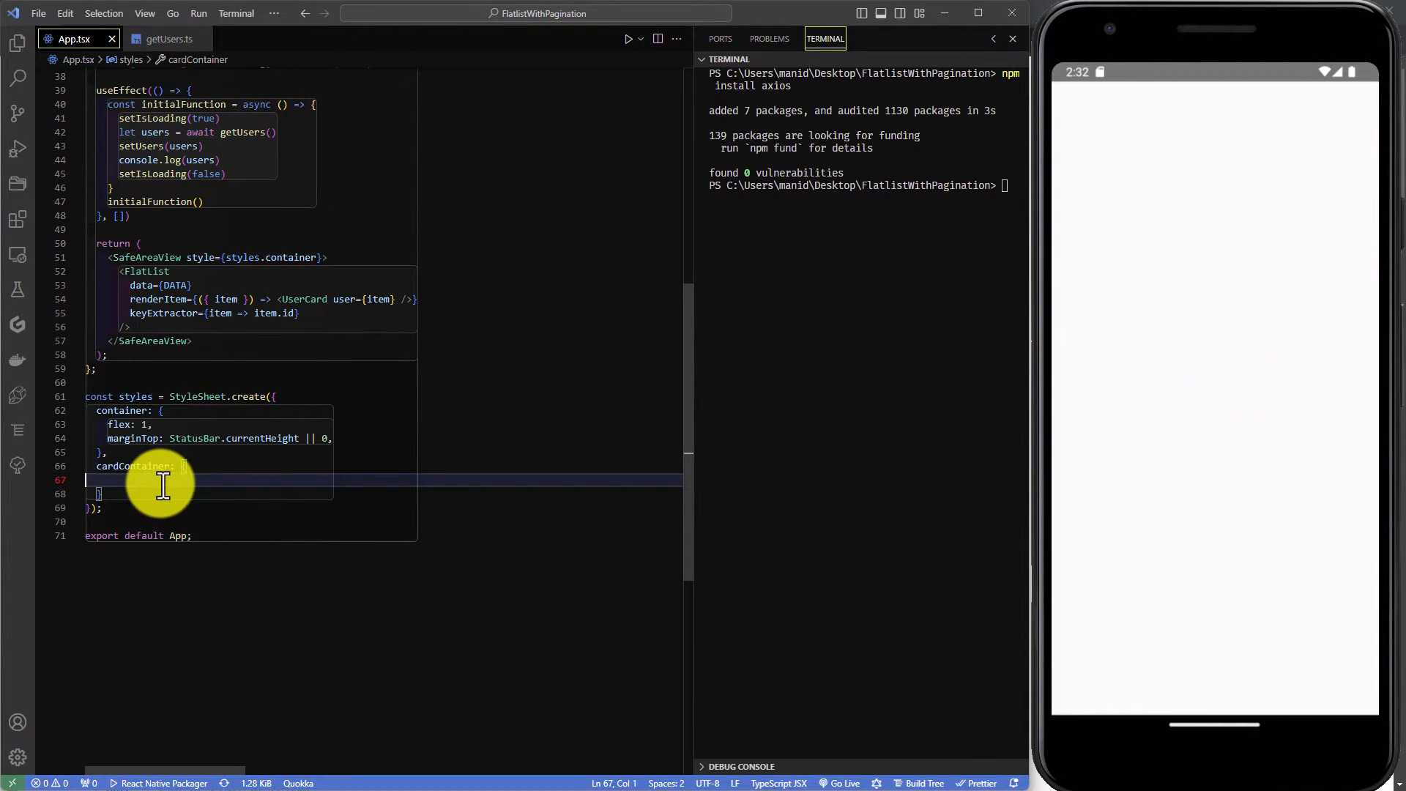
Step: Give cardContainer backgroundColor, borderRadius and padding 20, and start the UserCard Image
type("backgroundColor:")
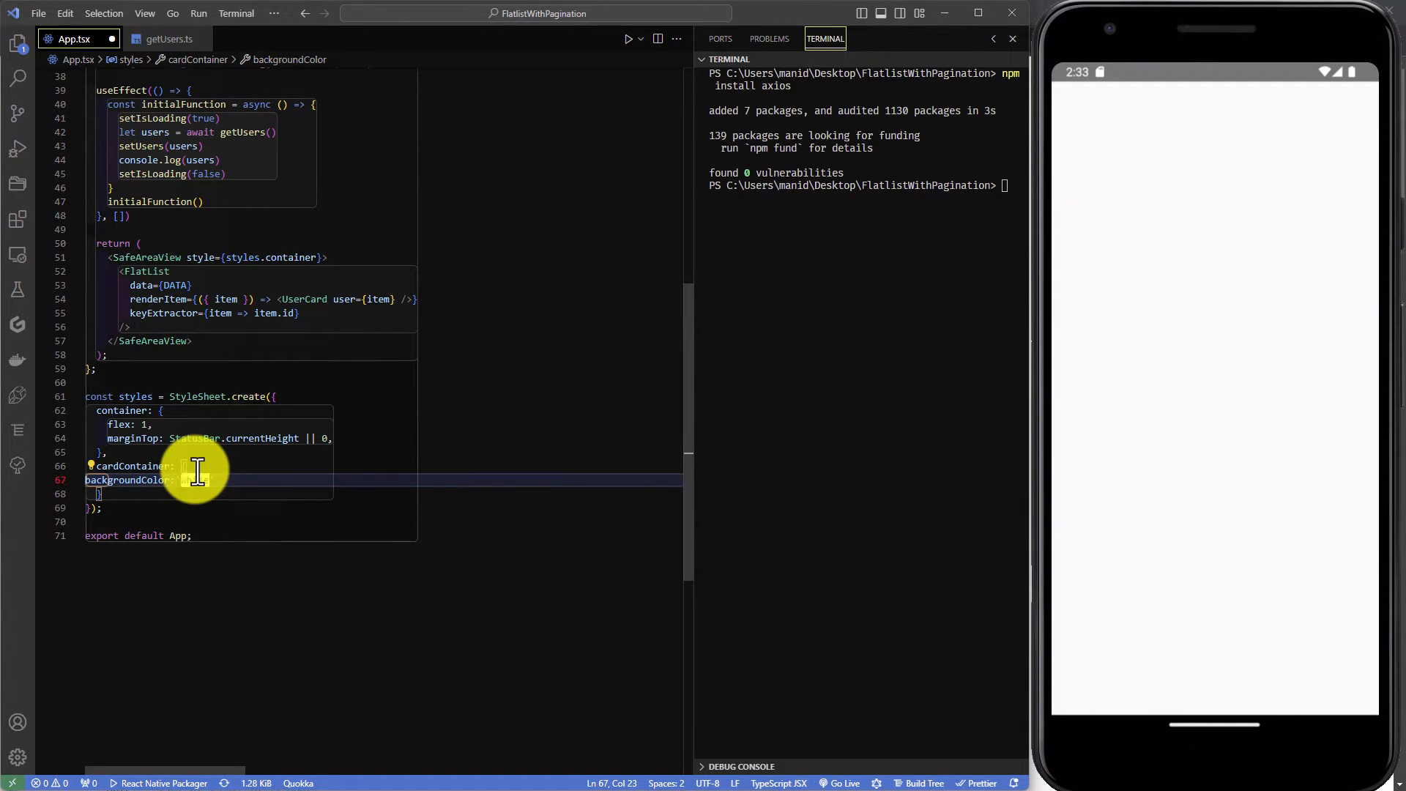
type("borderRadius: 10,")
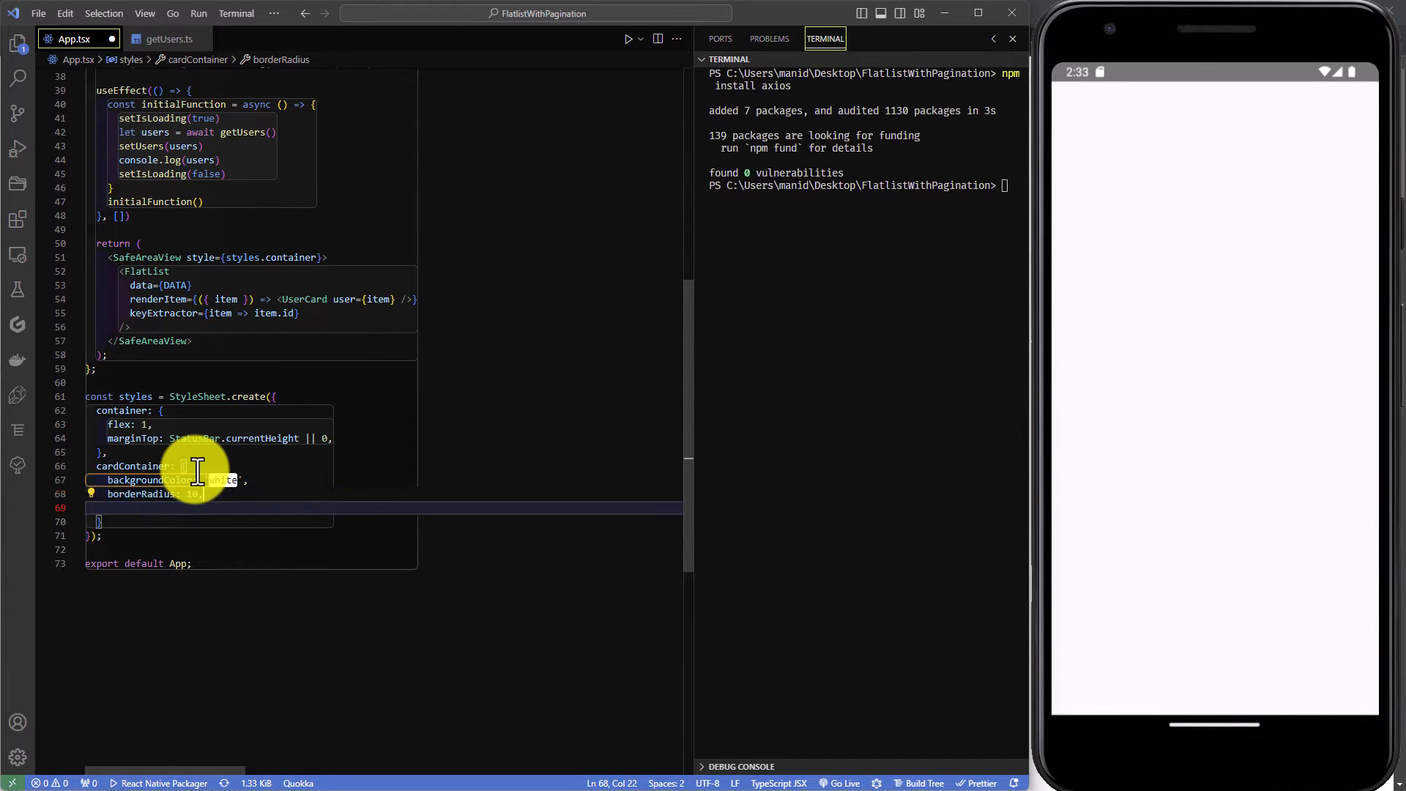
type("padding")
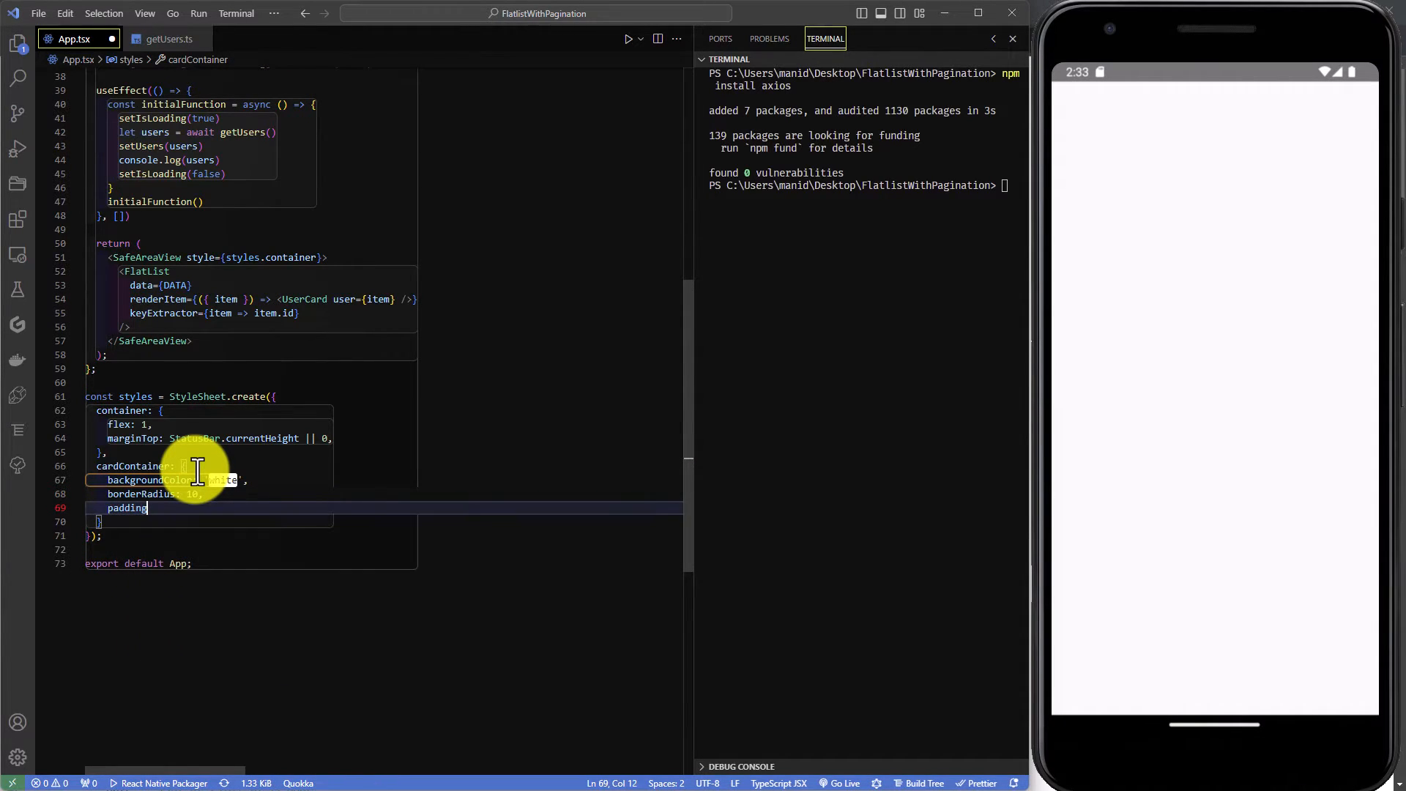
type(": 20")
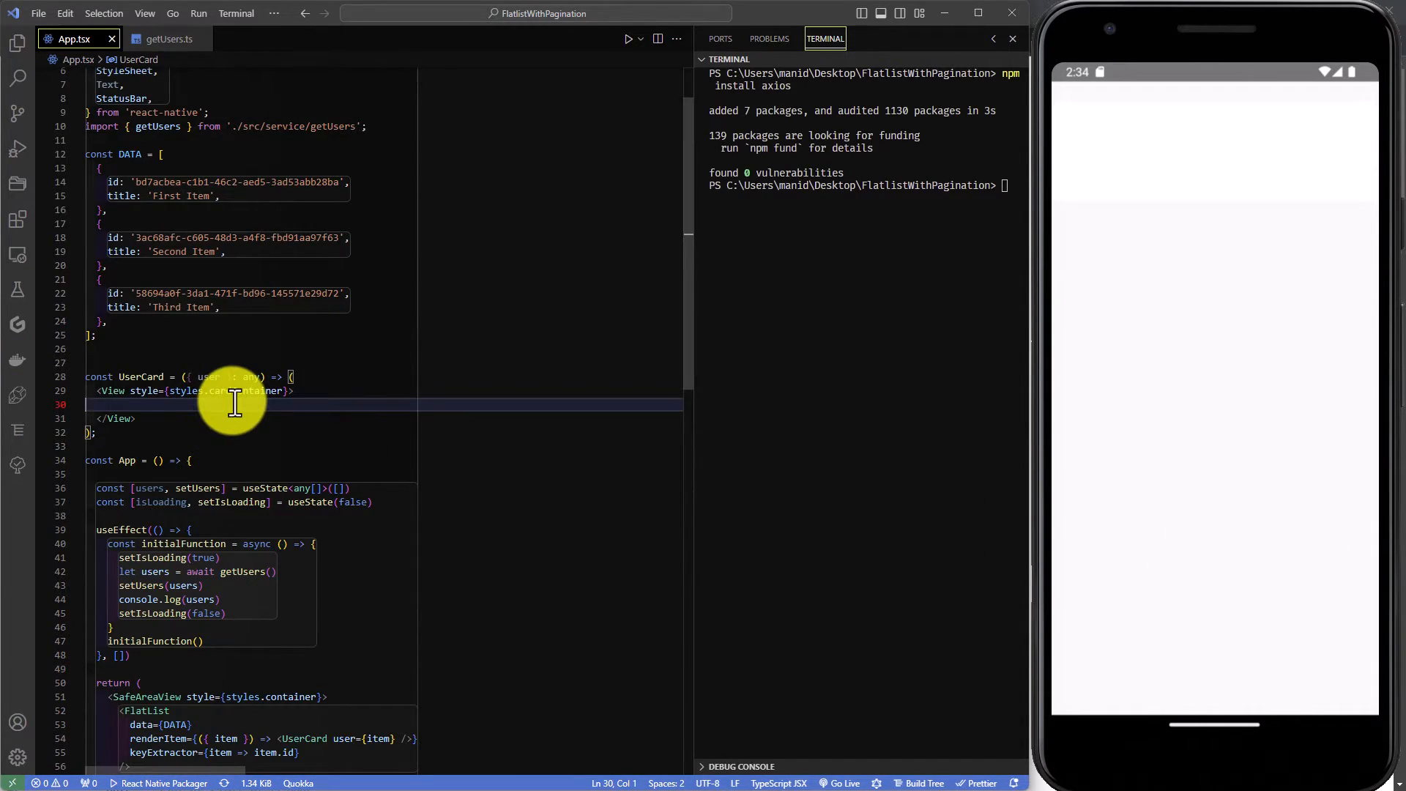
type("<Image style={styles.userImage} source={{ uri: user.picture.large }} />")
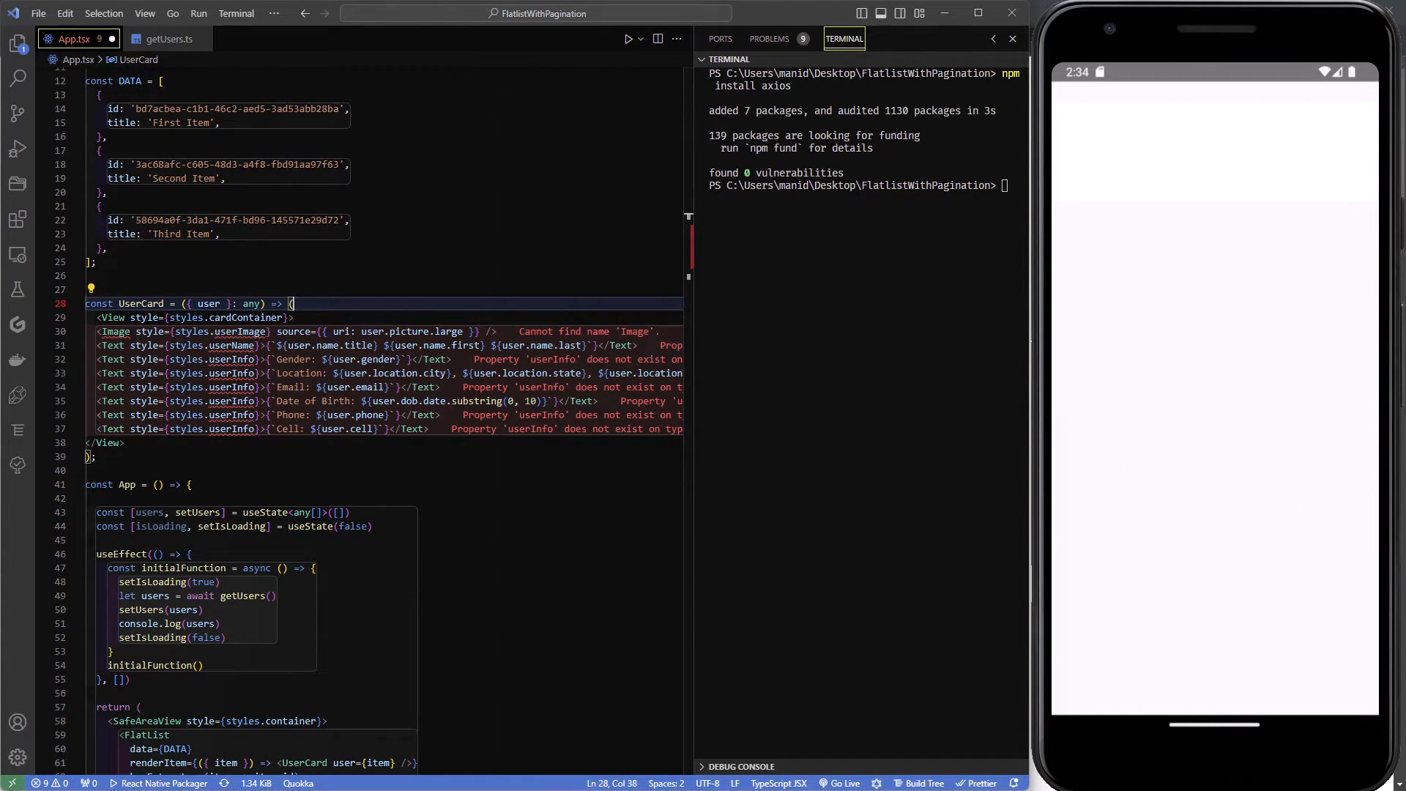
Step: Set FlatList data={users} and add userImage, userName, userInfo and shadow styles
scroll("down", 3)
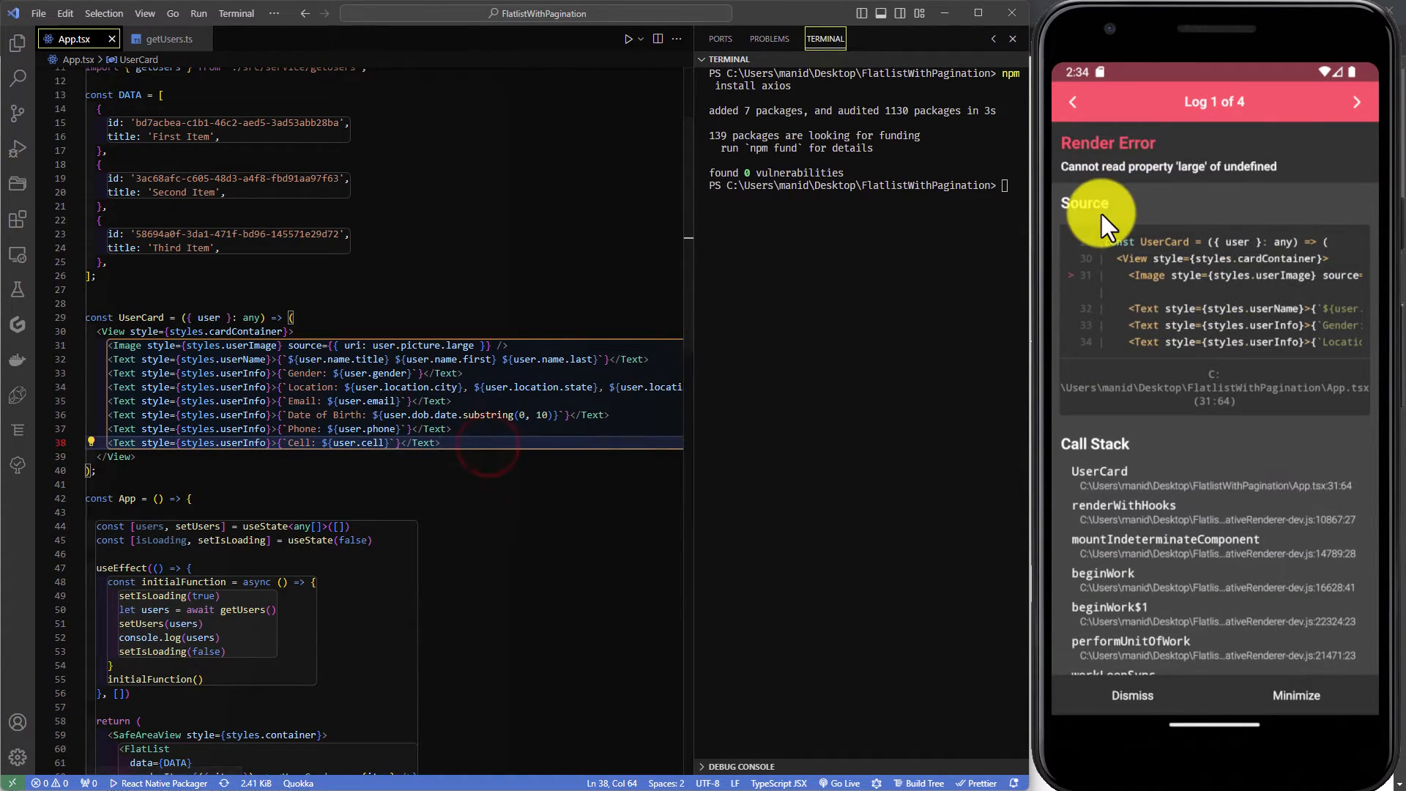
double_click(222, 443)
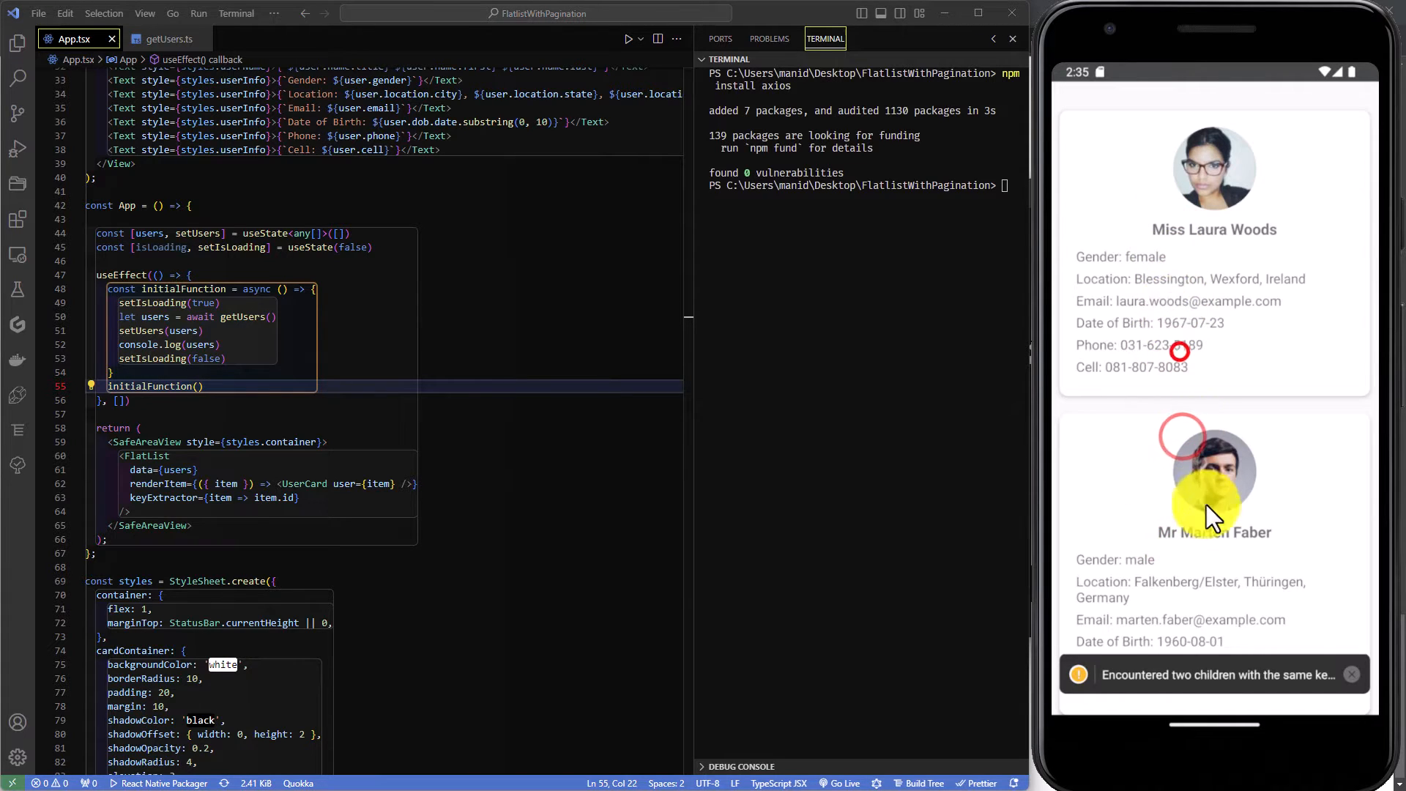
Step: Inspect and dismiss the emulator's duplicate key warning, hiding the bundler log
left_click(1211, 675)
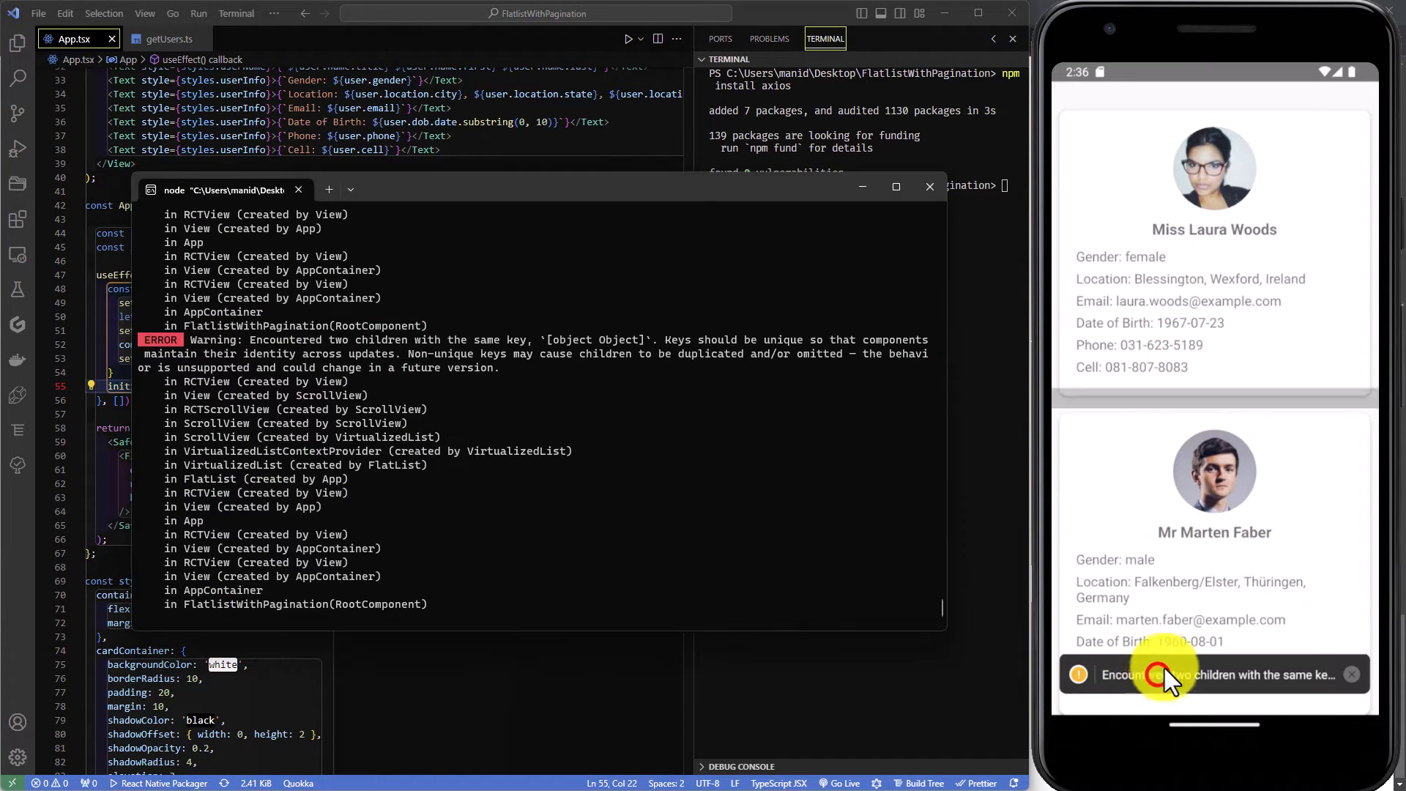
left_click(1166, 674)
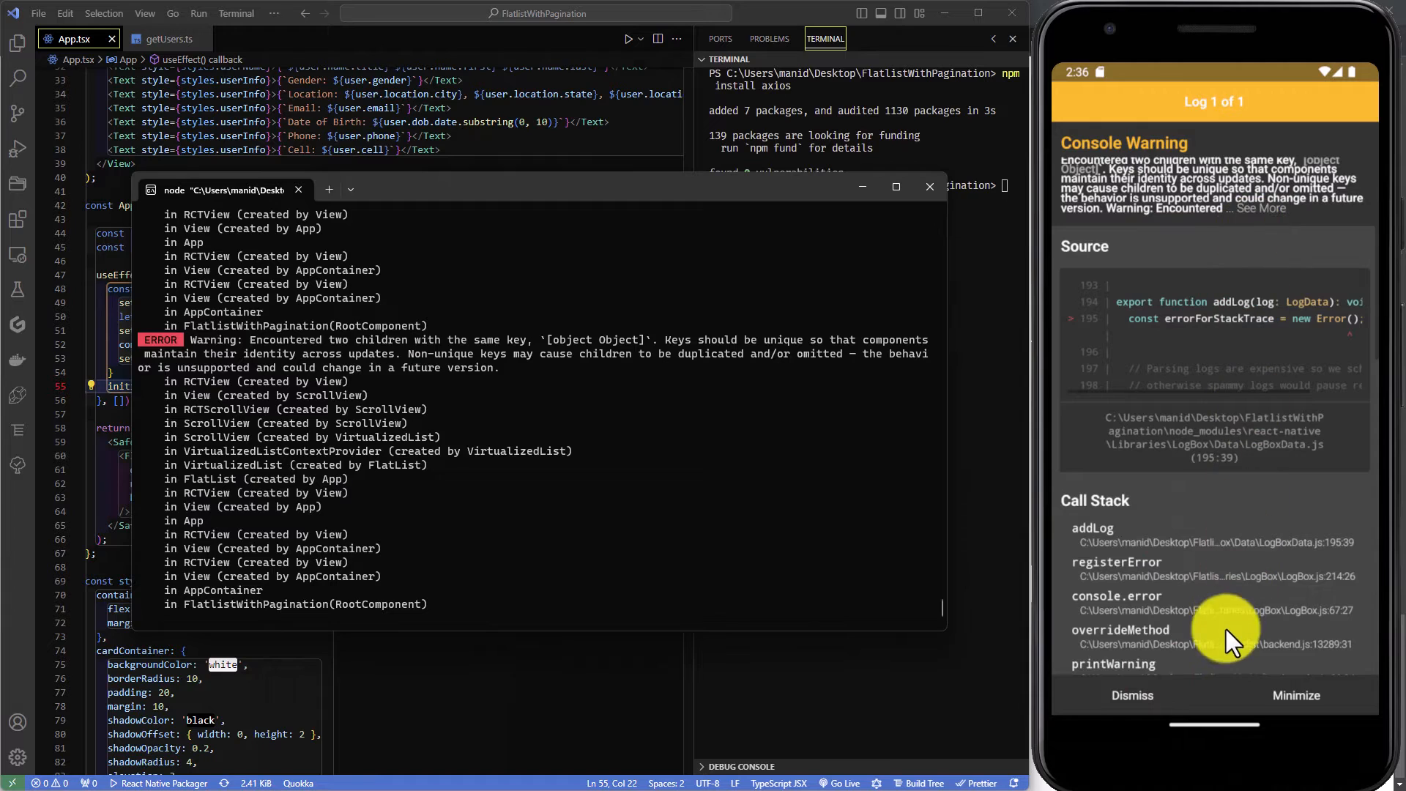
left_click(1133, 695)
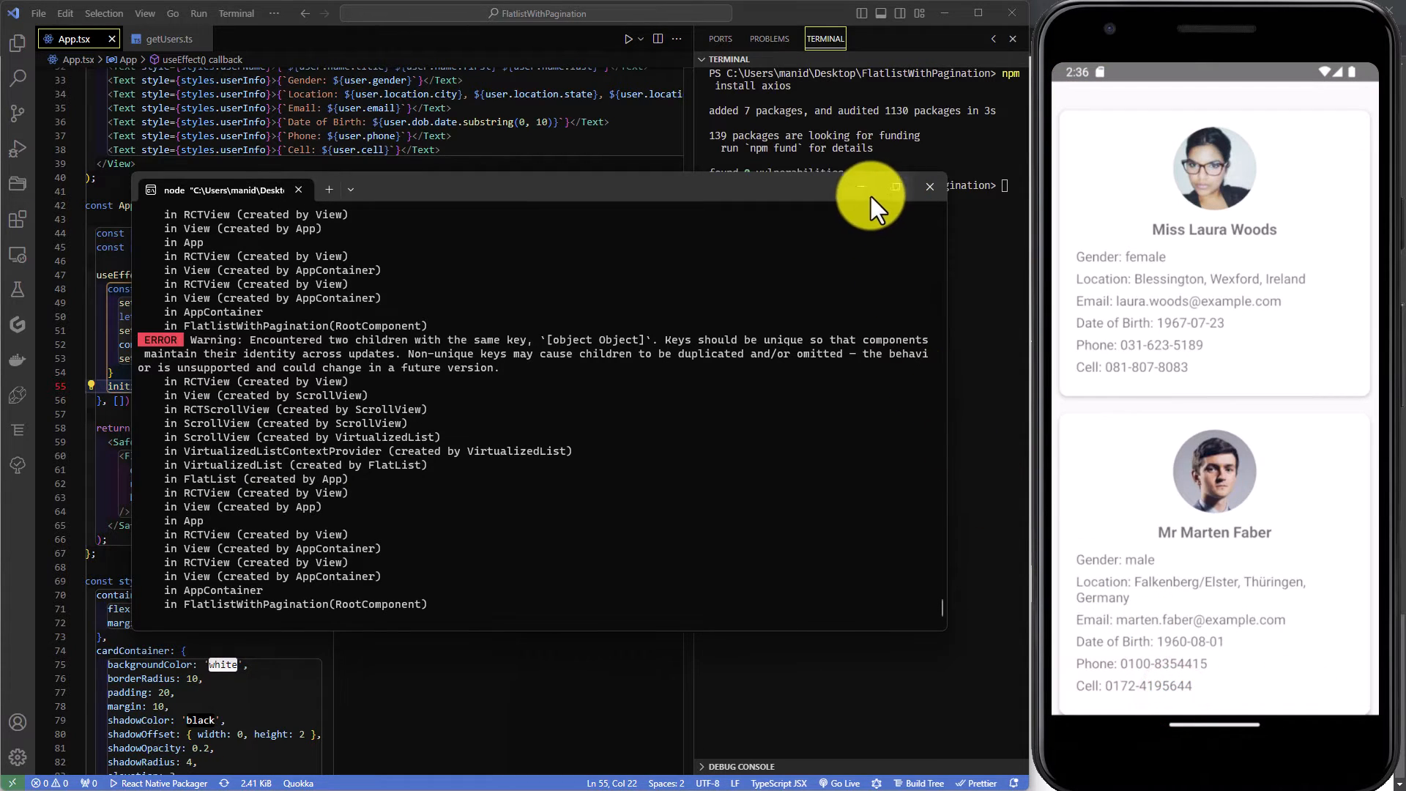
left_click(929, 187)
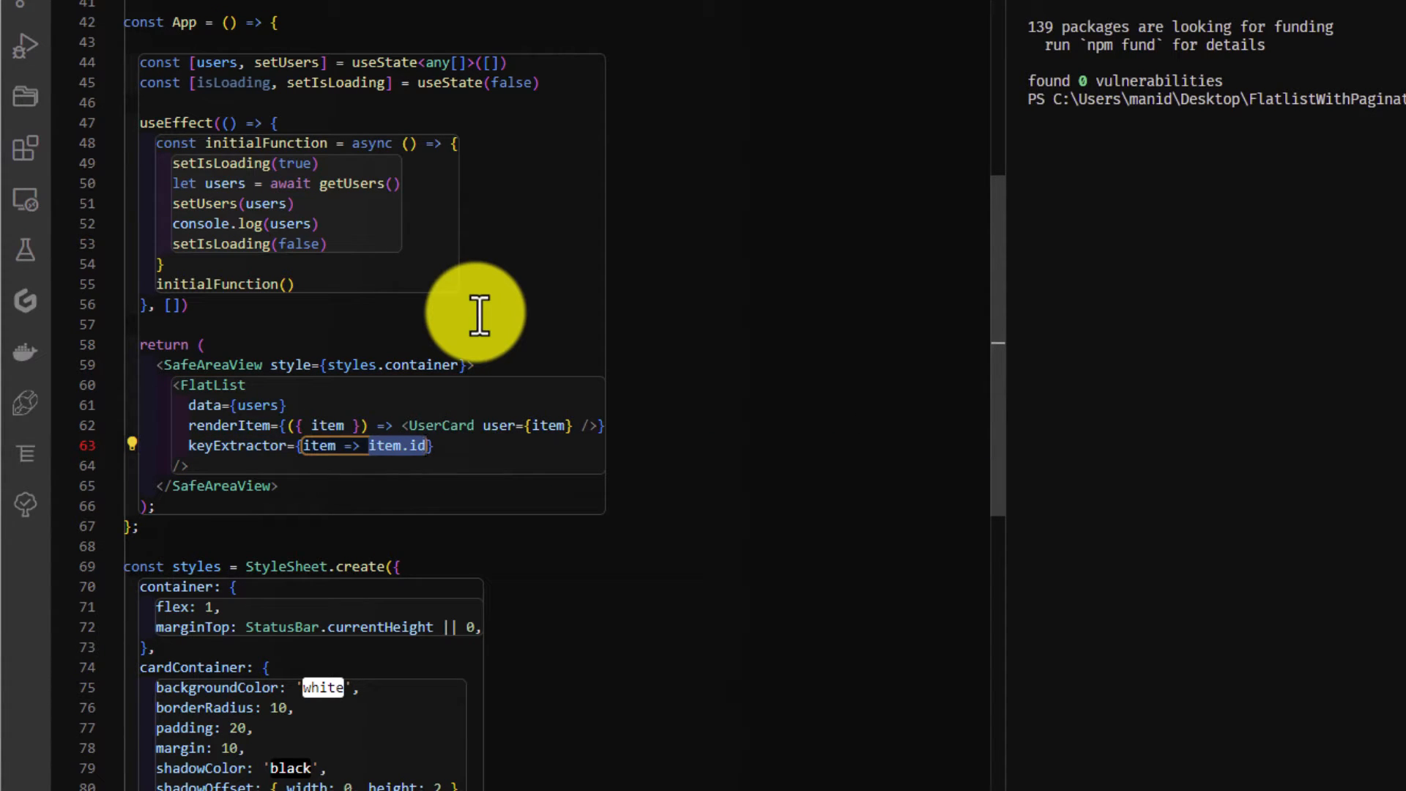
Step: Add keyExtractor returning Math.random().toString(36).substring(2) to the FlatList
type("Ma")
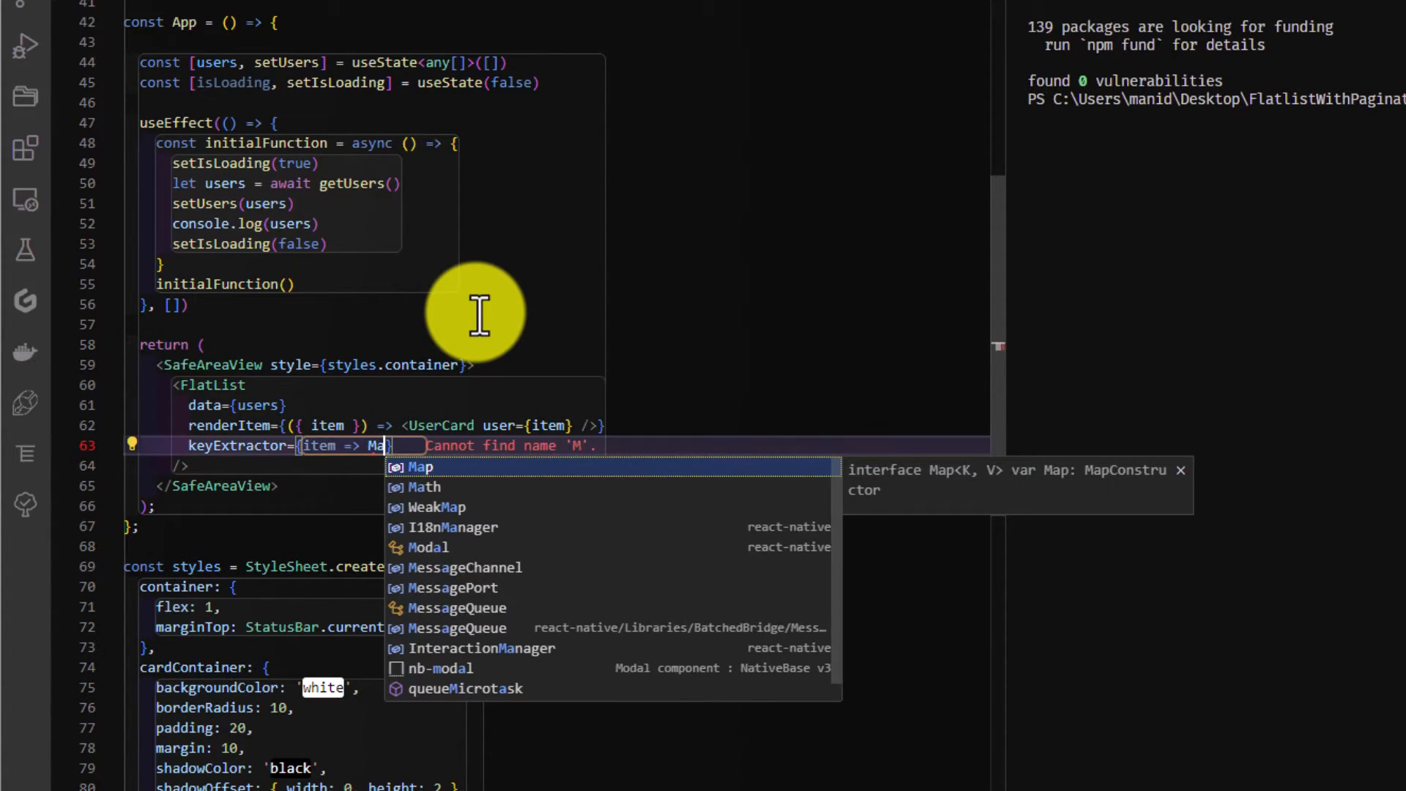
type("th.random(")
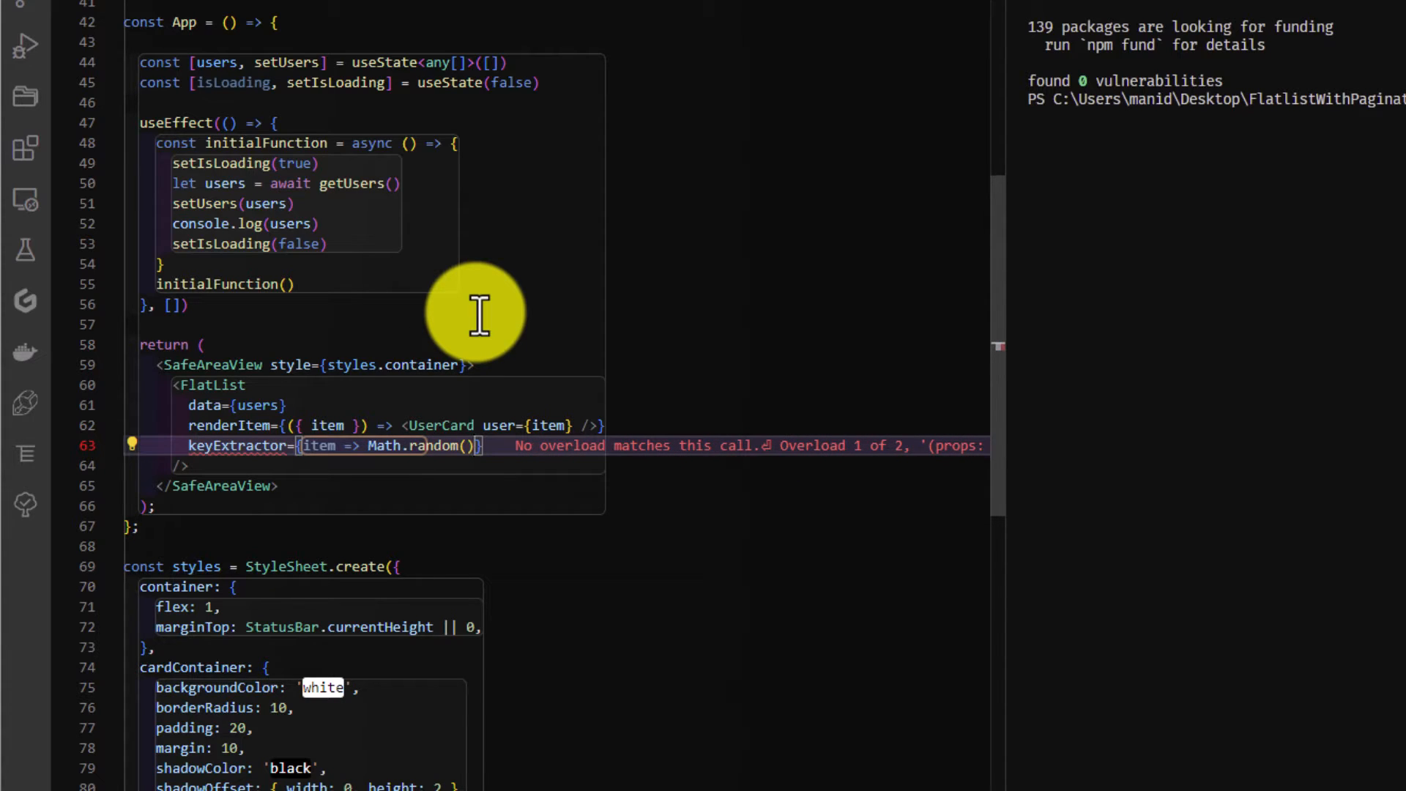
type(".toString(")
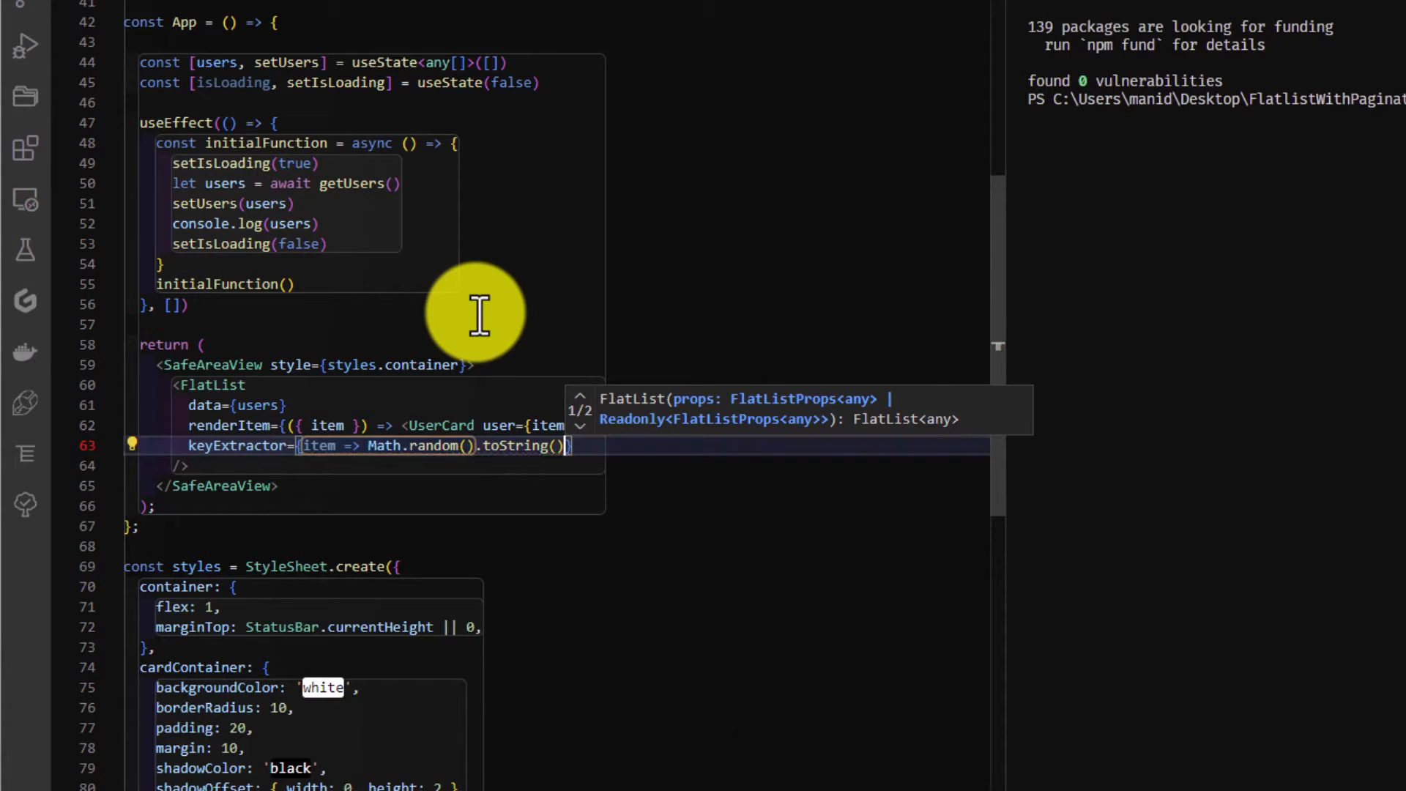
type("36")
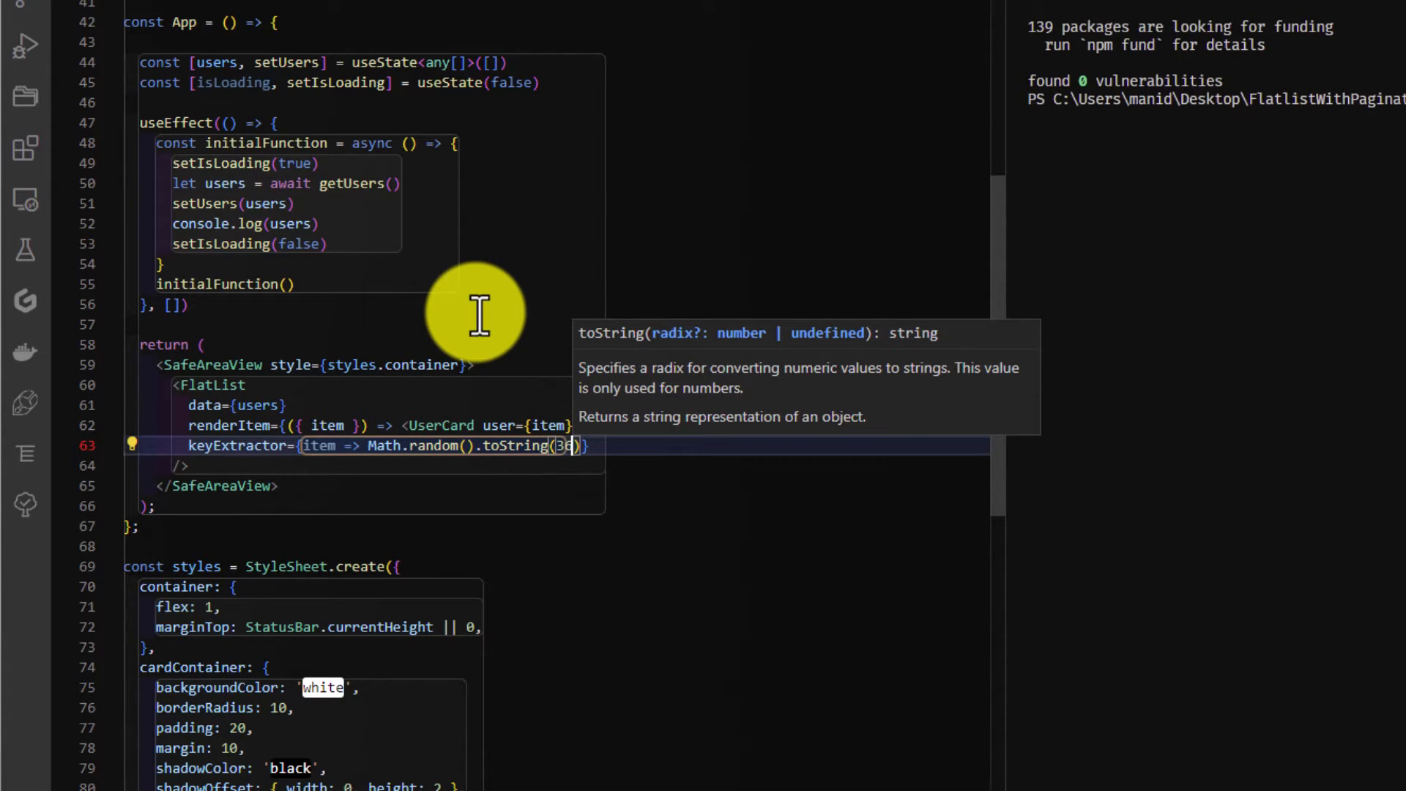
type(".sub")
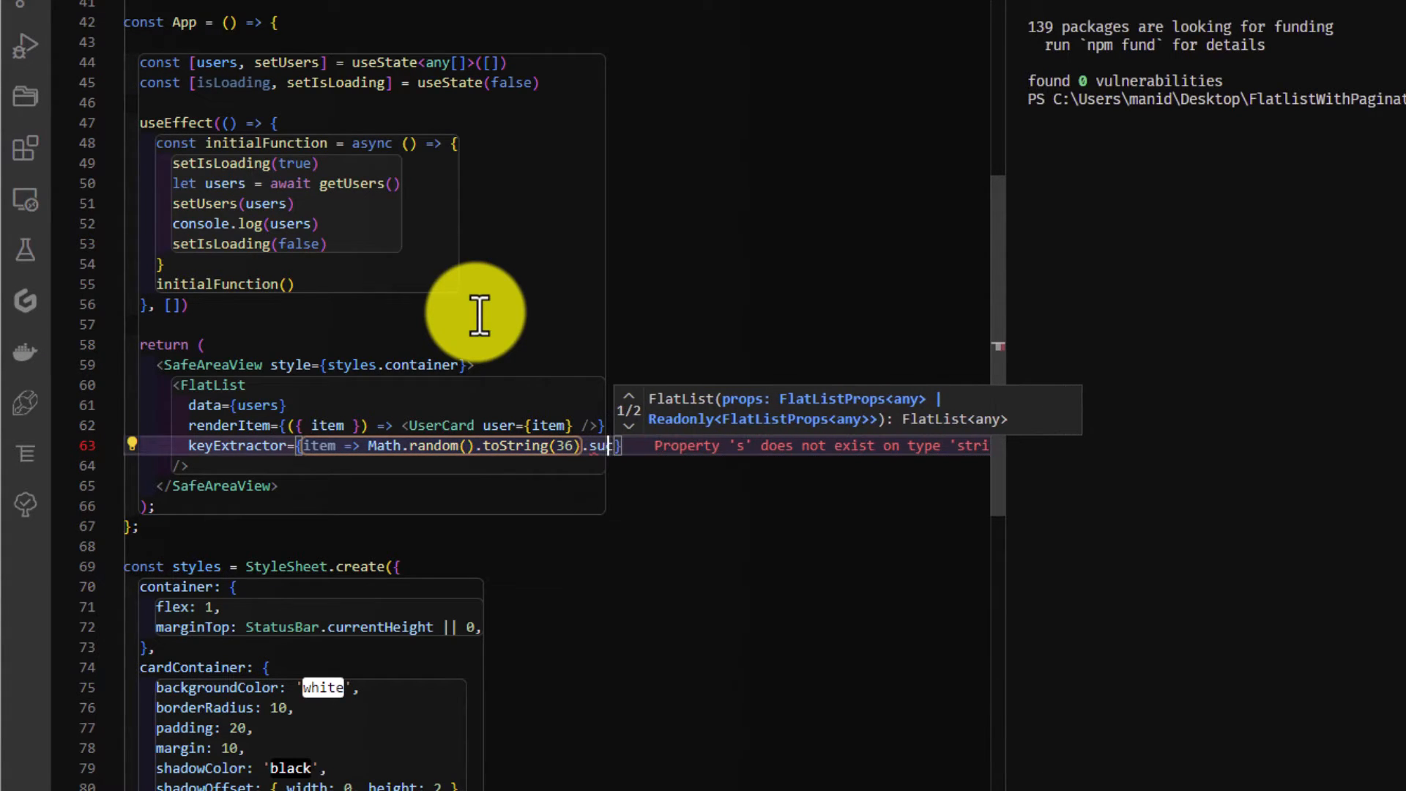
type("string(")
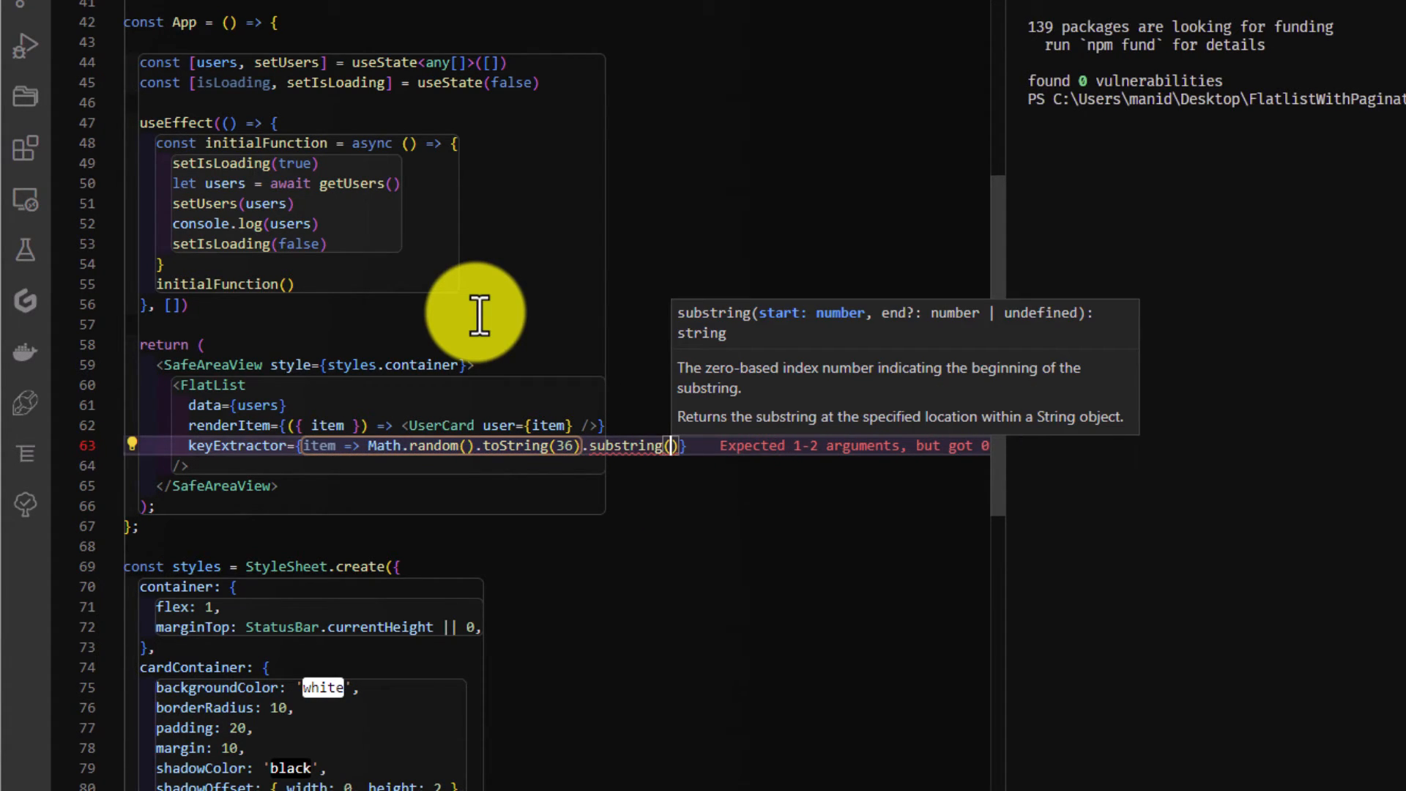
type("2")
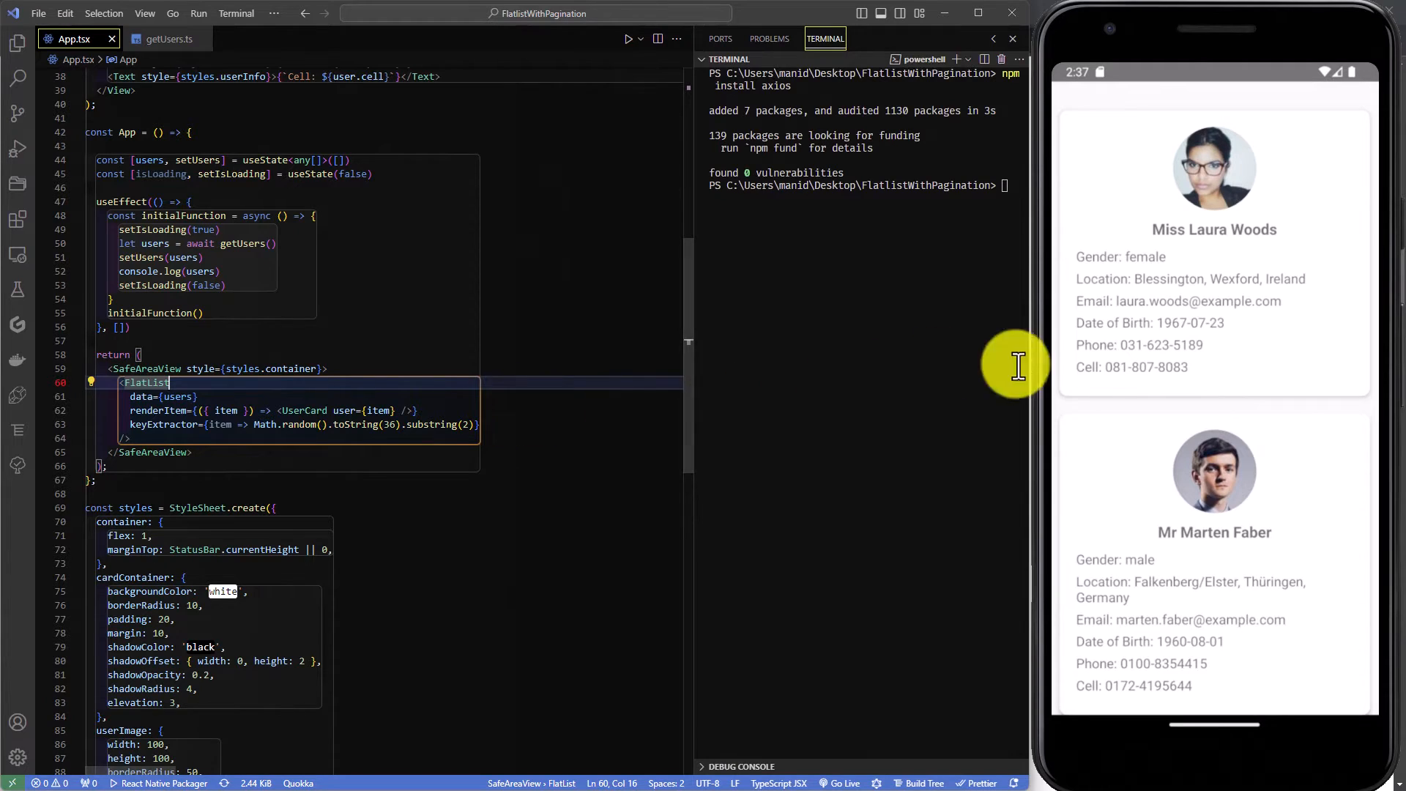
scroll("down", 3)
type("const")
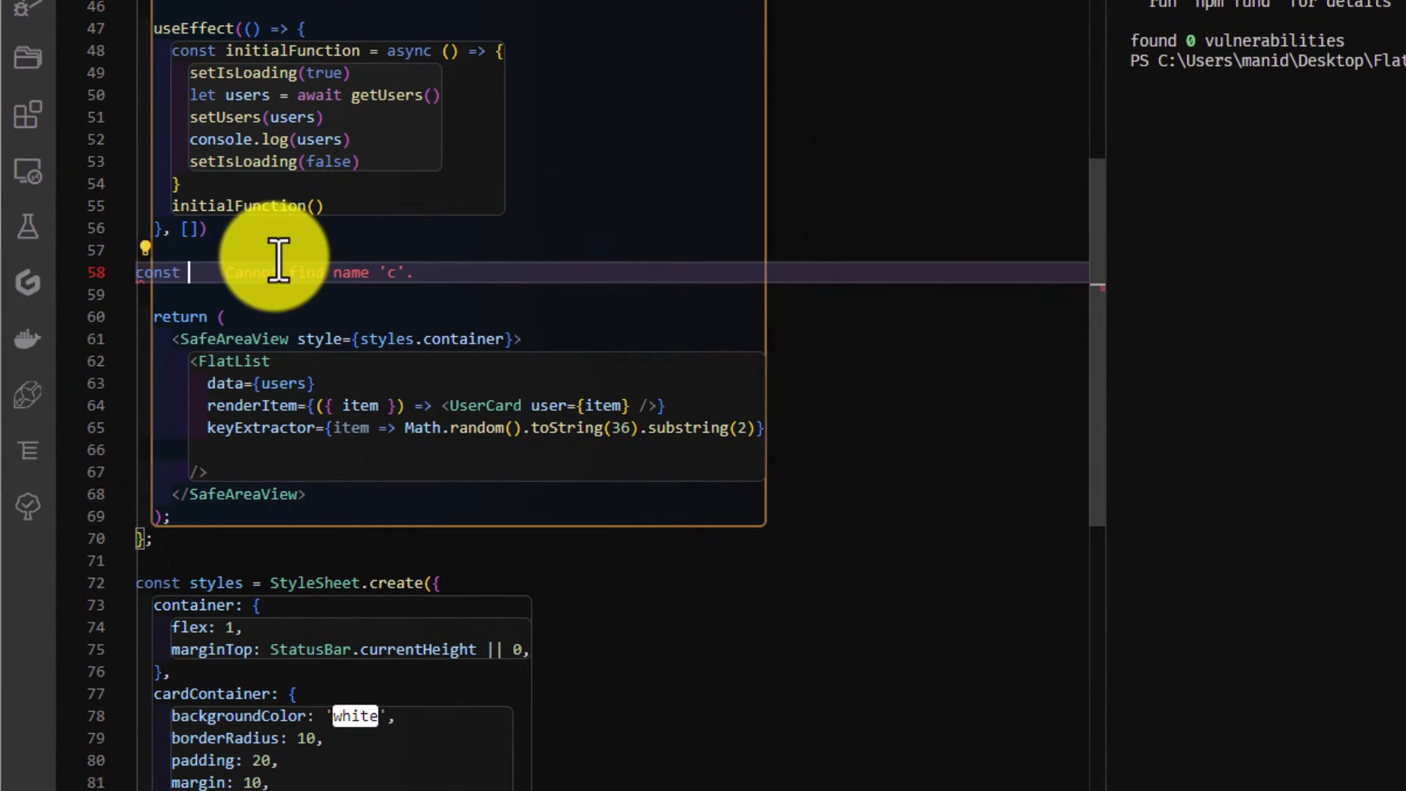
Step: Write async fetchMore calling setIsLoading(true) and awaiting getUsers into usersList
type("fetchMore")
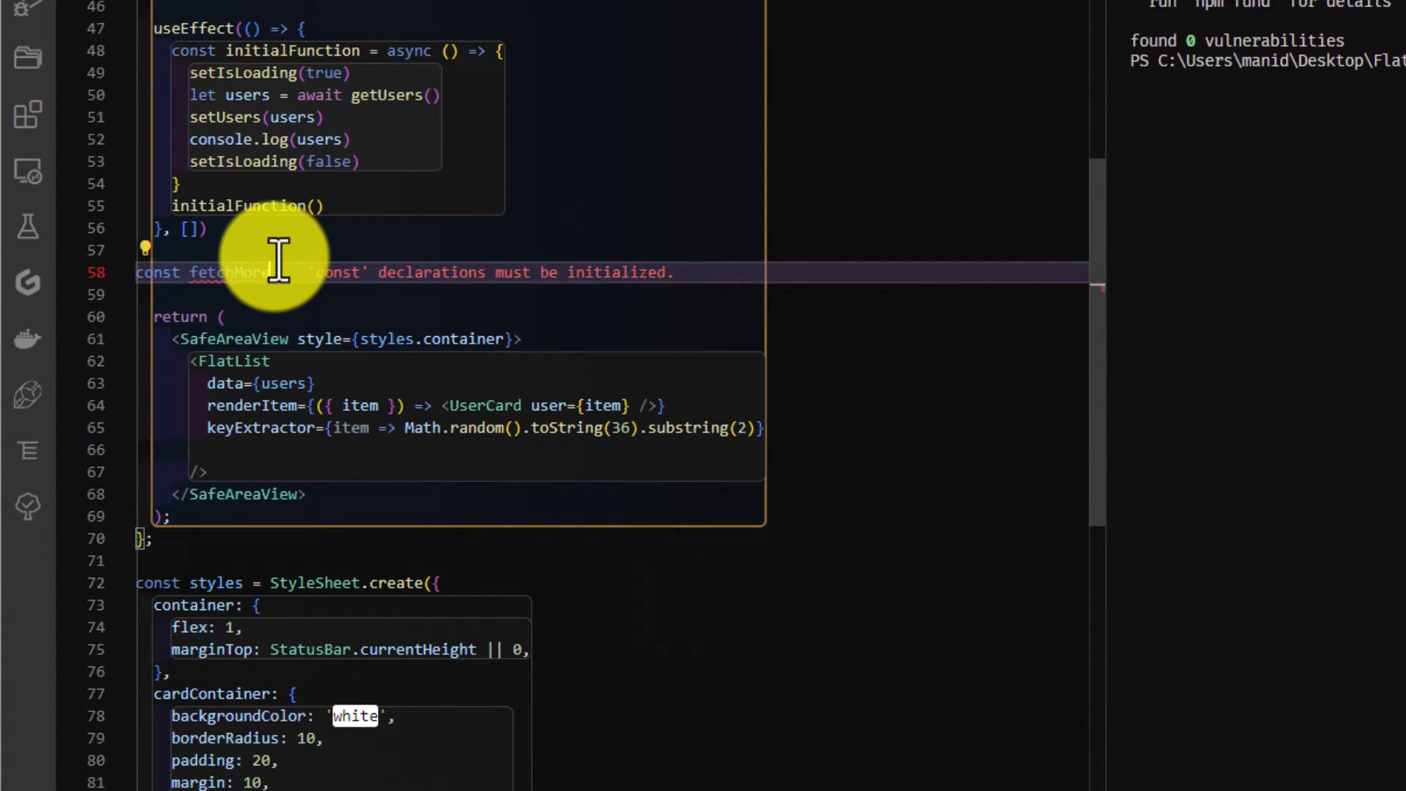
type("async")
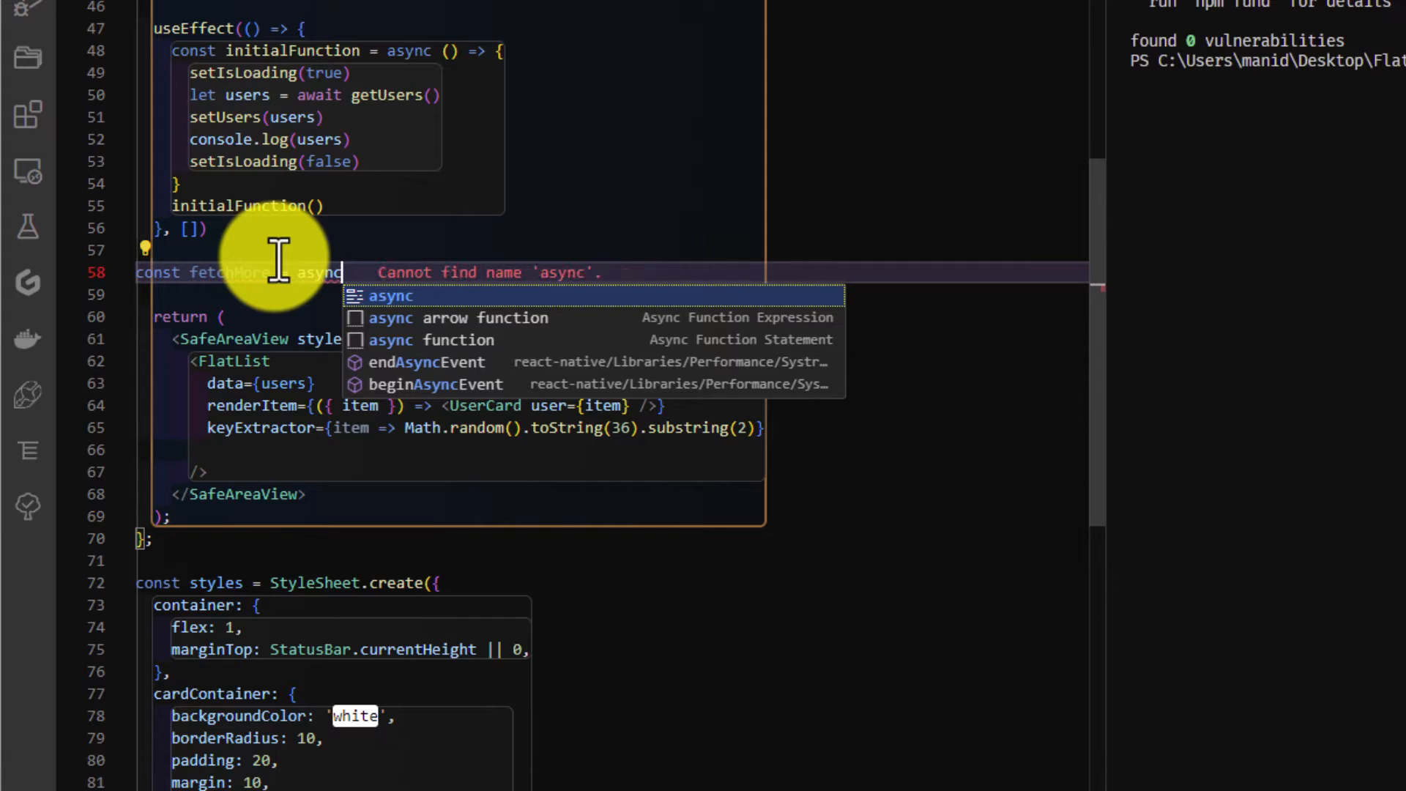
type("()=>")
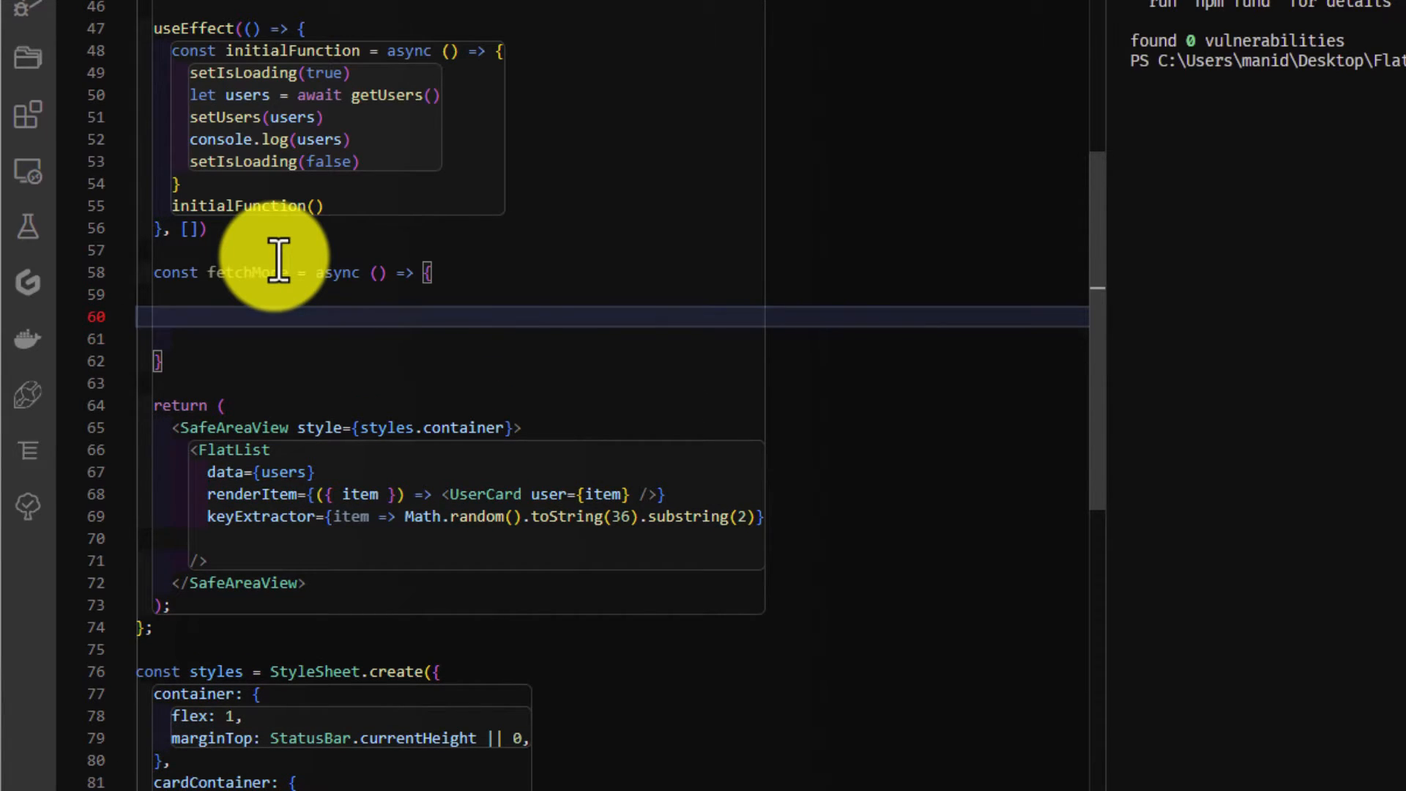
type("setIsLoading(true")
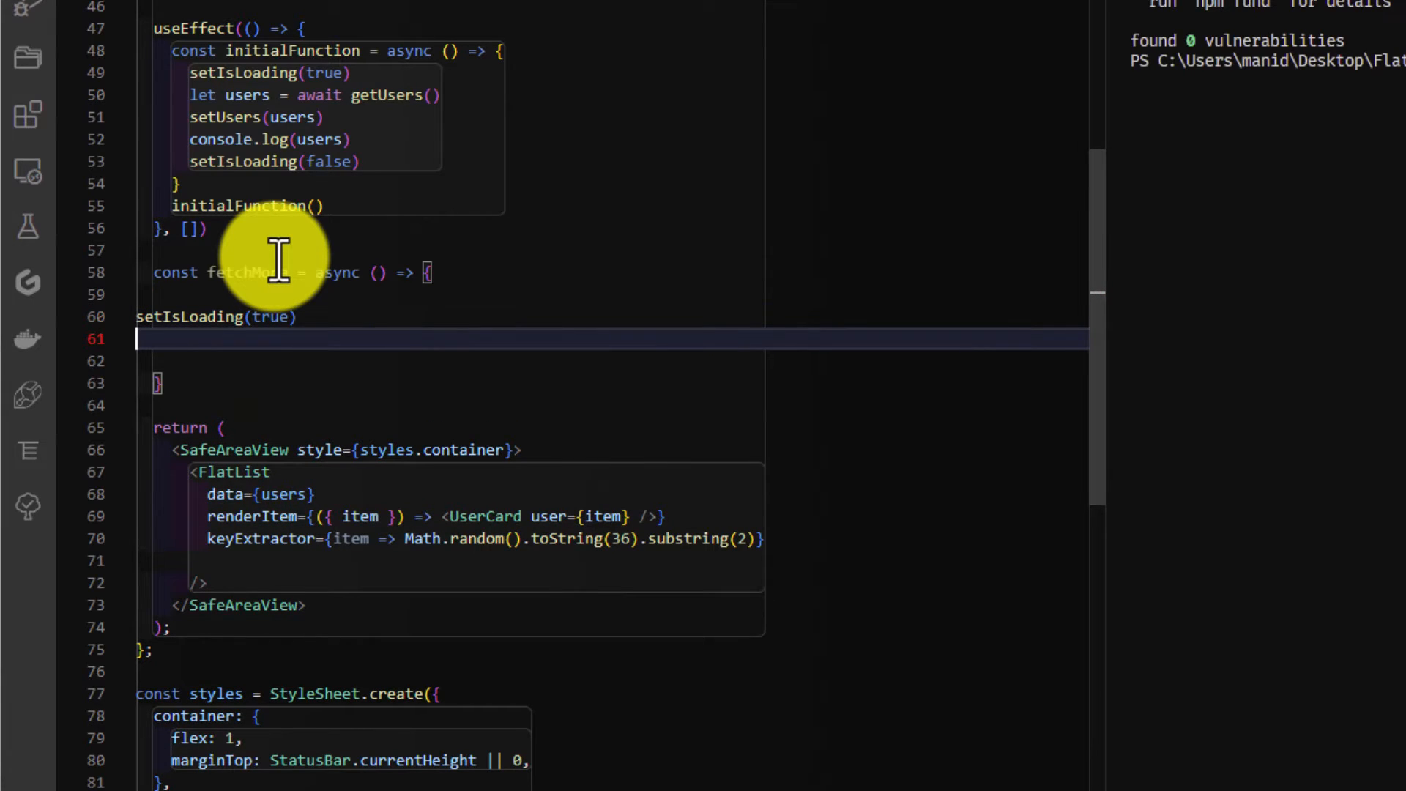
key("enter")
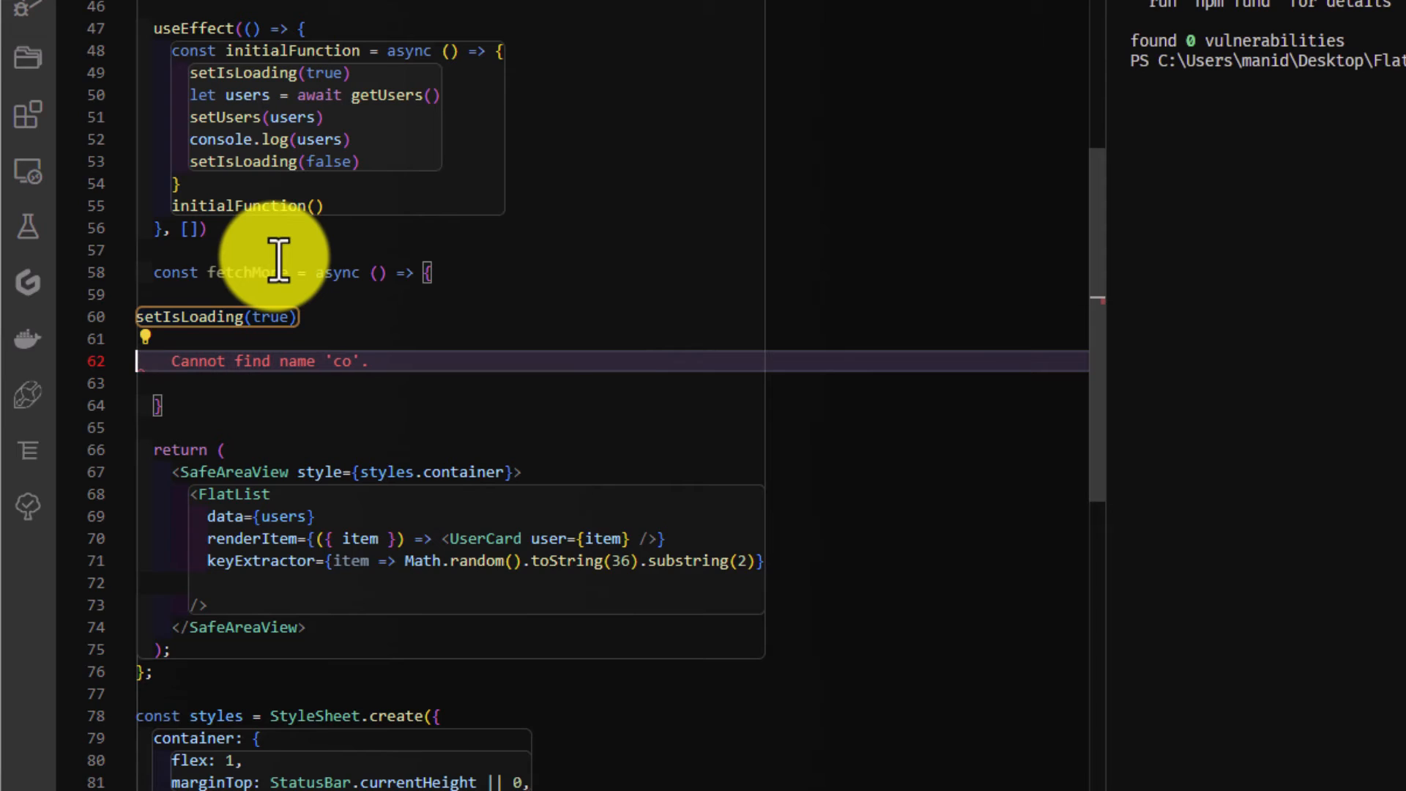
type("let user")
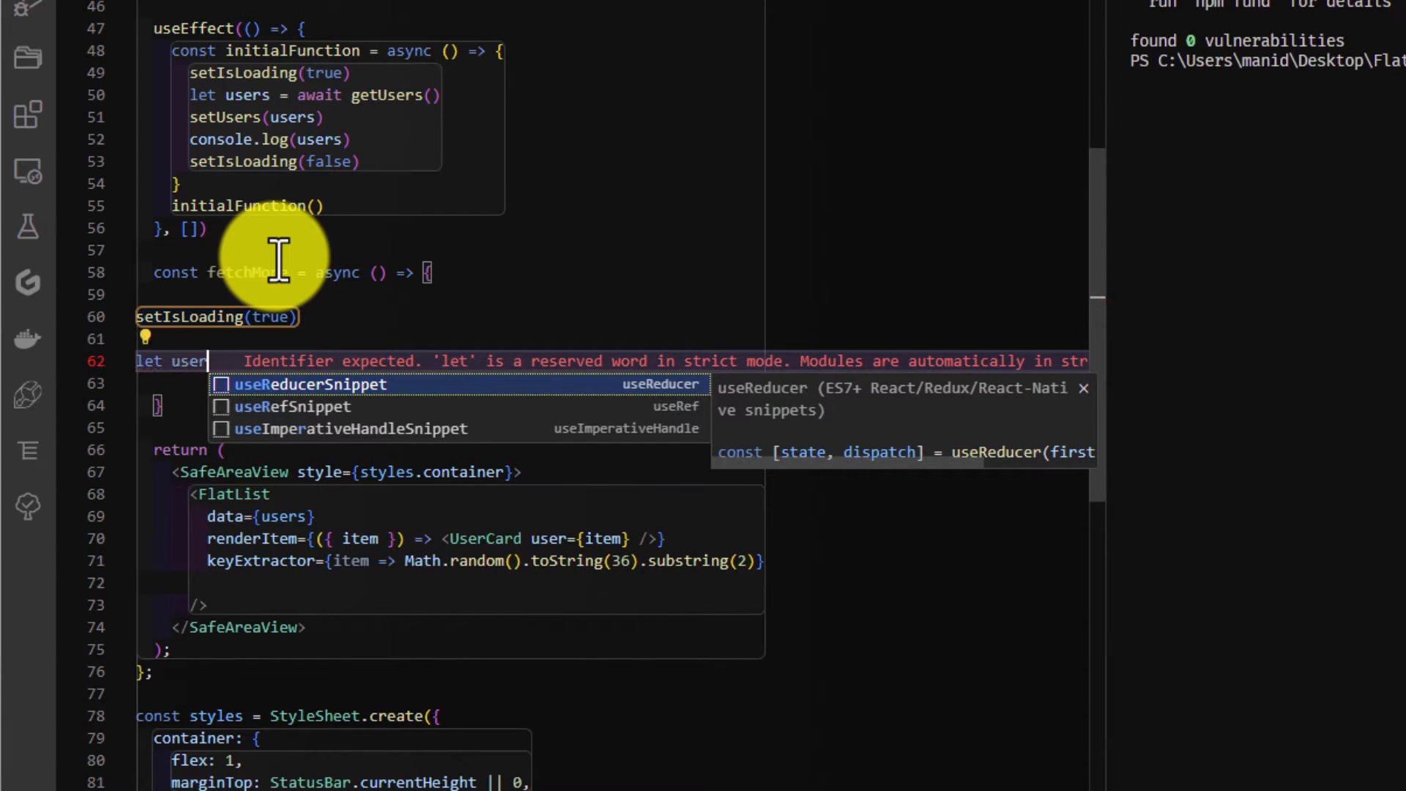
type("sList")
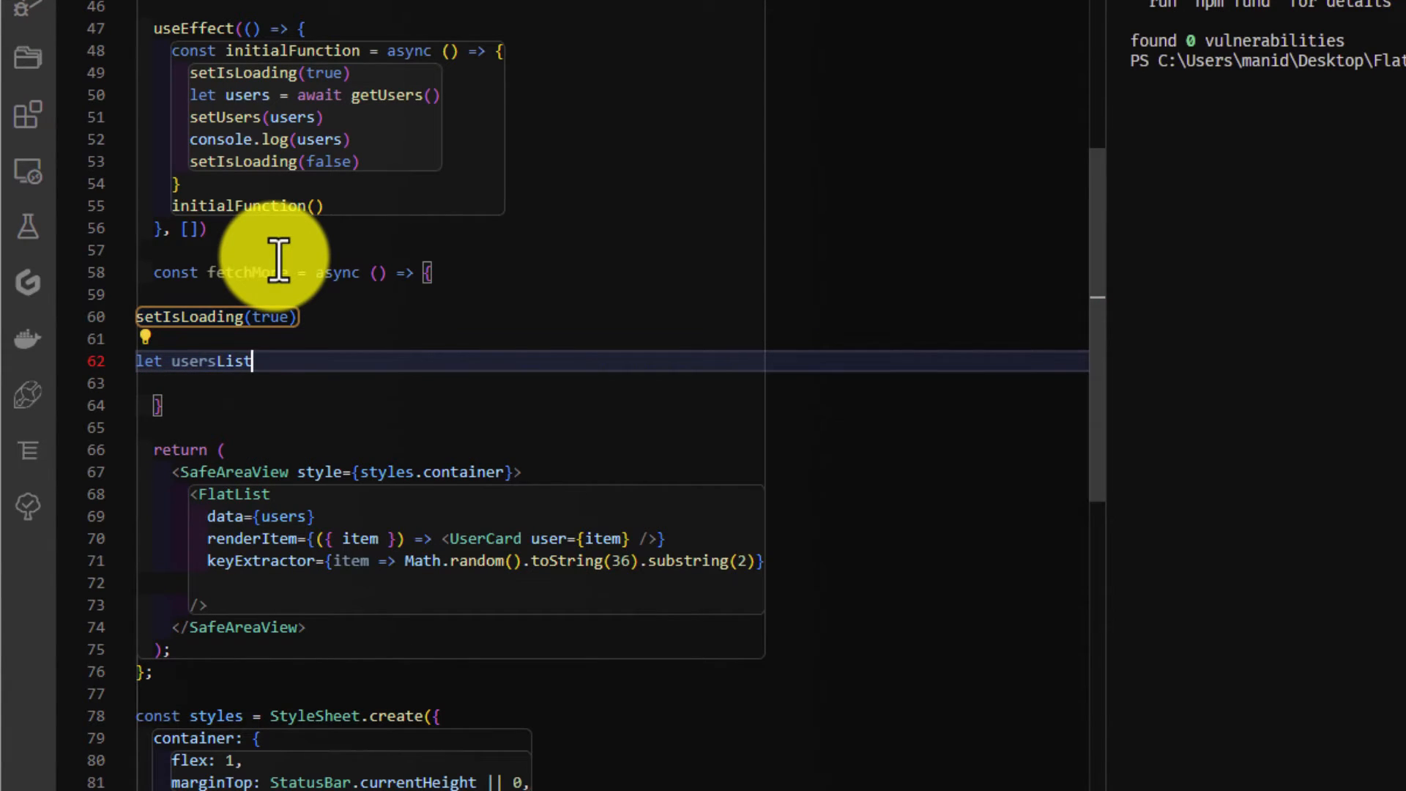
type("= a")
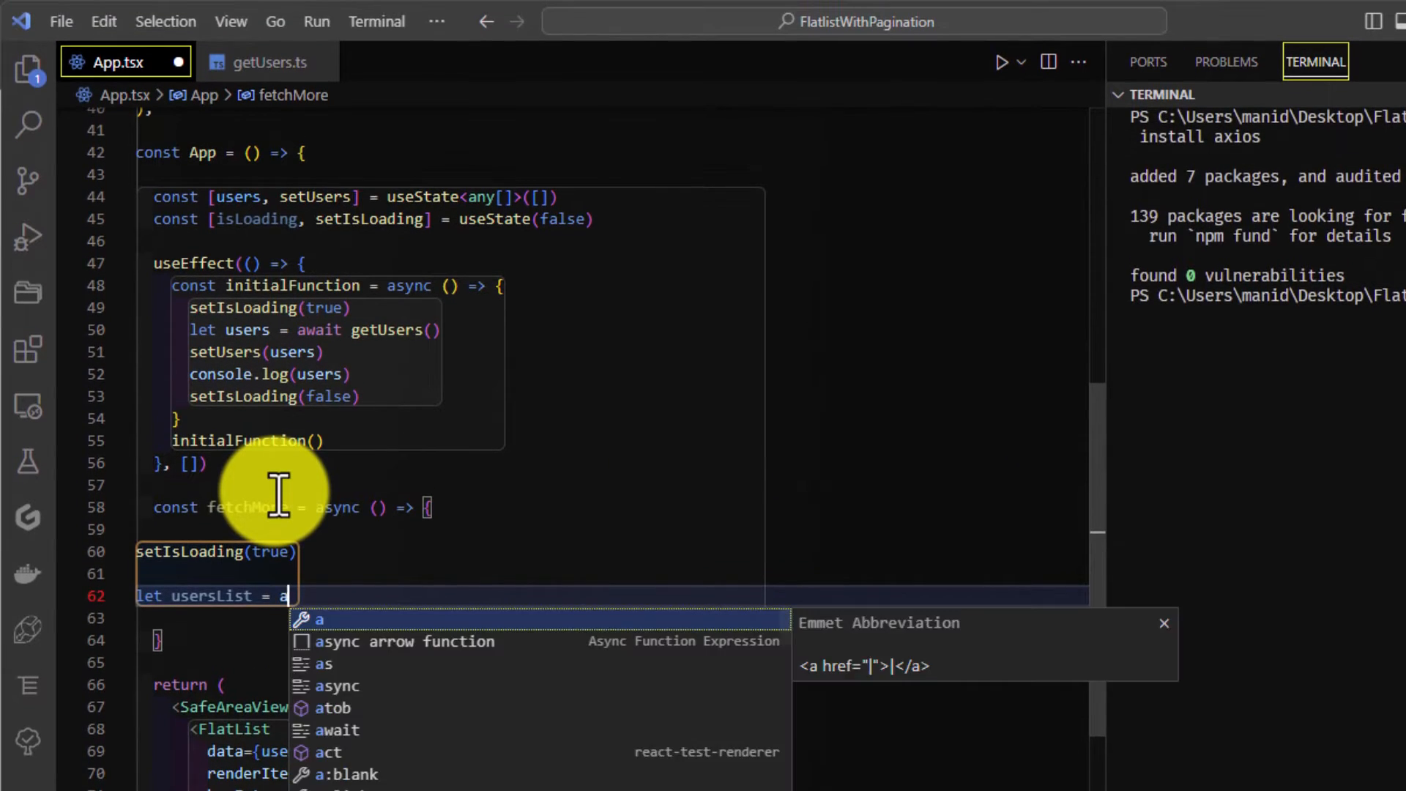
type("wait gt")
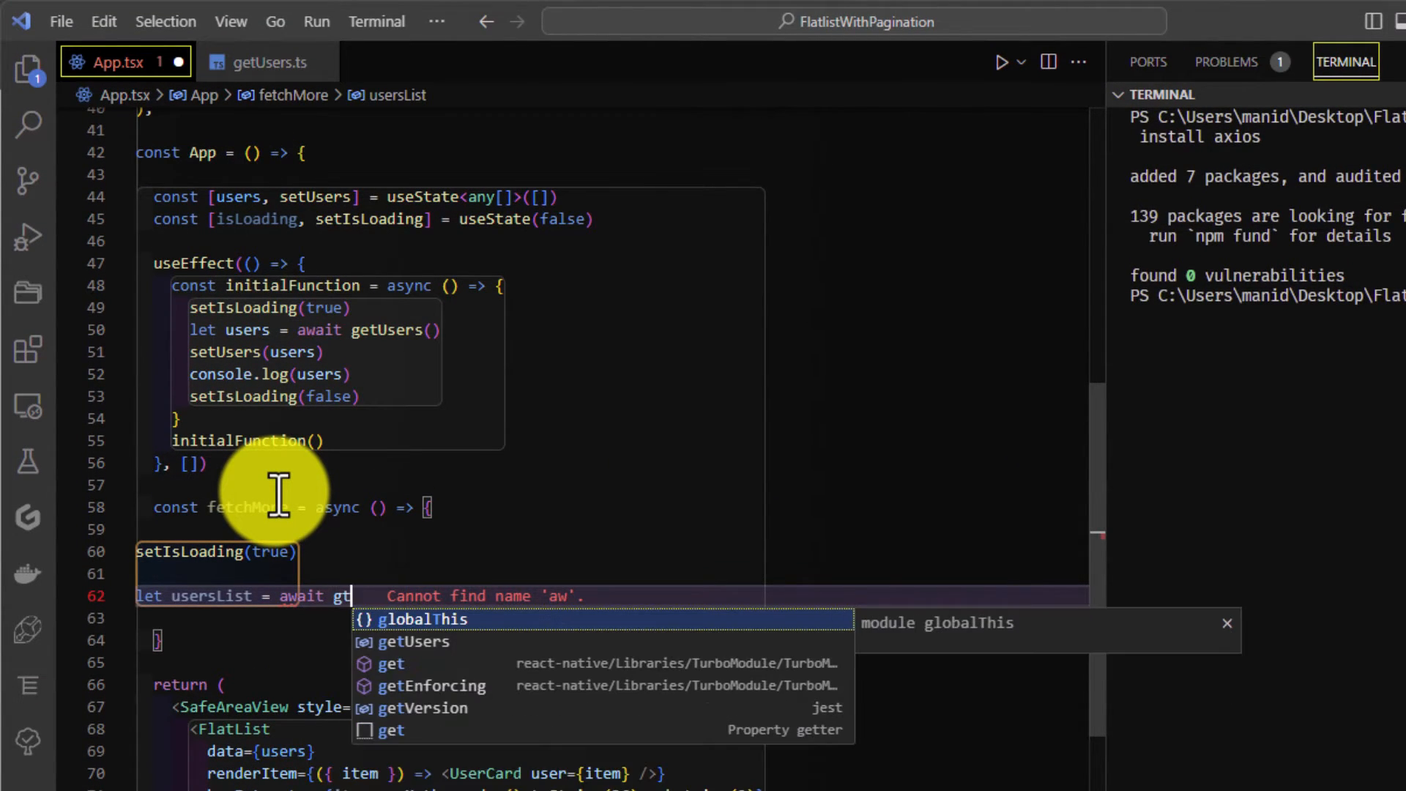
type("Users")
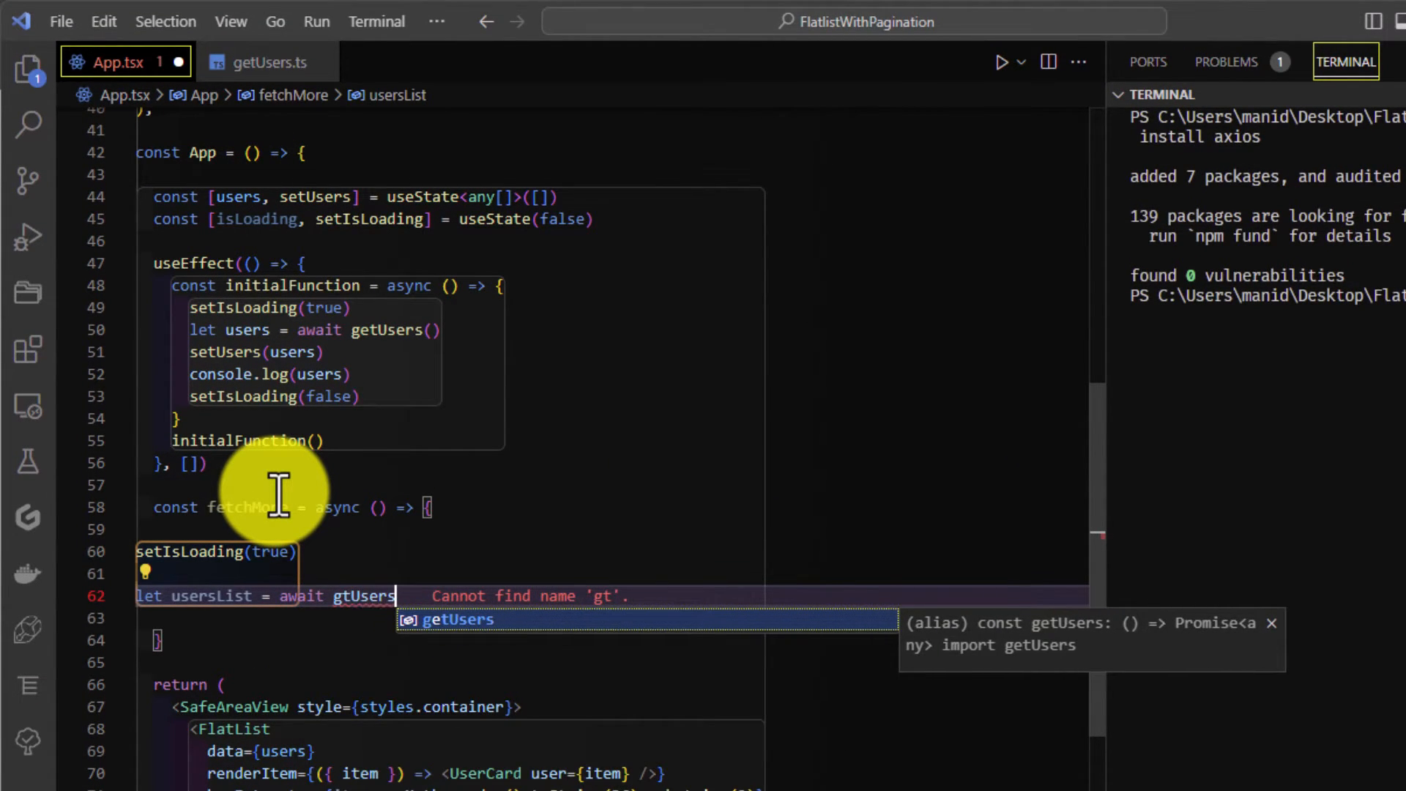
key("Tab")
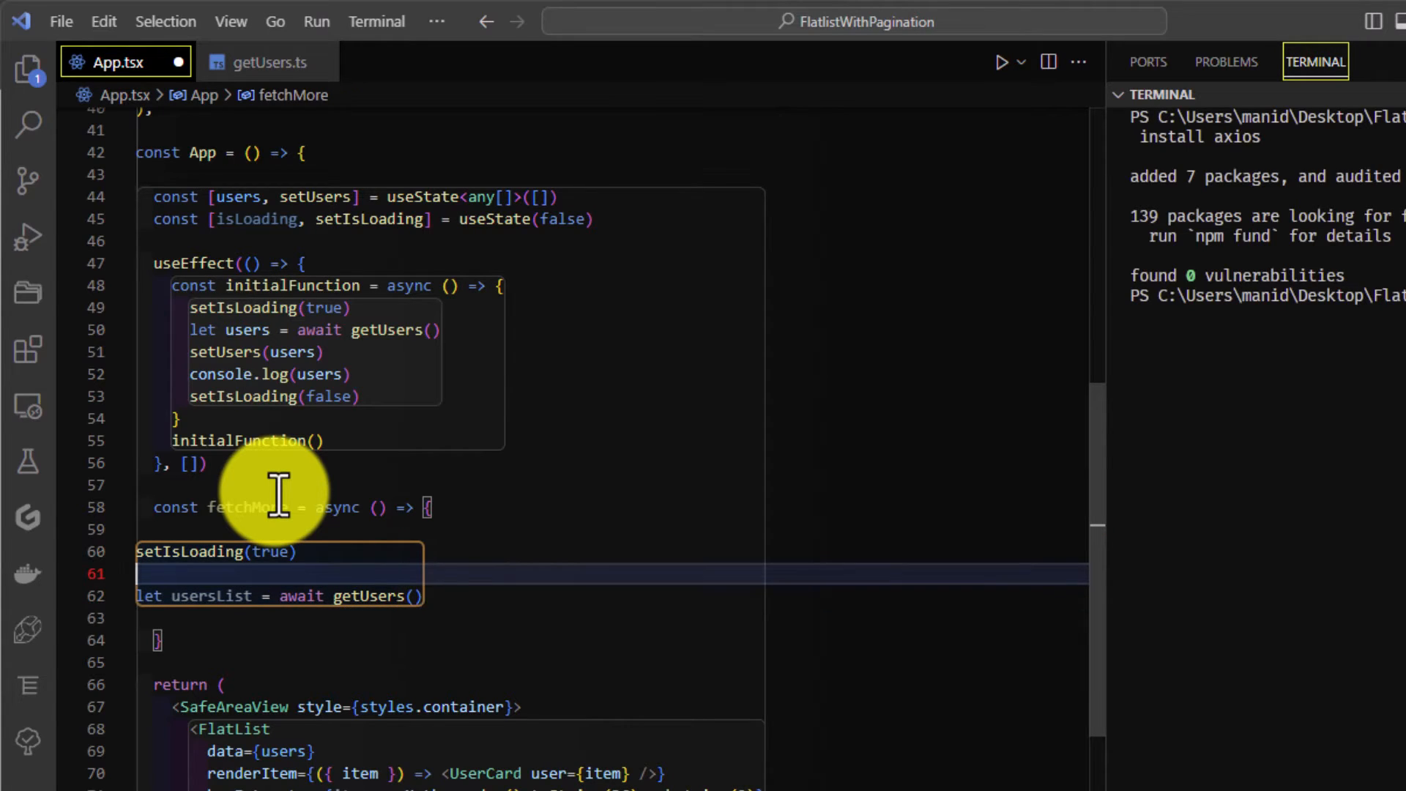
Step: Add a page: number parameter to getUsers and use ${page} in the URL
left_click(261, 62)
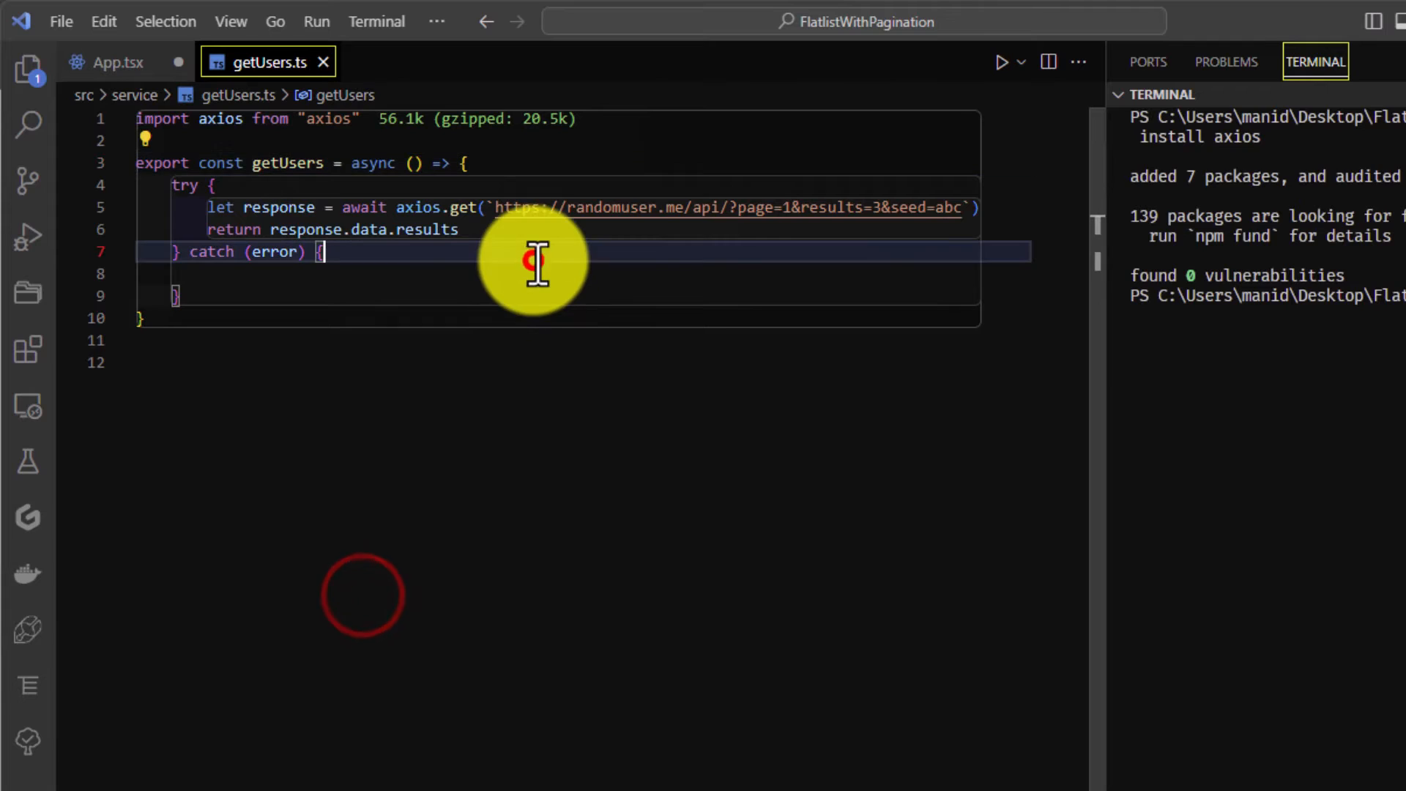
left_click(787, 208)
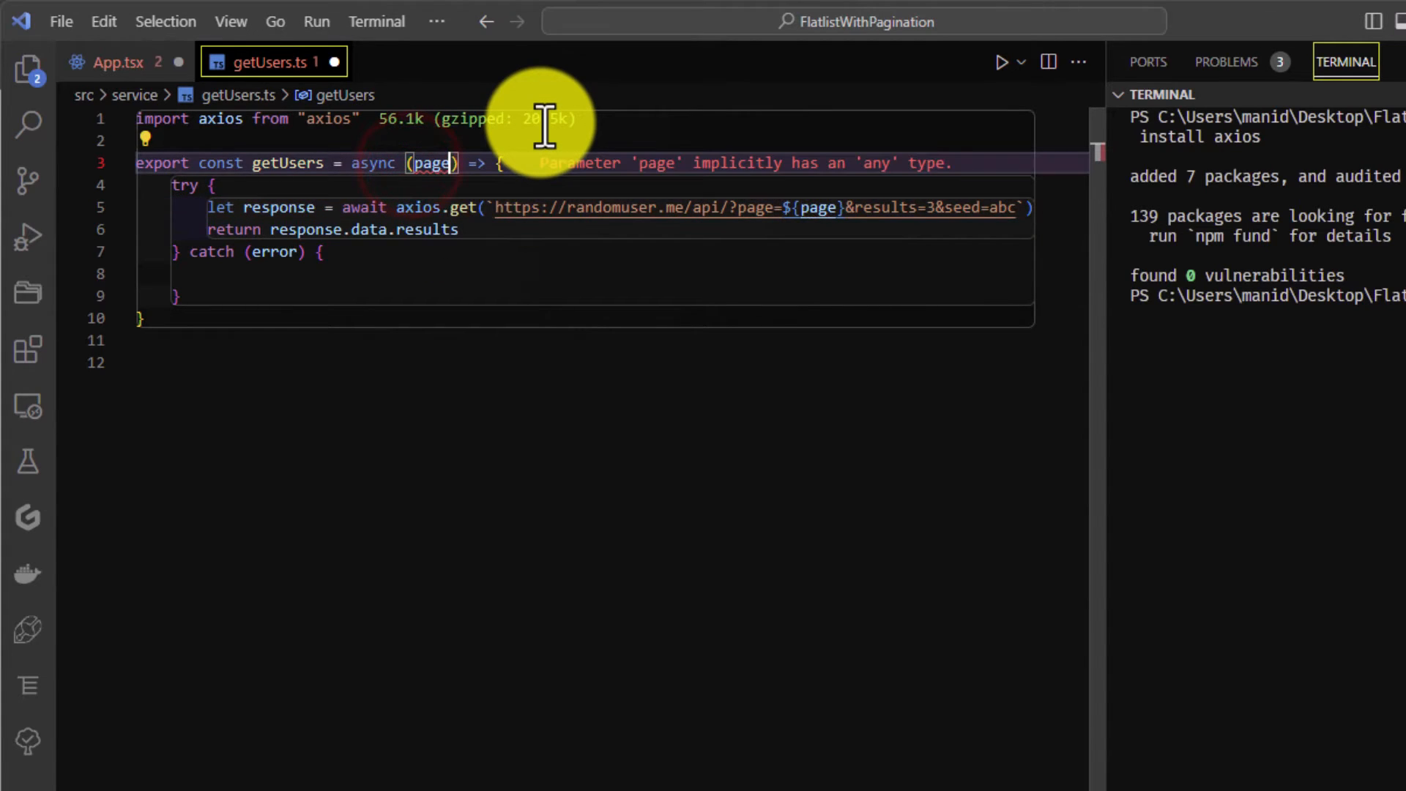
type(": number,be")
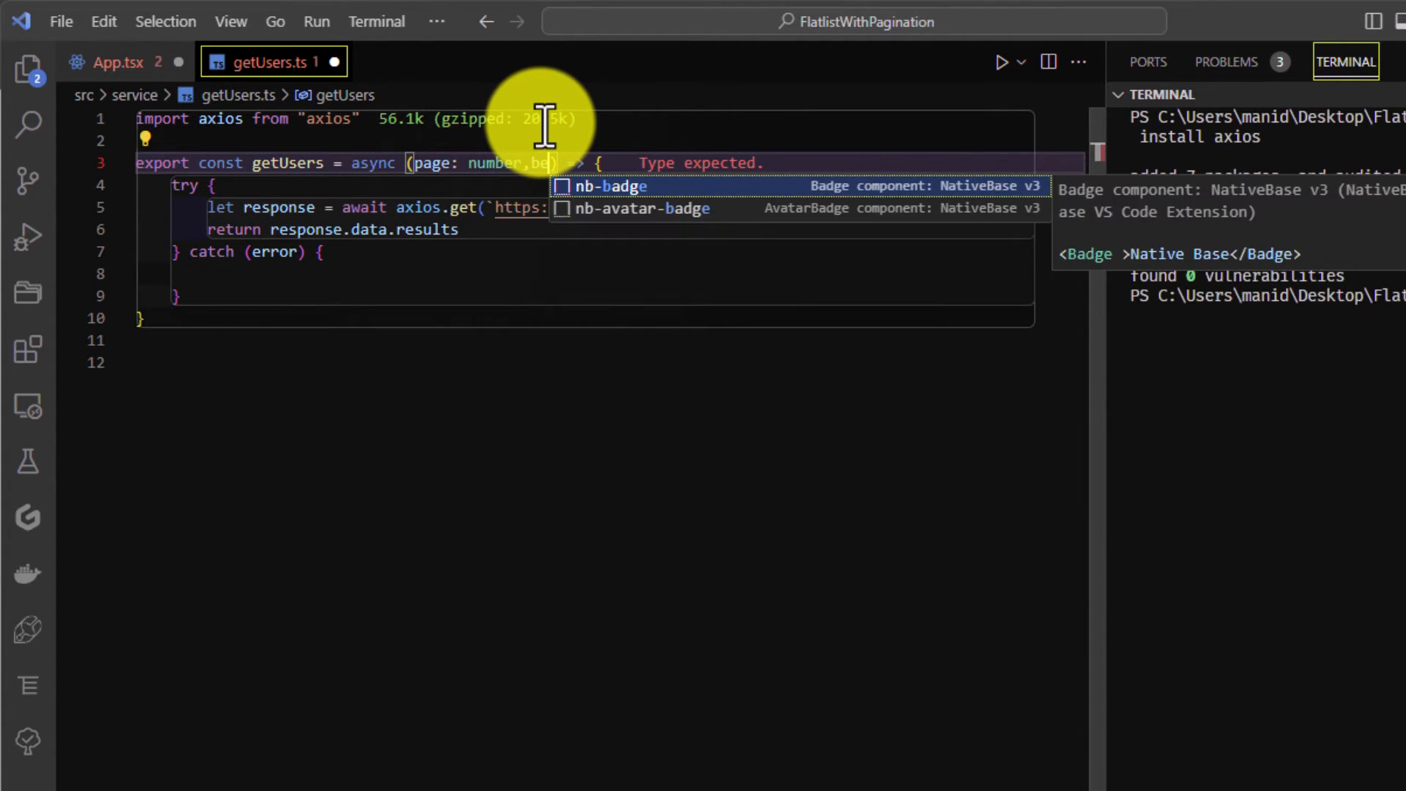
left_click(113, 62)
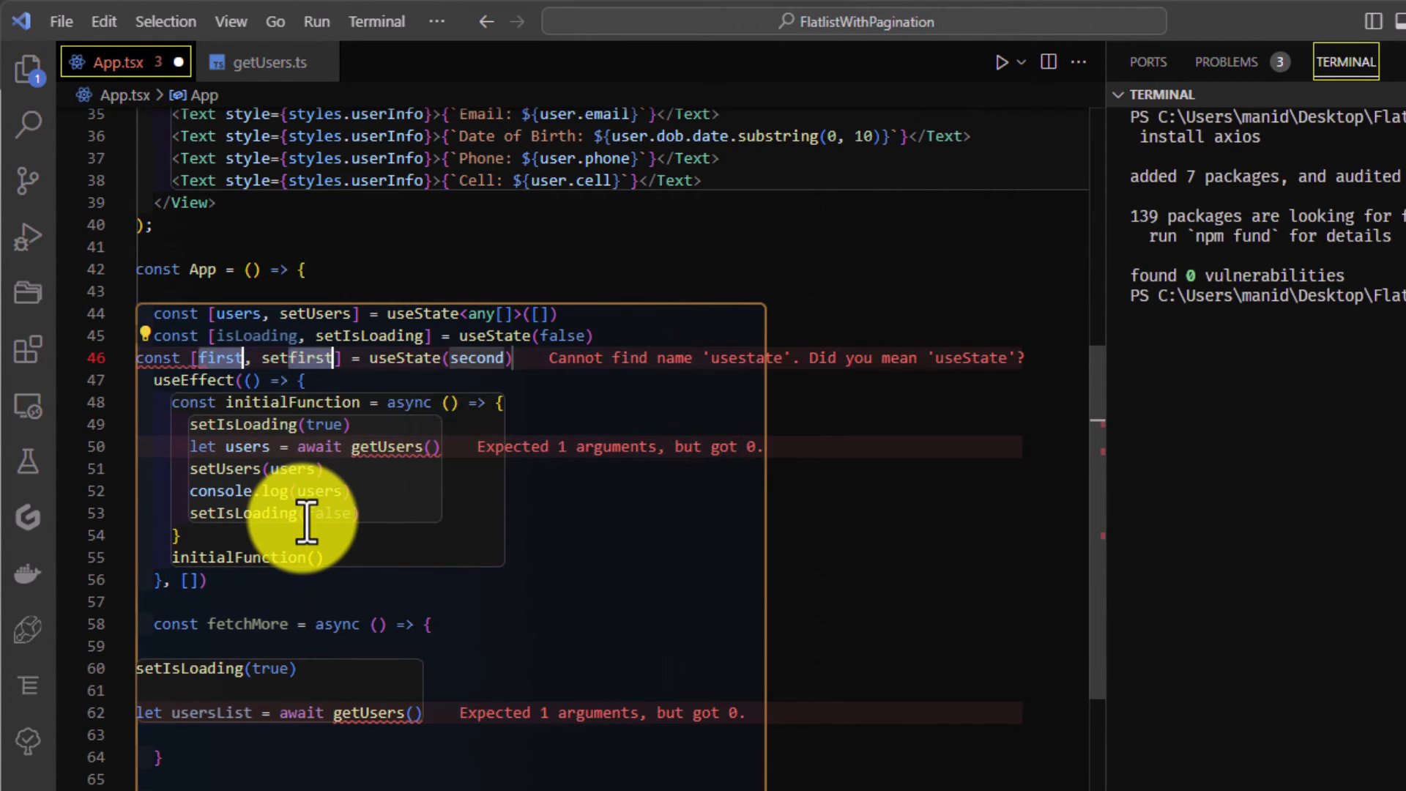
Step: Add const [currentPage, setCurrentPage] = useState(1) and pass currentPage into both getUsers calls
type("currentPage")
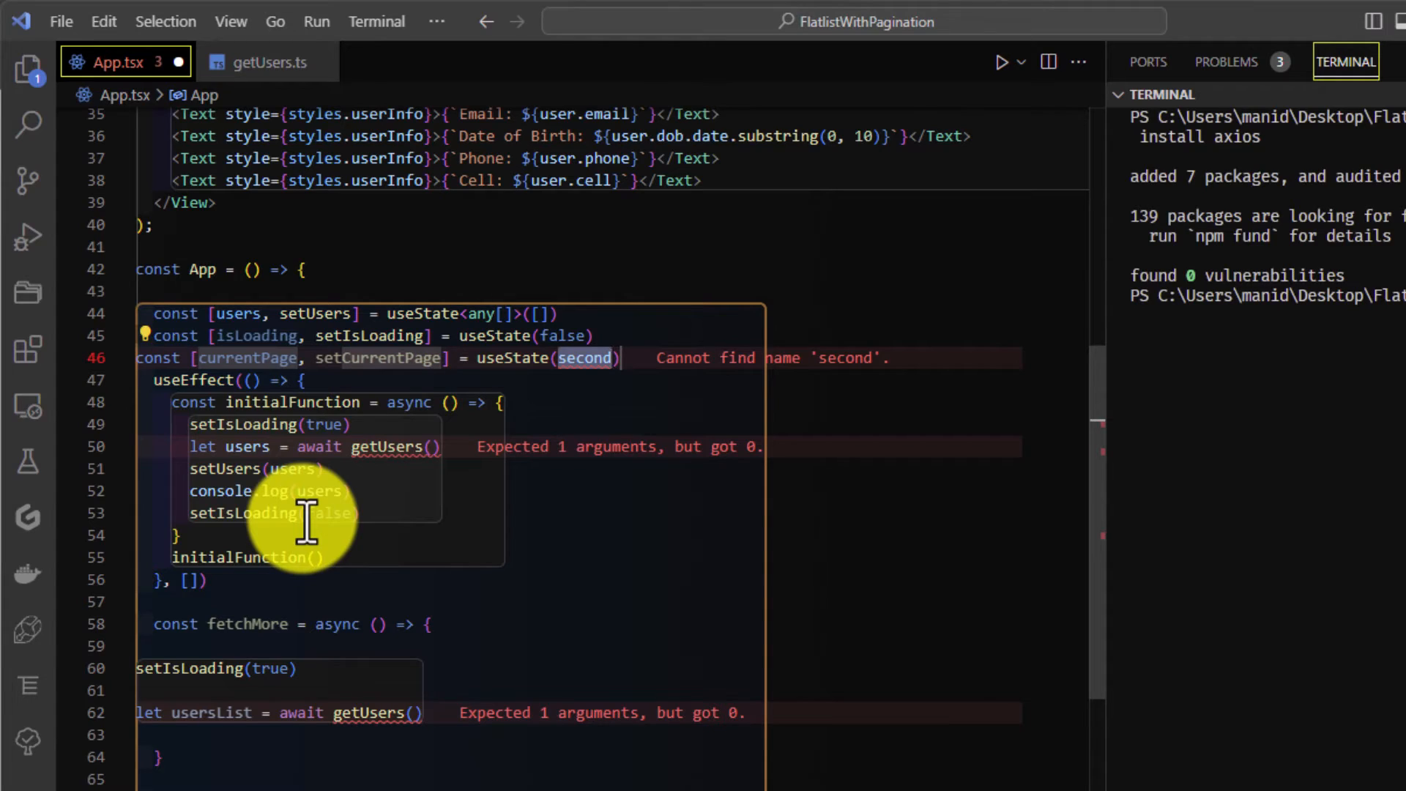
type("1")
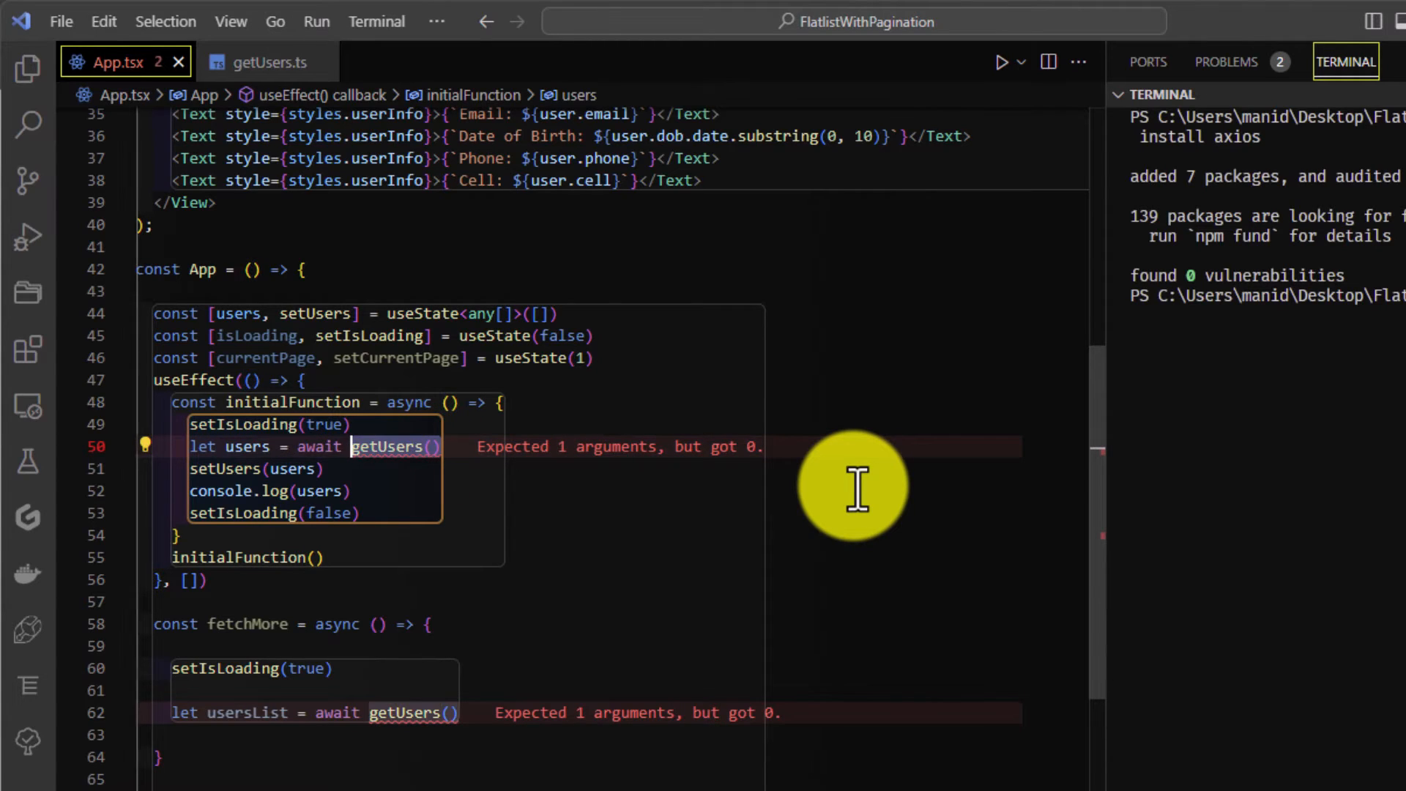
type("currentPage")
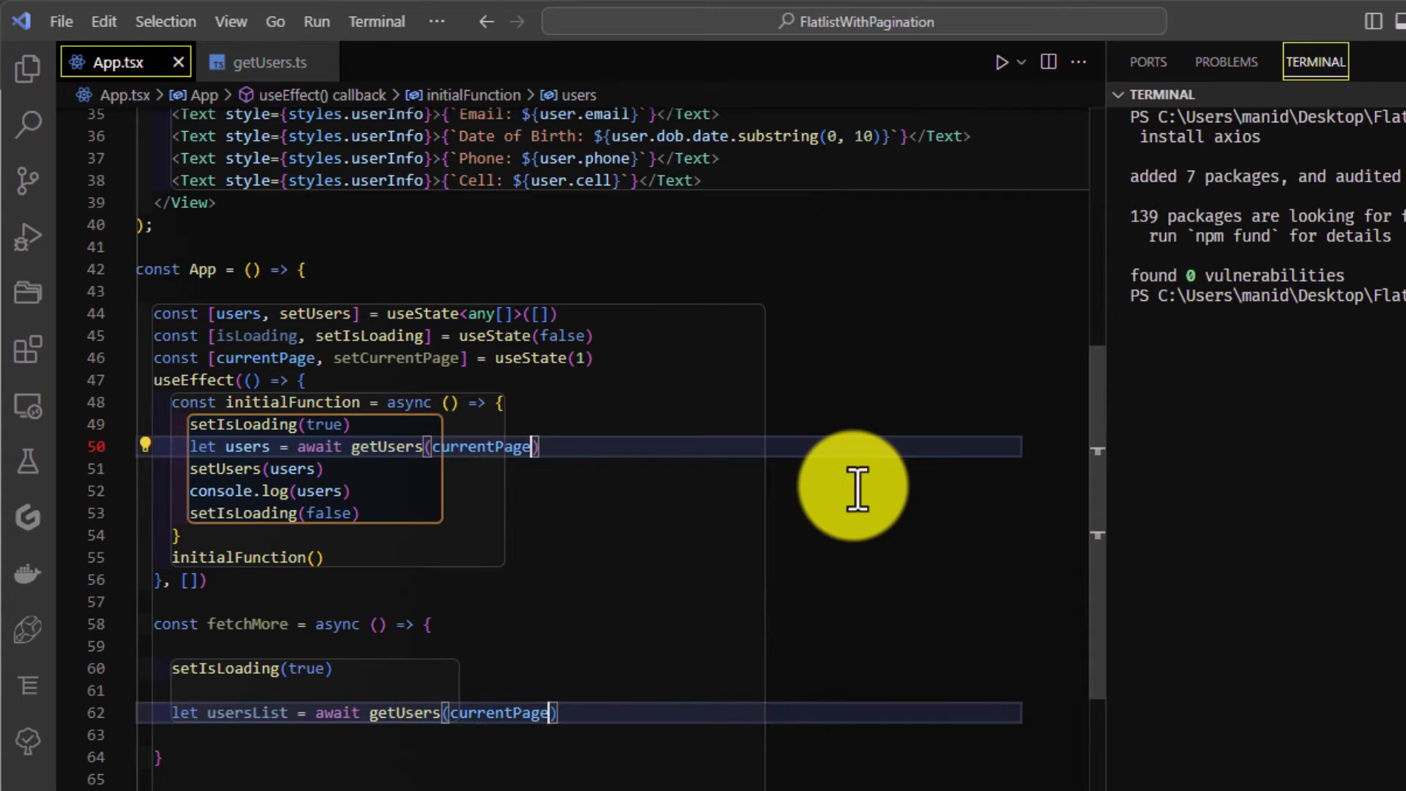
type("const")
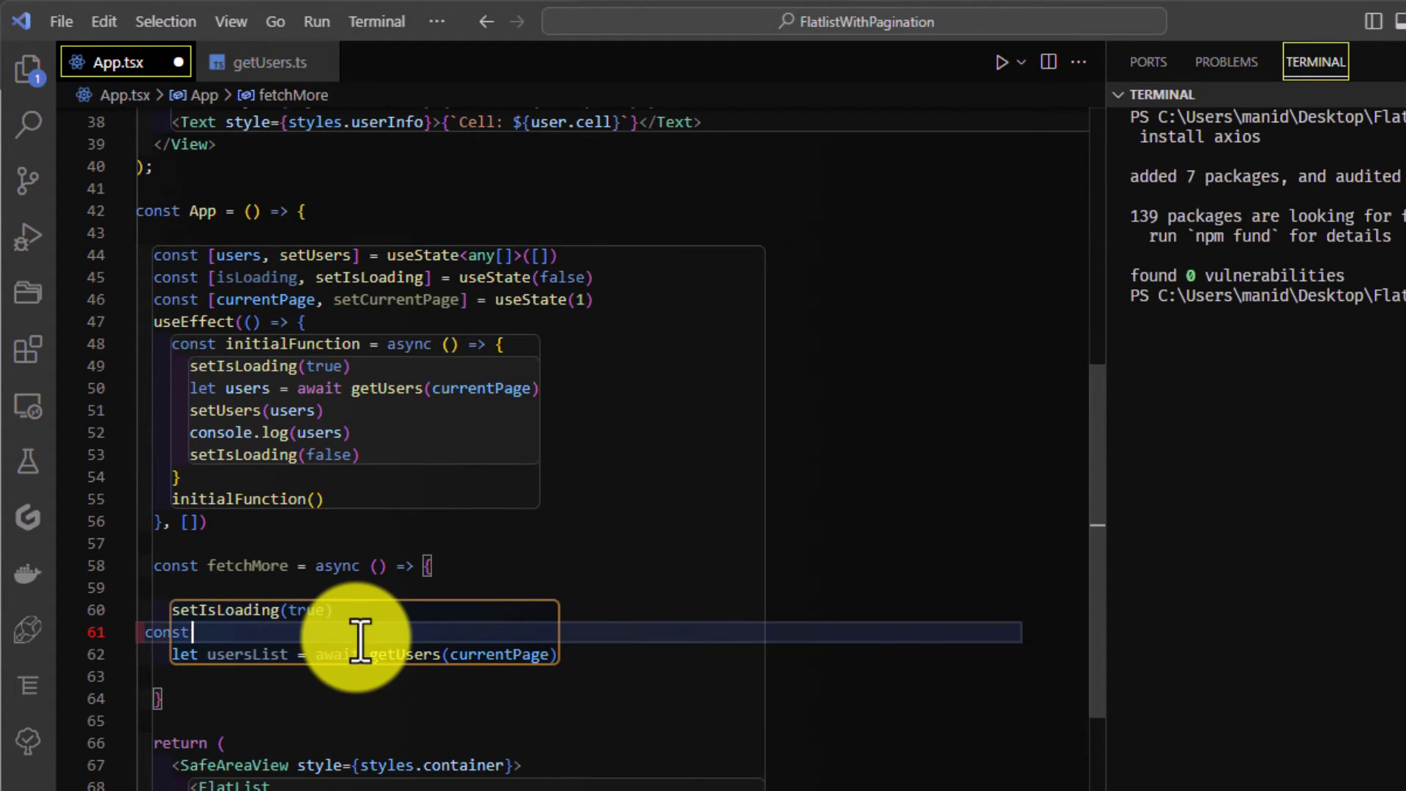
Step: In fetchMore, compute nextPage as currentPage + 1 and append usersList to existing users
type("nextPage = currentPage")
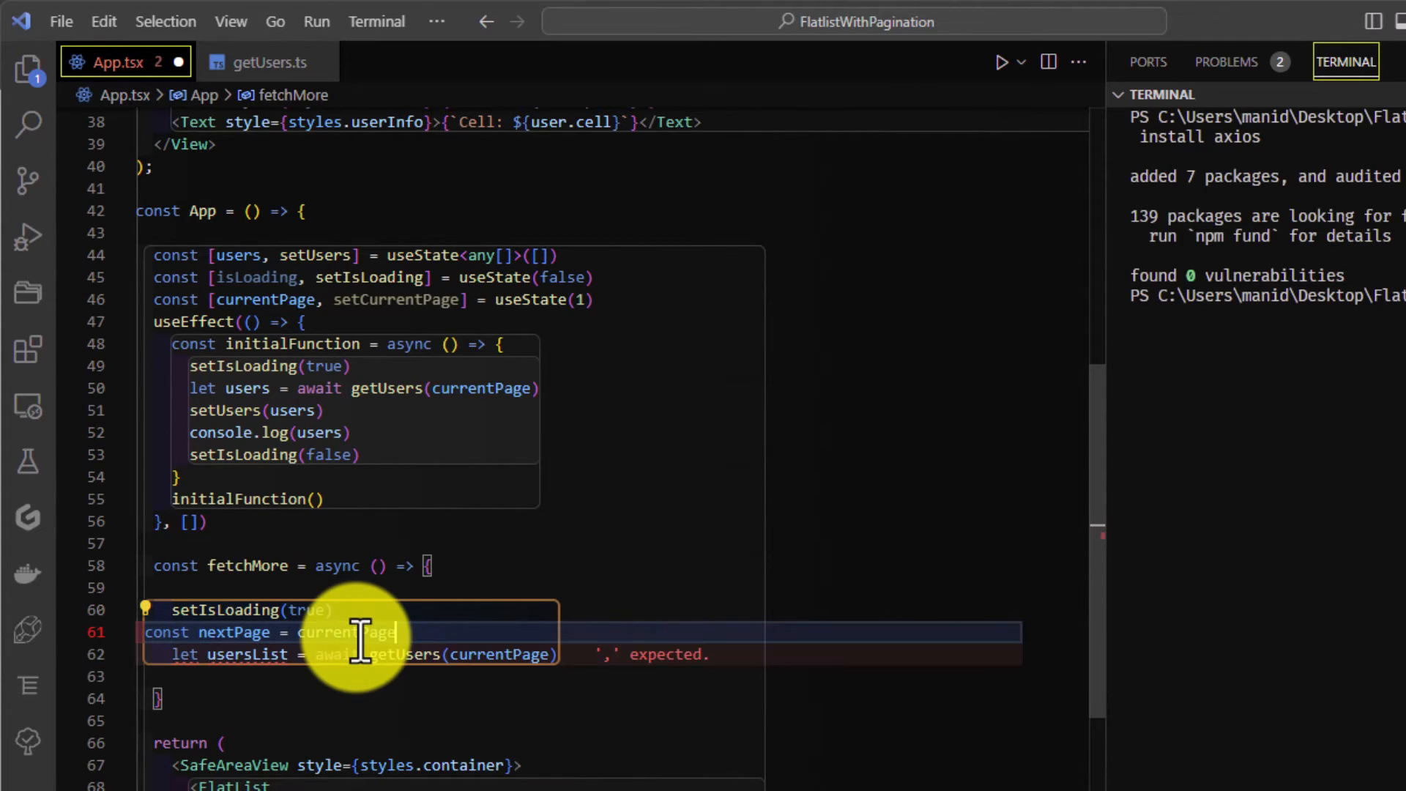
type("+ 1;")
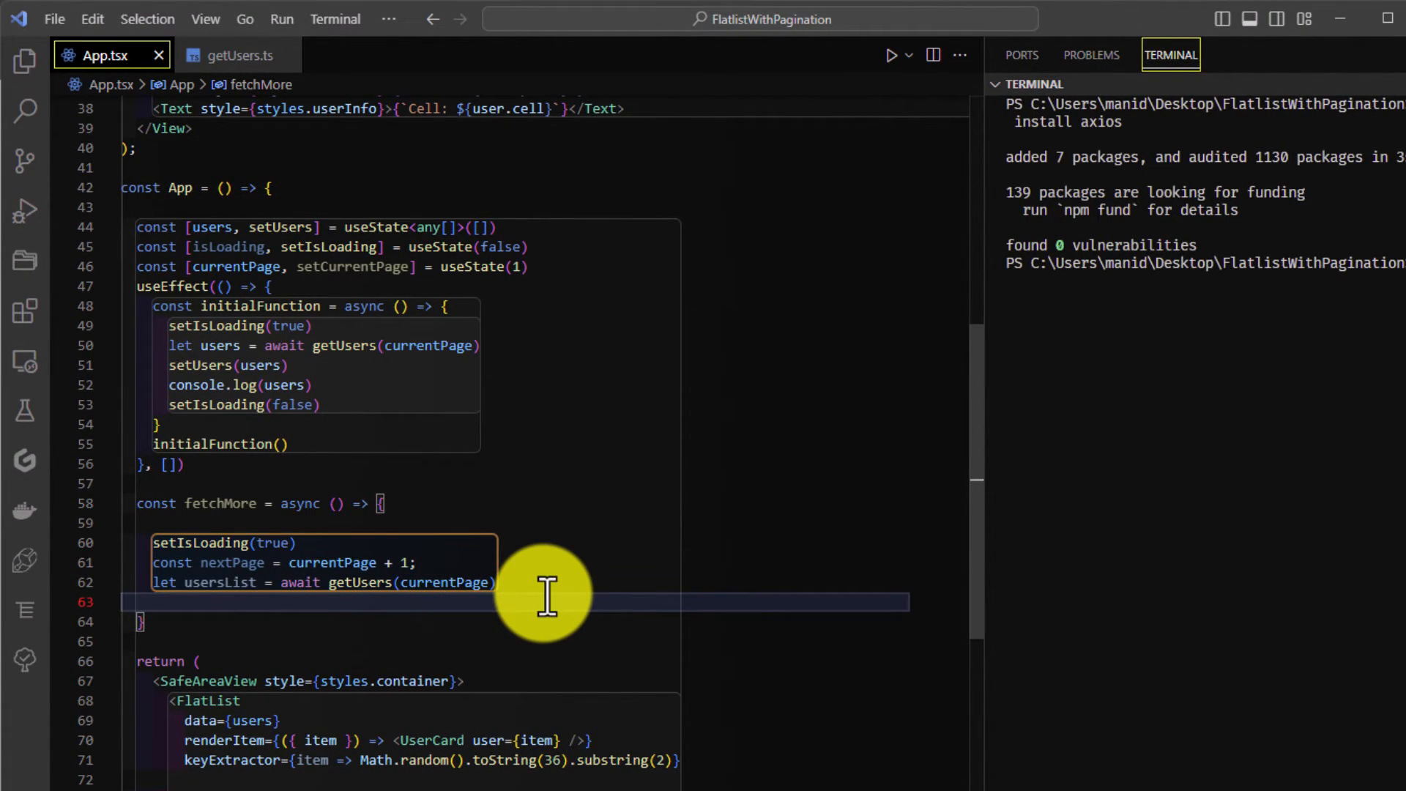
type("setUsers(")
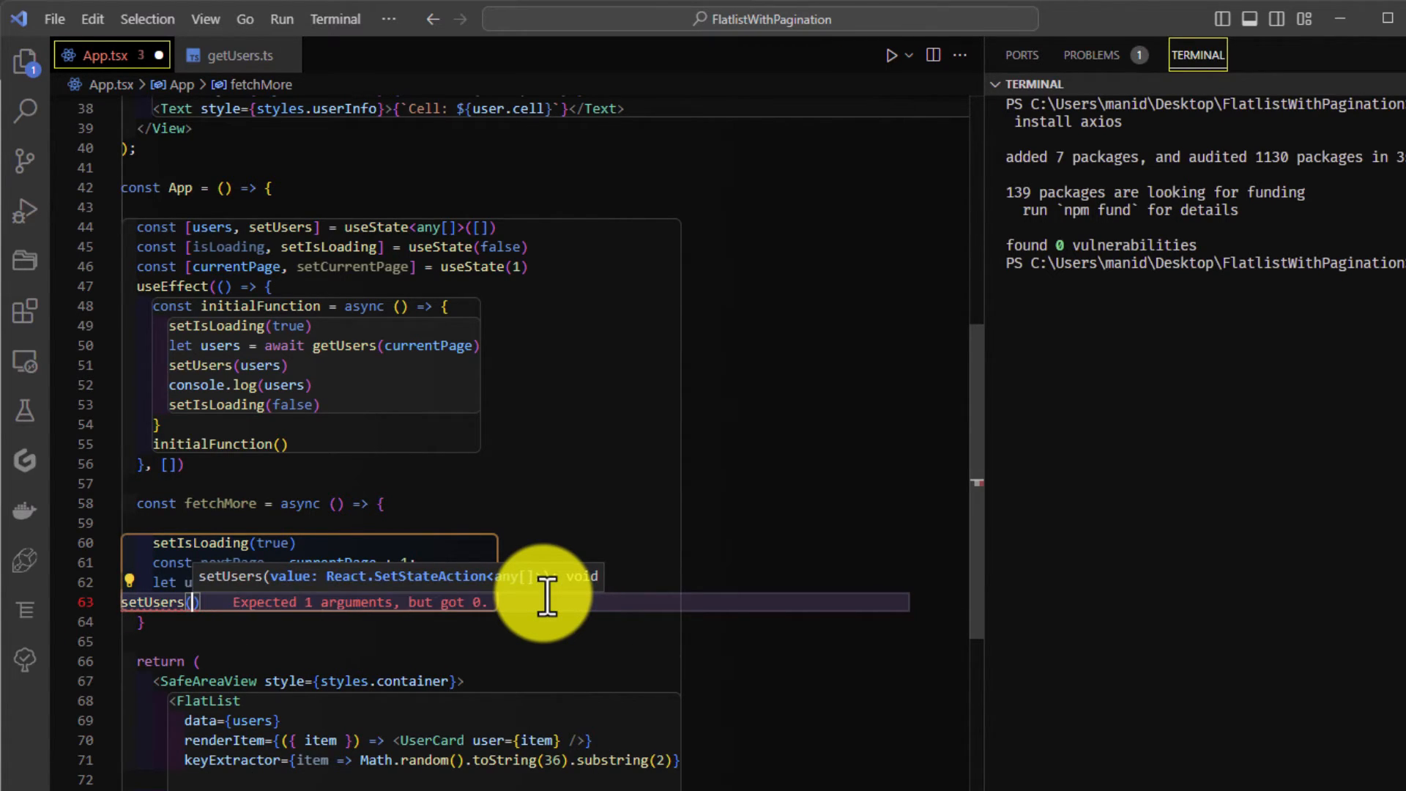
type("[]")
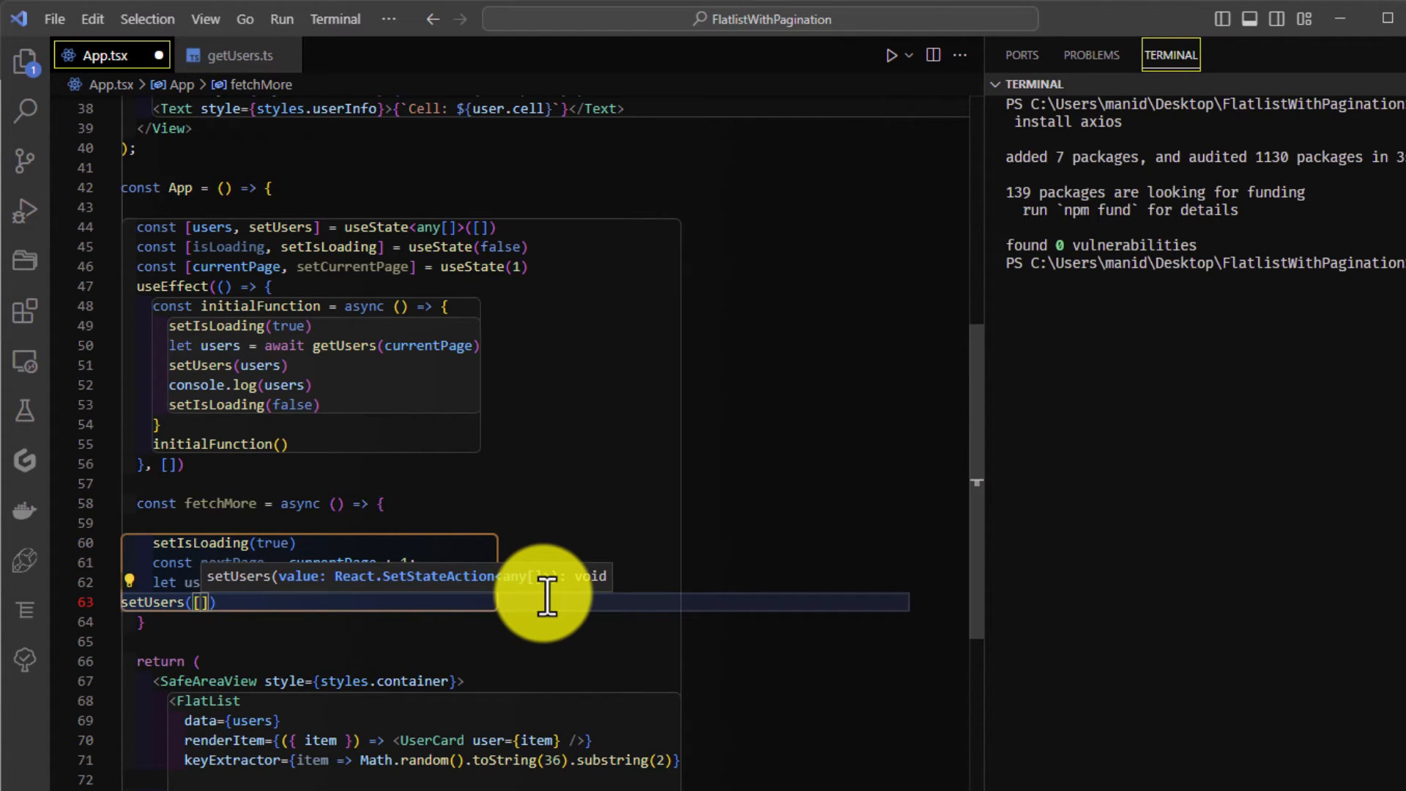
type("...users, ...usersList")
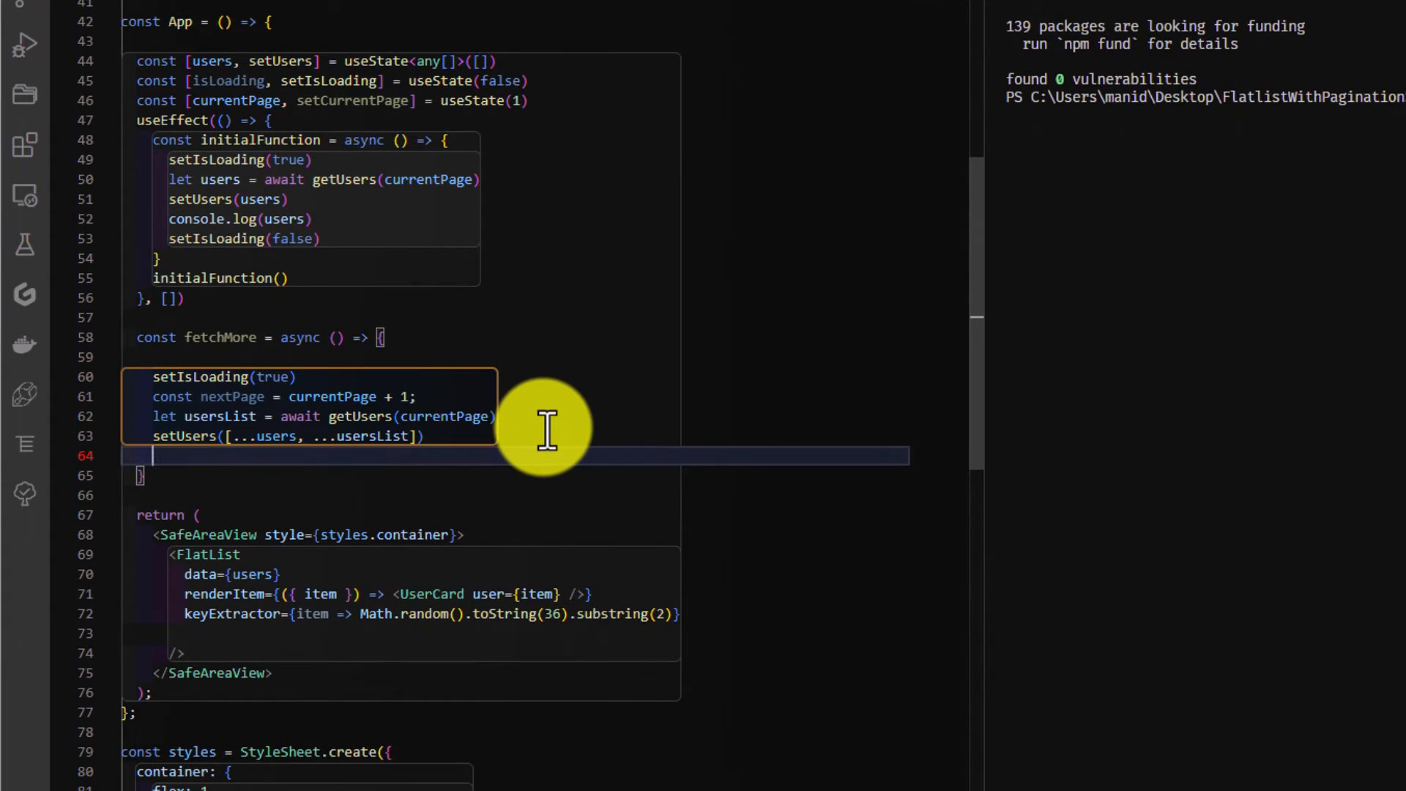
Step: Add setCurrentPage(nextPage) and setIsLoading(false) after setUsers in fetchMore
type("setC")
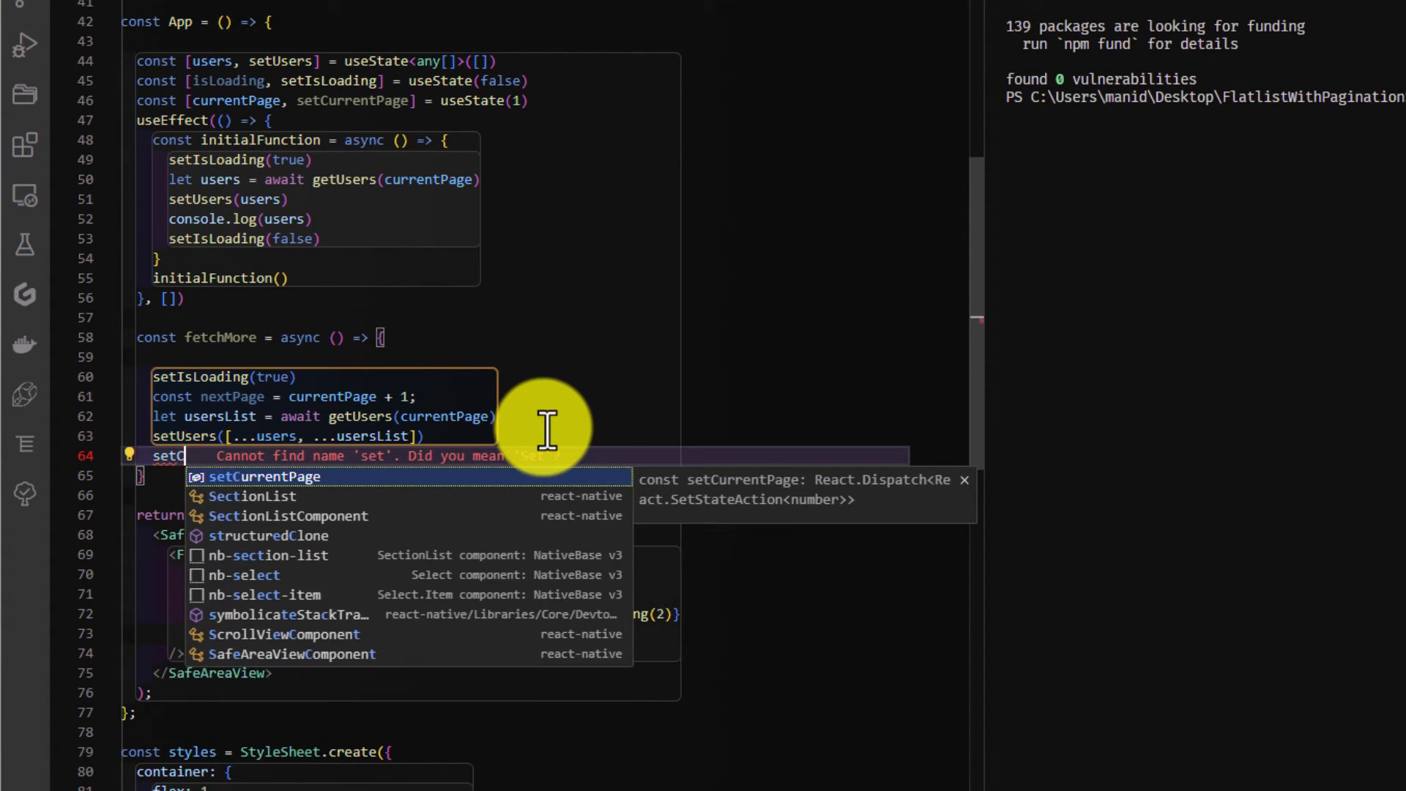
key("Tab")
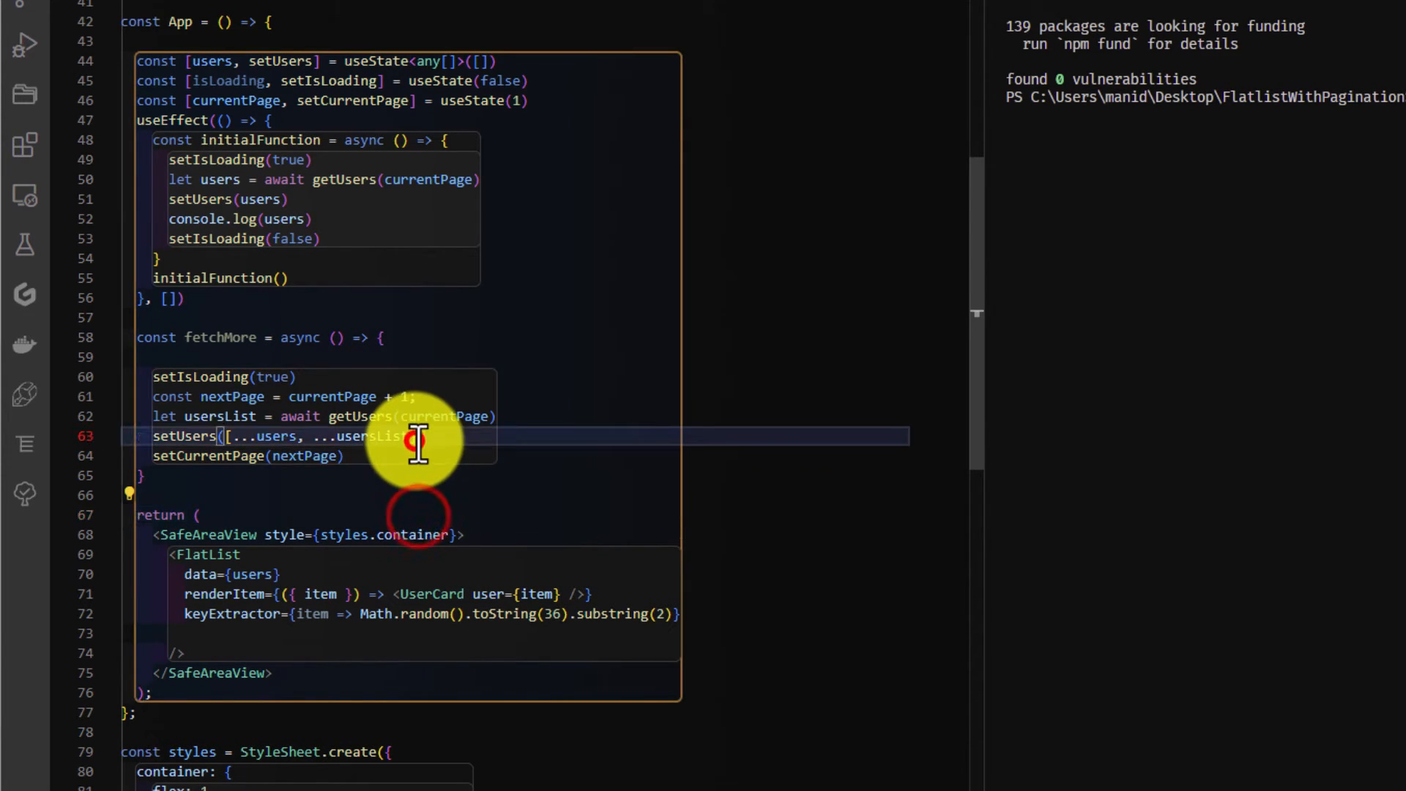
type("setIsLoading(")
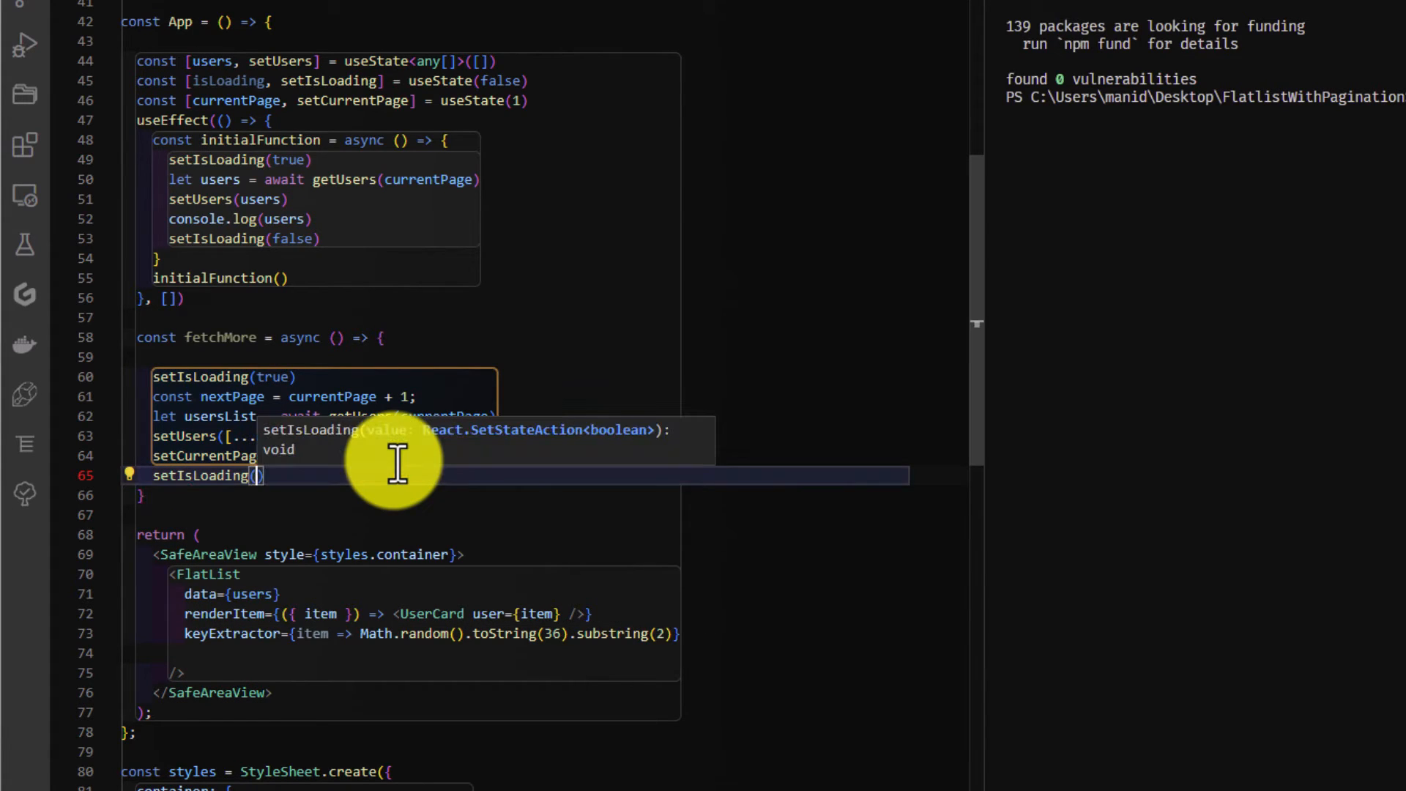
type("false")
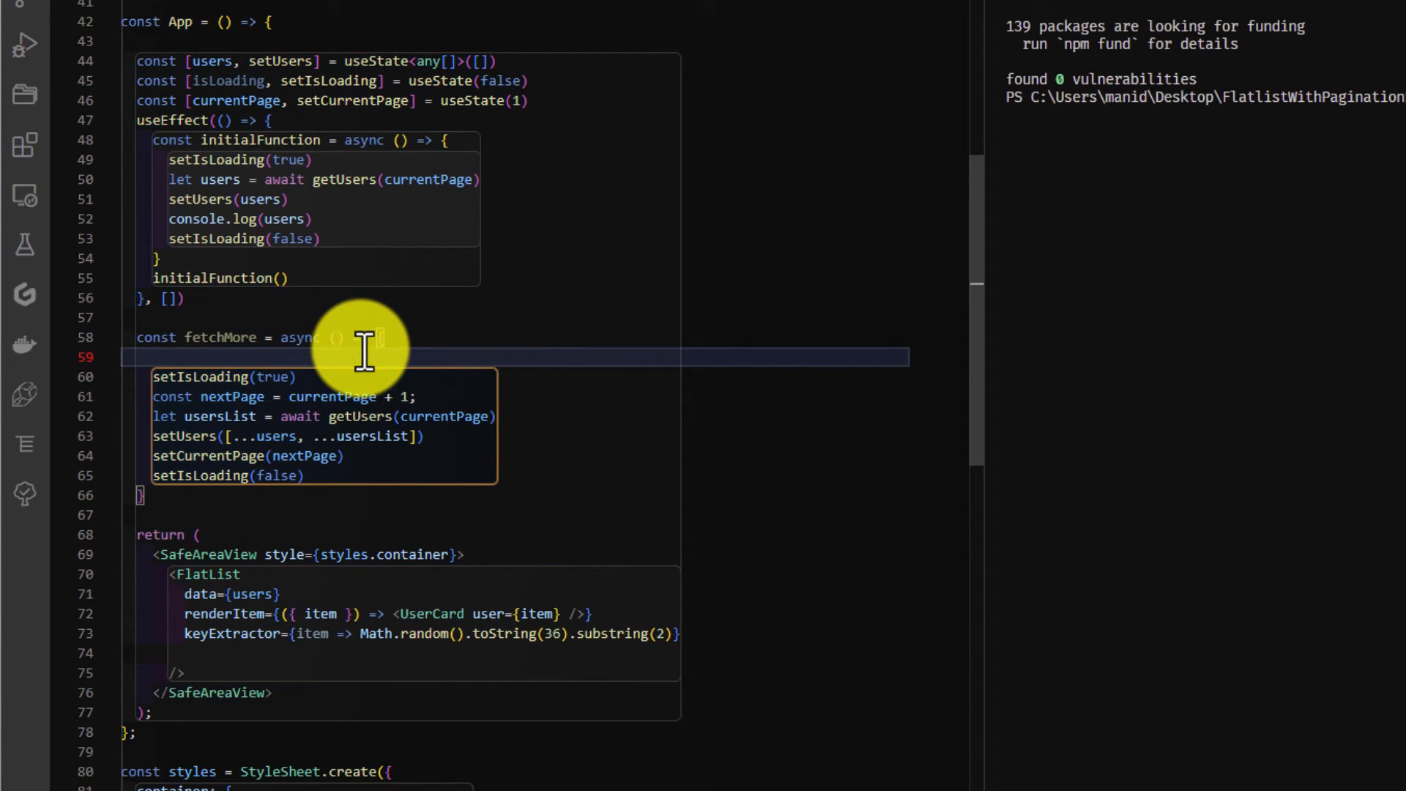
Step: Put an if (isLoading) return; guard at the top of fetchMore
type("if(isLoading")
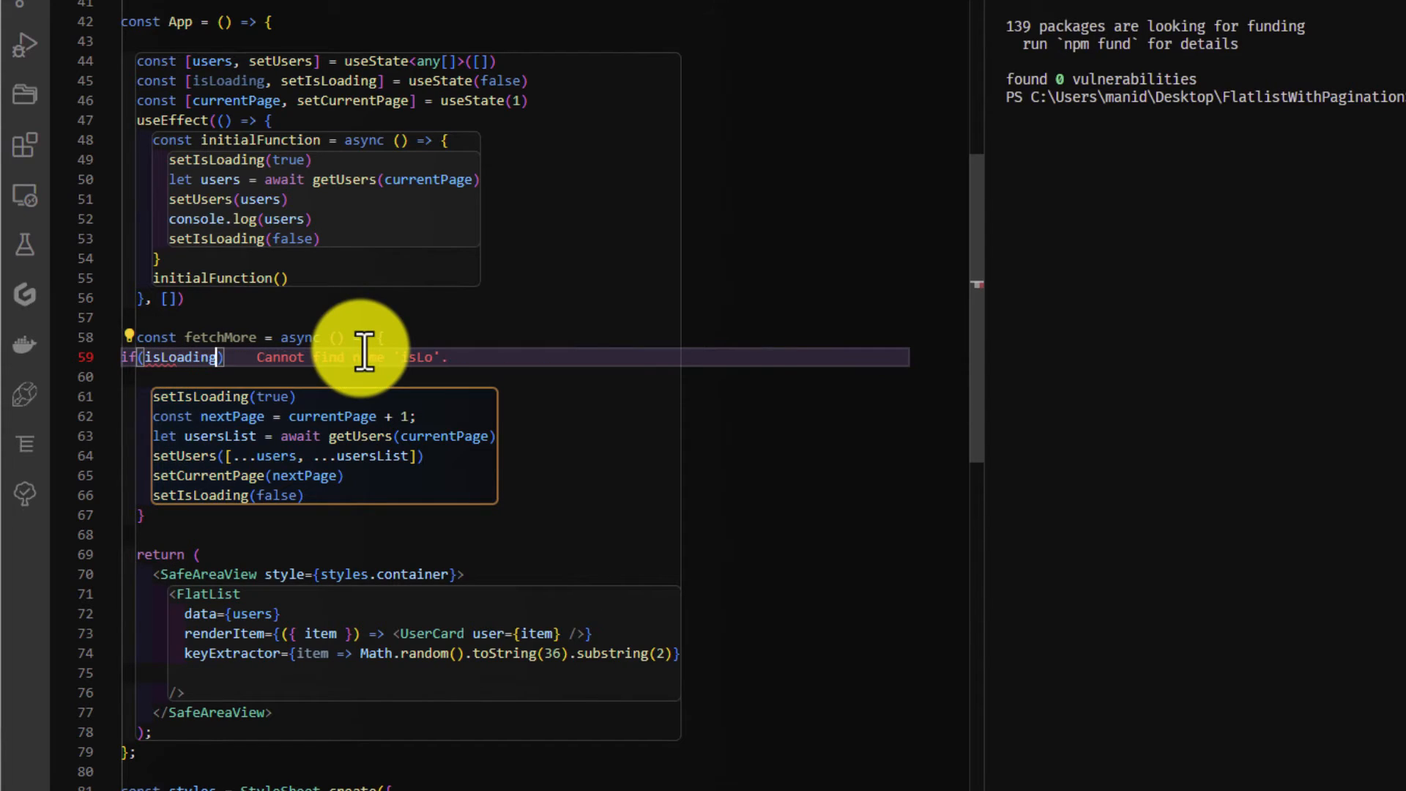
type("ret")
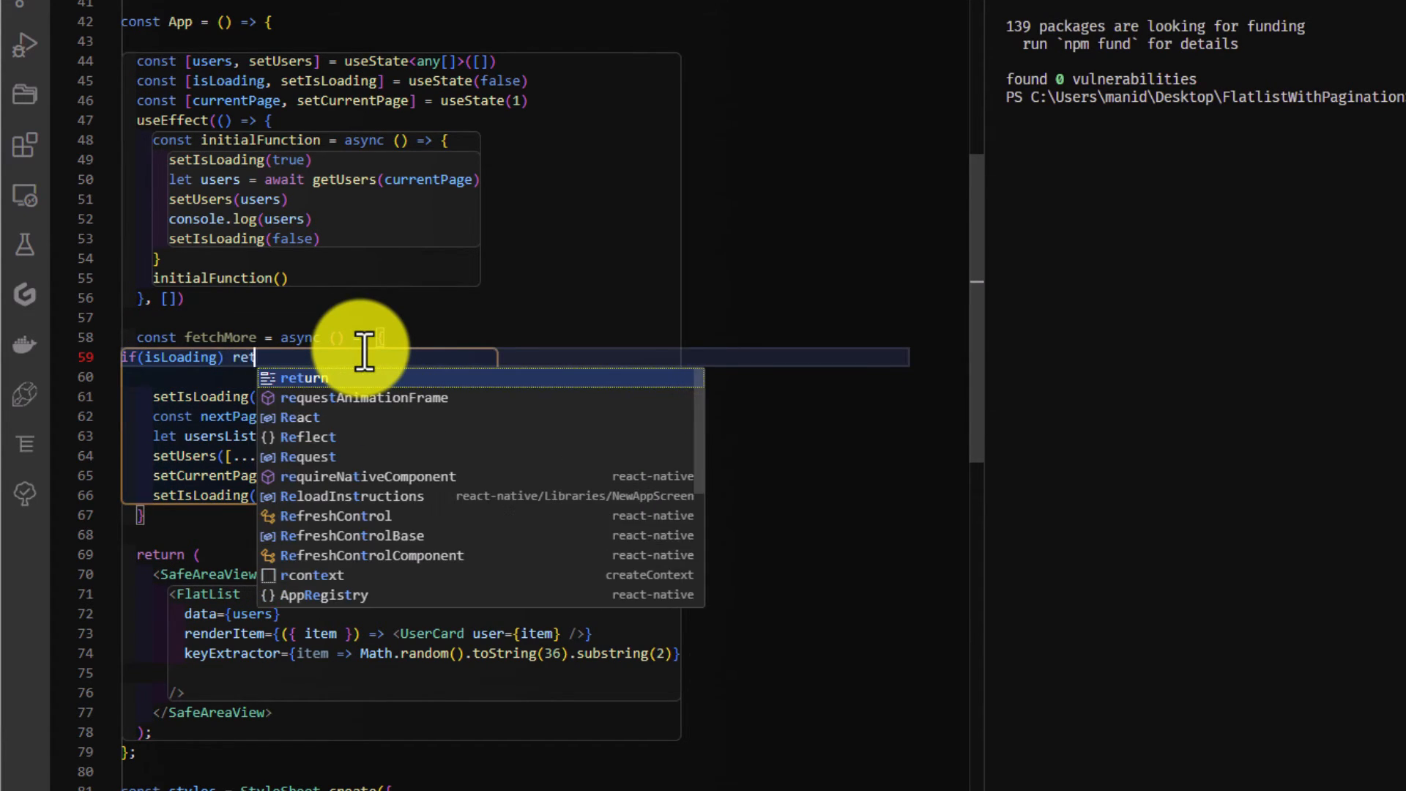
key("Enter")
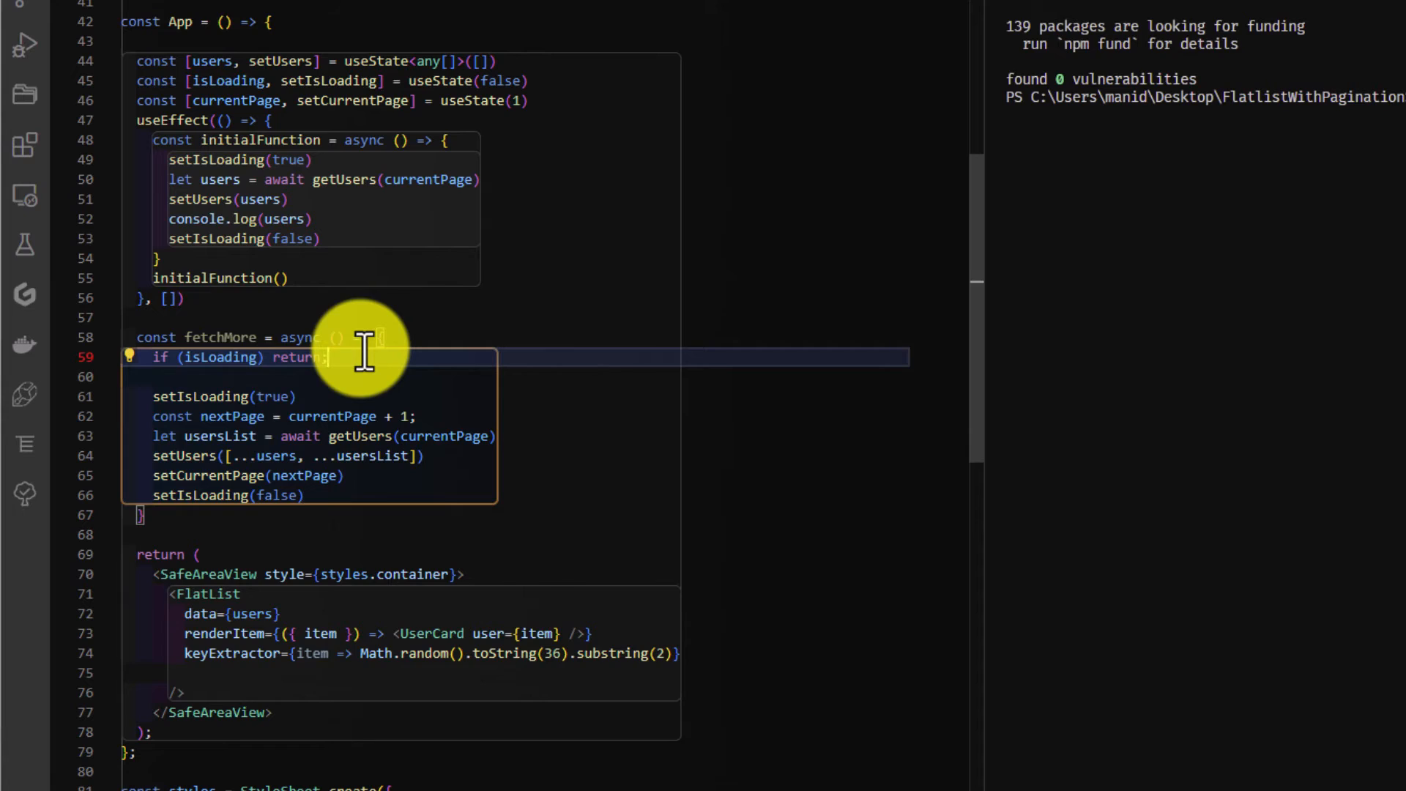
type("onEndReached={")
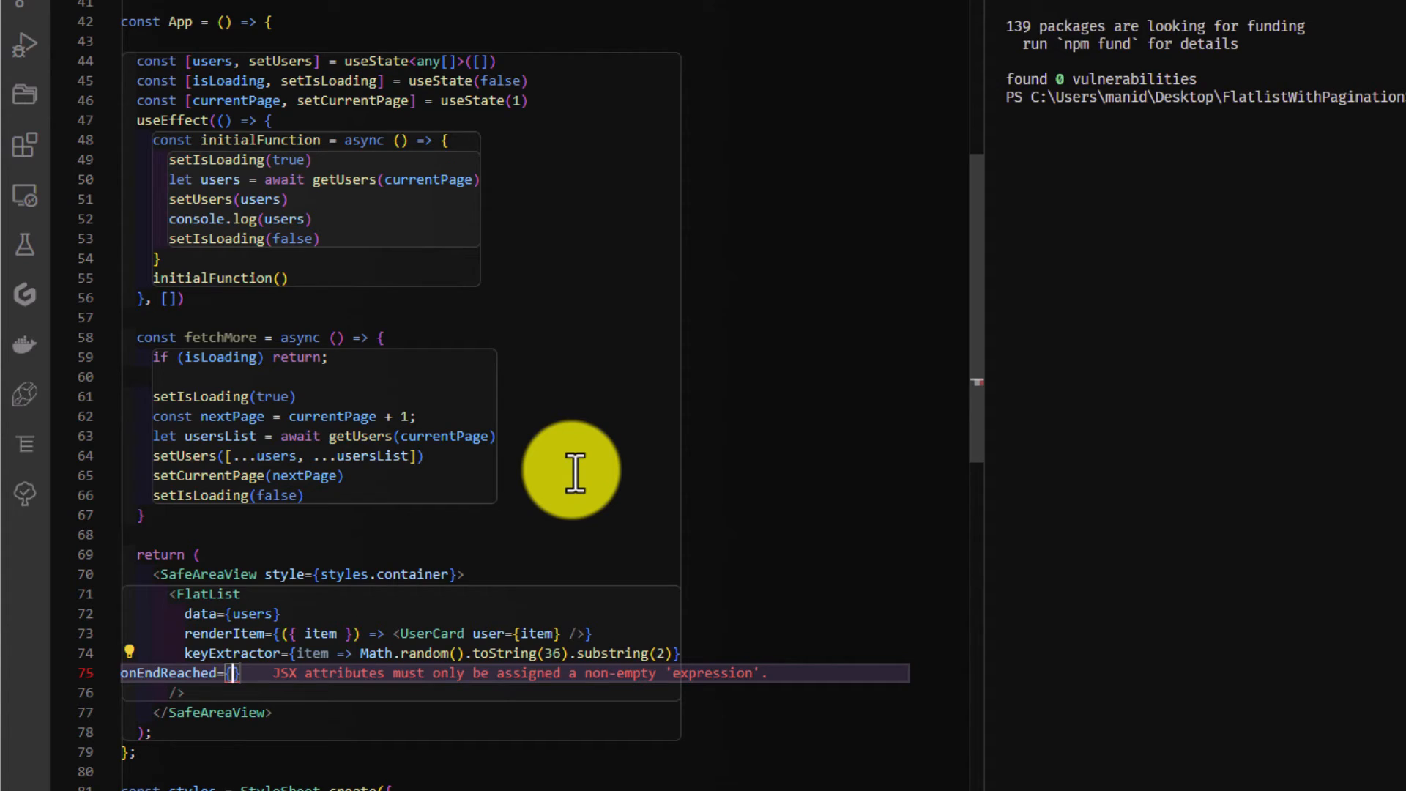
Step: Add onEndReached={fetchMore} and onEndReachedThreshold={0.1} to the FlatList
type("fetchMore")
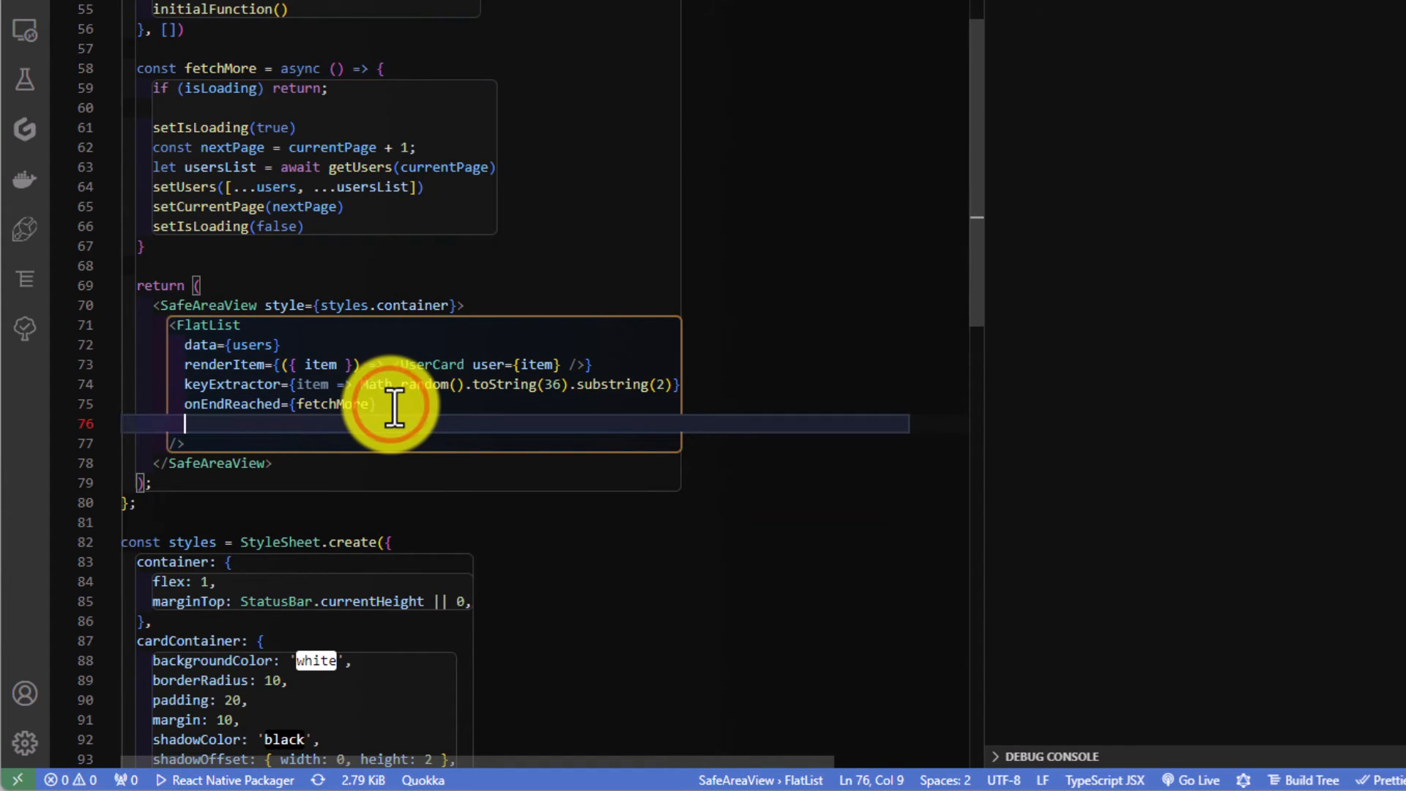
type("onEndReachedThreshold={0.1")
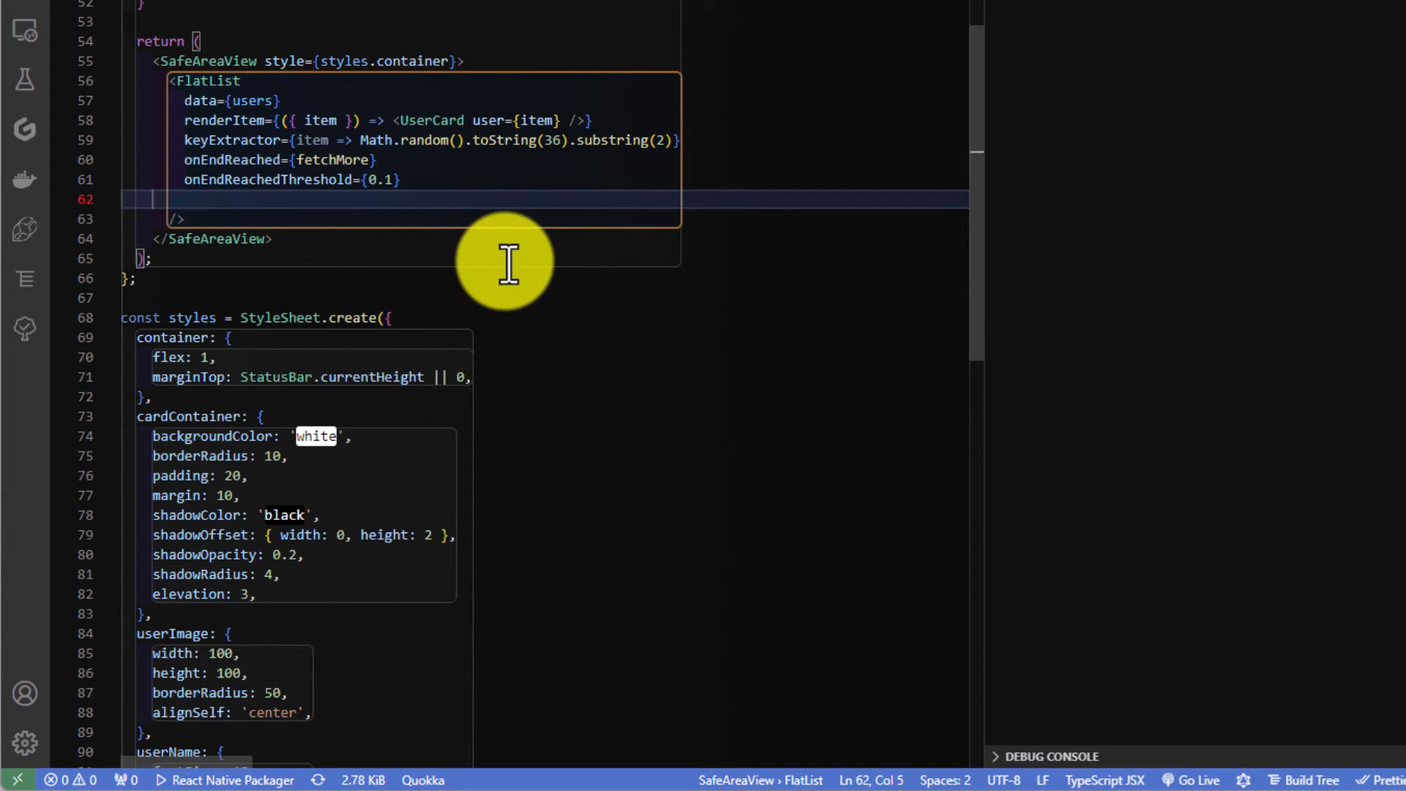
type("ListFooterComponent={")
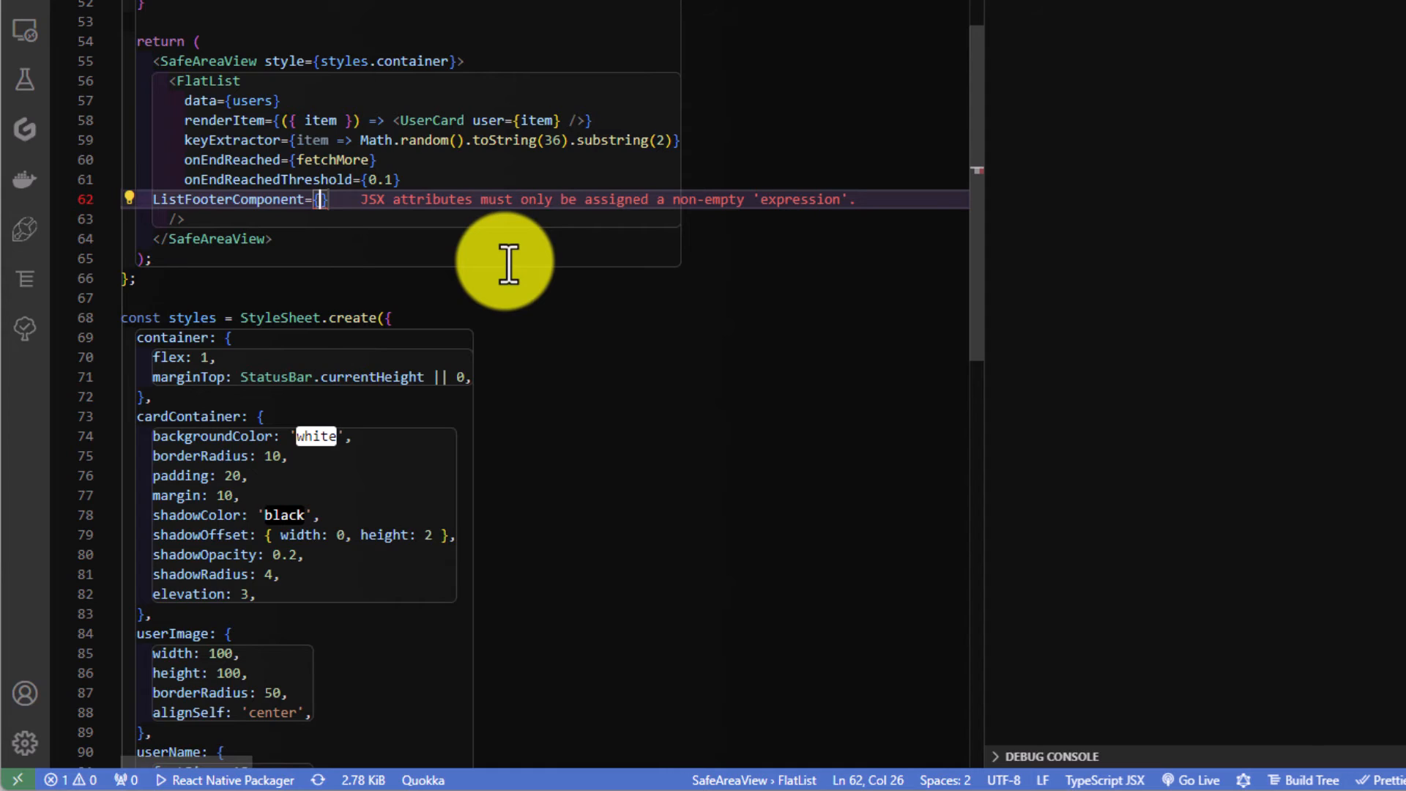
Step: Add a ListFooterComponent rendering a large blue ActivityIndicator with marginTop 20 when isLoading, else null
type("()=>")
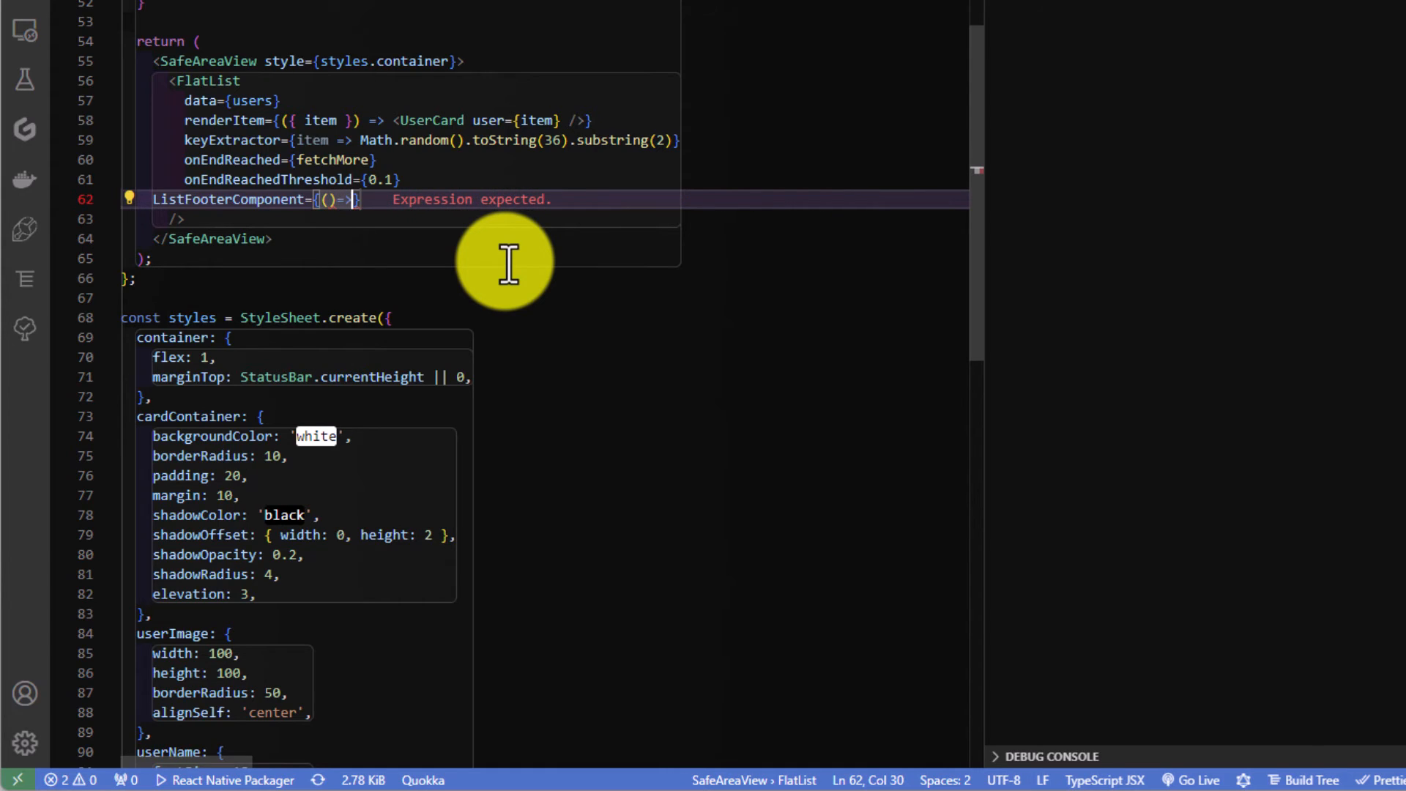
type(" (")
key("Enter")
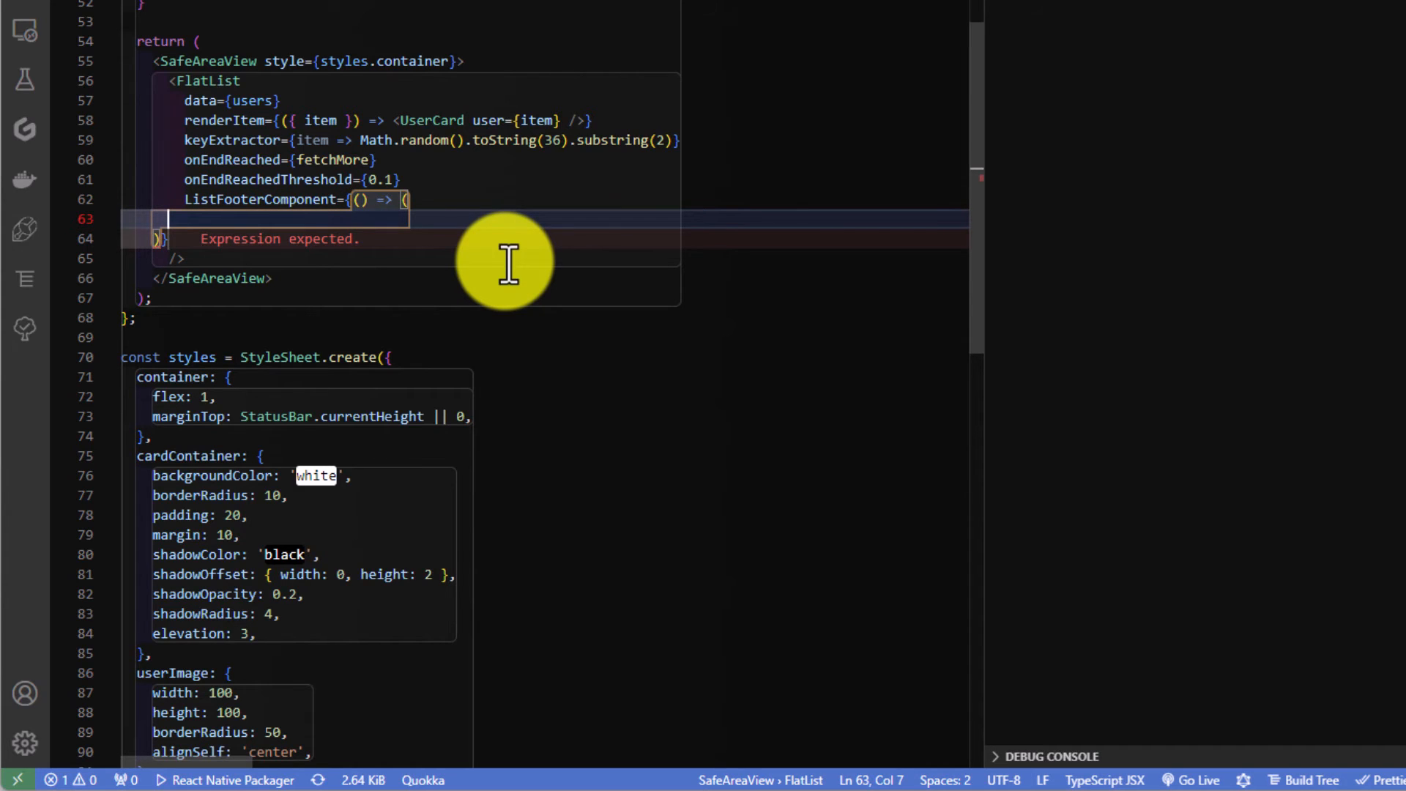
type("isLoading ?")
type(": null")
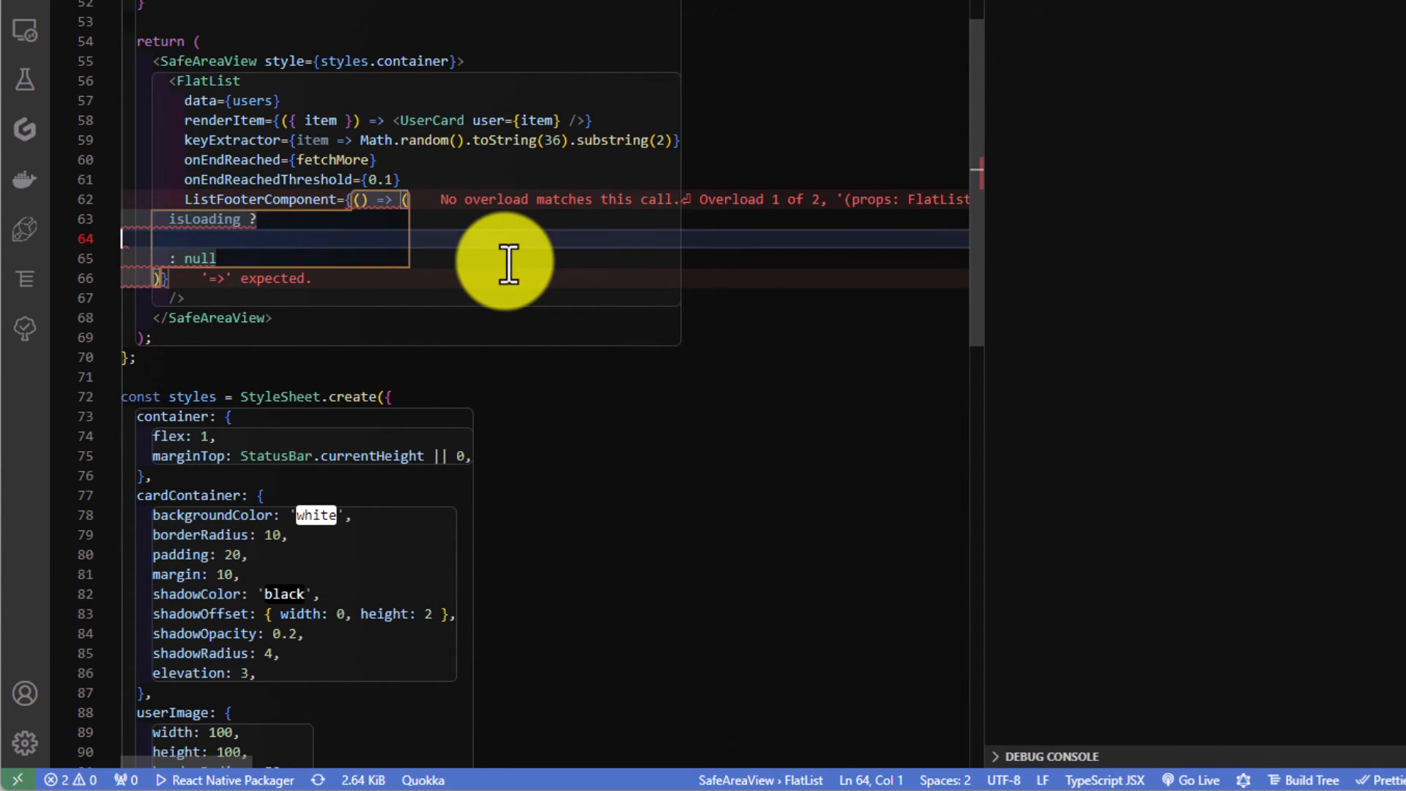
type("<ActivityIndicator />")
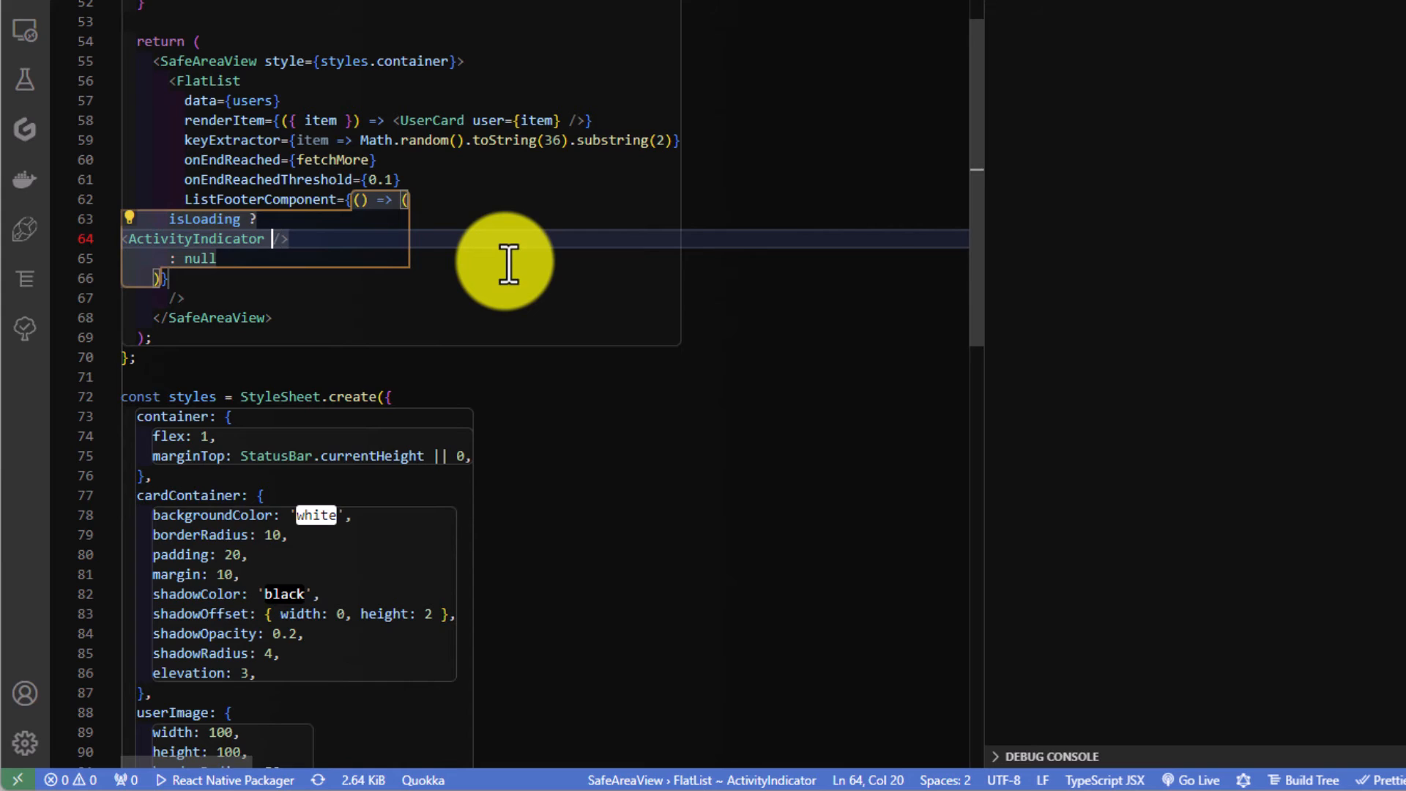
type("st")
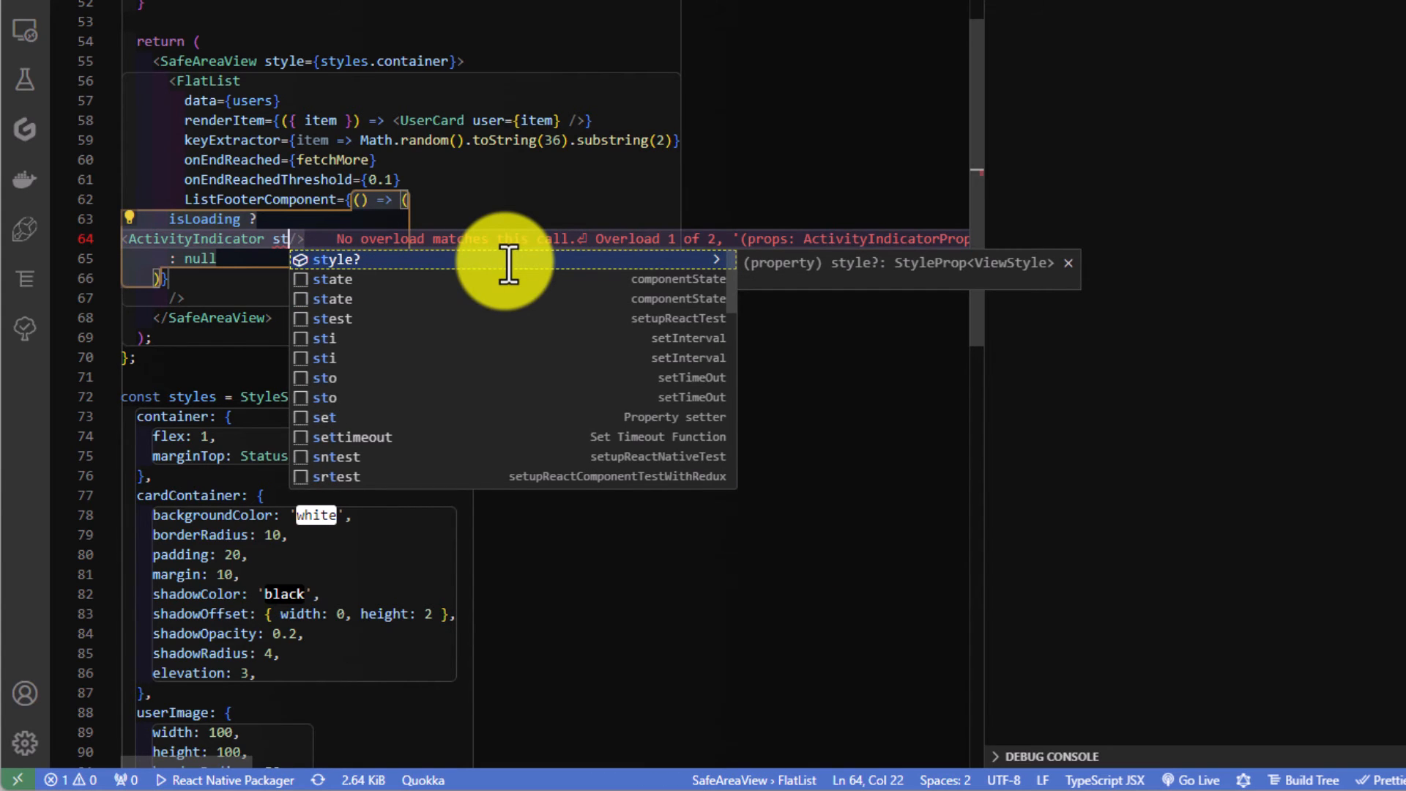
type("ize=\"large")
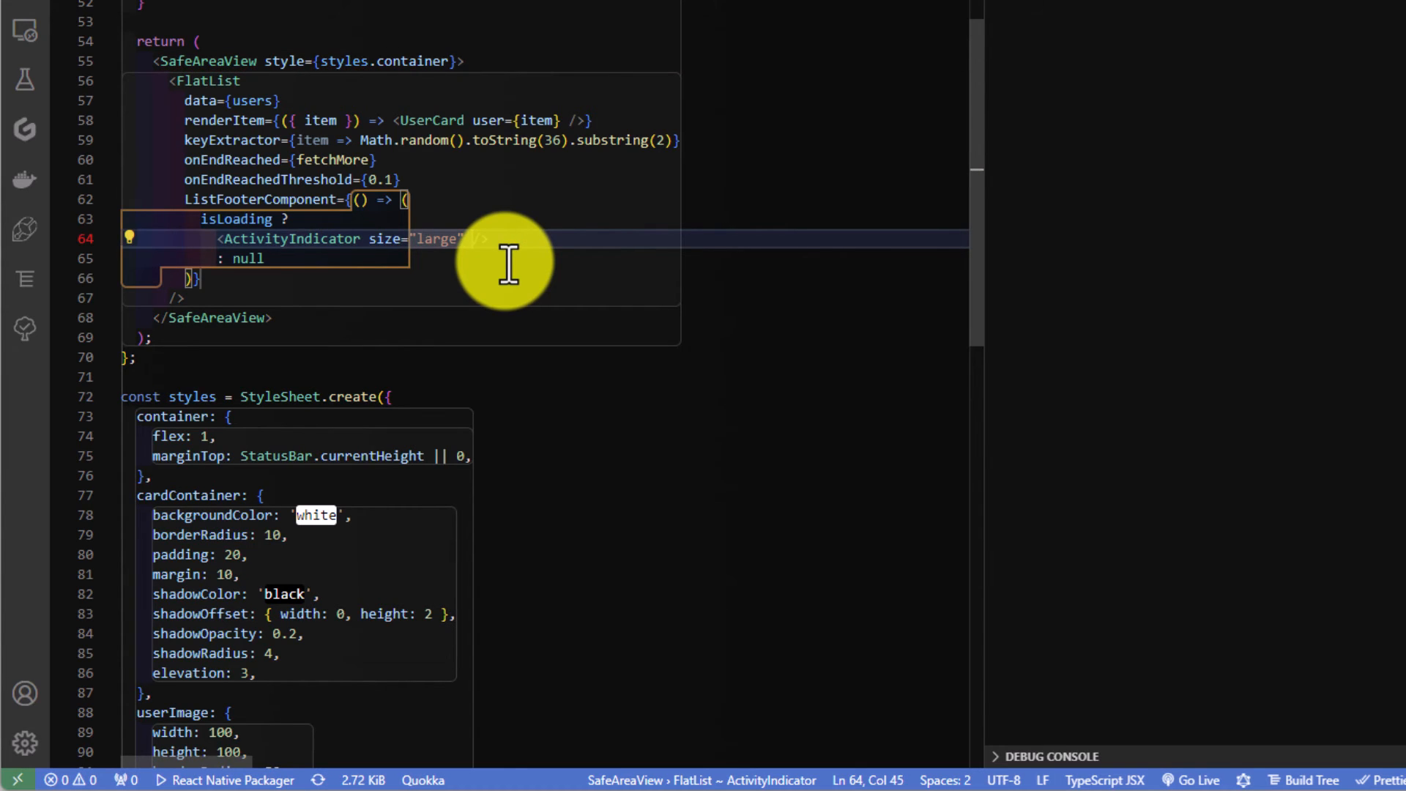
type("color")
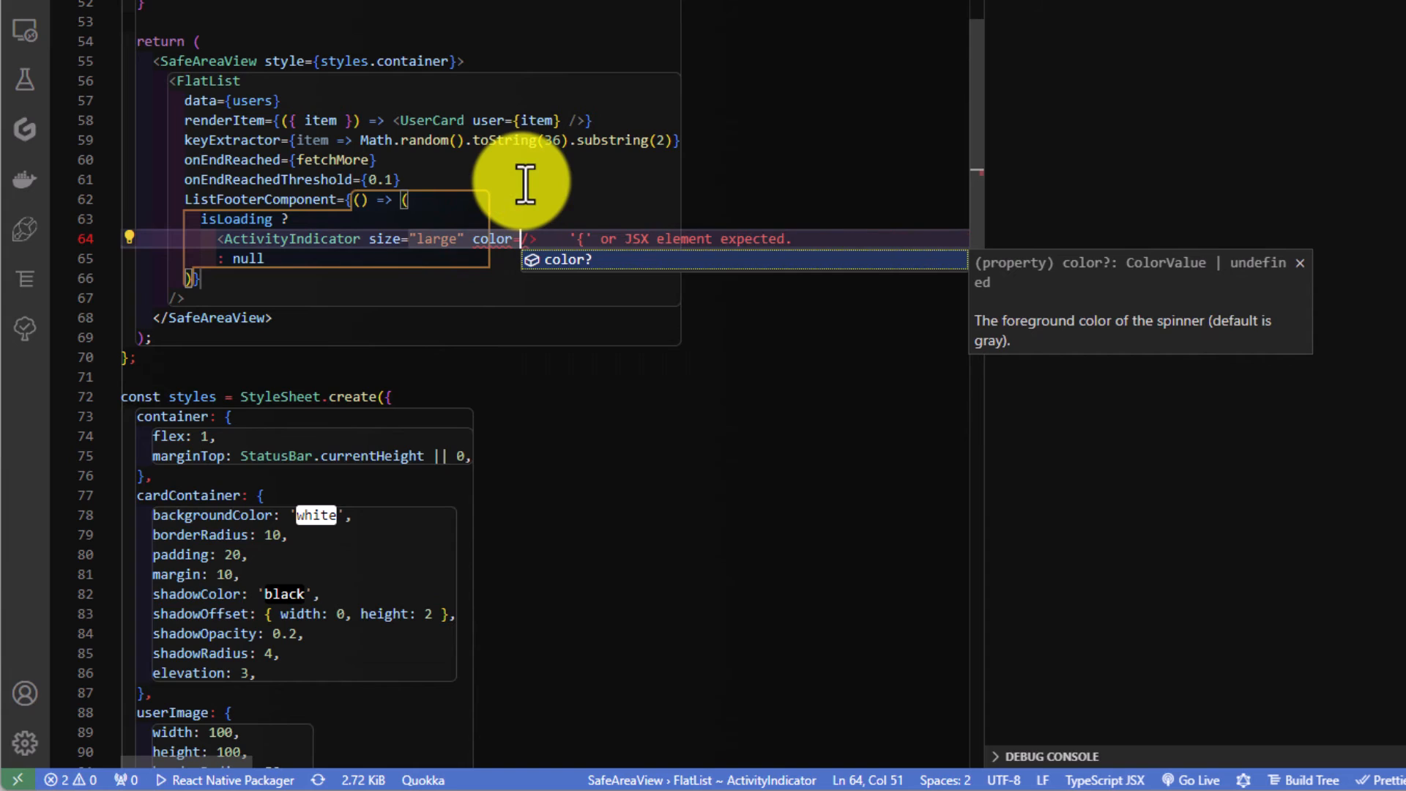
type("=\"\"")
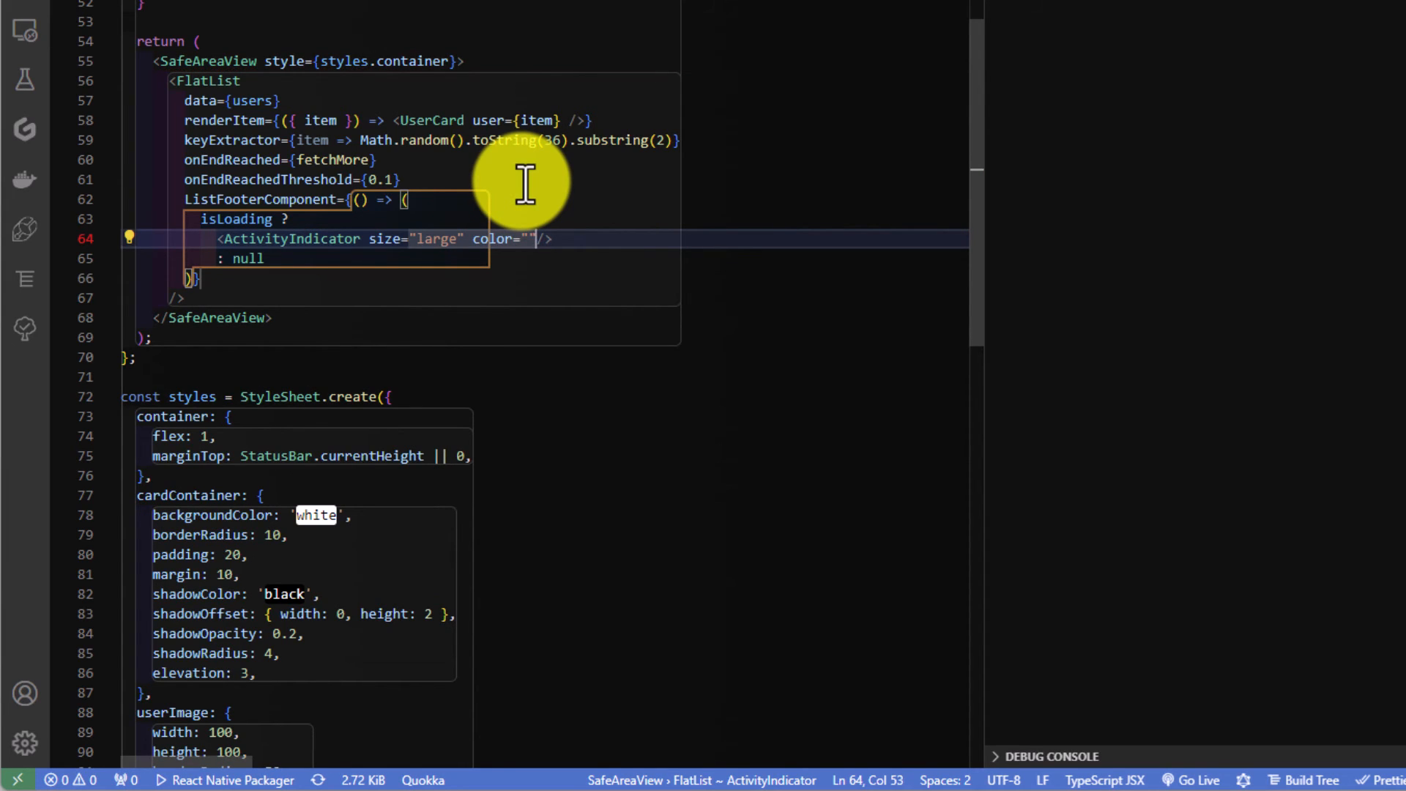
type("blue")
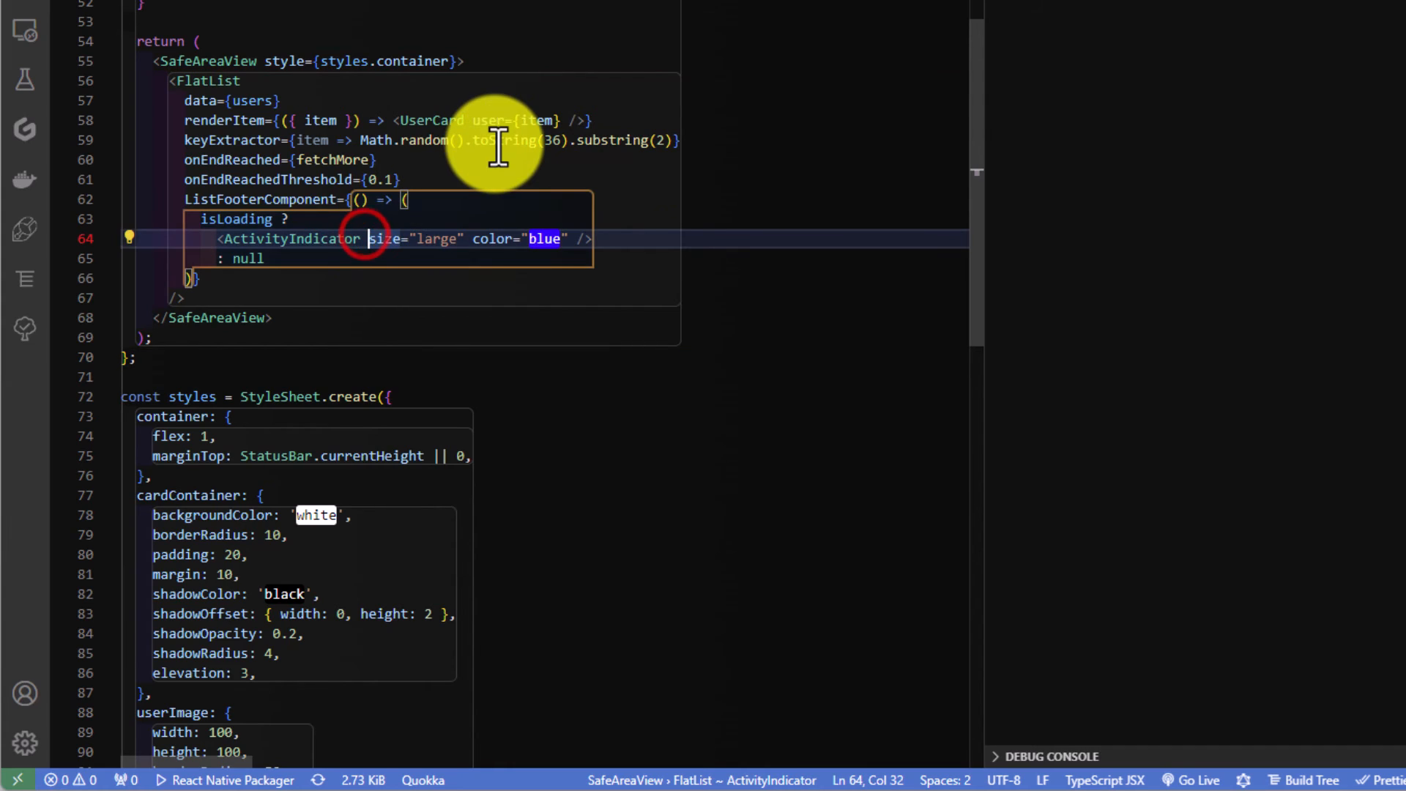
type("style={{marginTop")
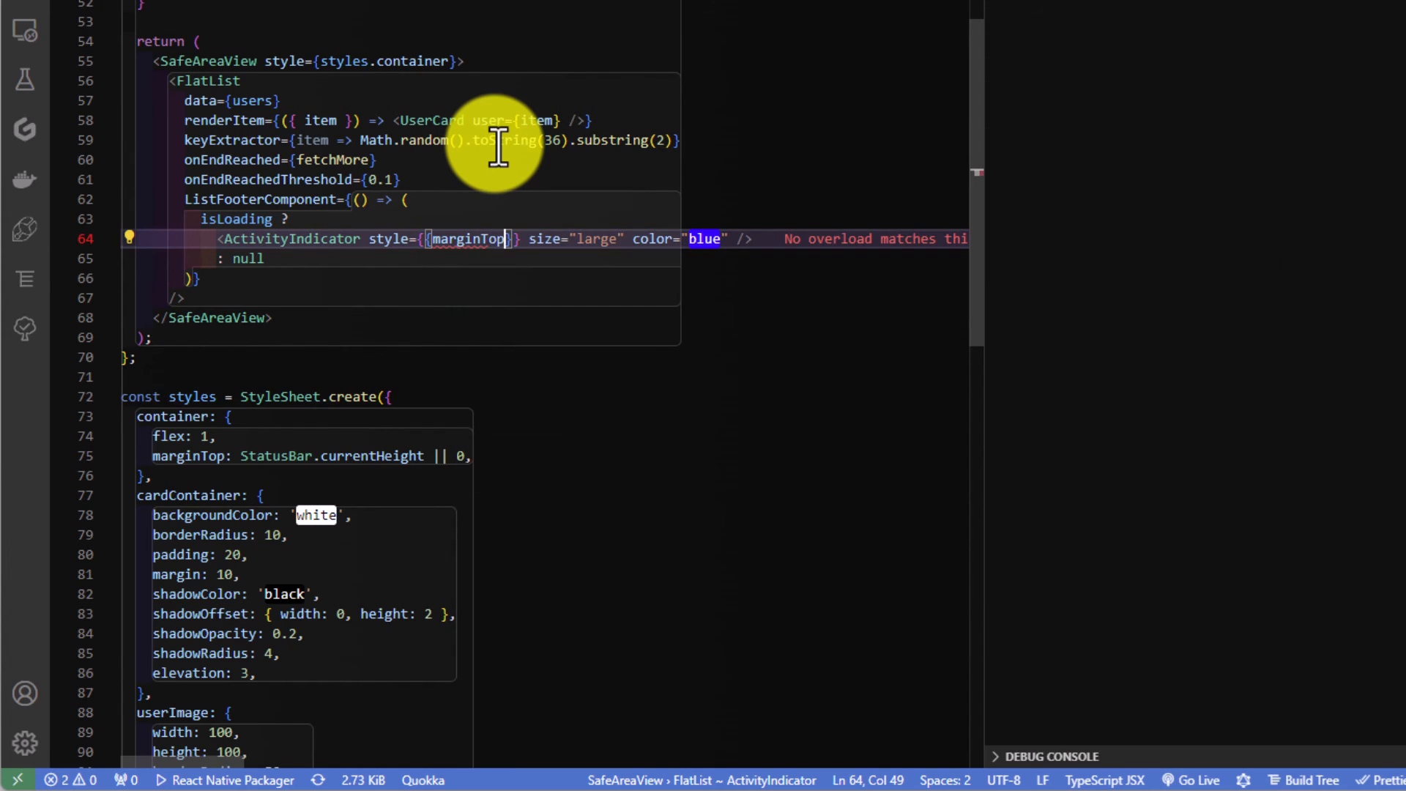
type(":20")
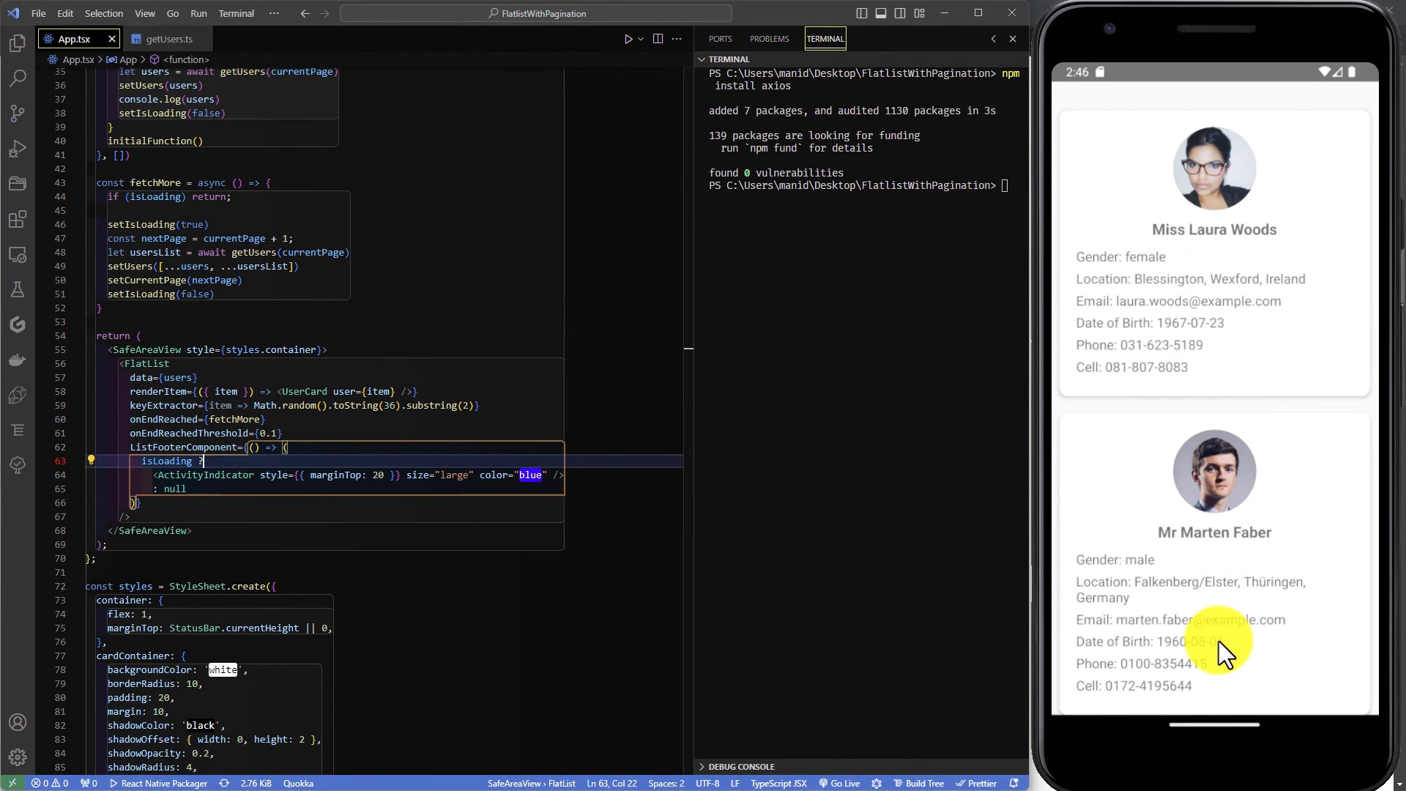
Step: Change the footer ActivityIndicator style from marginTop to marginVertical 20
scroll("down", 3)
type("Vertical")
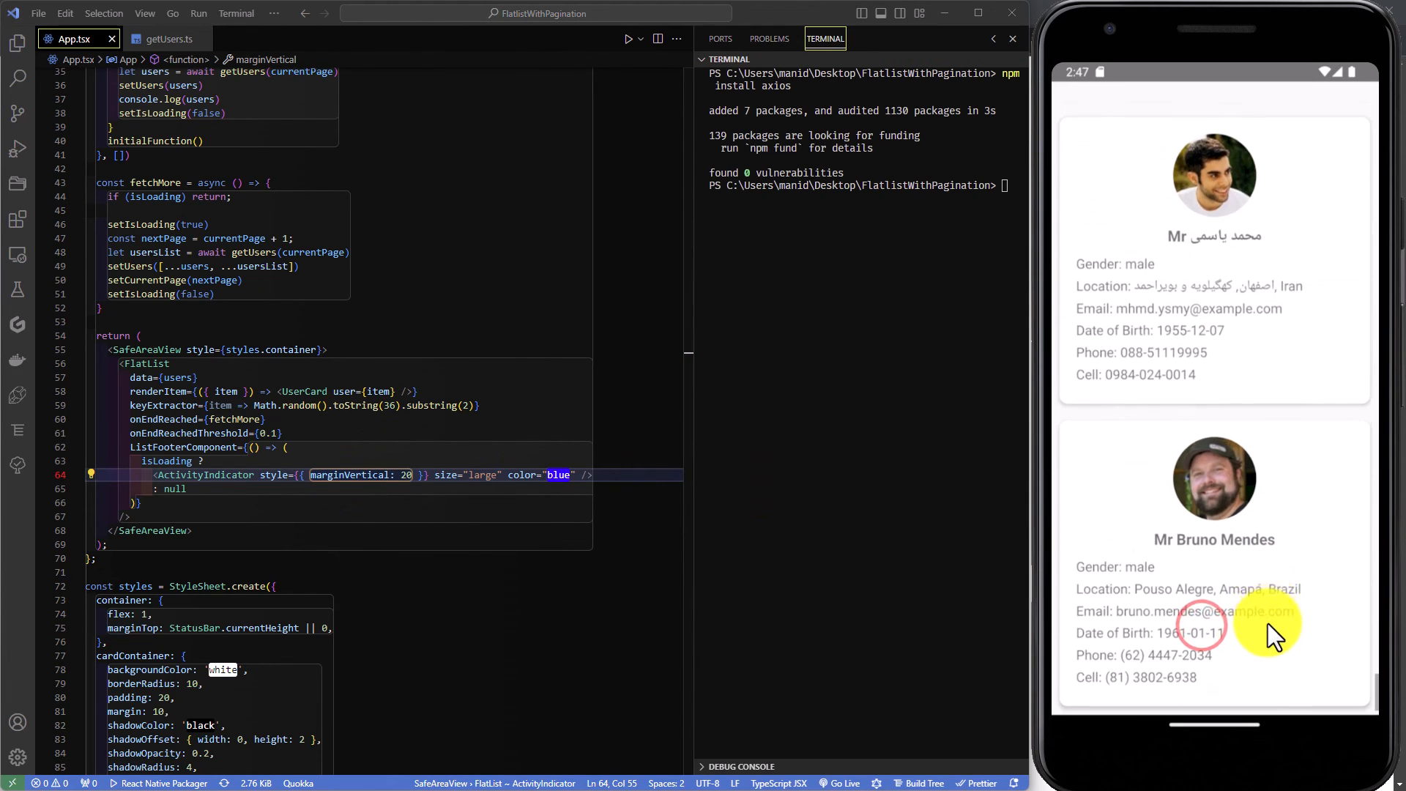
scroll("down", 3)
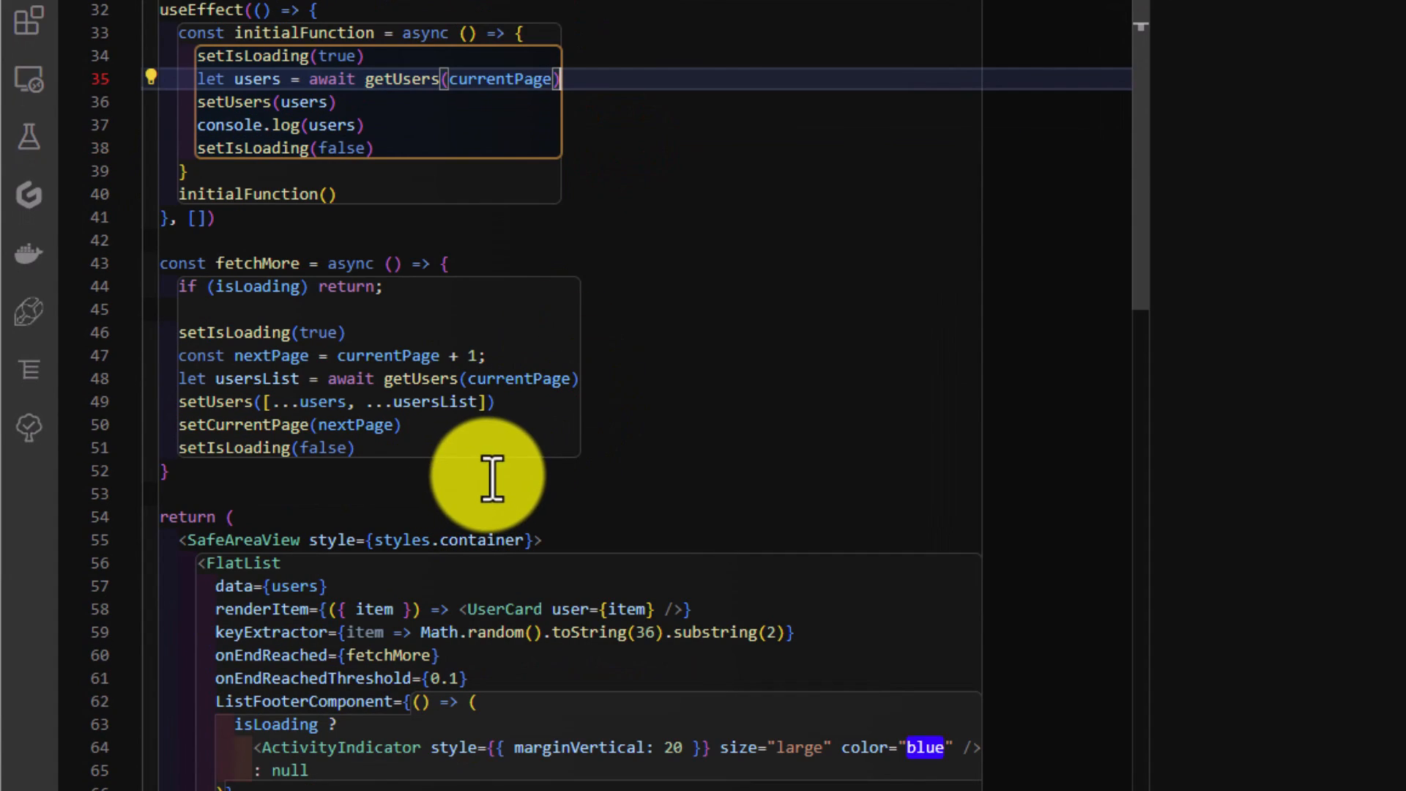
Step: Change fetchMore to call getUsers(nextPage), then scroll the emulator list to test pagination
left_click(287, 355)
type("nex")
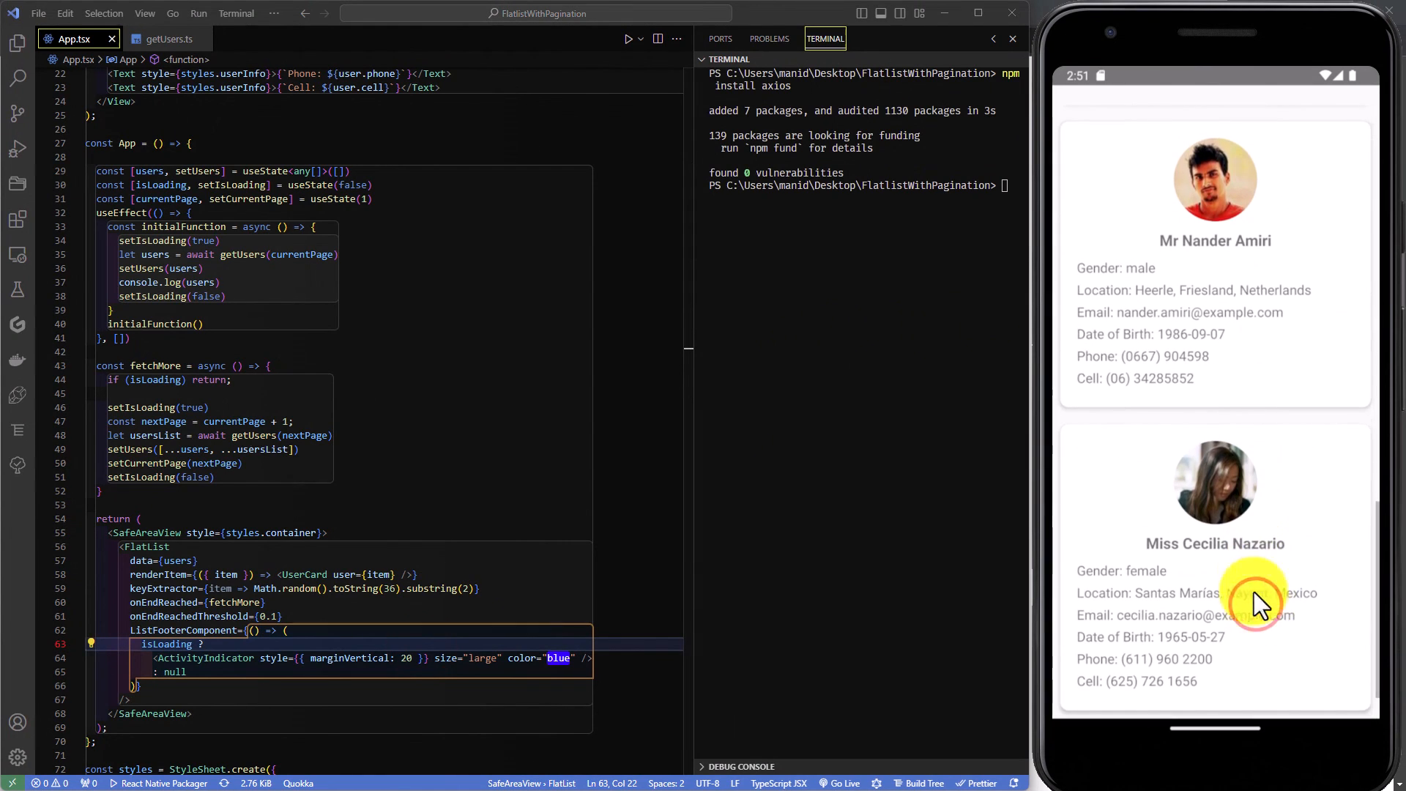
scroll("down", 3)
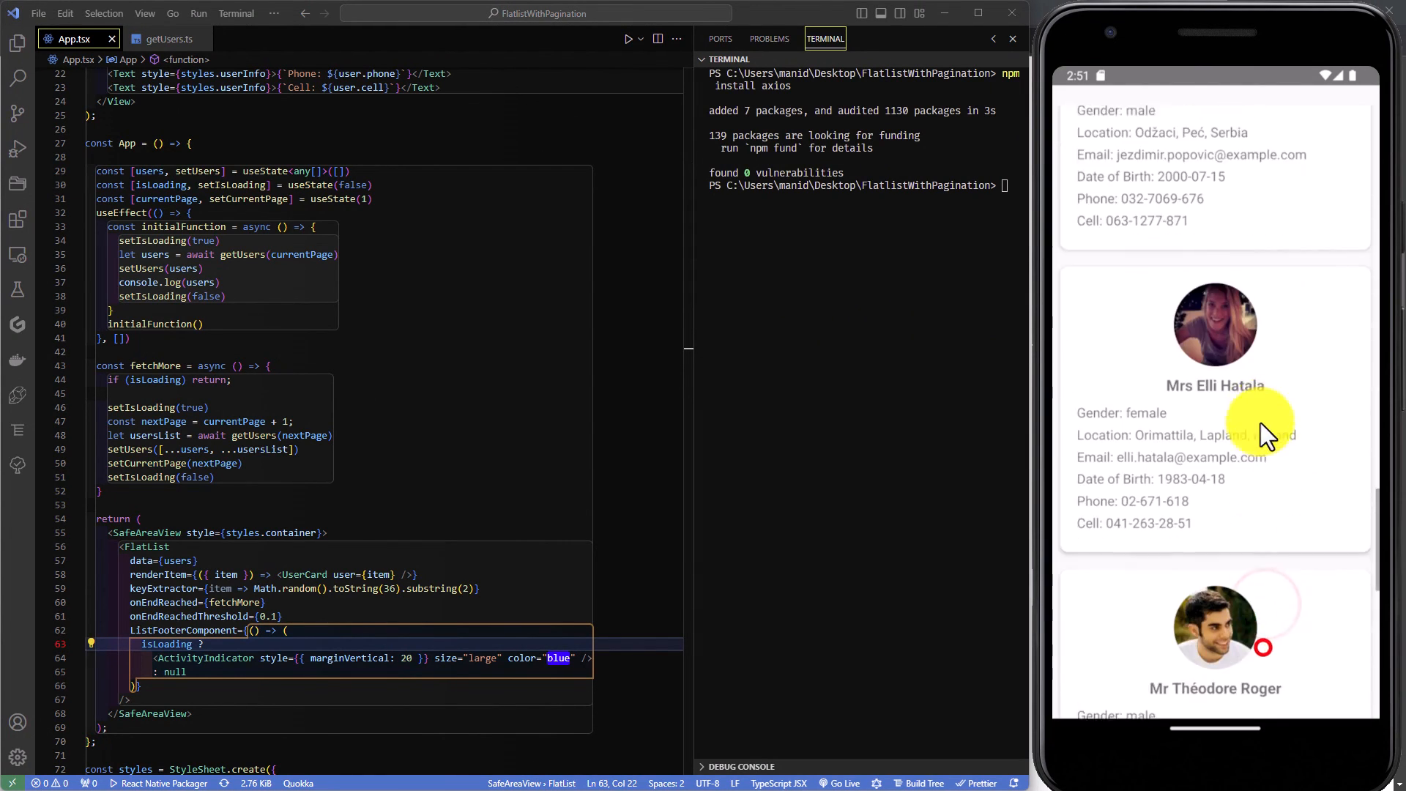
scroll("down", 3)
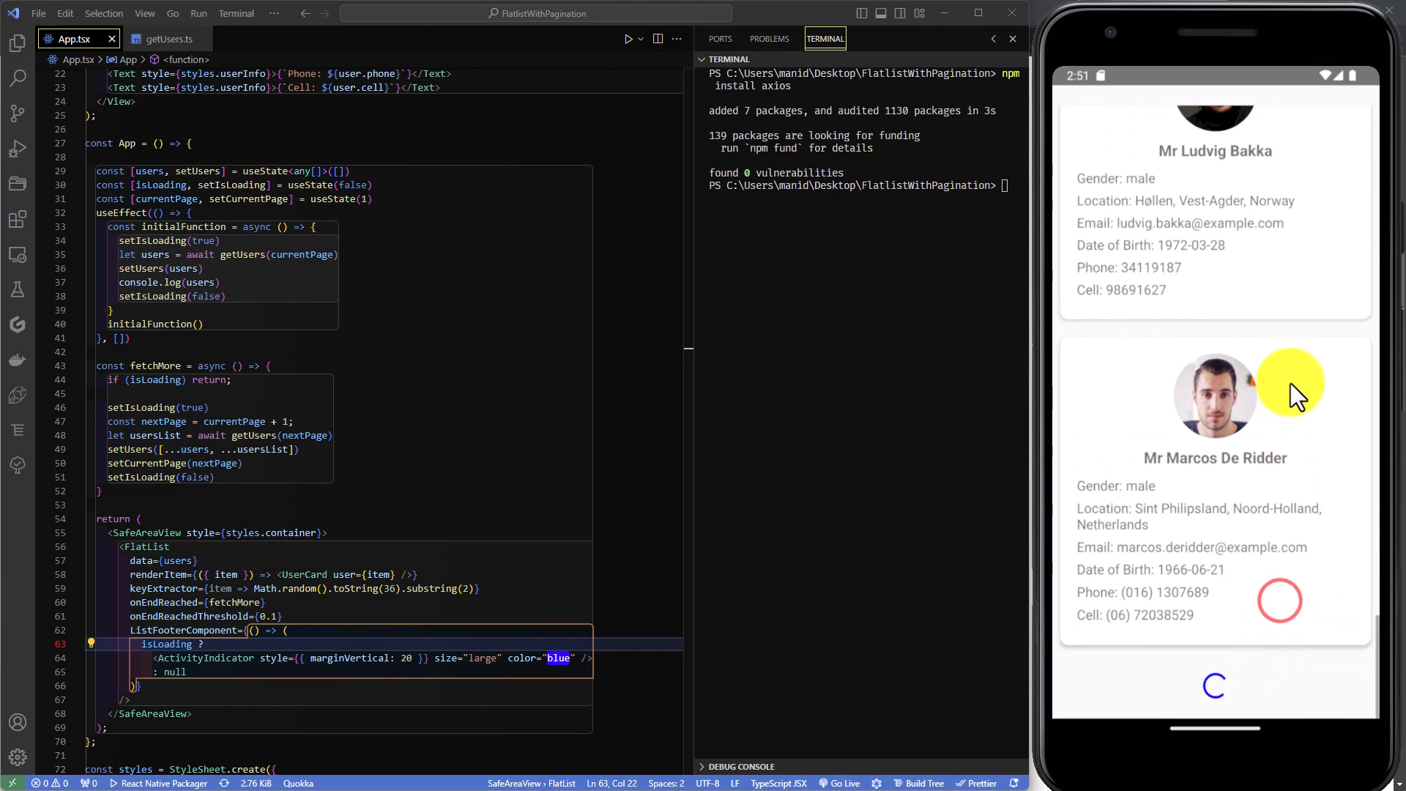